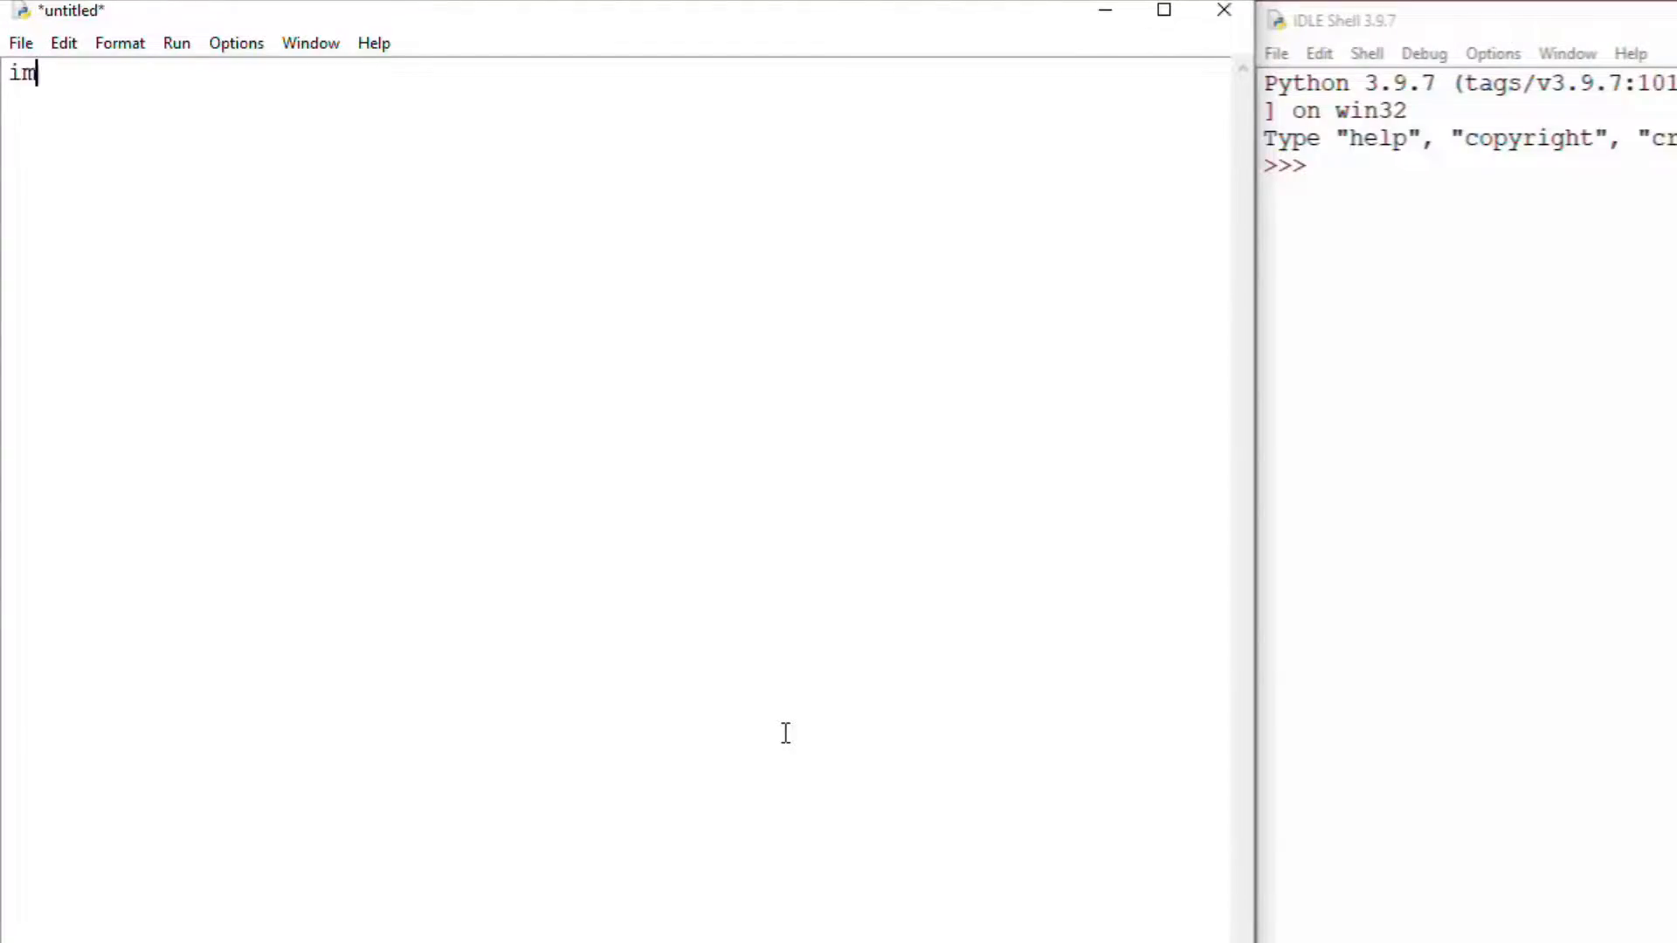
# Import pygame as pg and numpy, call pg.init(), and create an 800×600 display screen
pyautogui.write('port pygame as')
pyautogui.write('import numpy as n')
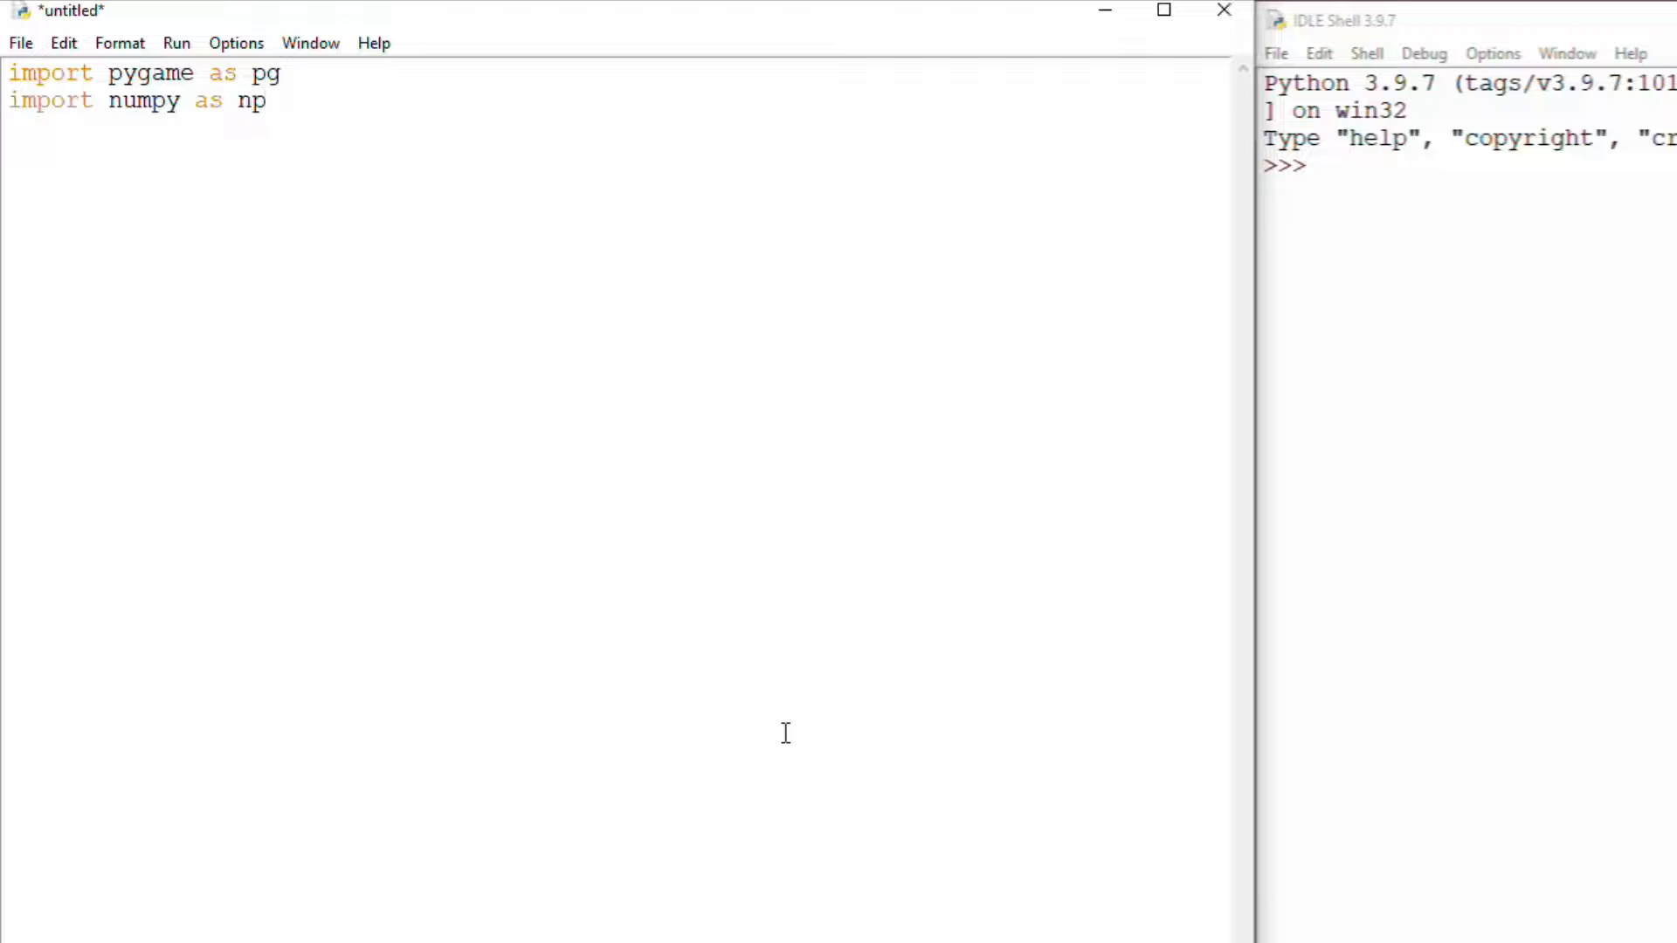
pyautogui.write('pg.i')
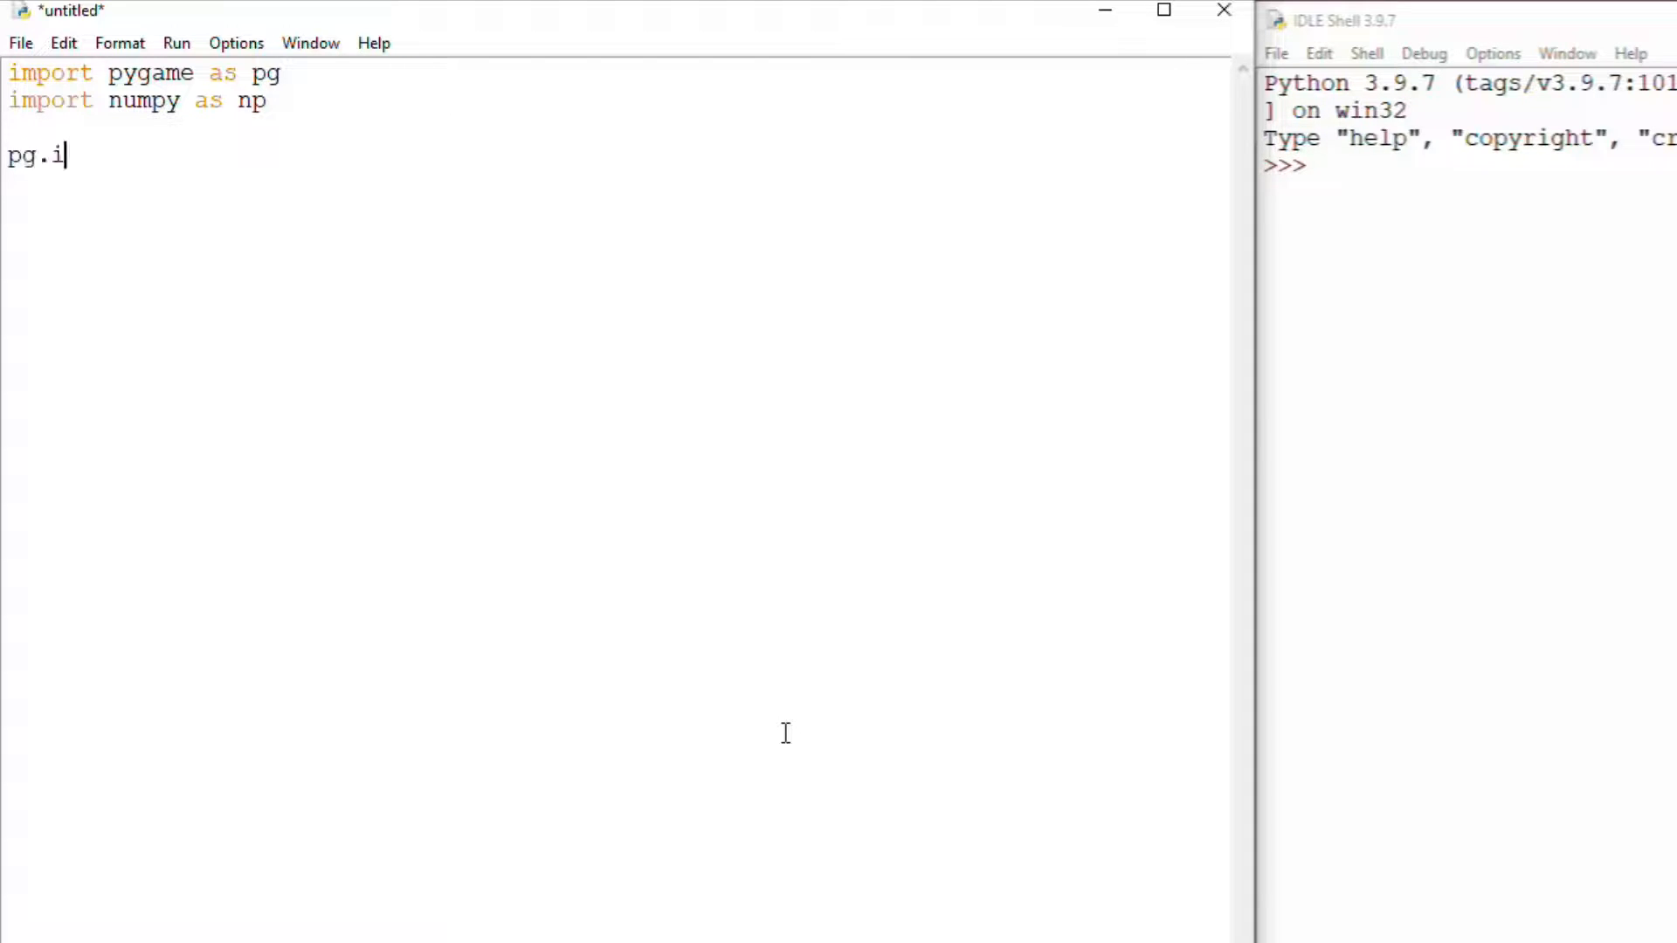
pyautogui.write('nit()')
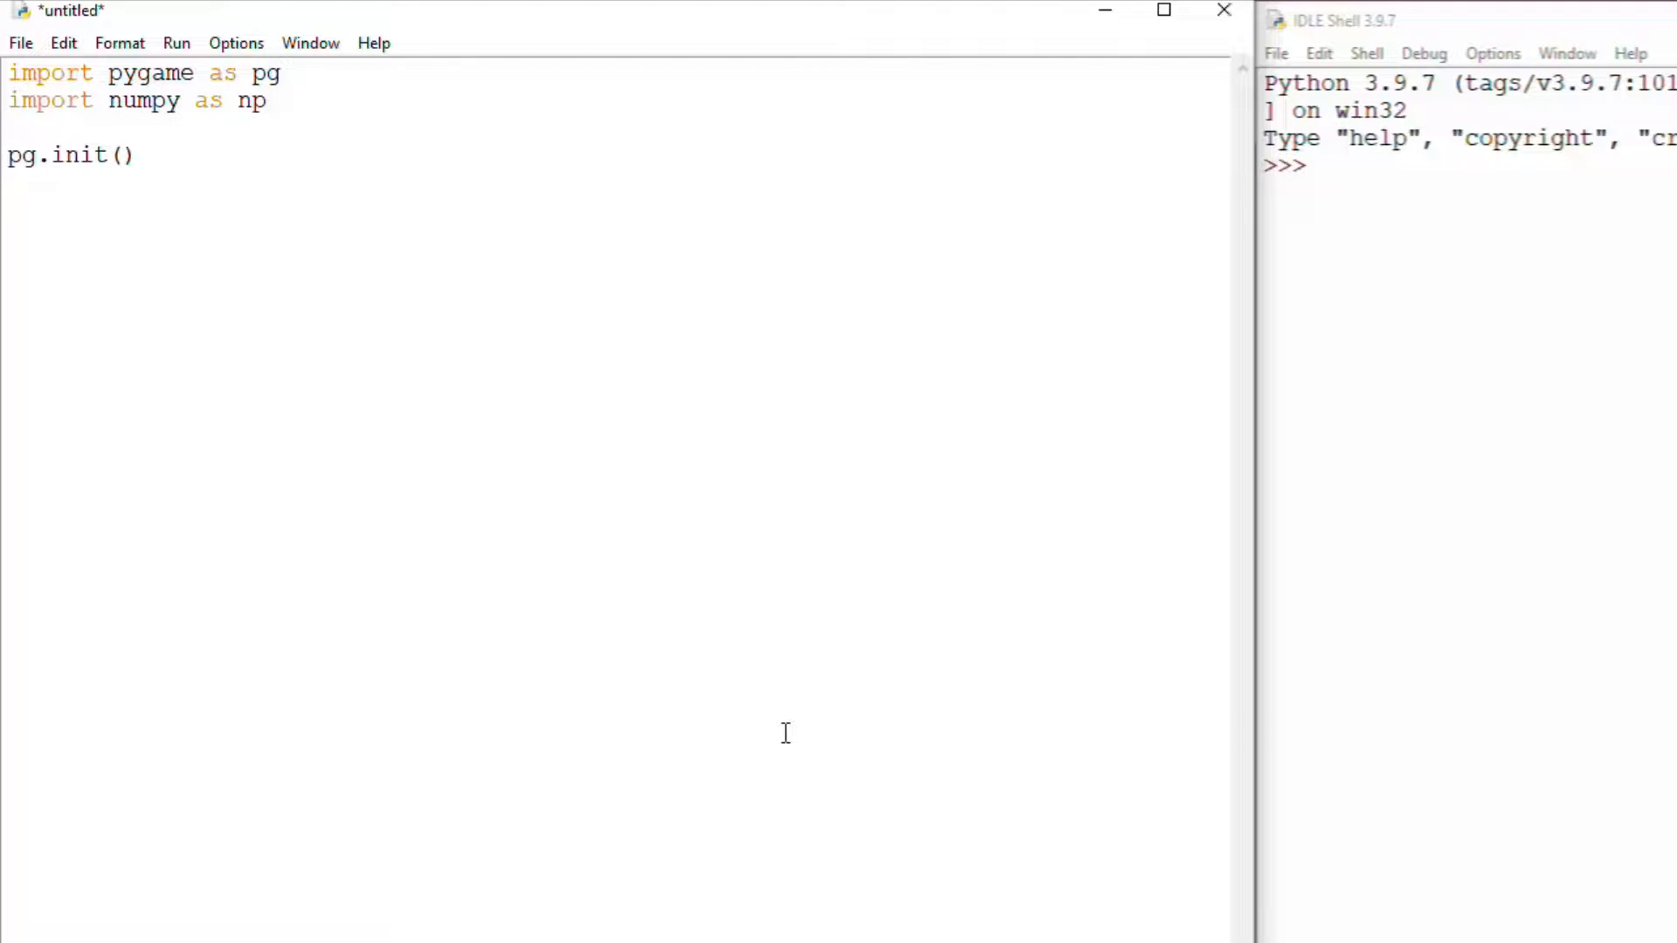
pyautogui.write('screen =')
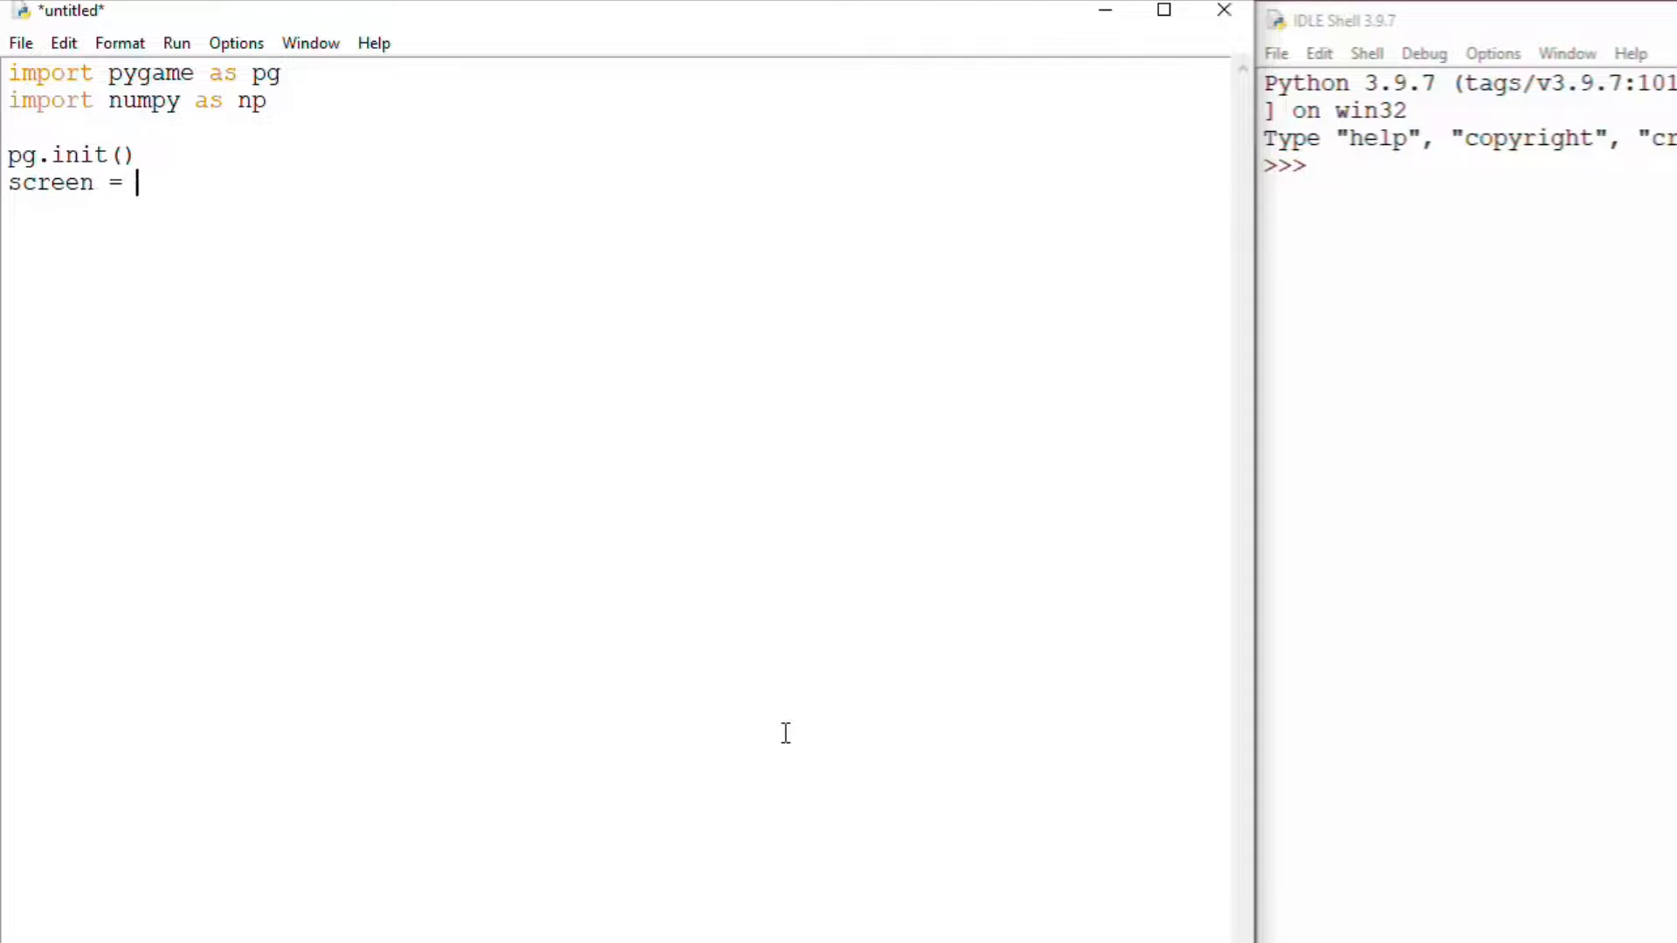
pyautogui.write('pg.display')
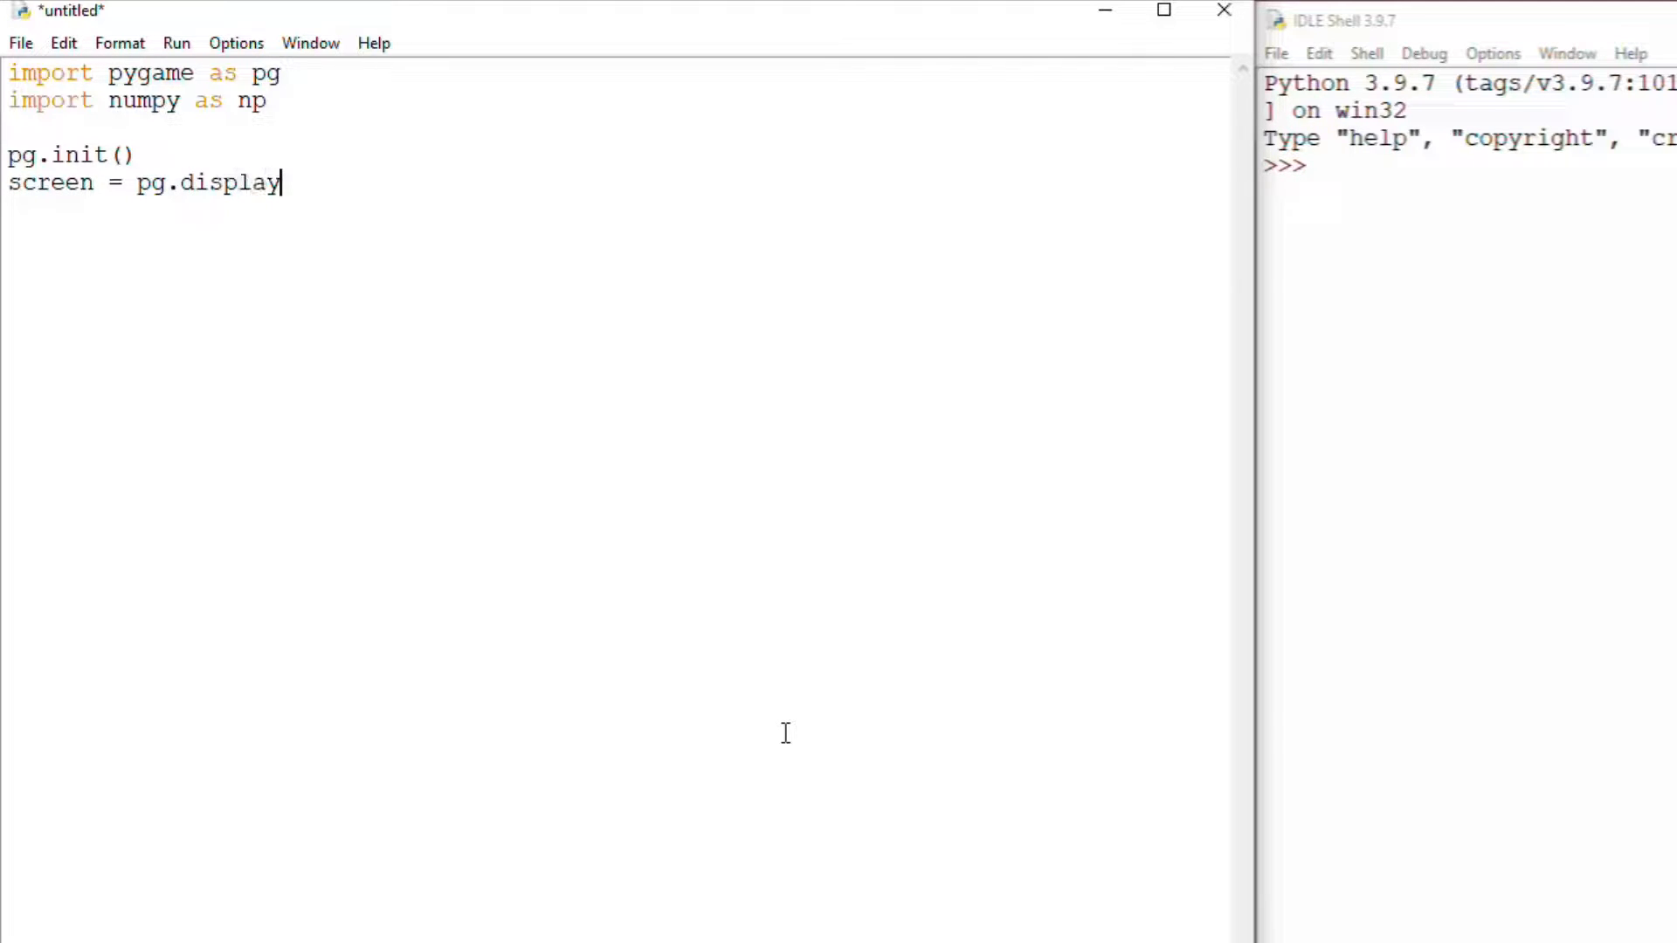
pyautogui.write('.set_')
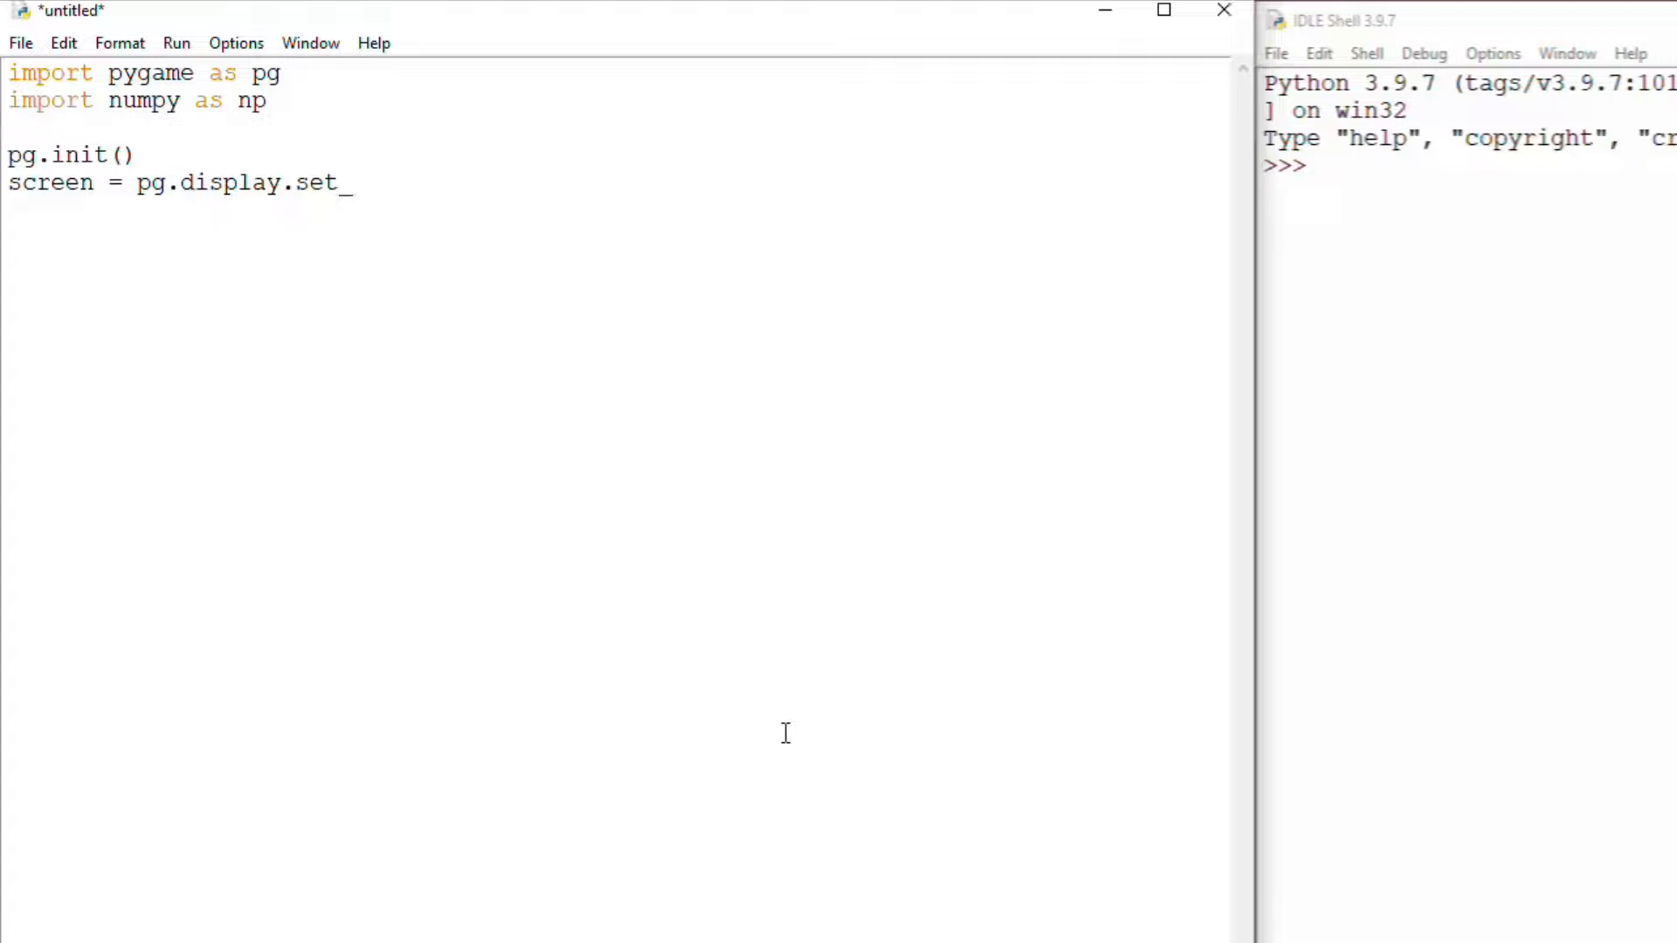
pyautogui.write('mode(')
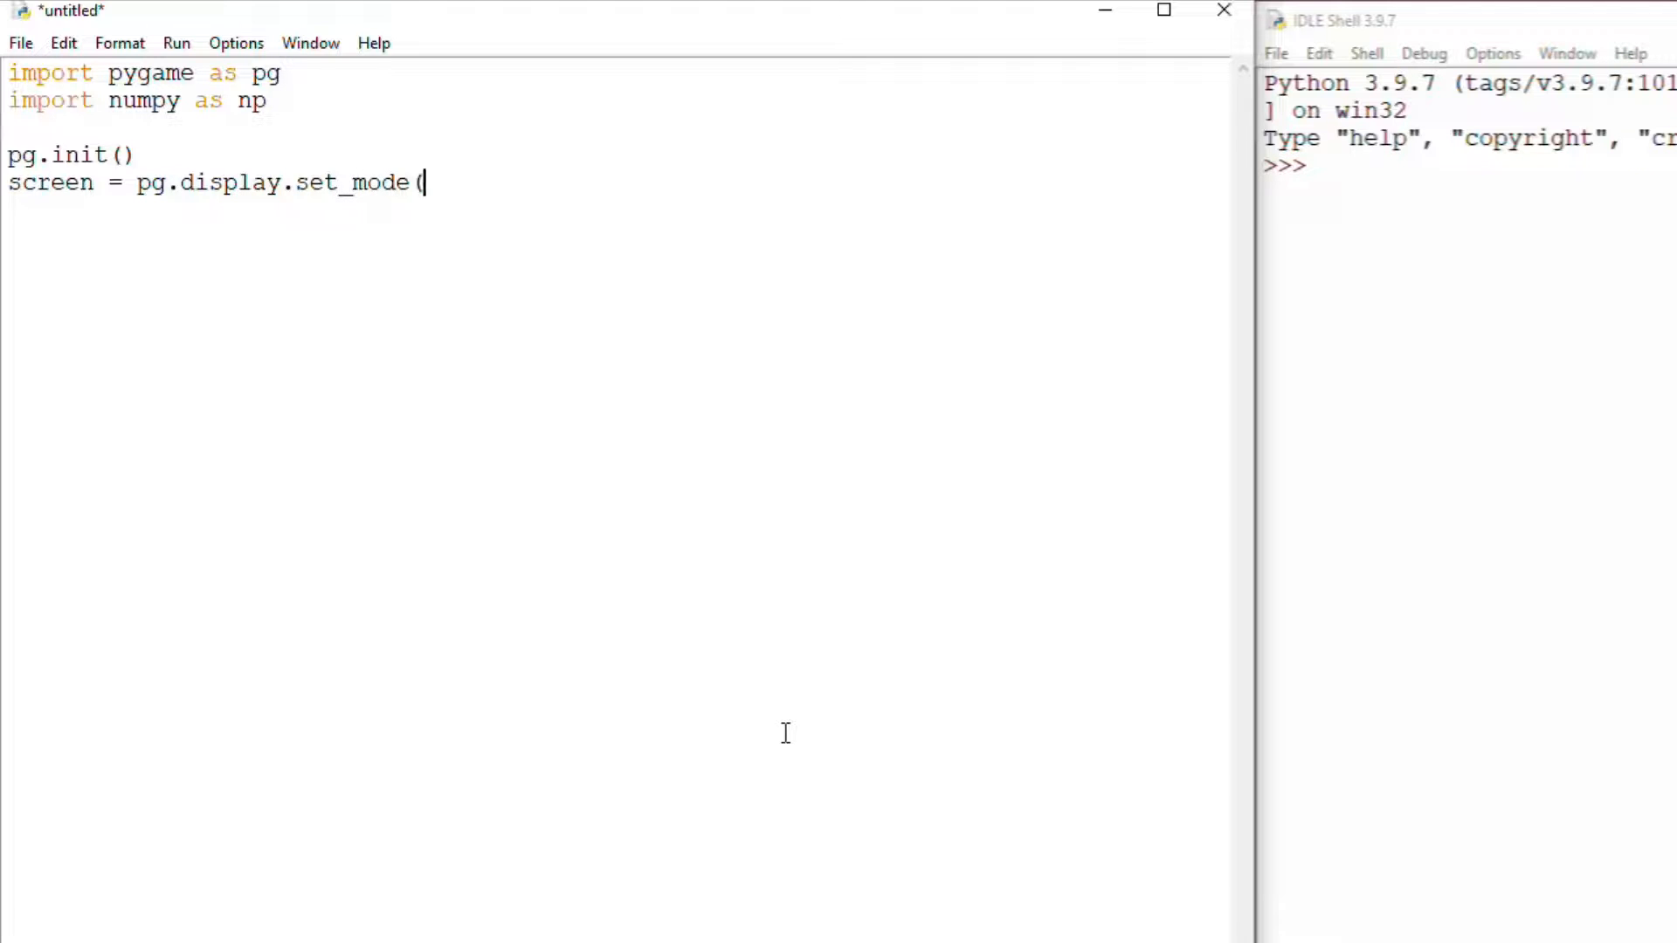
pyautogui.write('(800,600')
pyautogui.write('r')
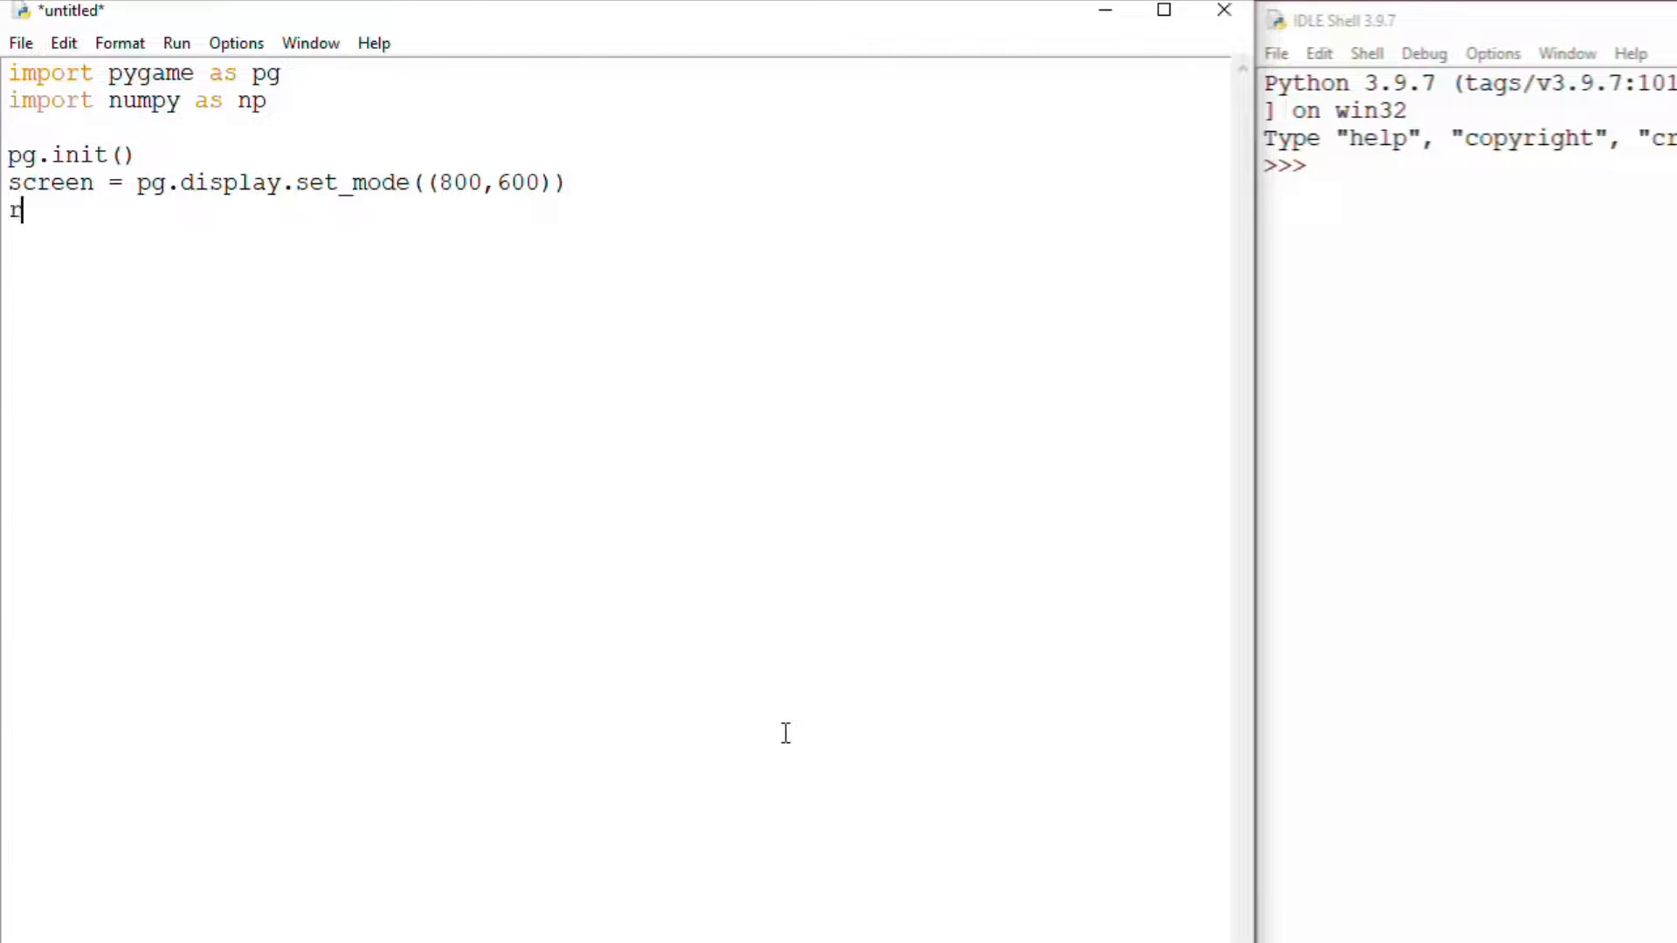
# Add running = True and a while running loop that sets running False on pg.QUIT
pyautogui.write('unning = True')
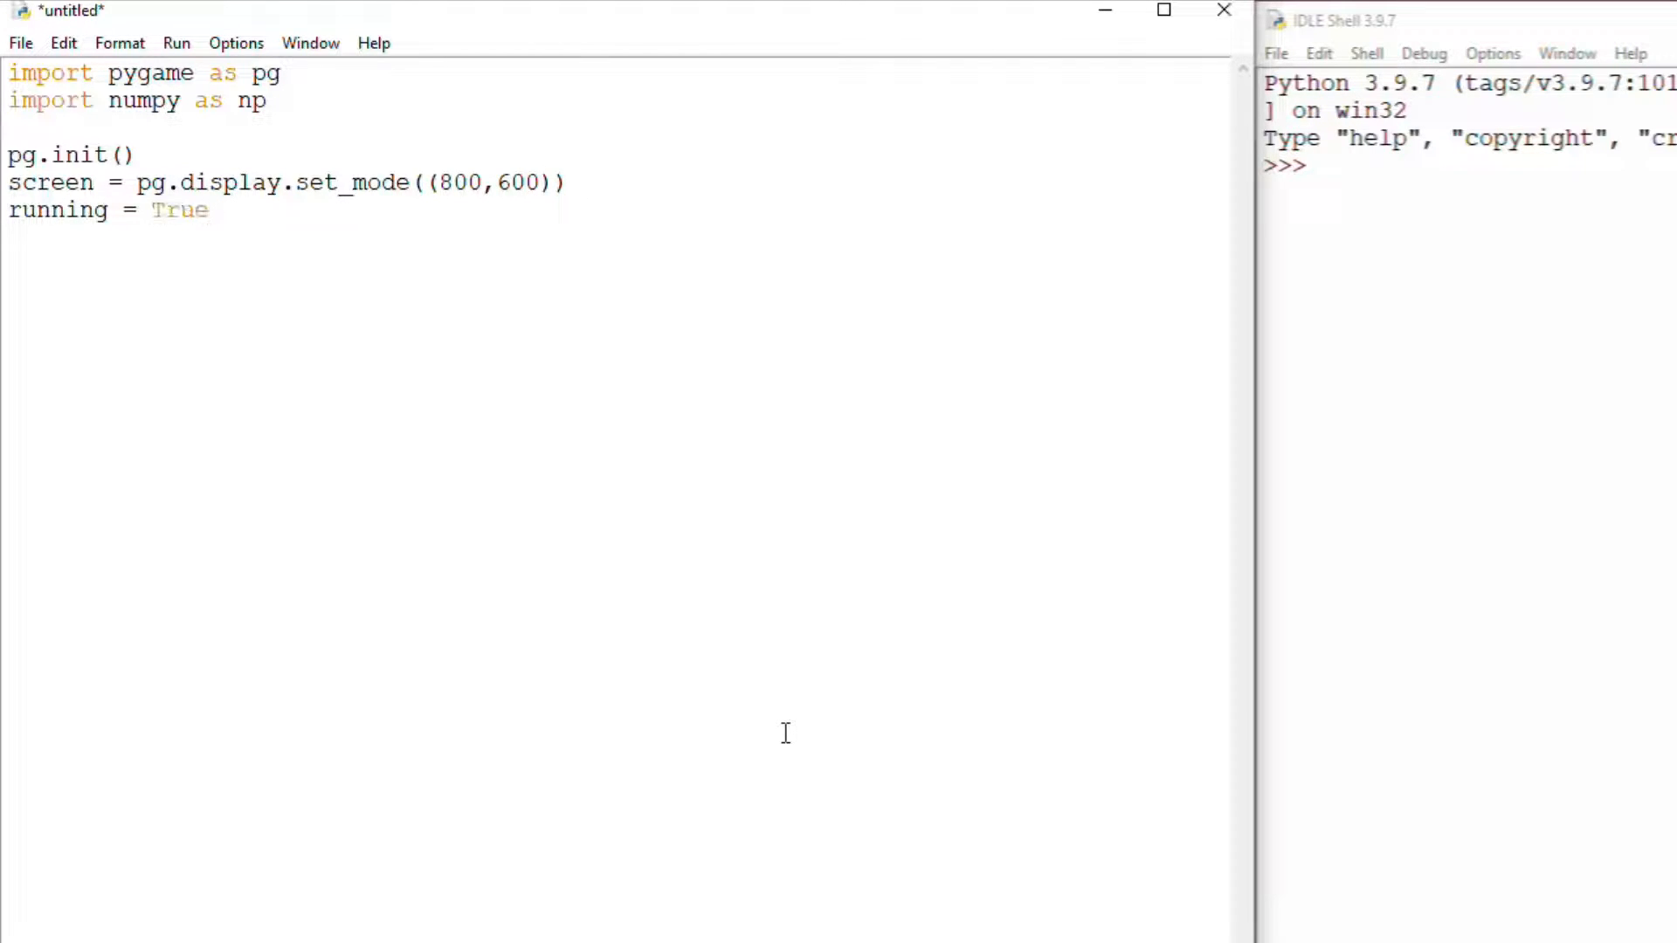
pyautogui.write('while runni')
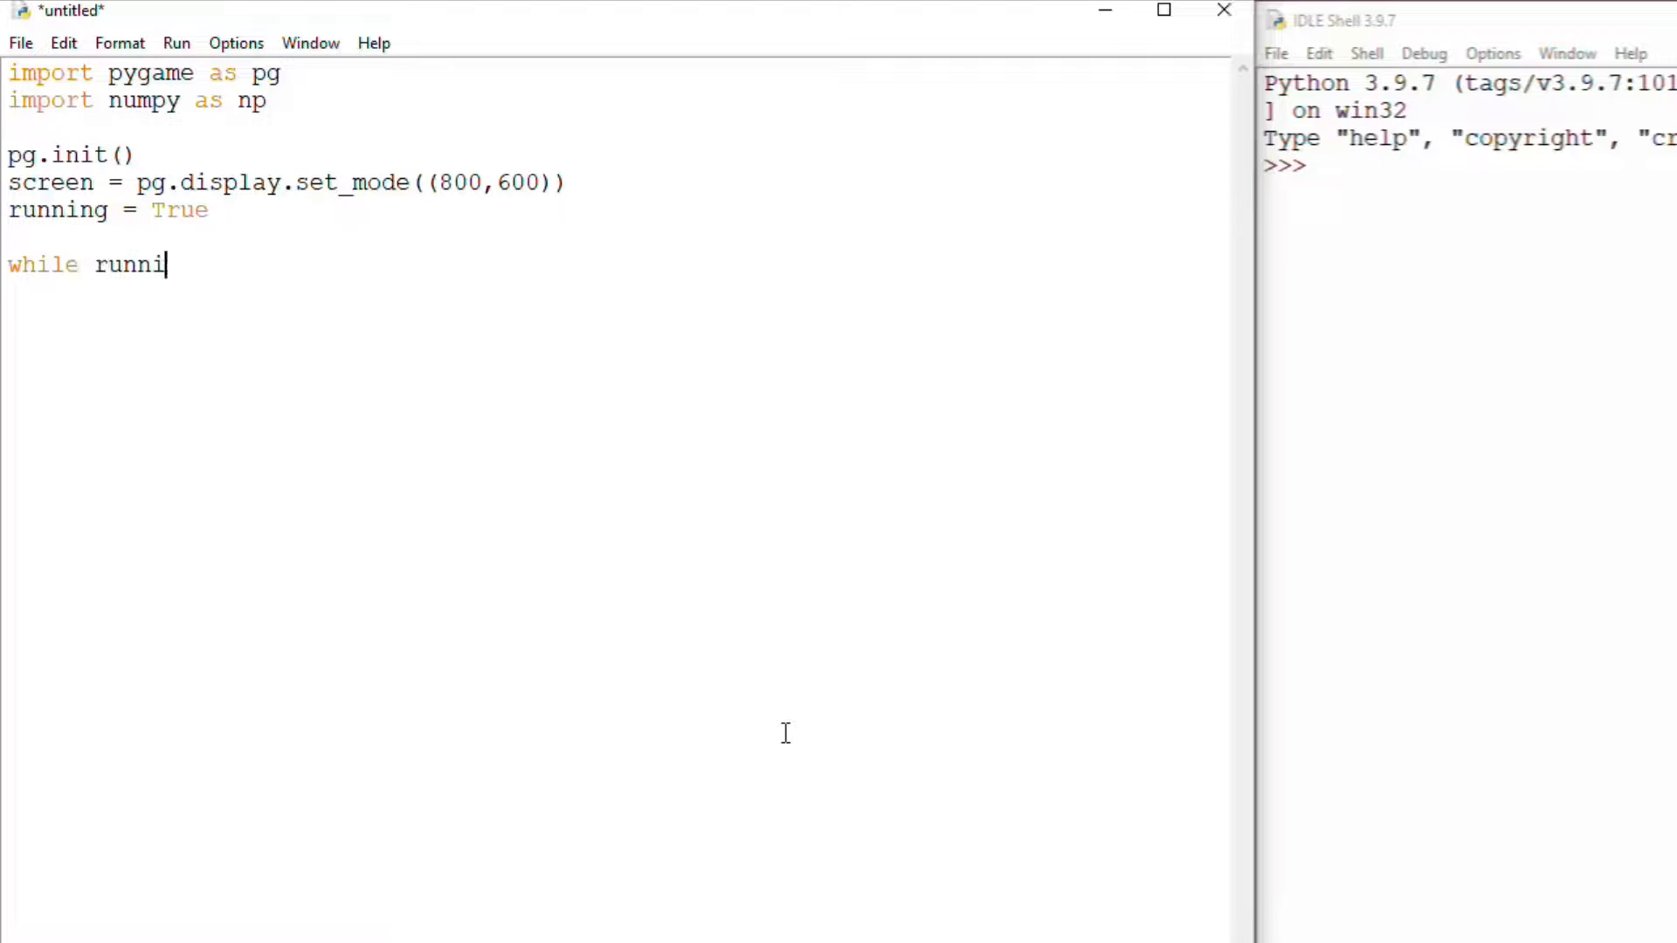
pyautogui.write('ng:')
pyautogui.write('for event in')
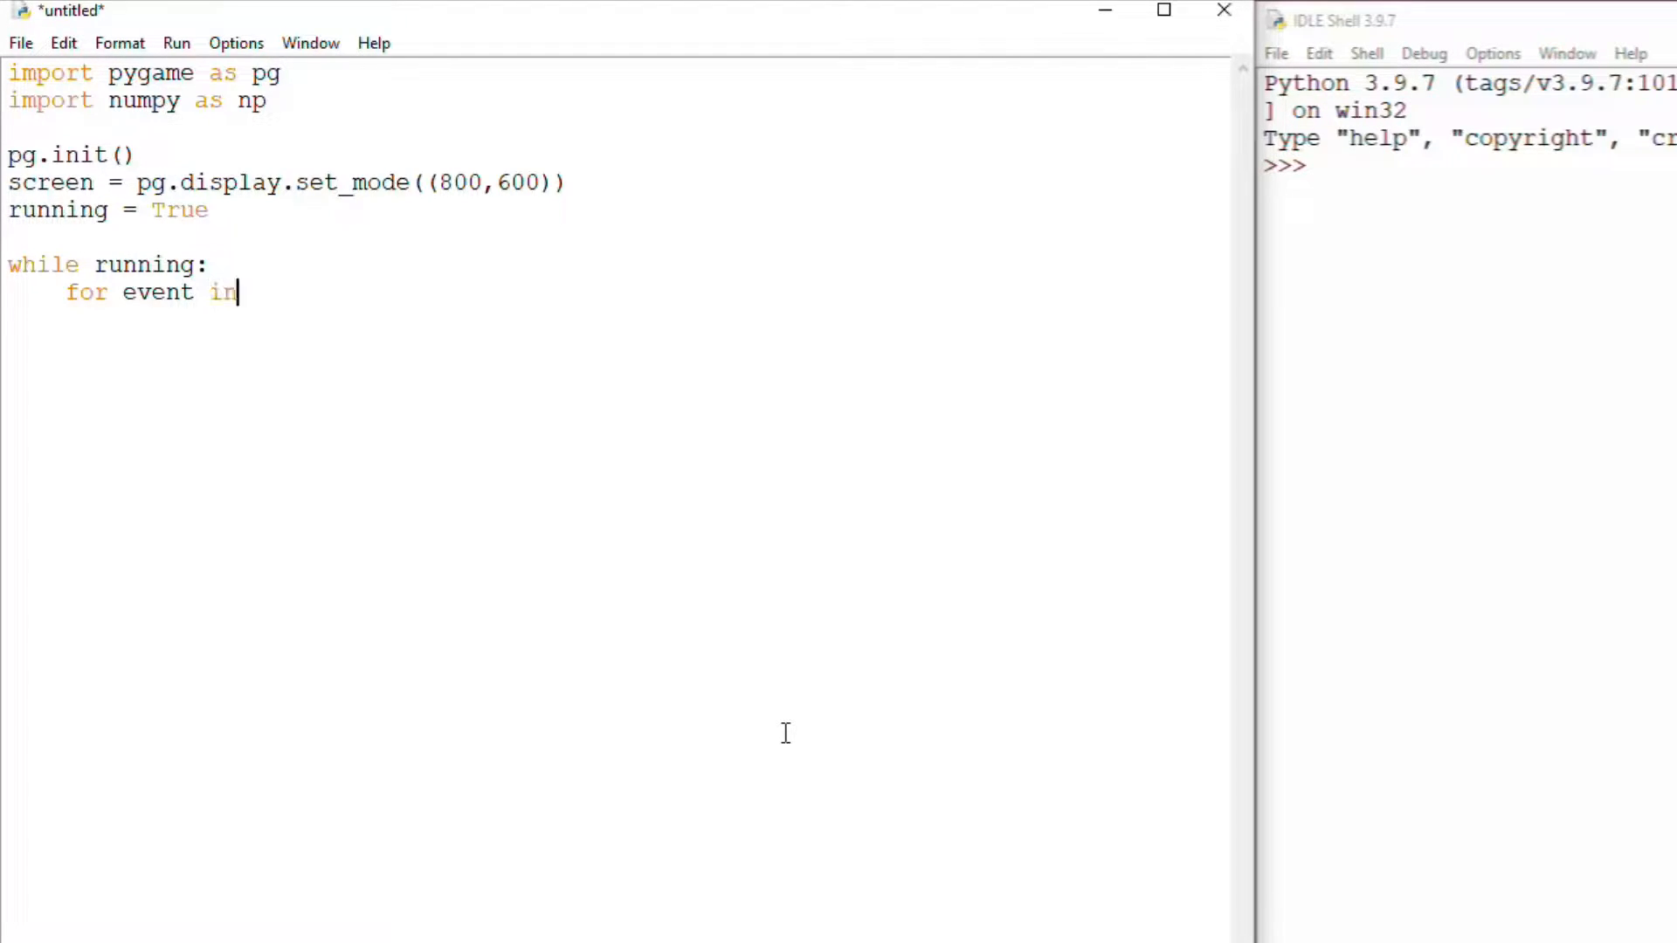
pyautogui.write('pg.event.get():')
pyautogui.write('if')
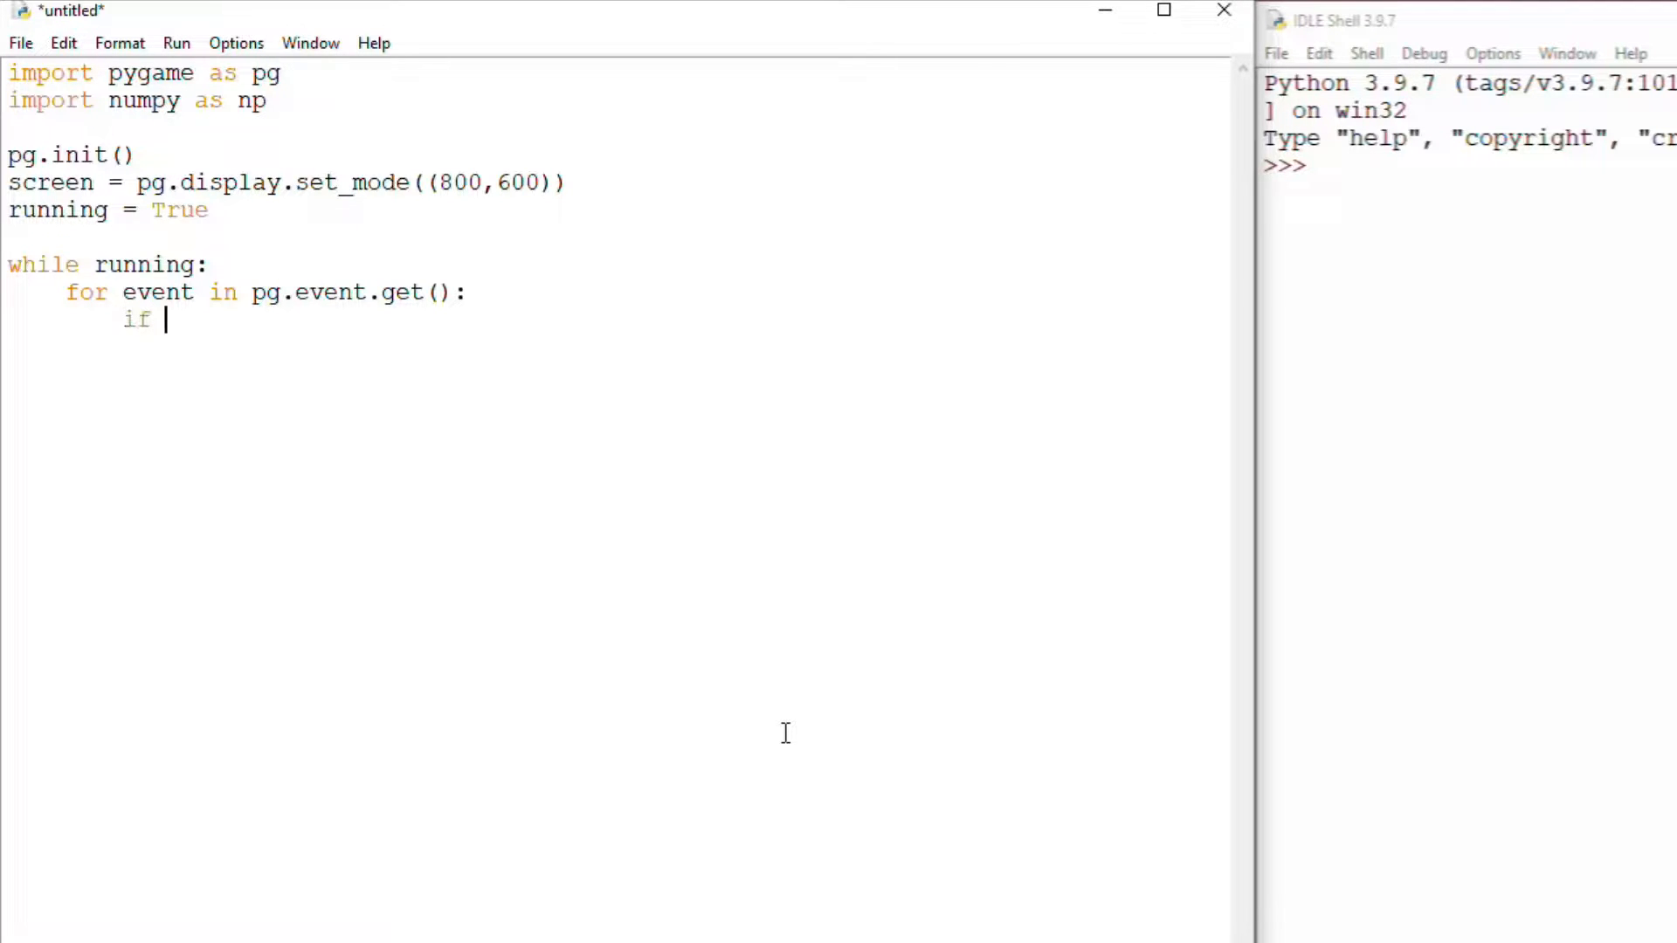
pyautogui.write('event.type')
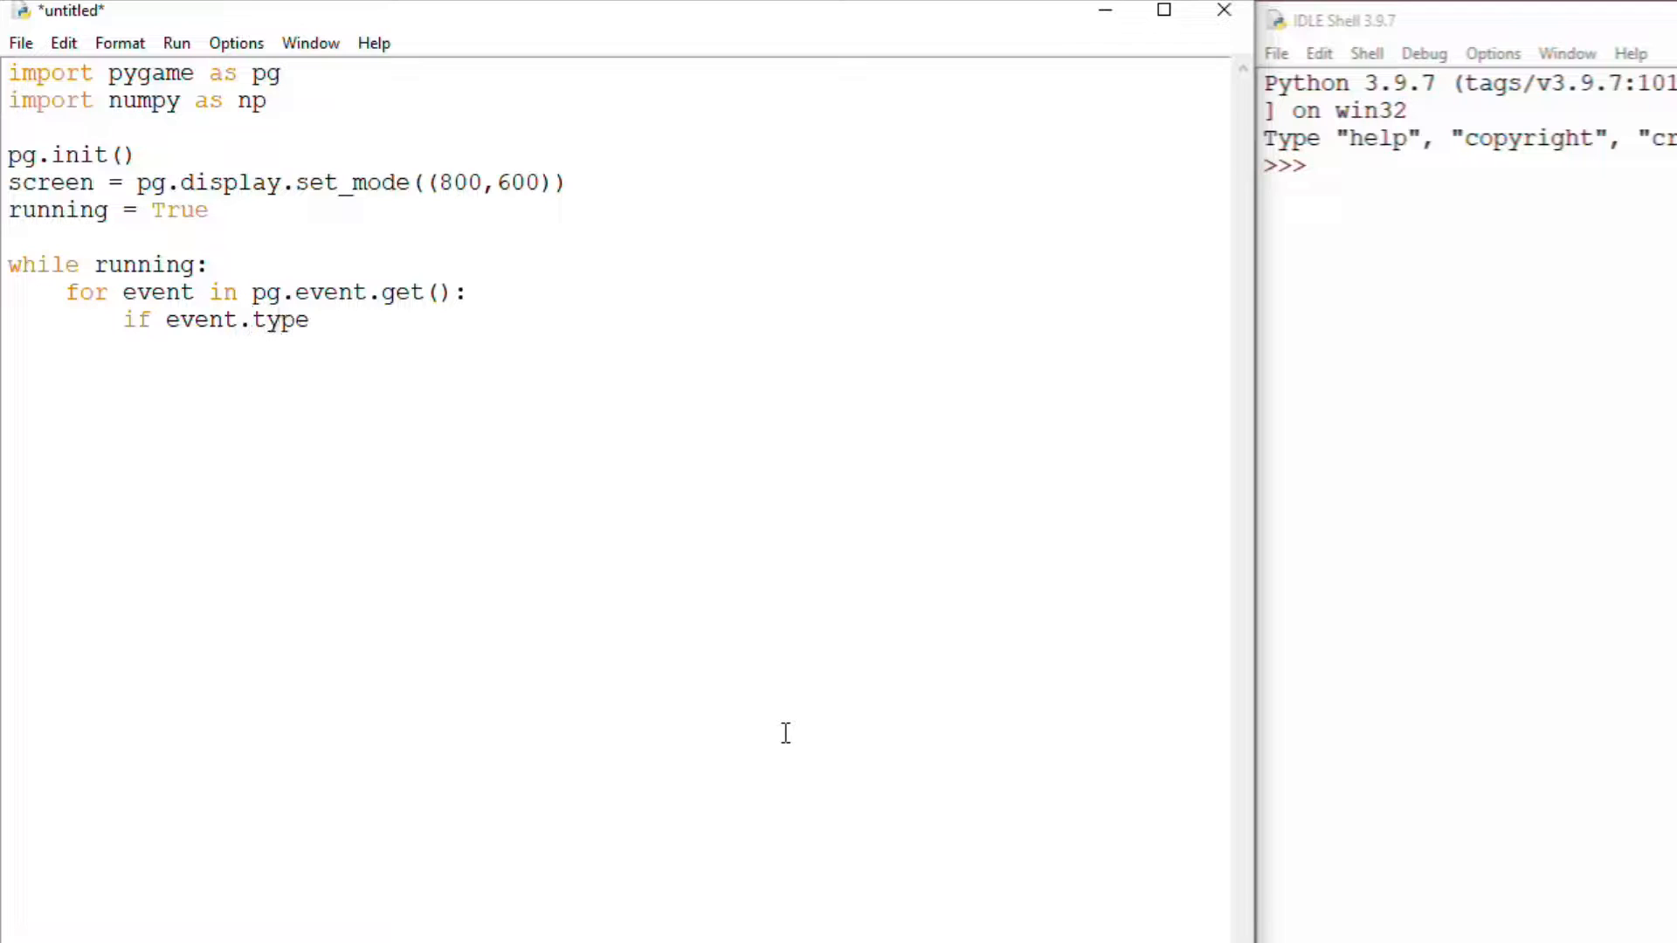
pyautogui.write('== pg.QUI')
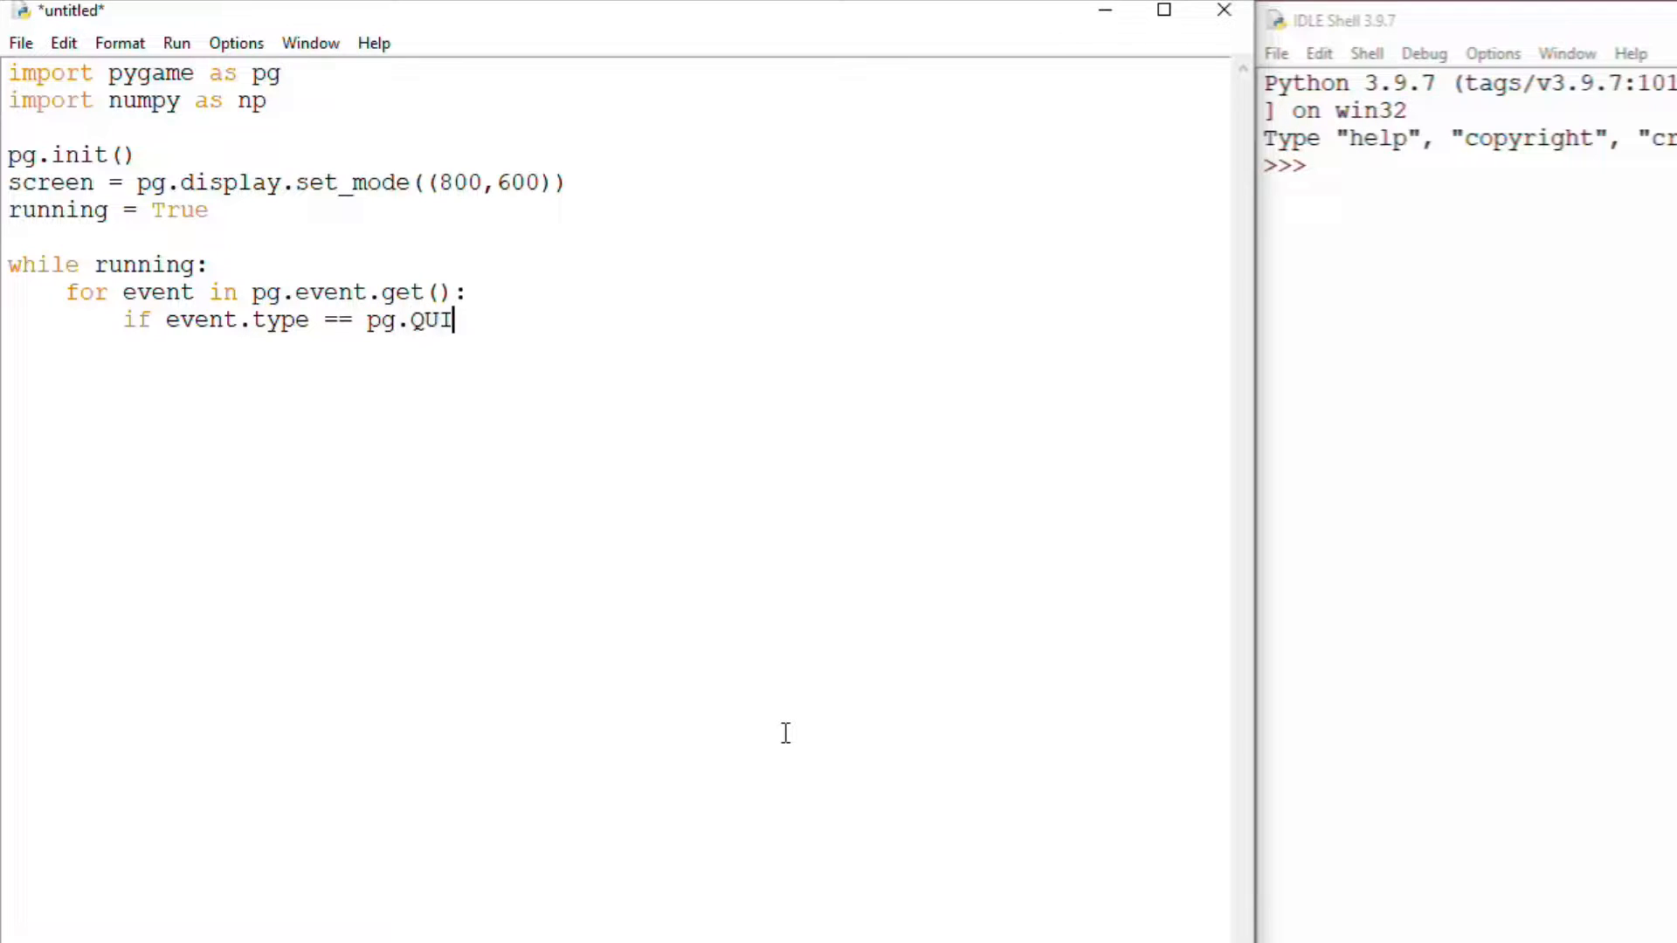
pyautogui.write('T:')
pyautogui.write('running = False')
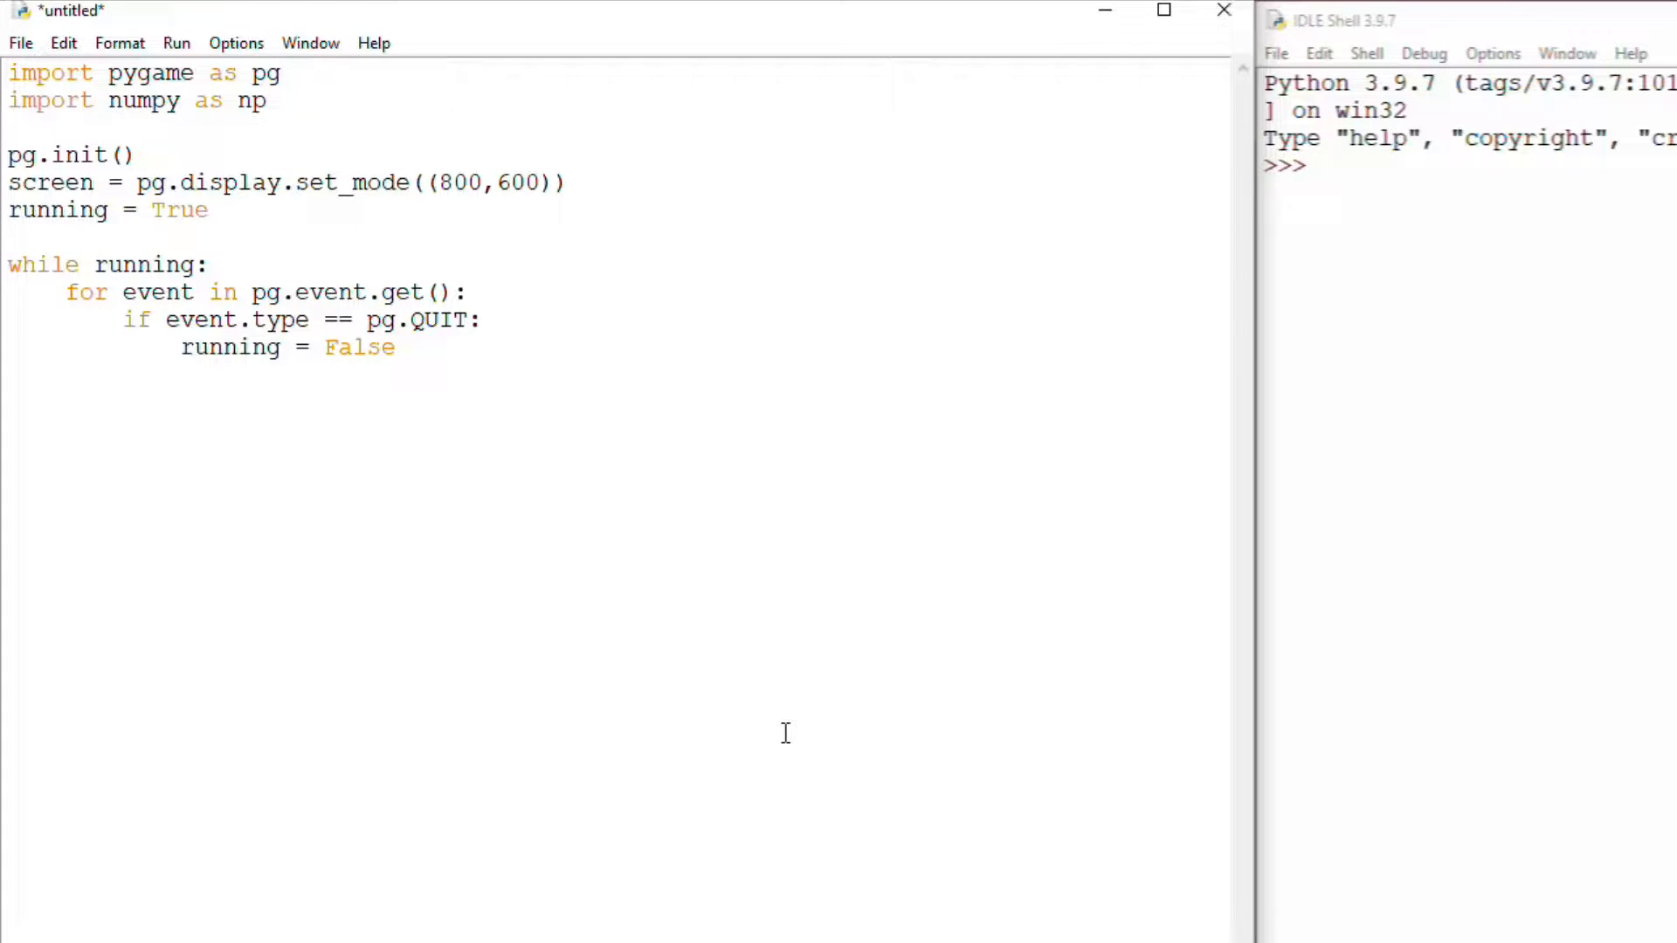
# Set frame = np.random.uniform(0, 1, (80, 60, 3)) inside the loop
pyautogui.write('frame =')
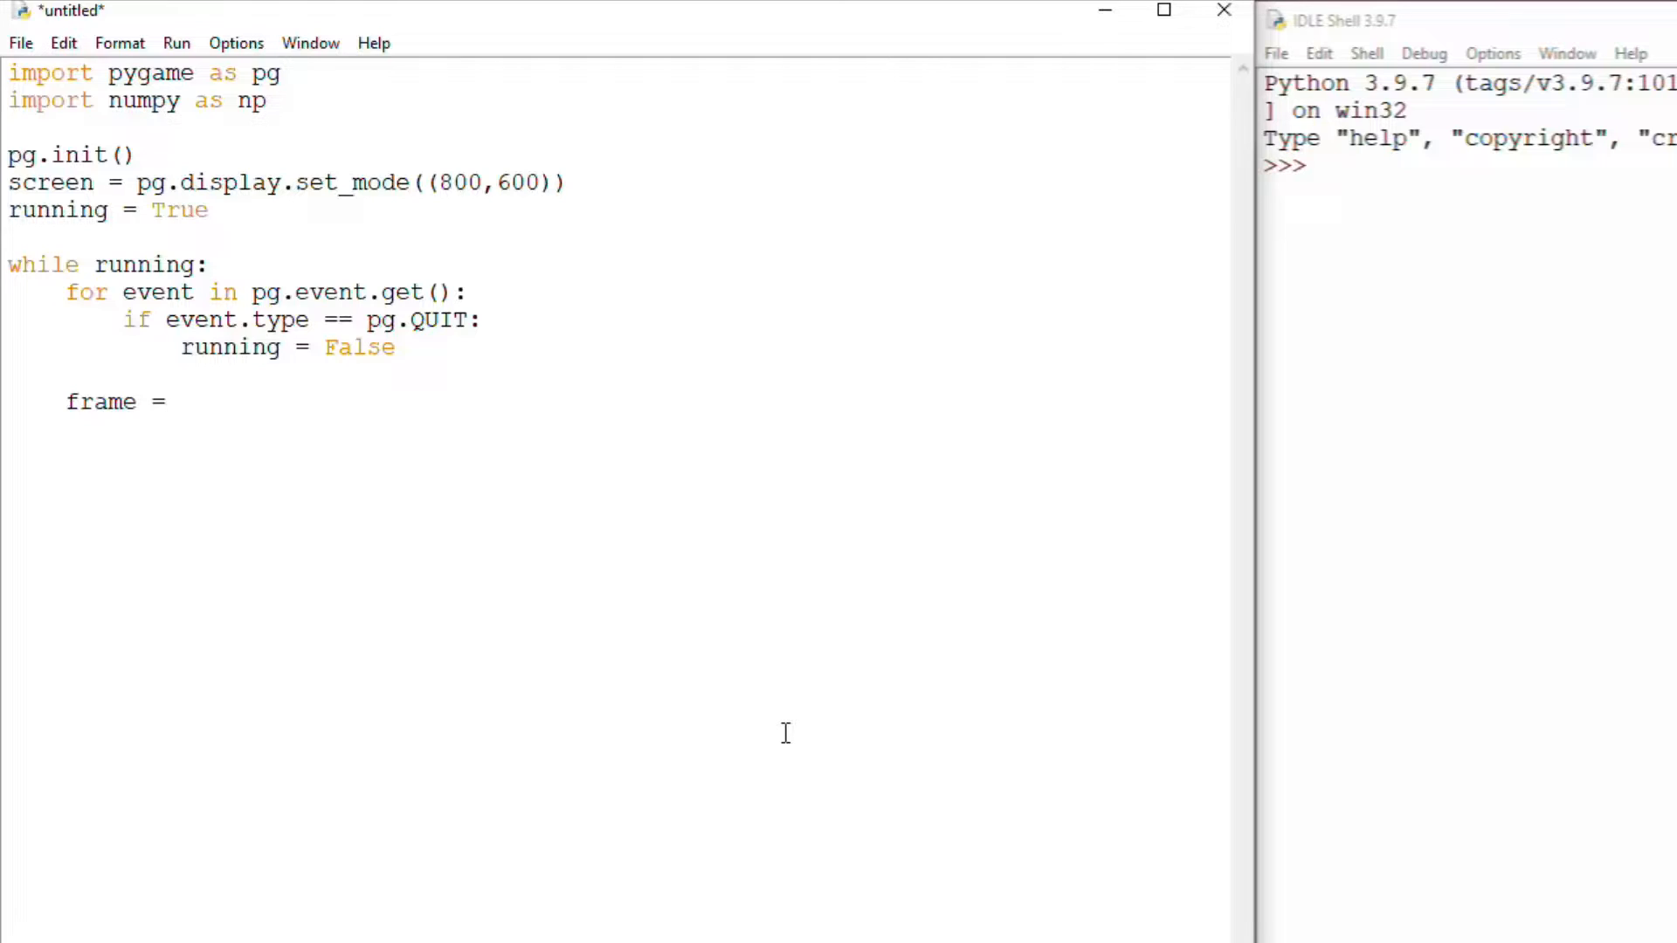
pyautogui.write('np.random.')
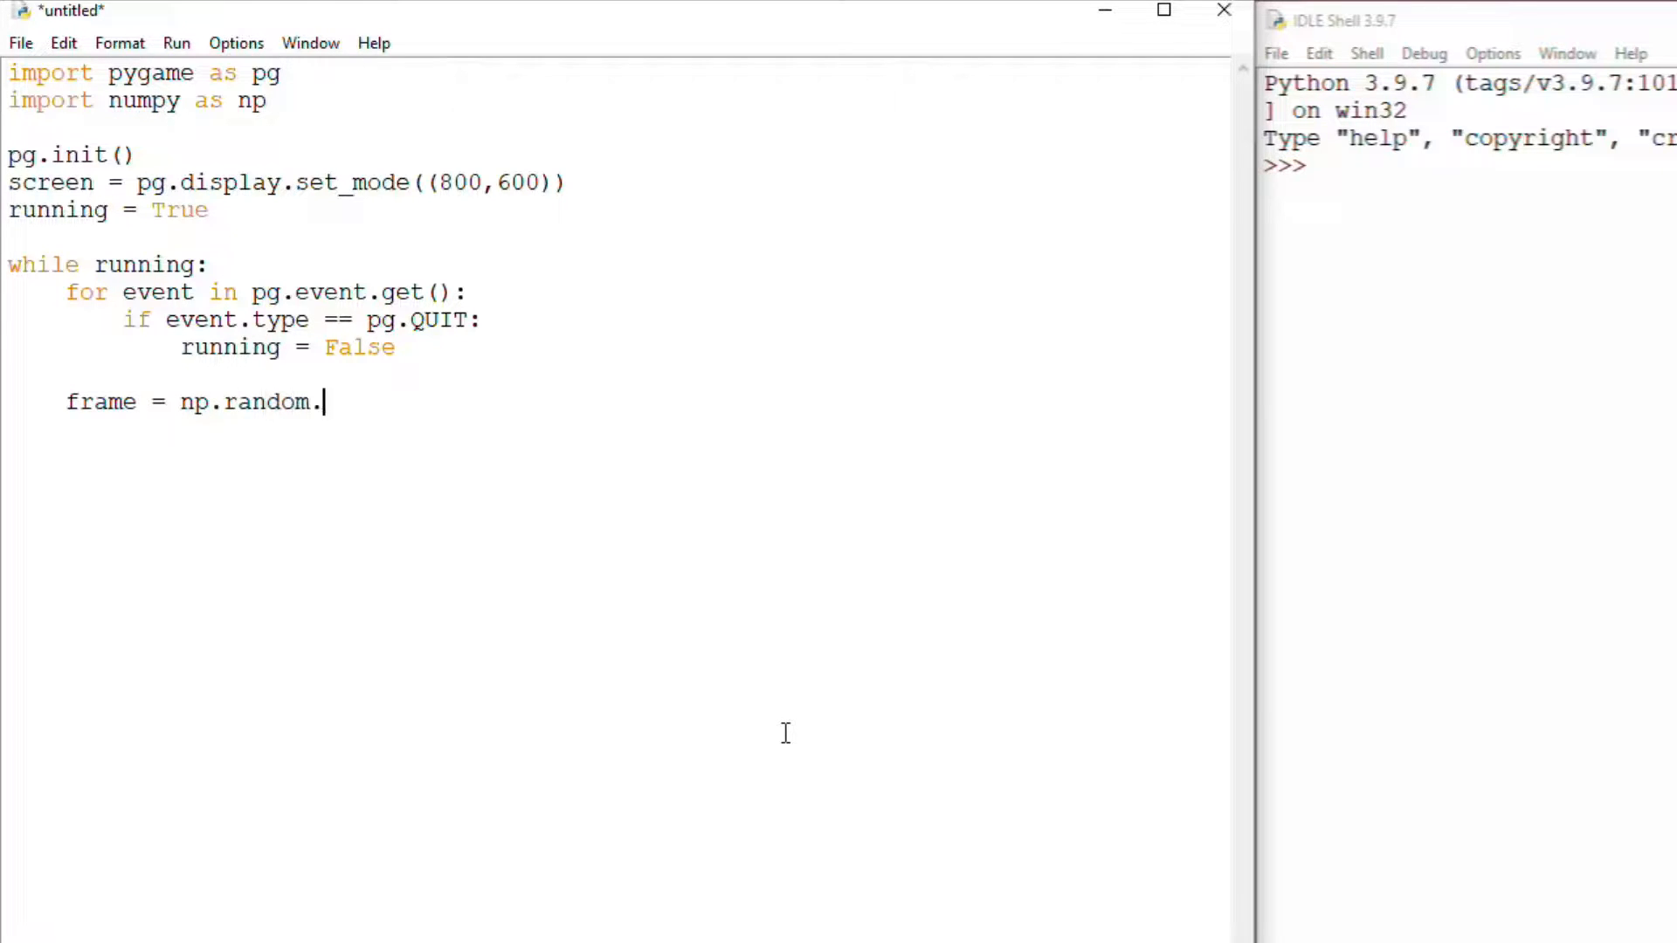
pyautogui.write('uniform(')
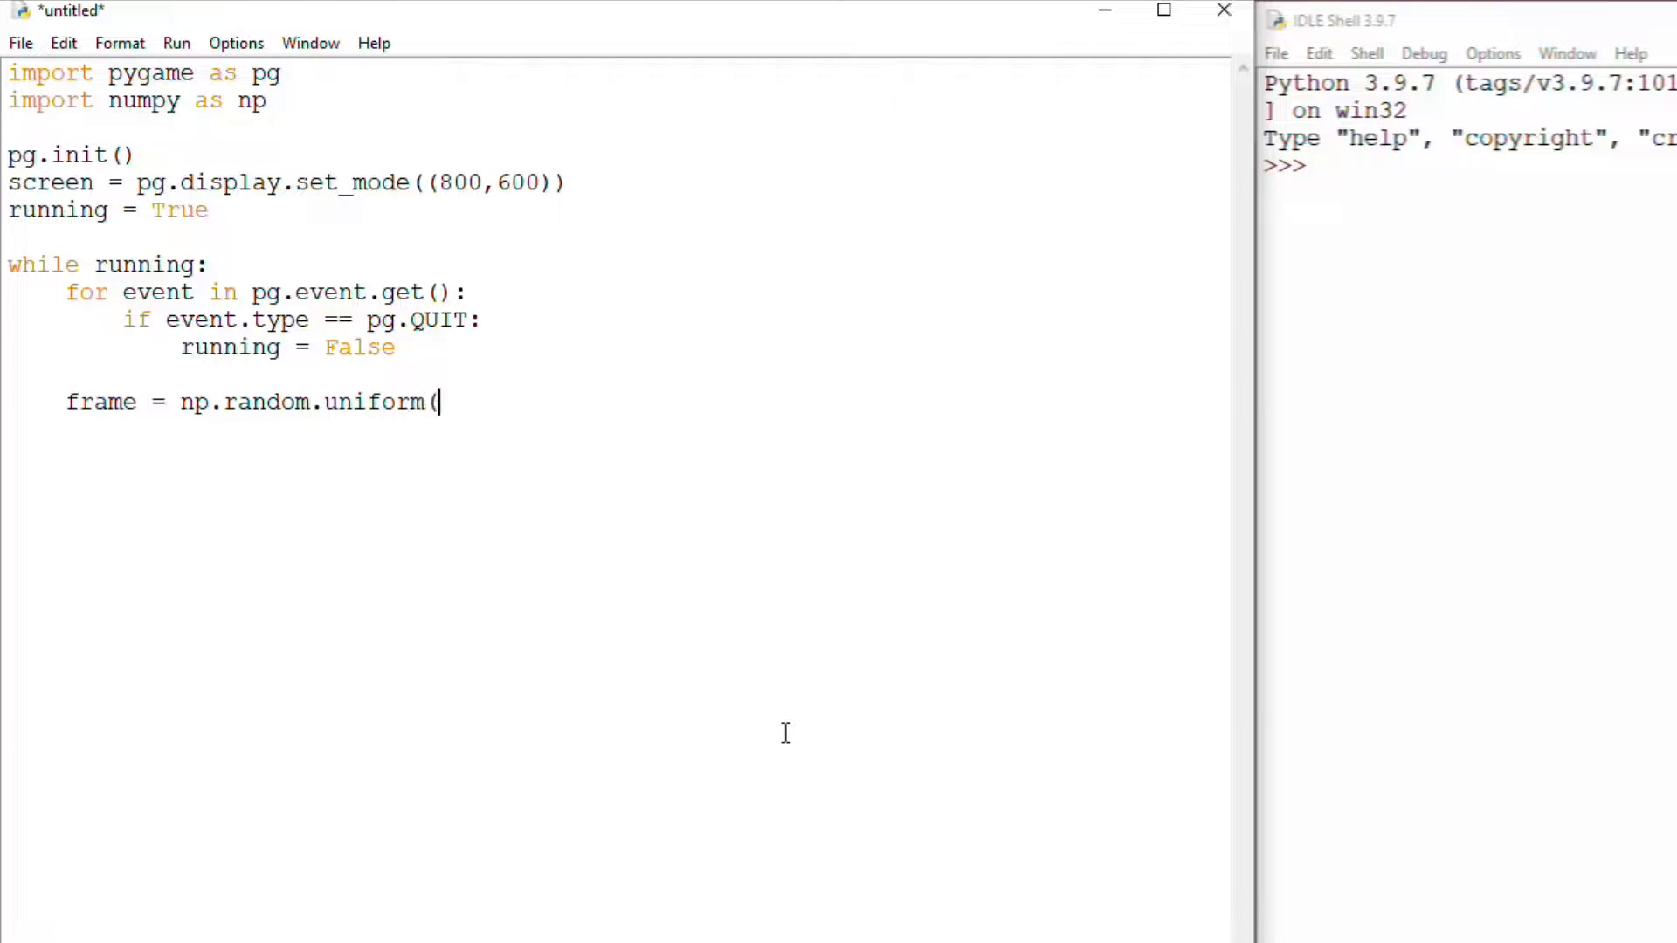
pyautogui.write('0,1,')
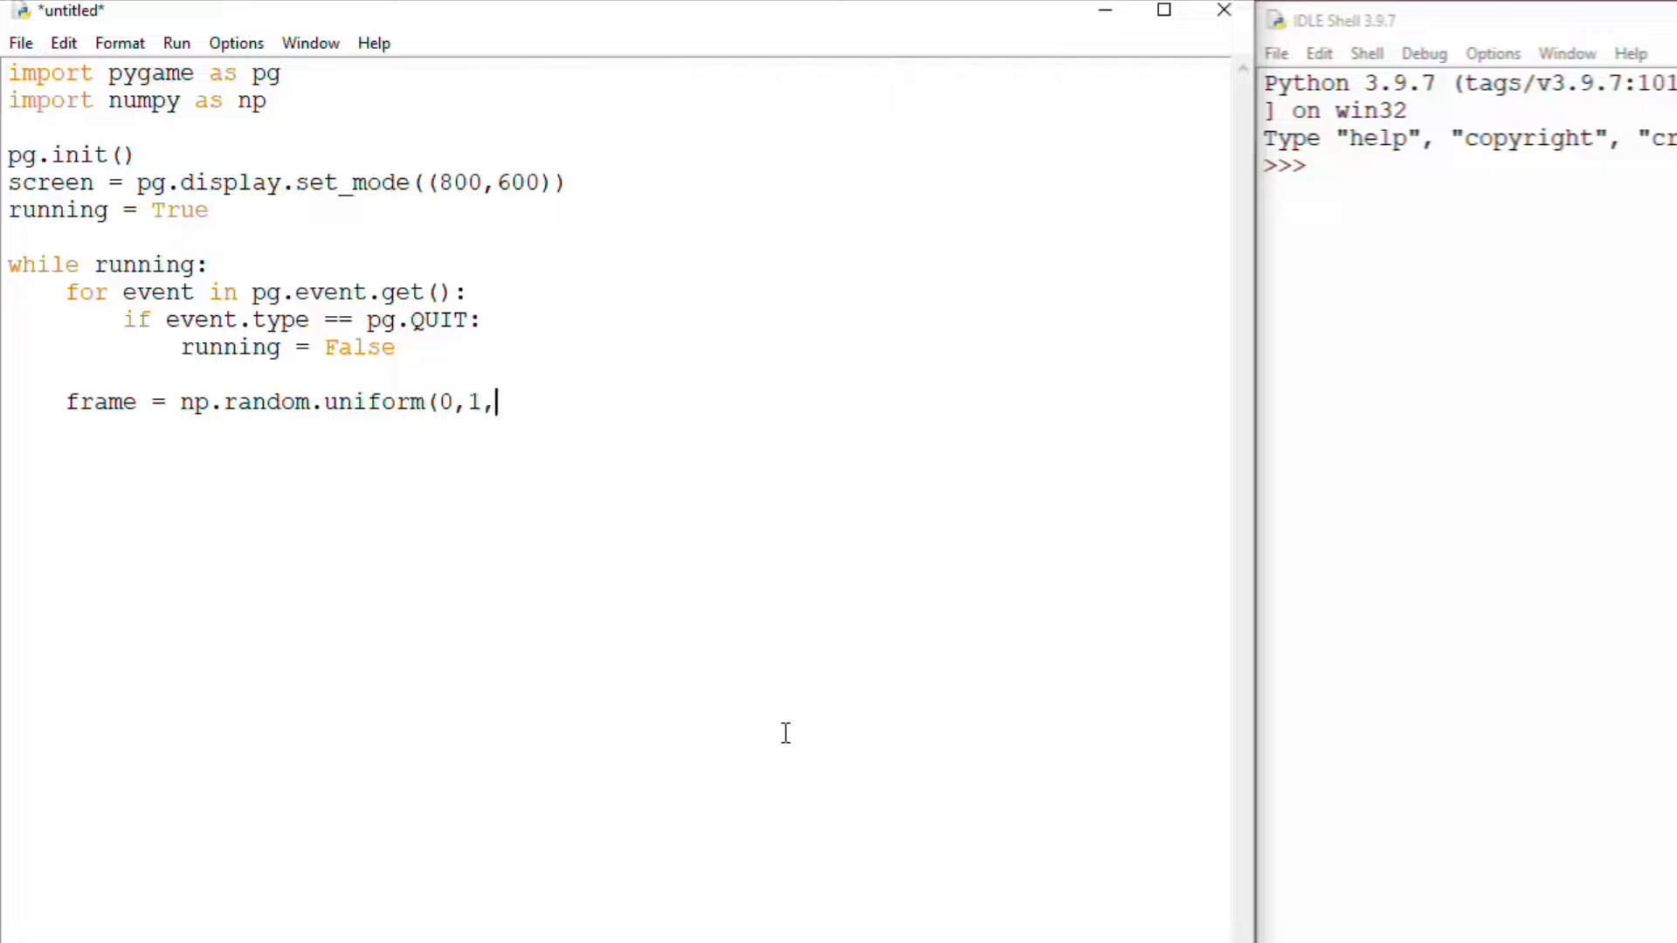
pyautogui.write('(')
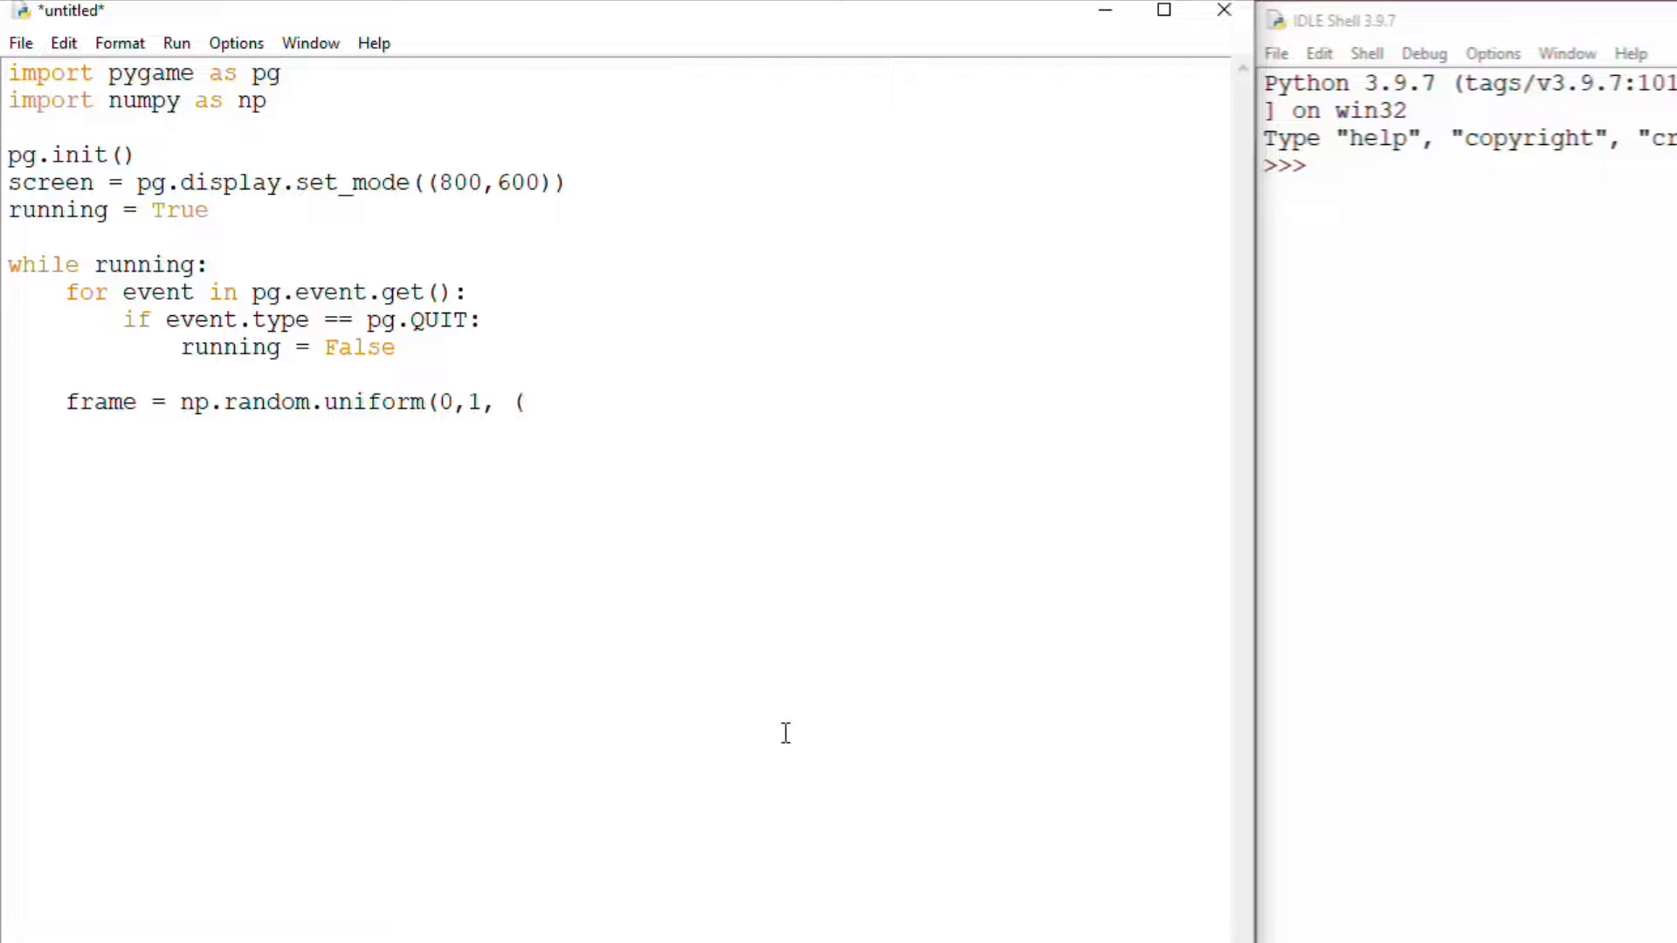
pyautogui.write('80,')
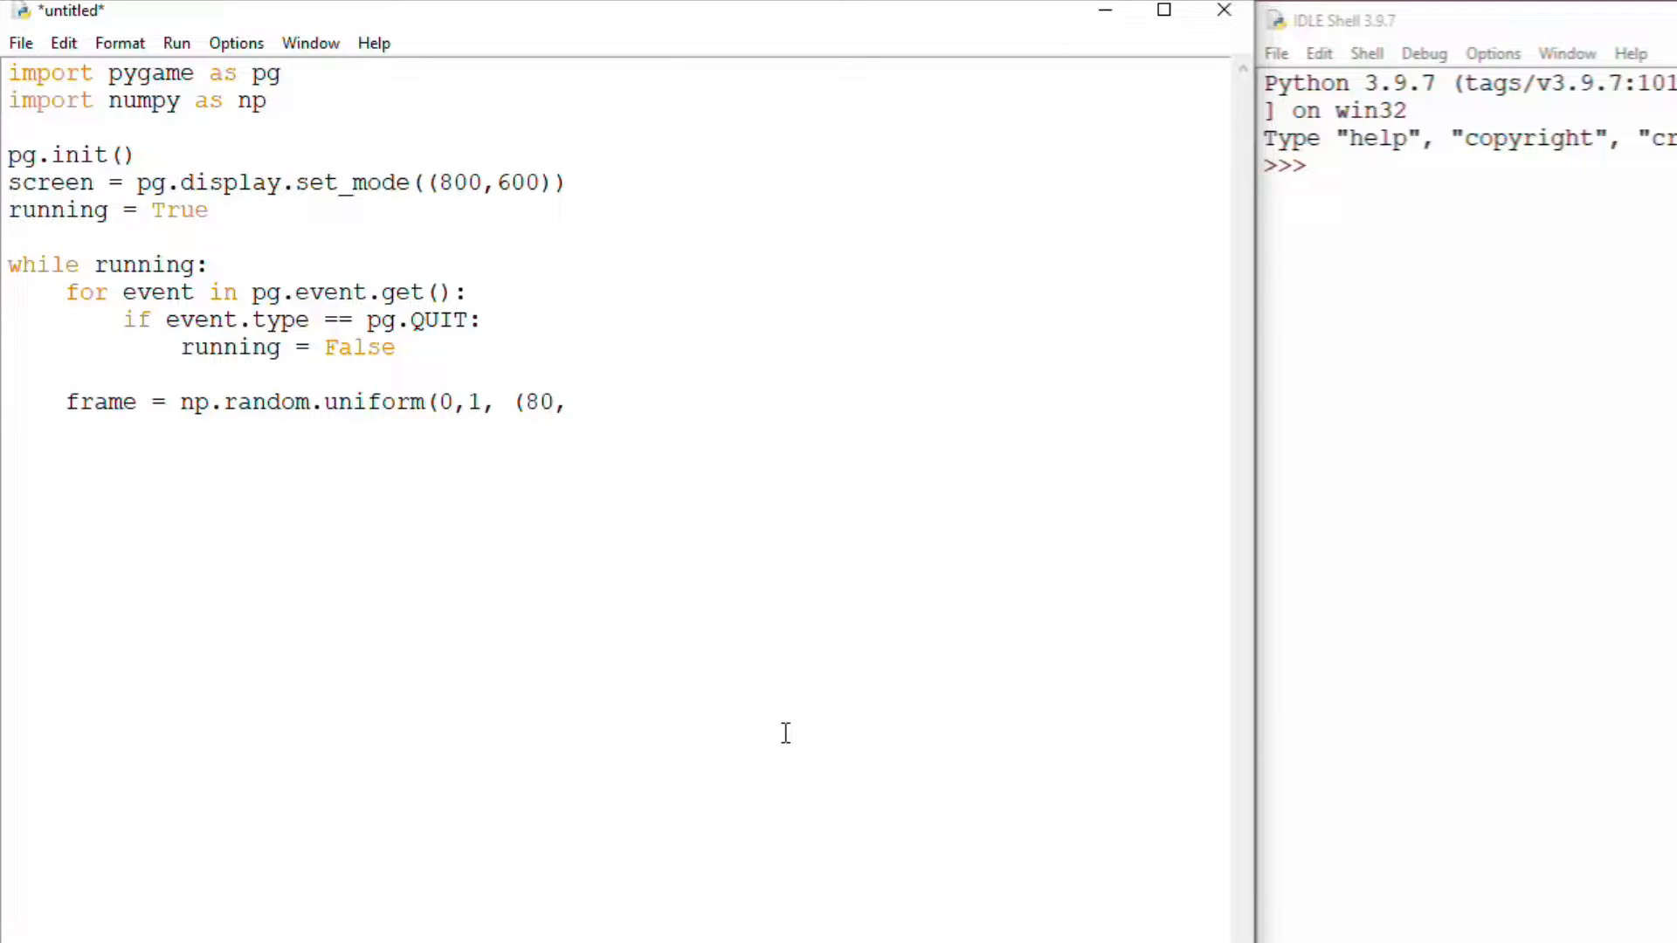
pyautogui.write('60')
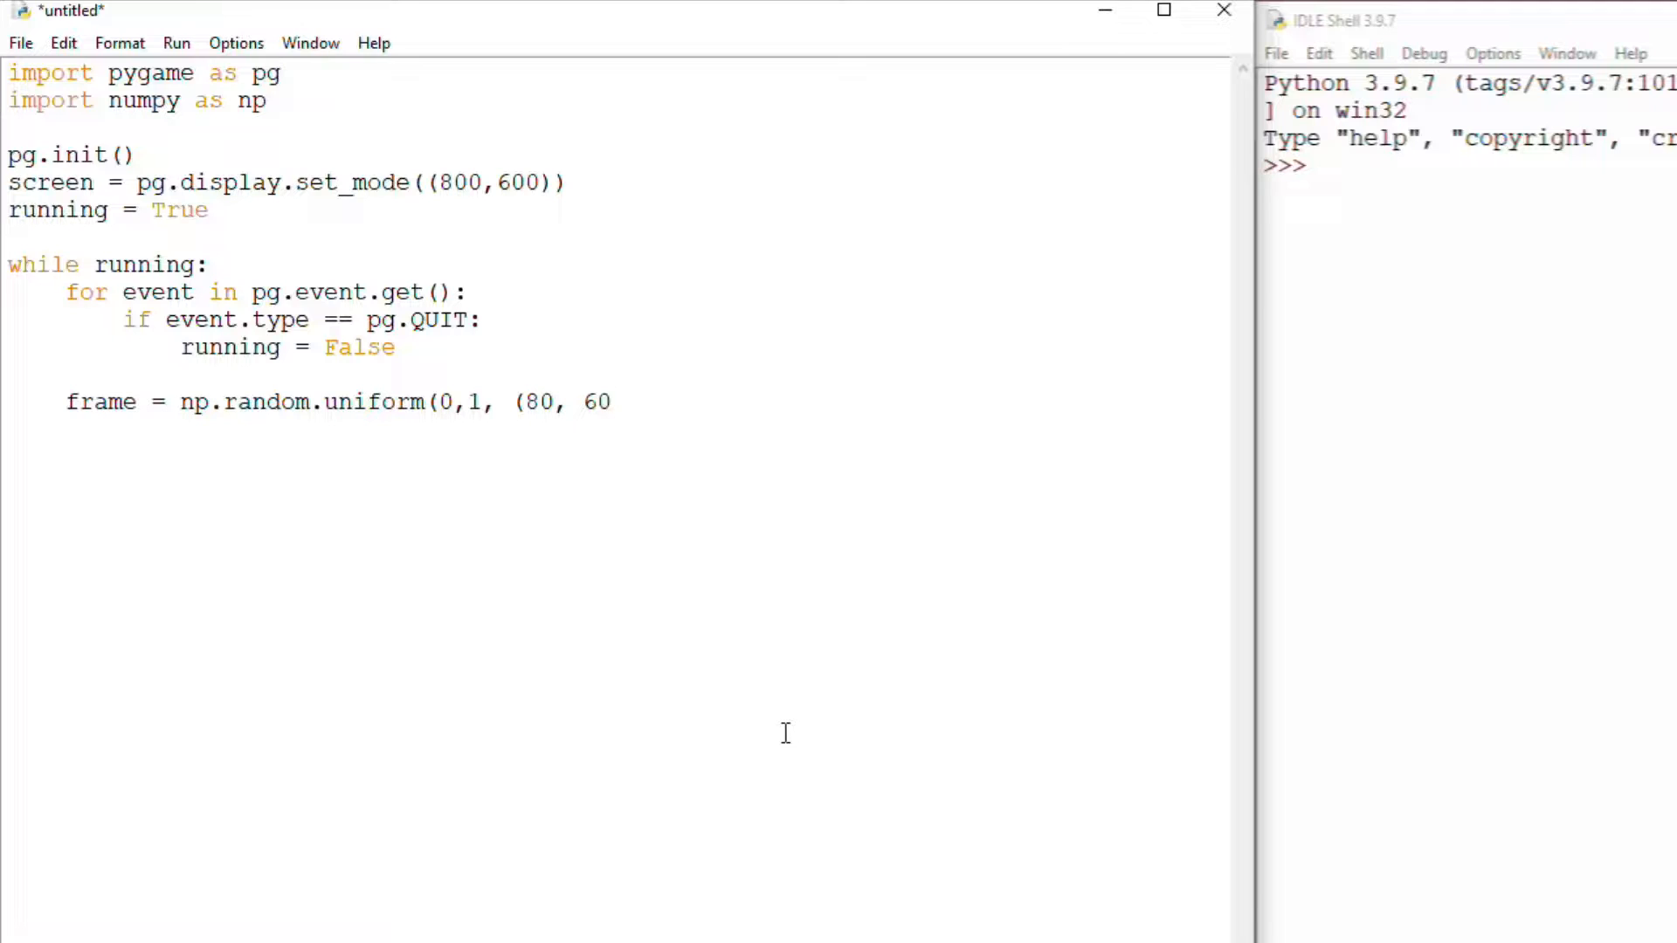
pyautogui.write(', 3)')
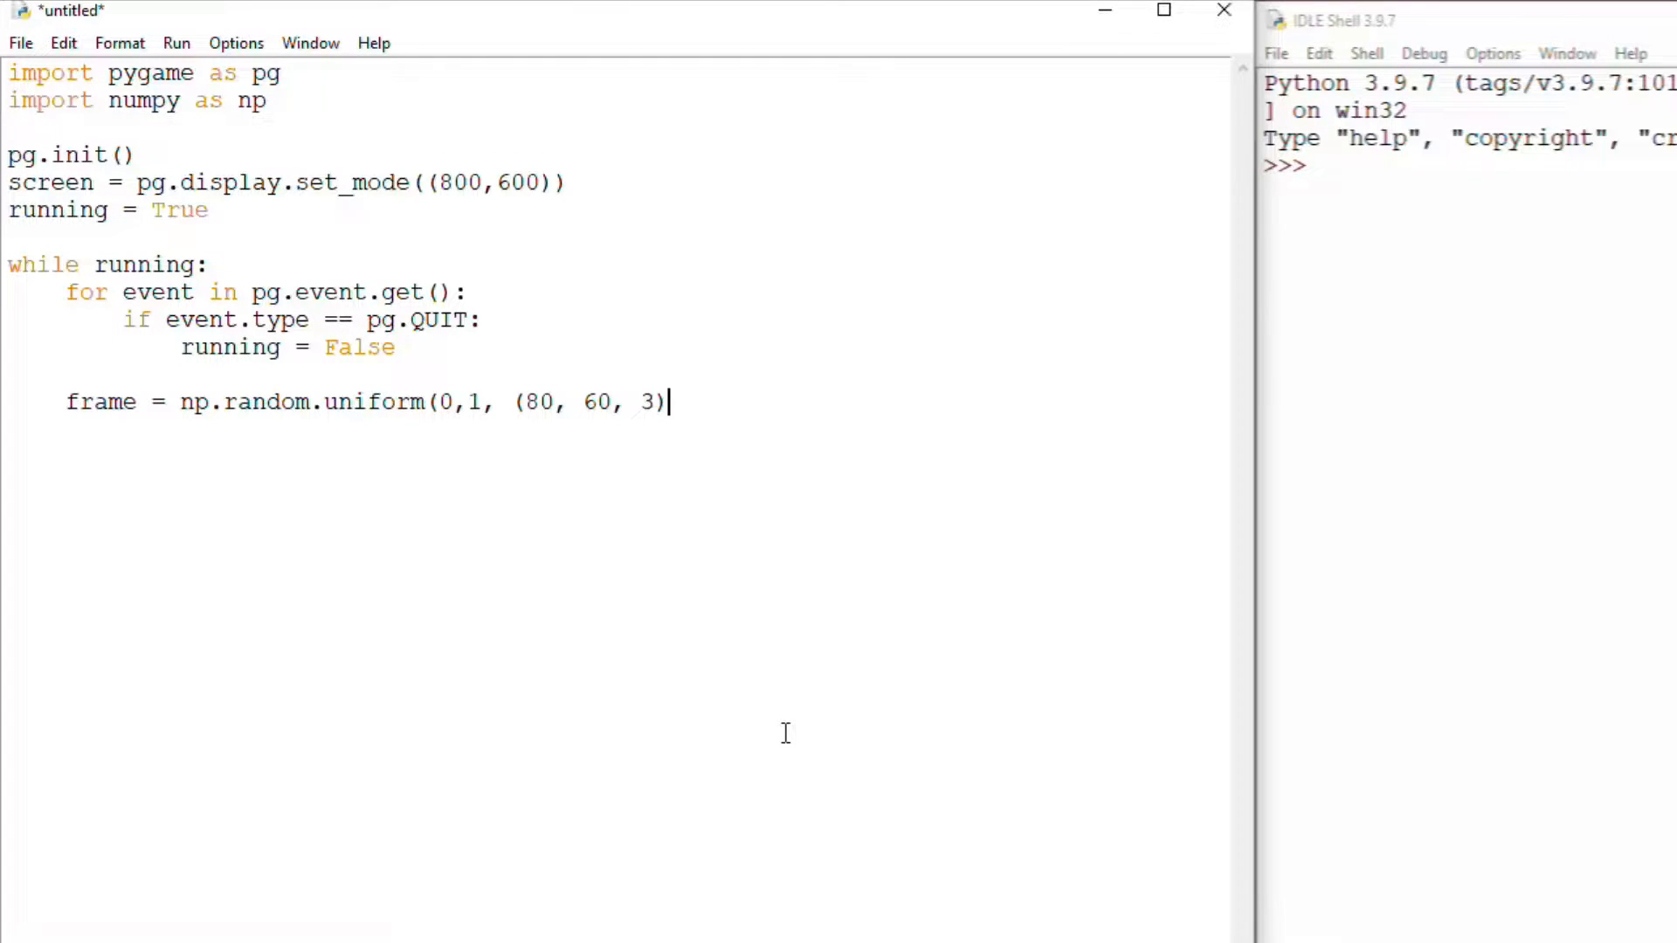
pyautogui.write(')')
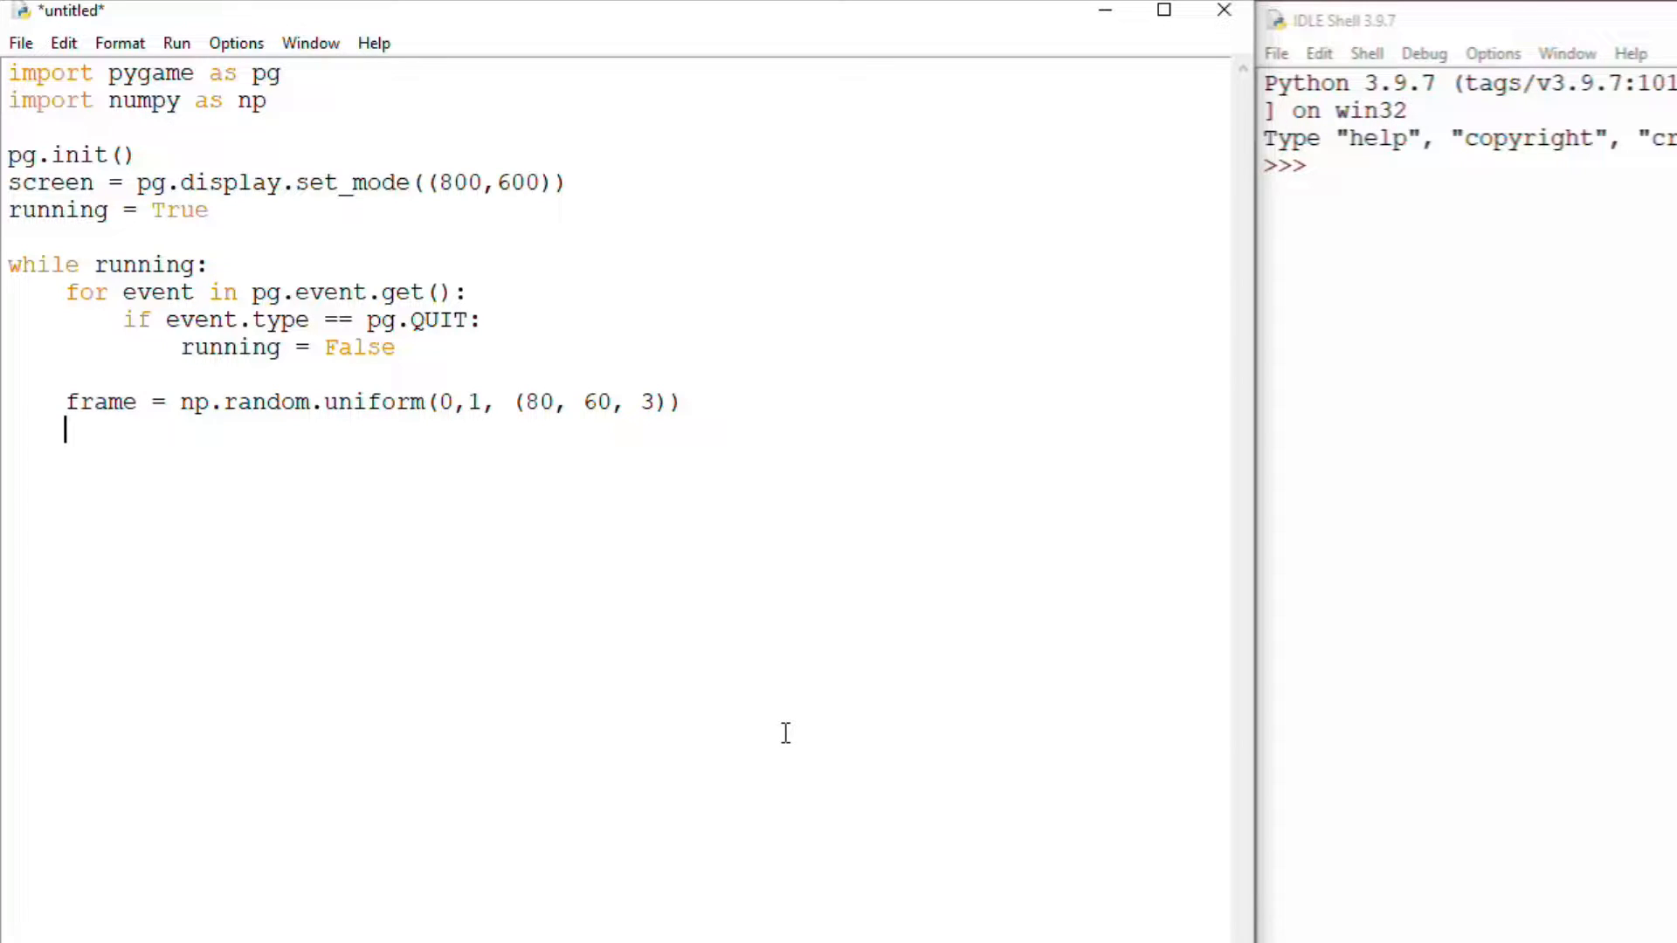
# Turn frame*255 into a surface with pg.surfarray.make_surface
pyautogui.write('surf')
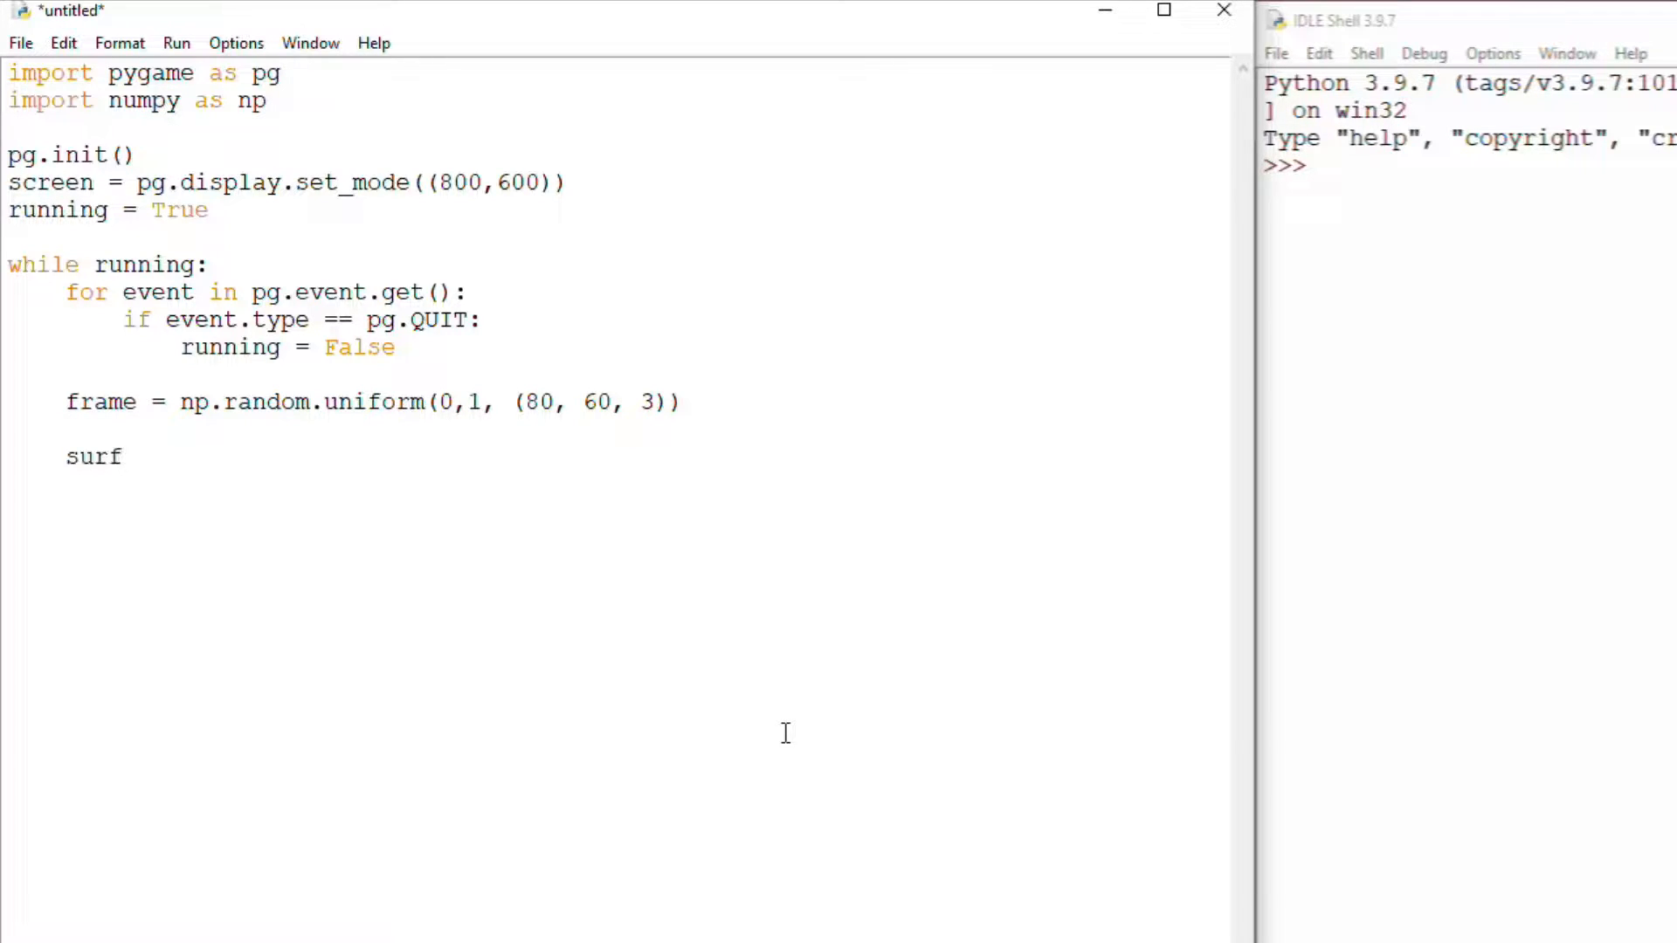
pyautogui.write('= pg')
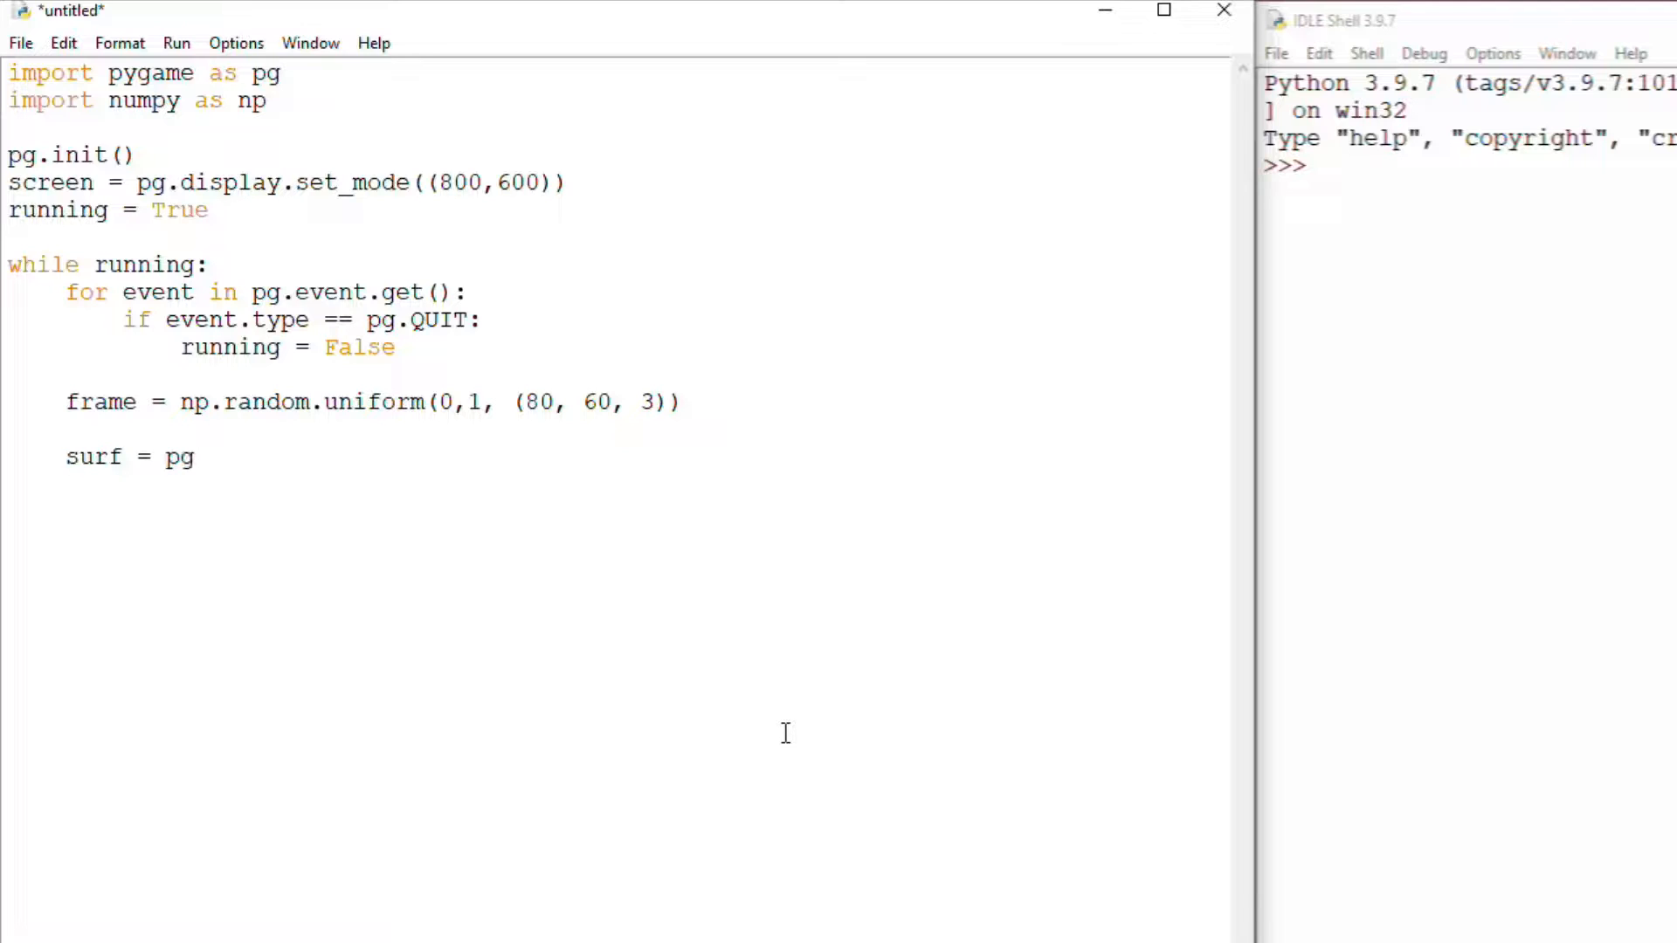
pyautogui.write('.surfa')
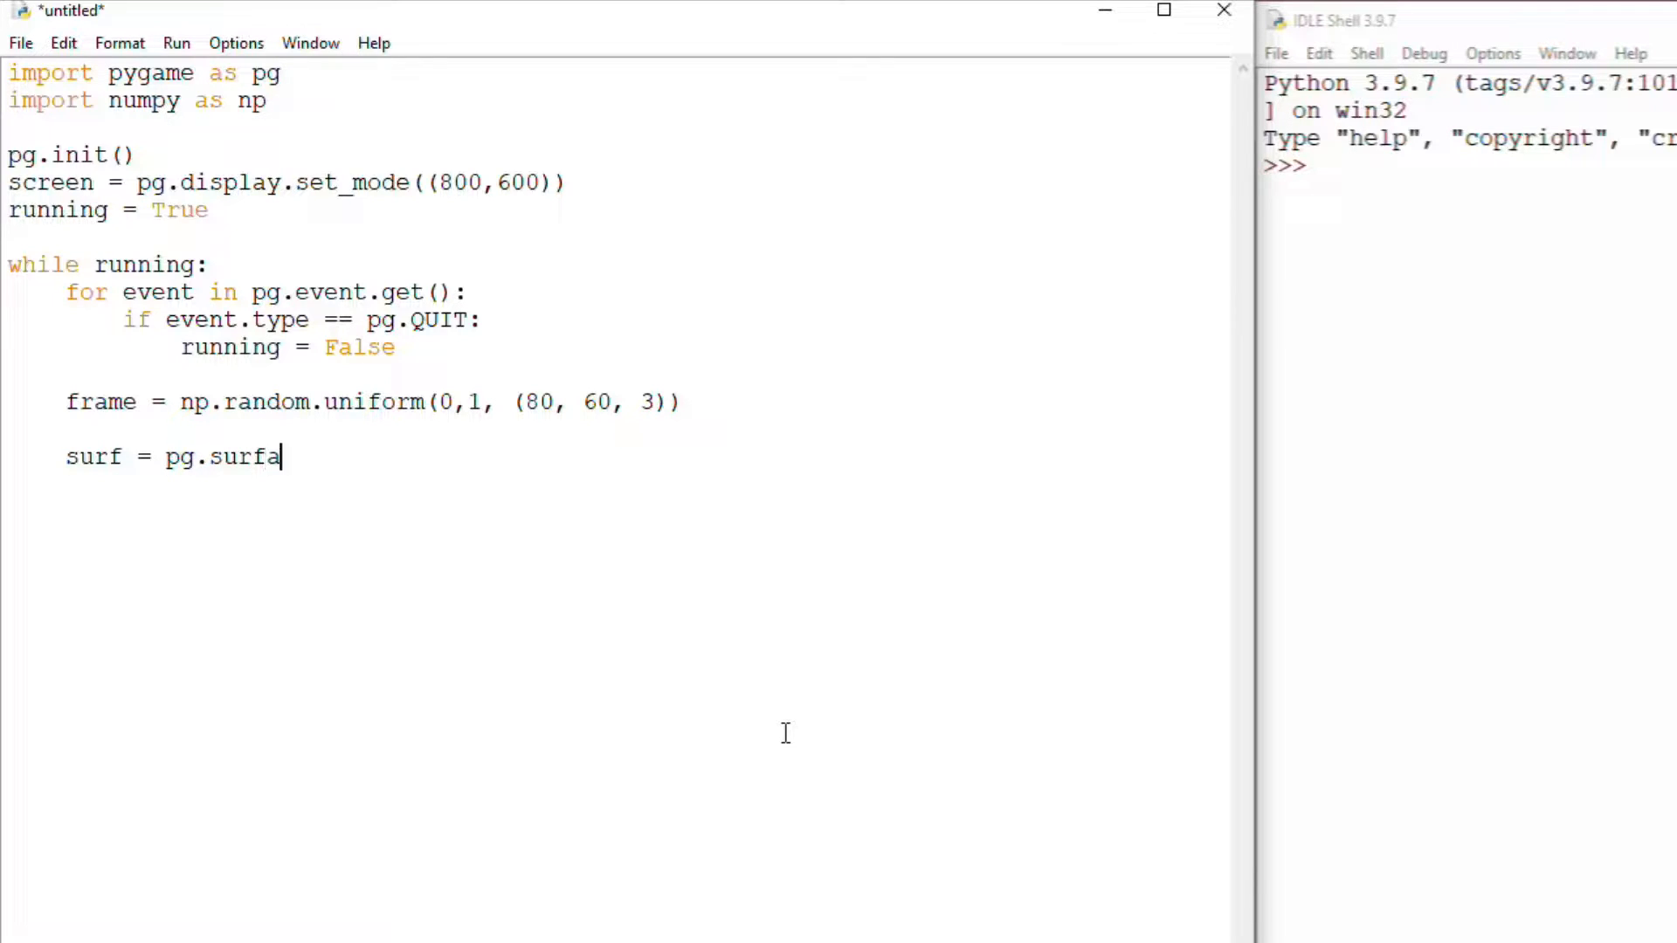
pyautogui.write('rray.')
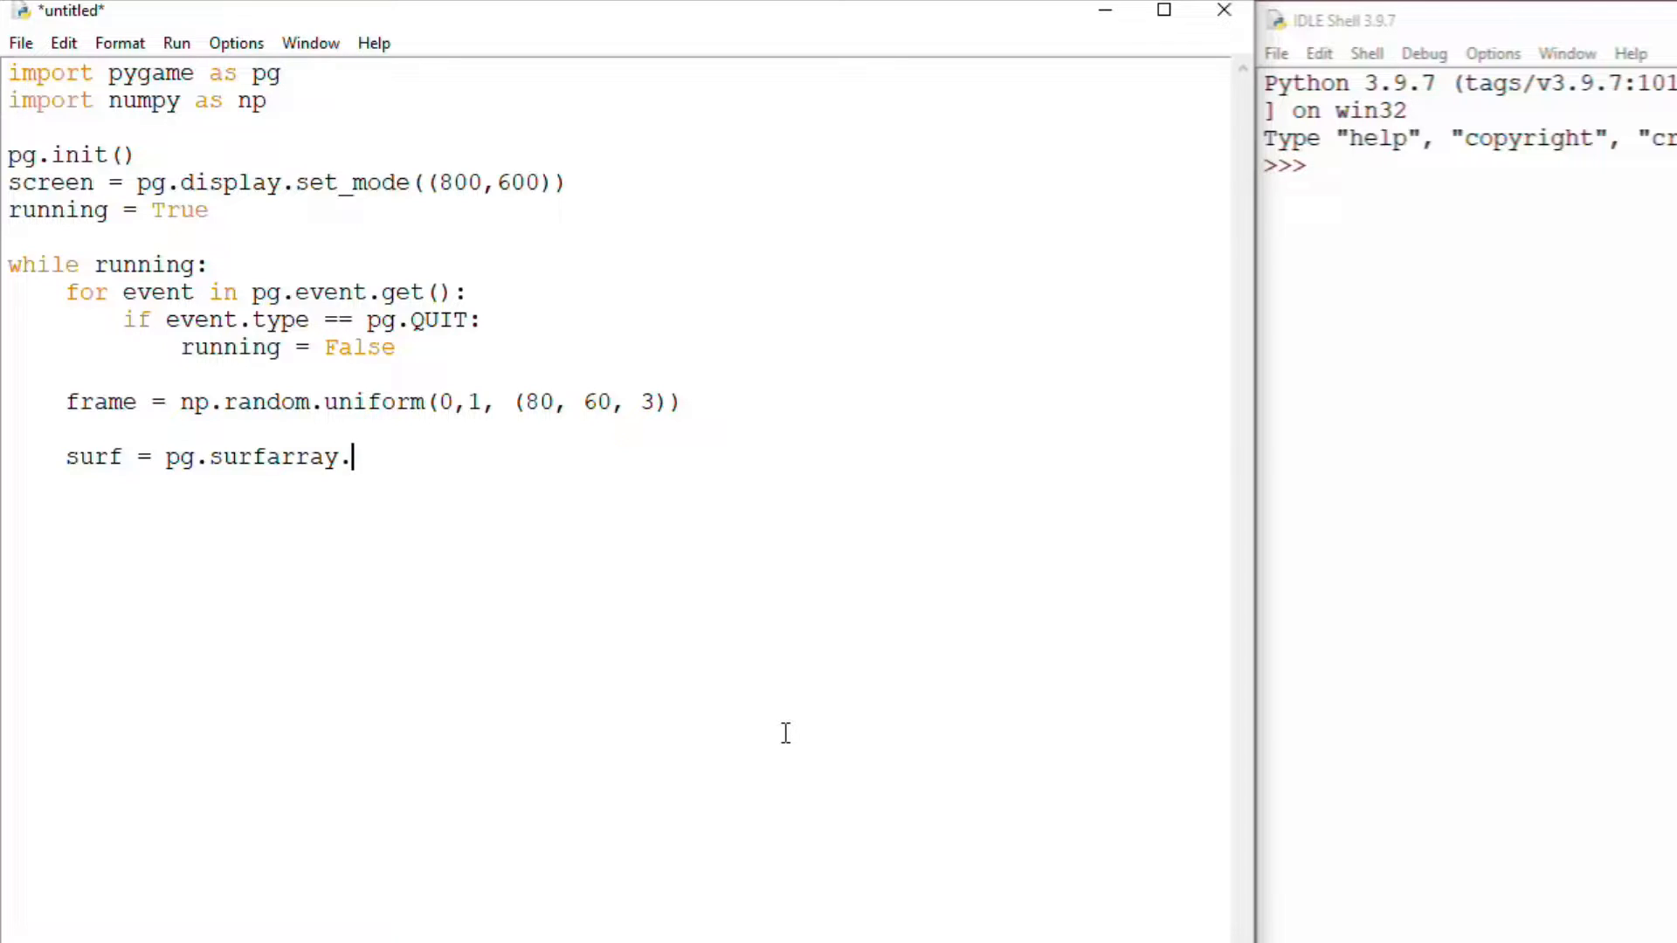
pyautogui.write('make')
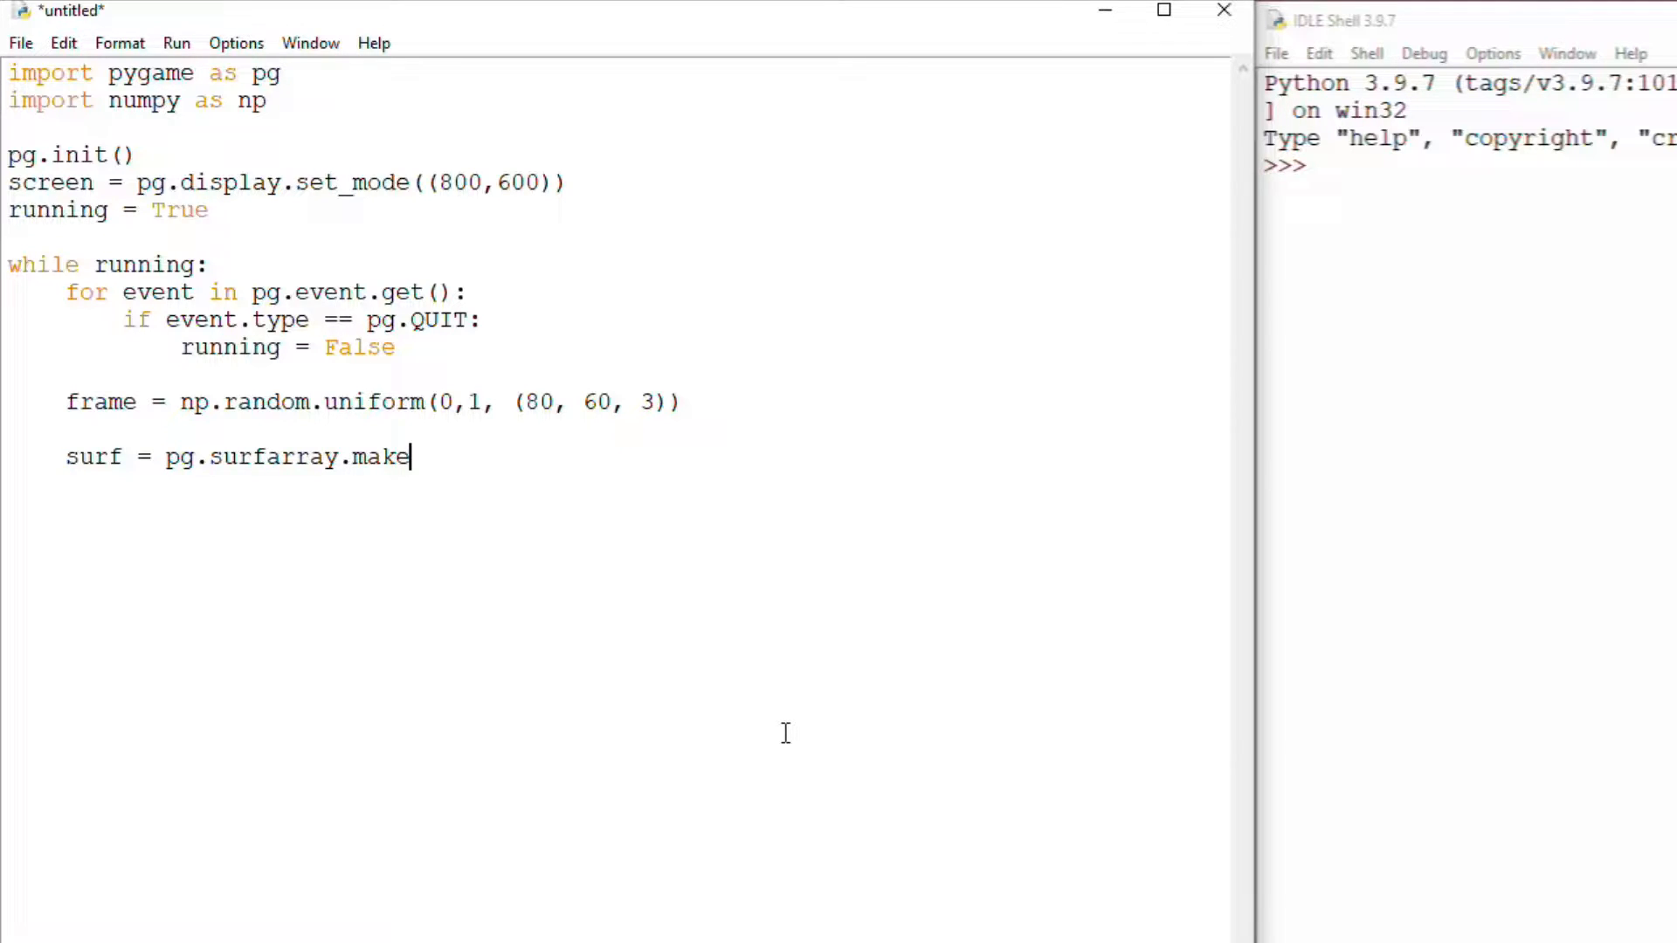
pyautogui.write('_surface')
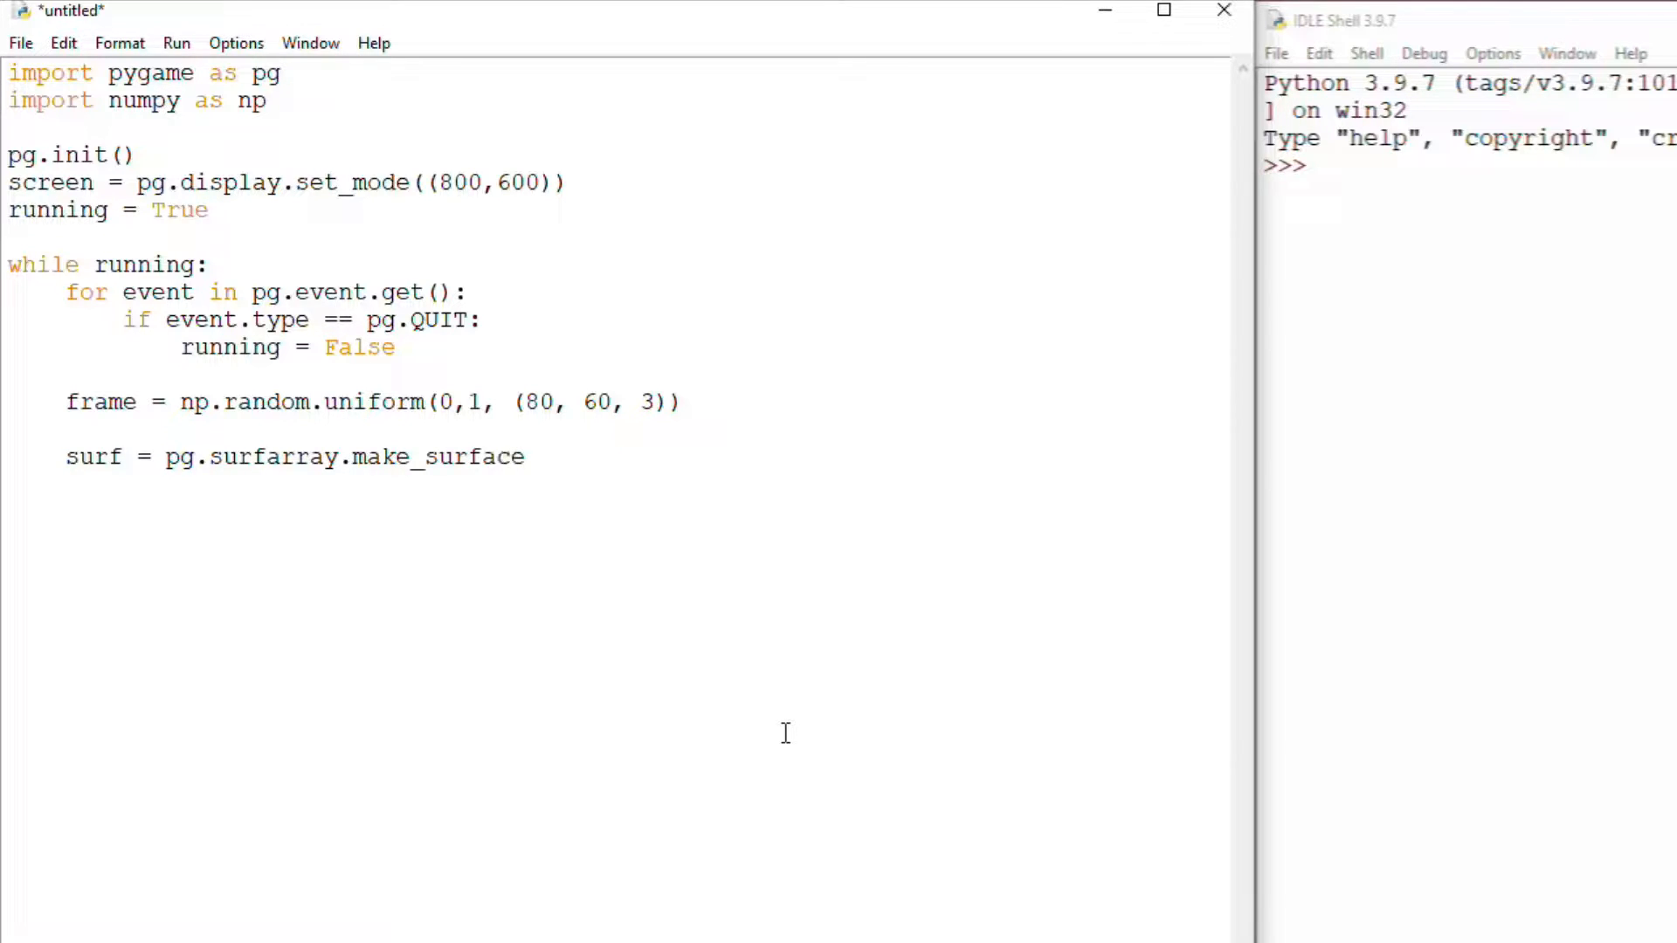
pyautogui.write('(frame*255')
pyautogui.write('surf')
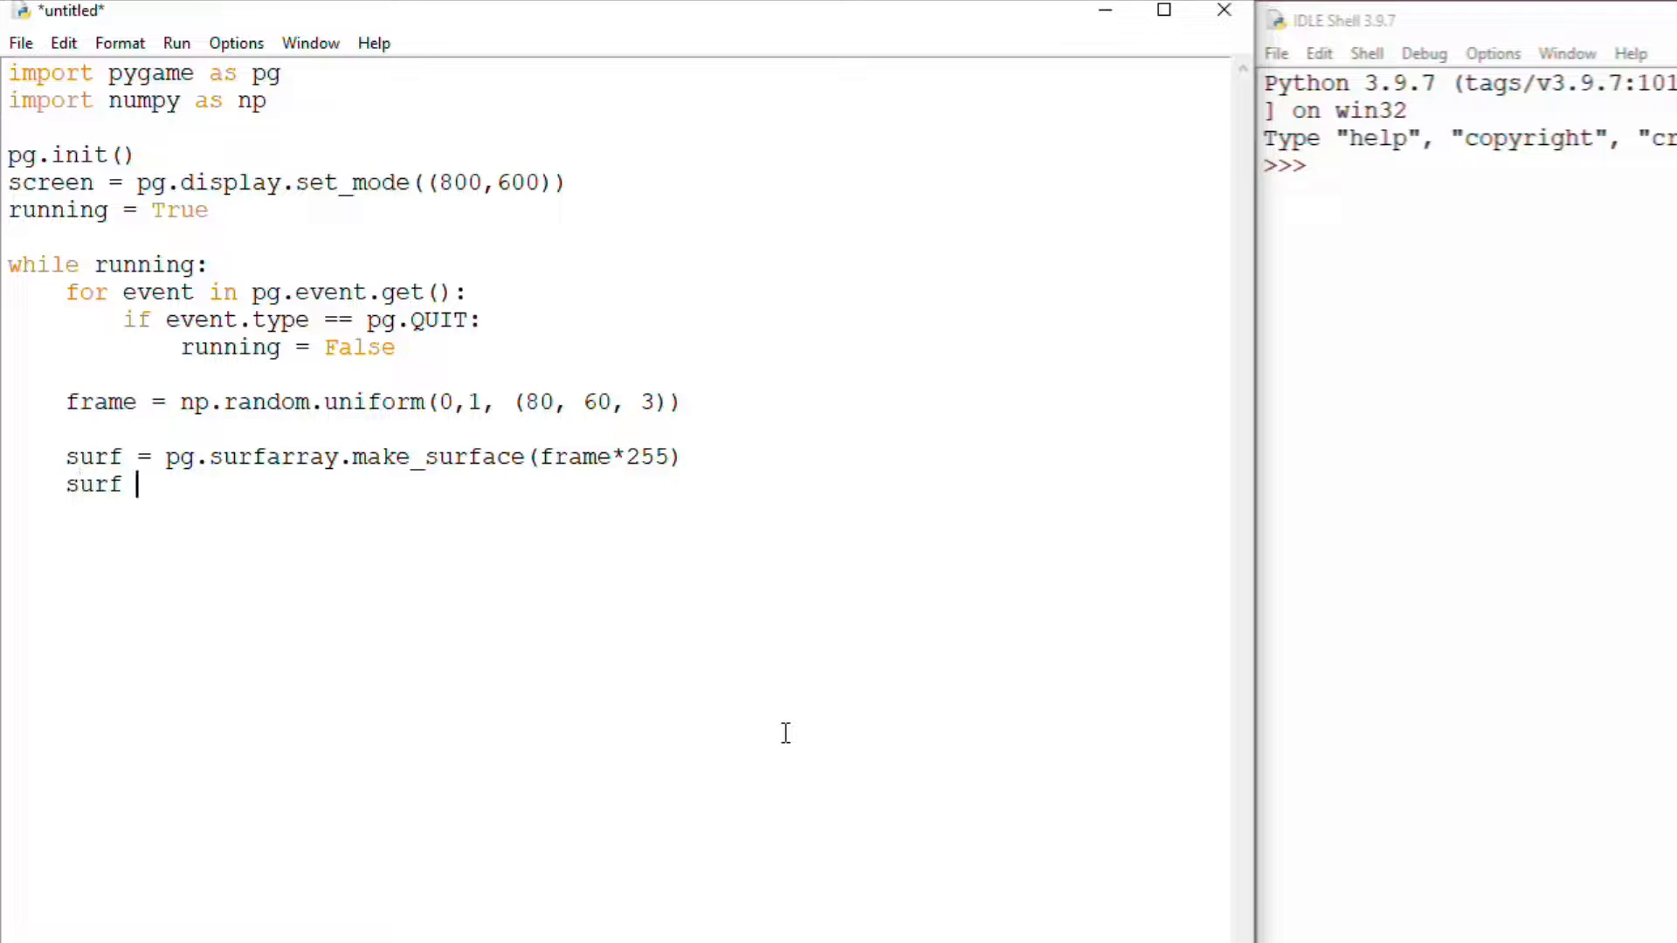
# Resize the surface to (800, 500) with pg.transform.scale
pyautogui.write('= pg.transf')
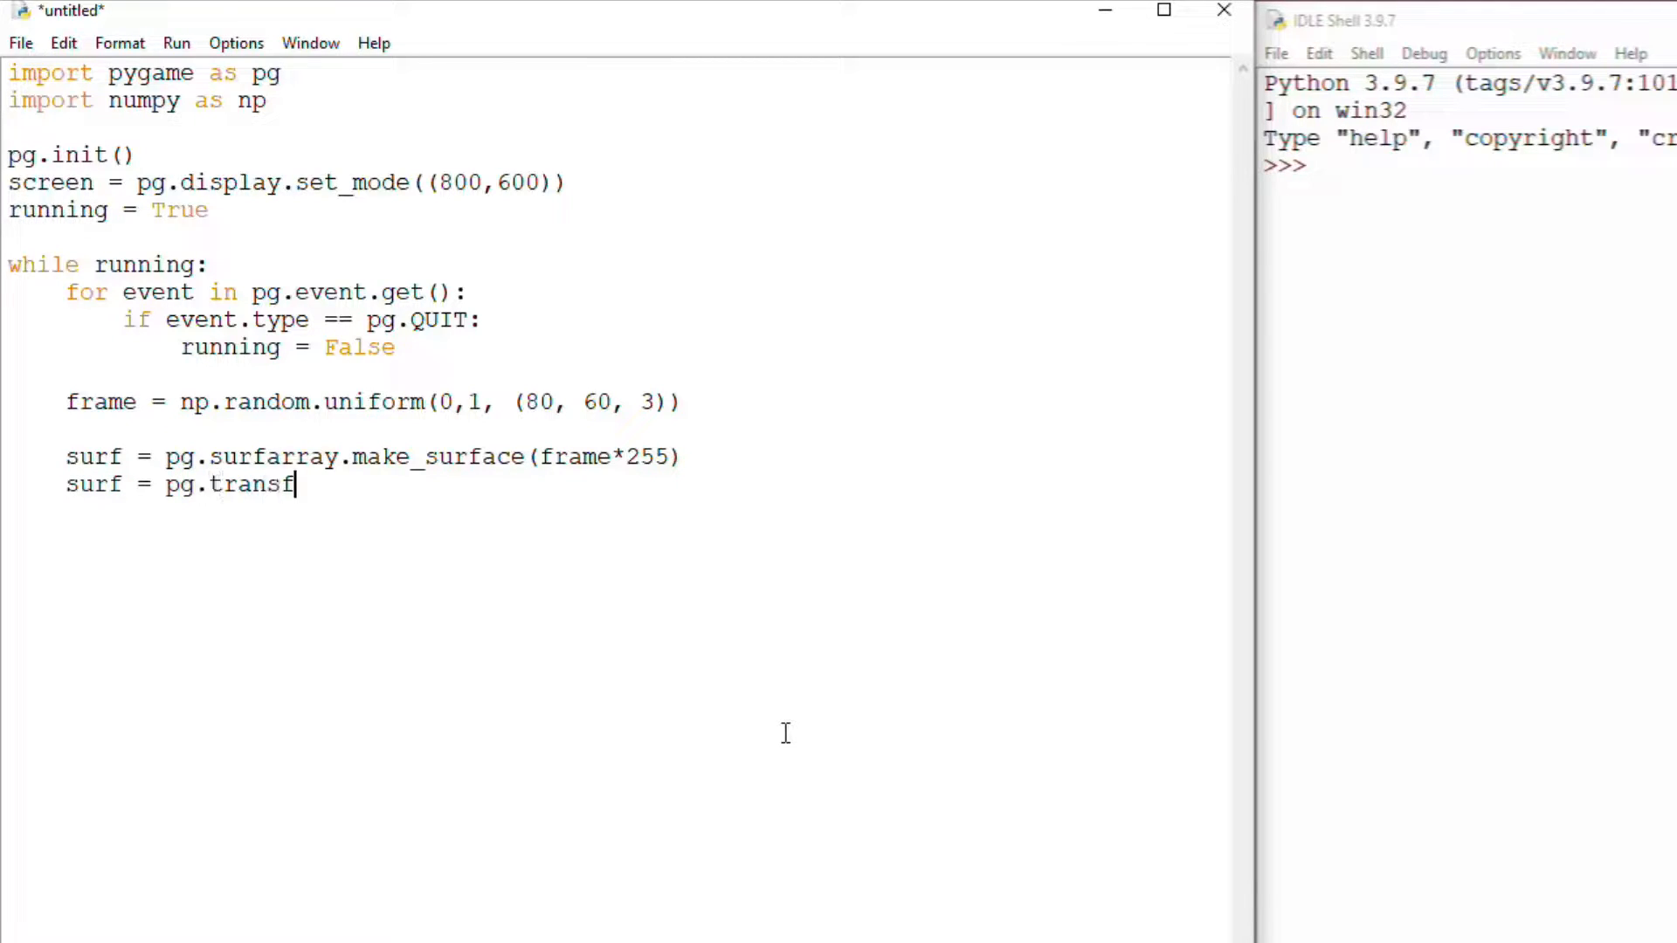
pyautogui.write('orm.scale(sur')
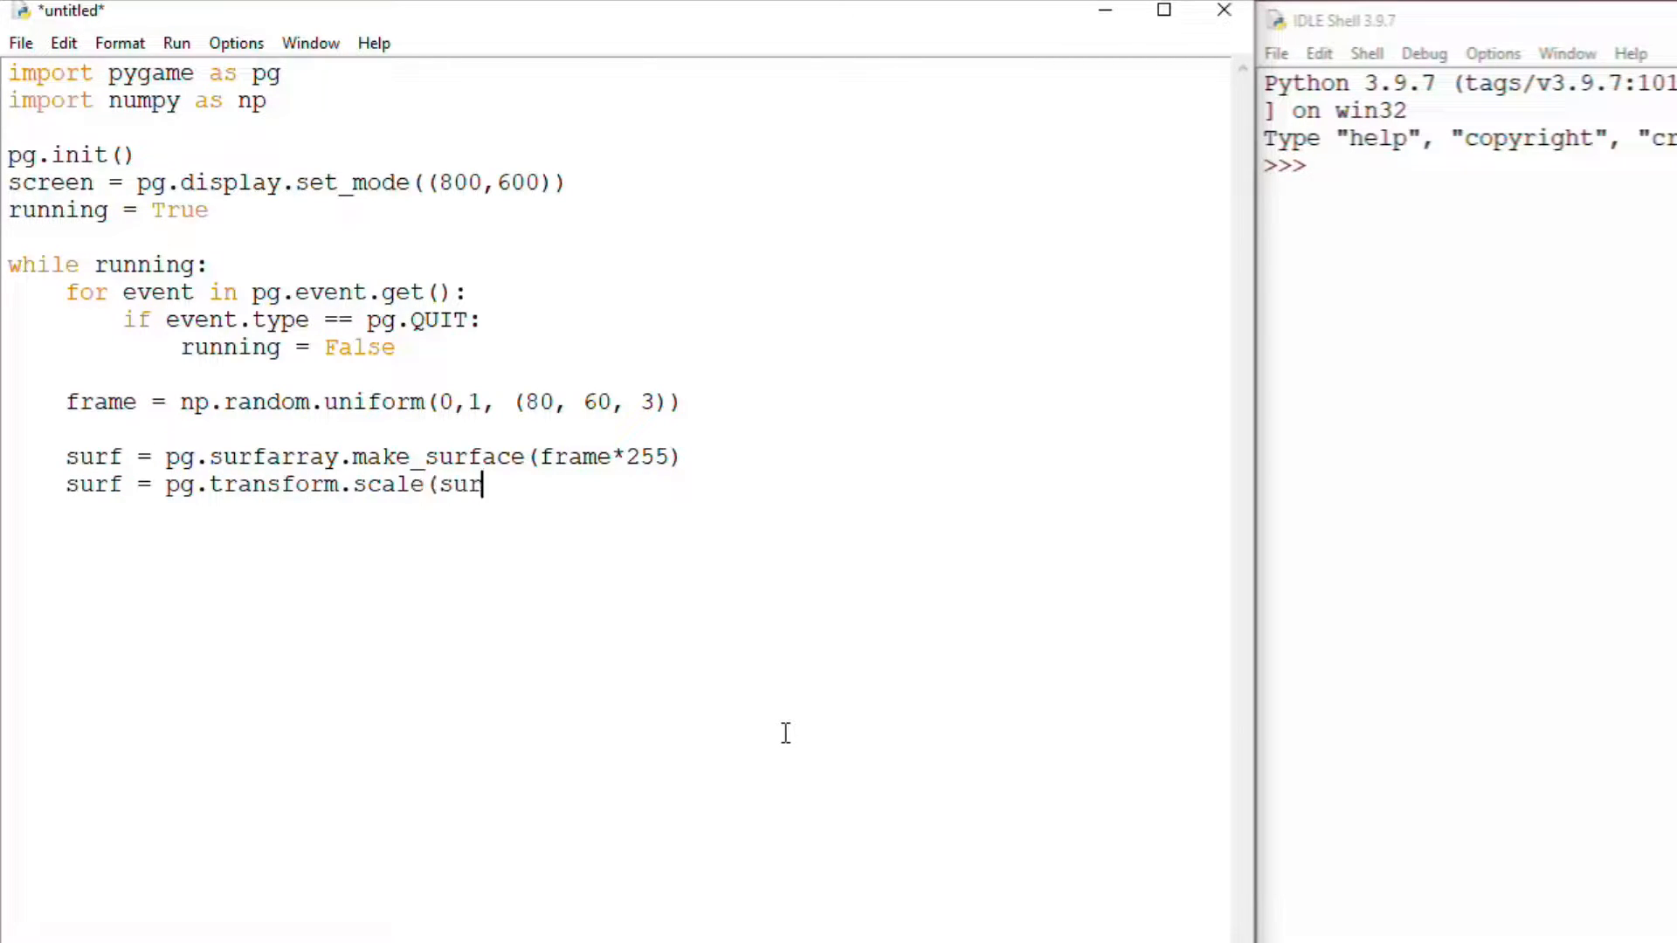
pyautogui.write('f, (800, 5')
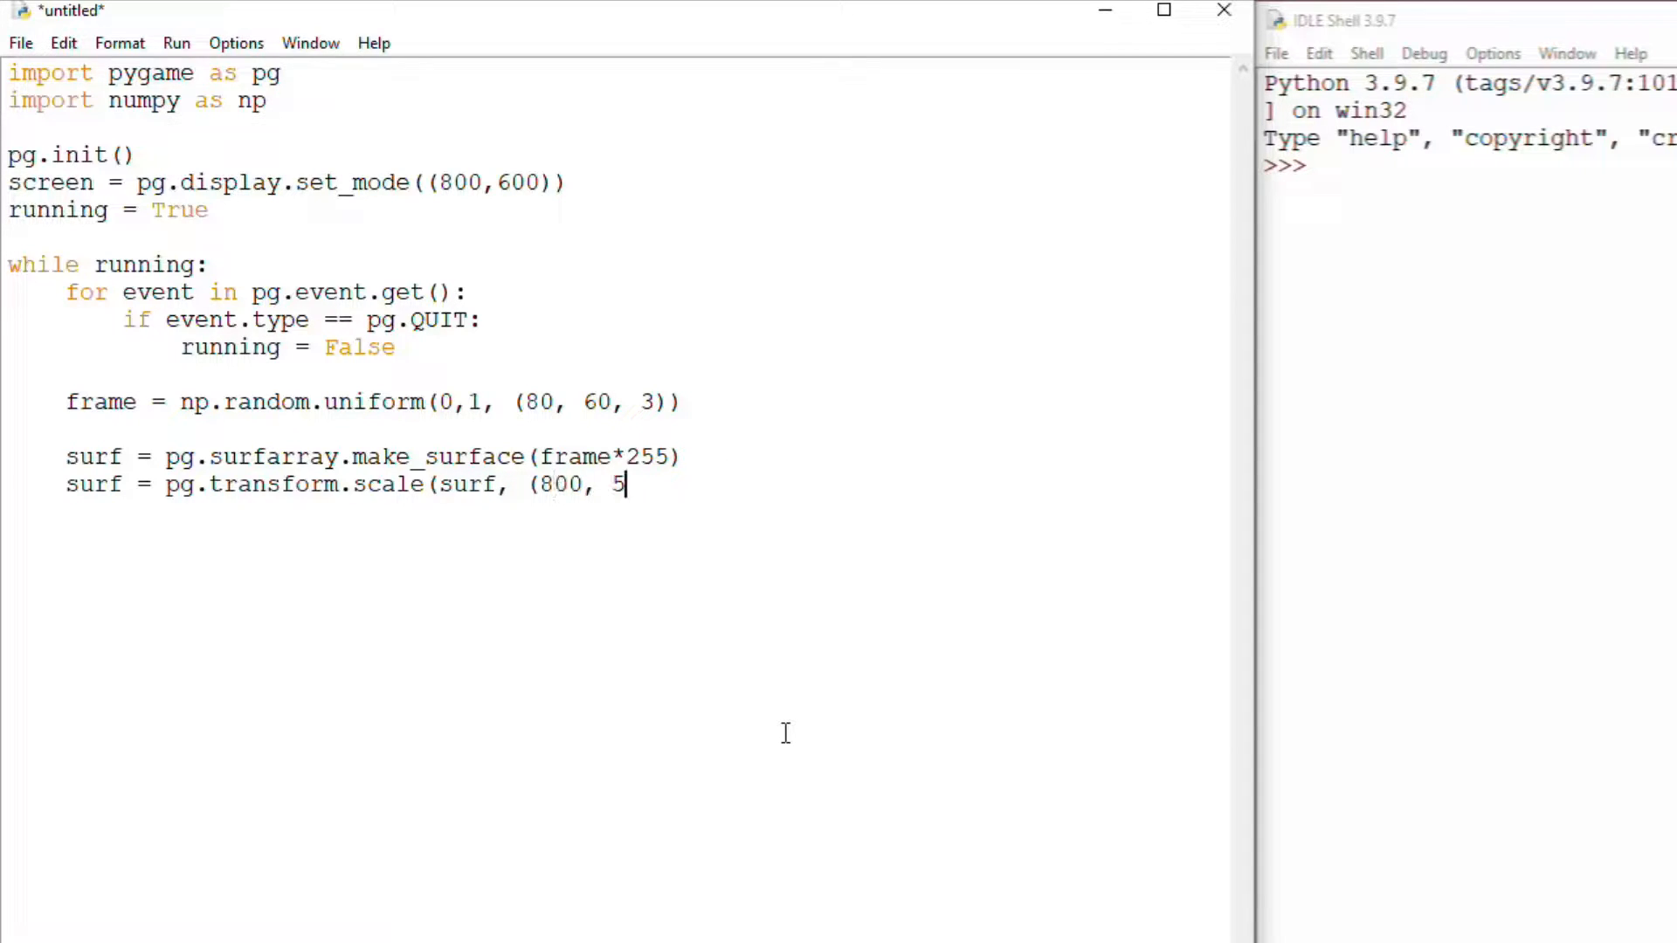
pyautogui.write('00))')
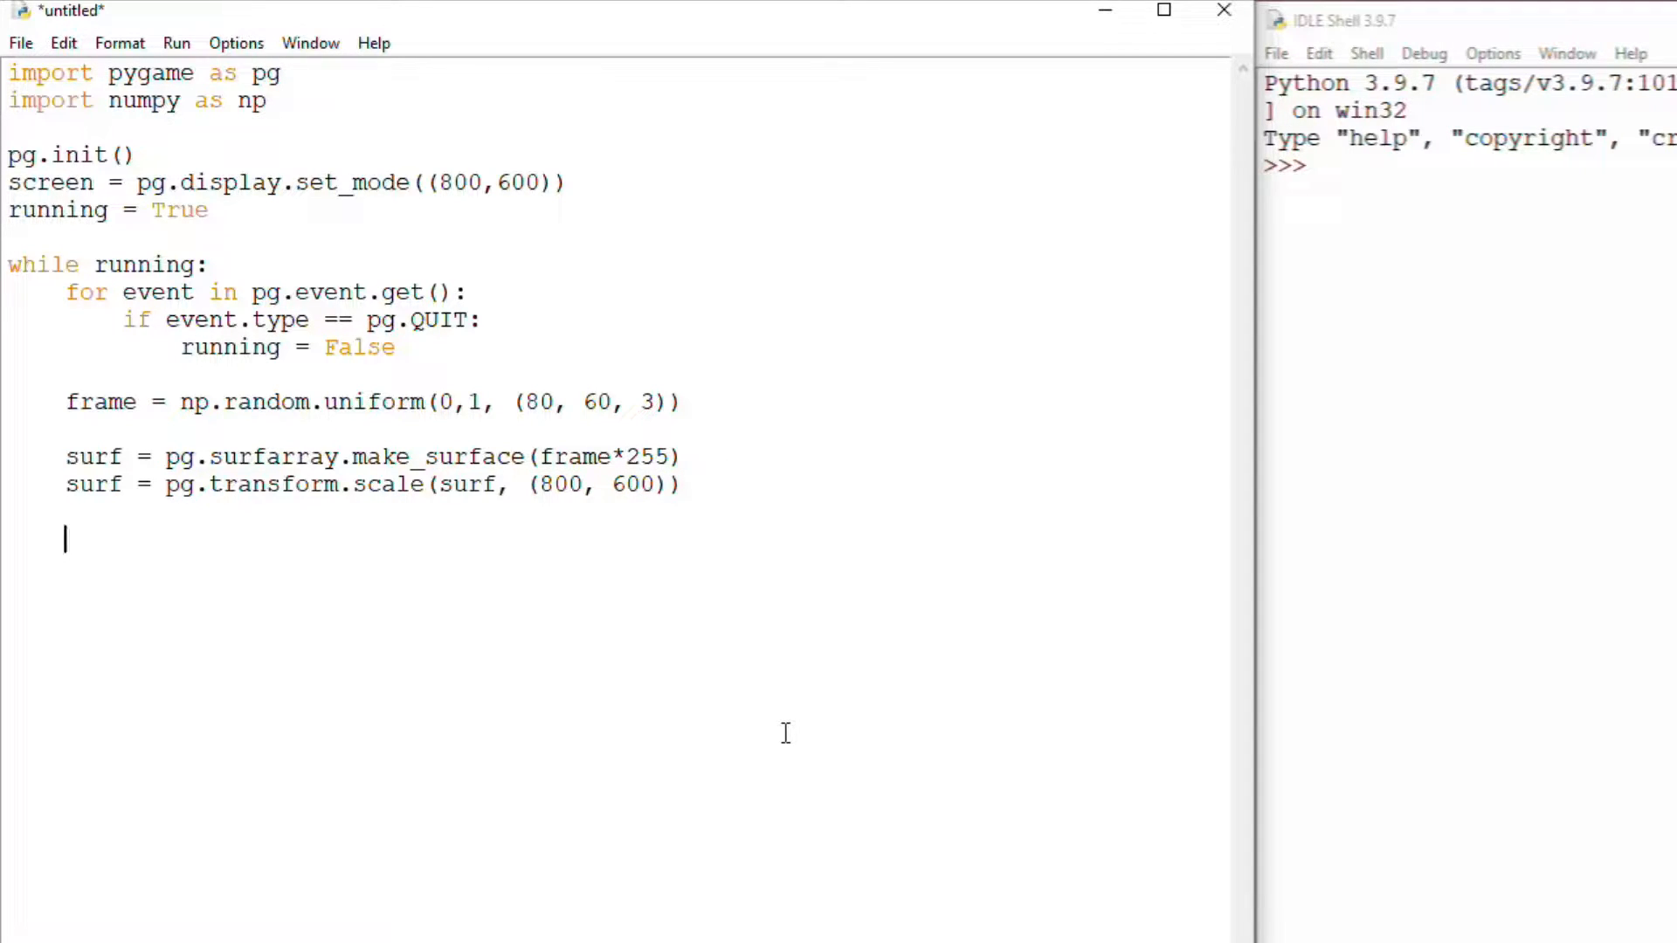
# Blit surf at (0,0), call pg.display.update() each frame, and add pg.quit() after the loop
pyautogui.write('screen.blit')
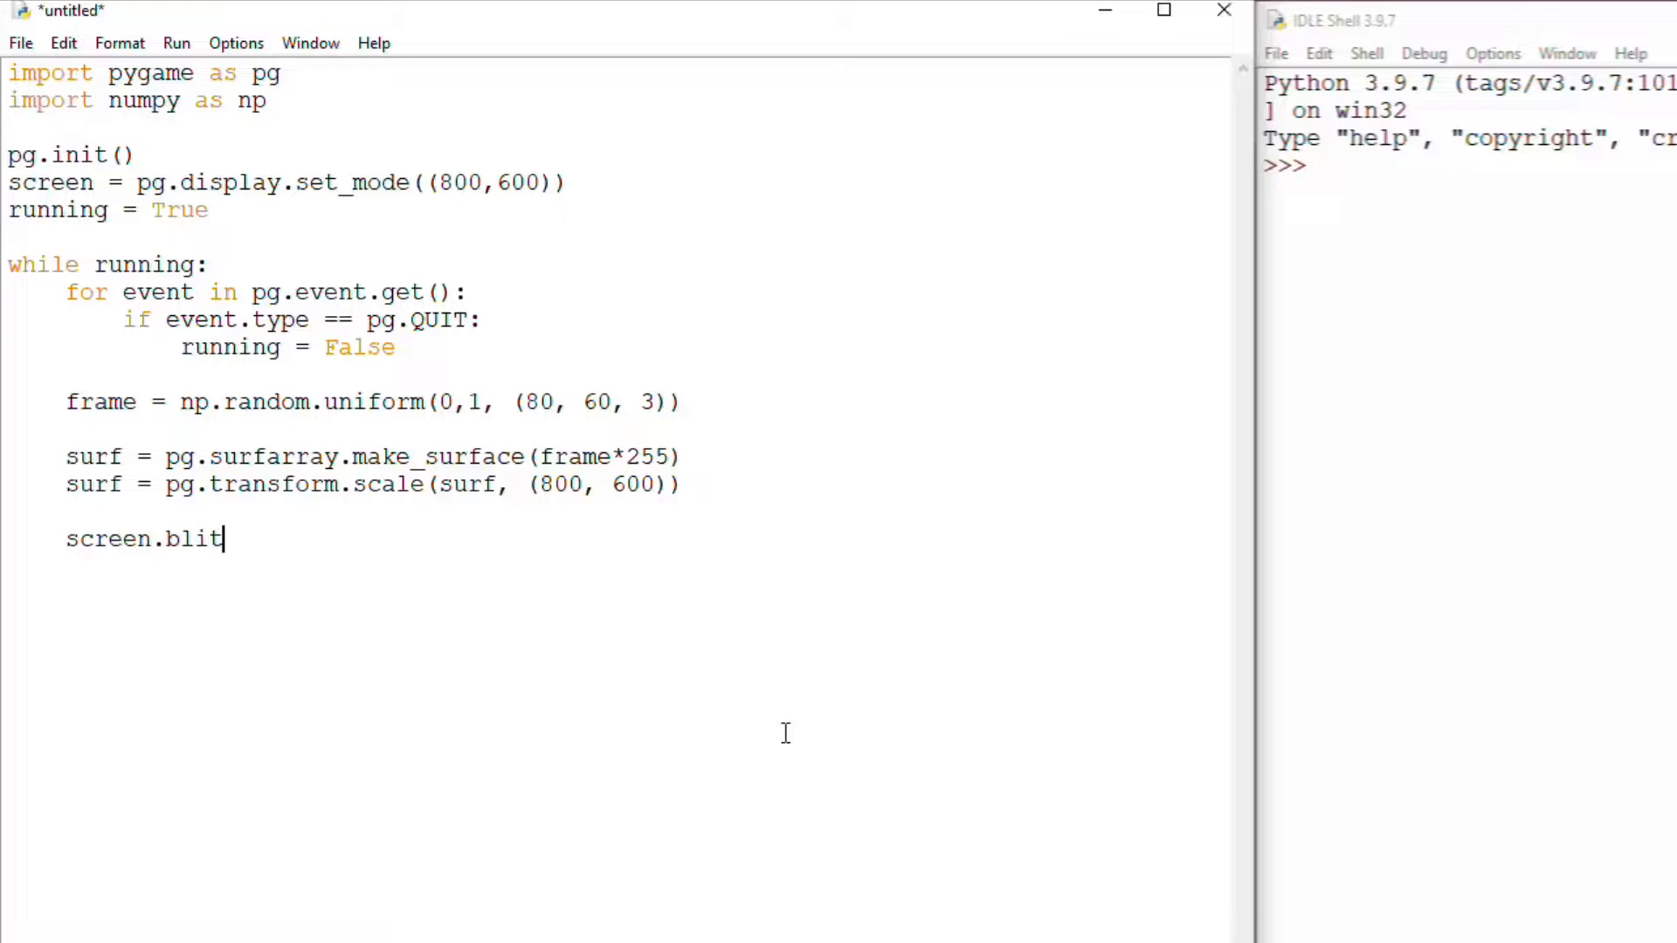
pyautogui.write('(surf,')
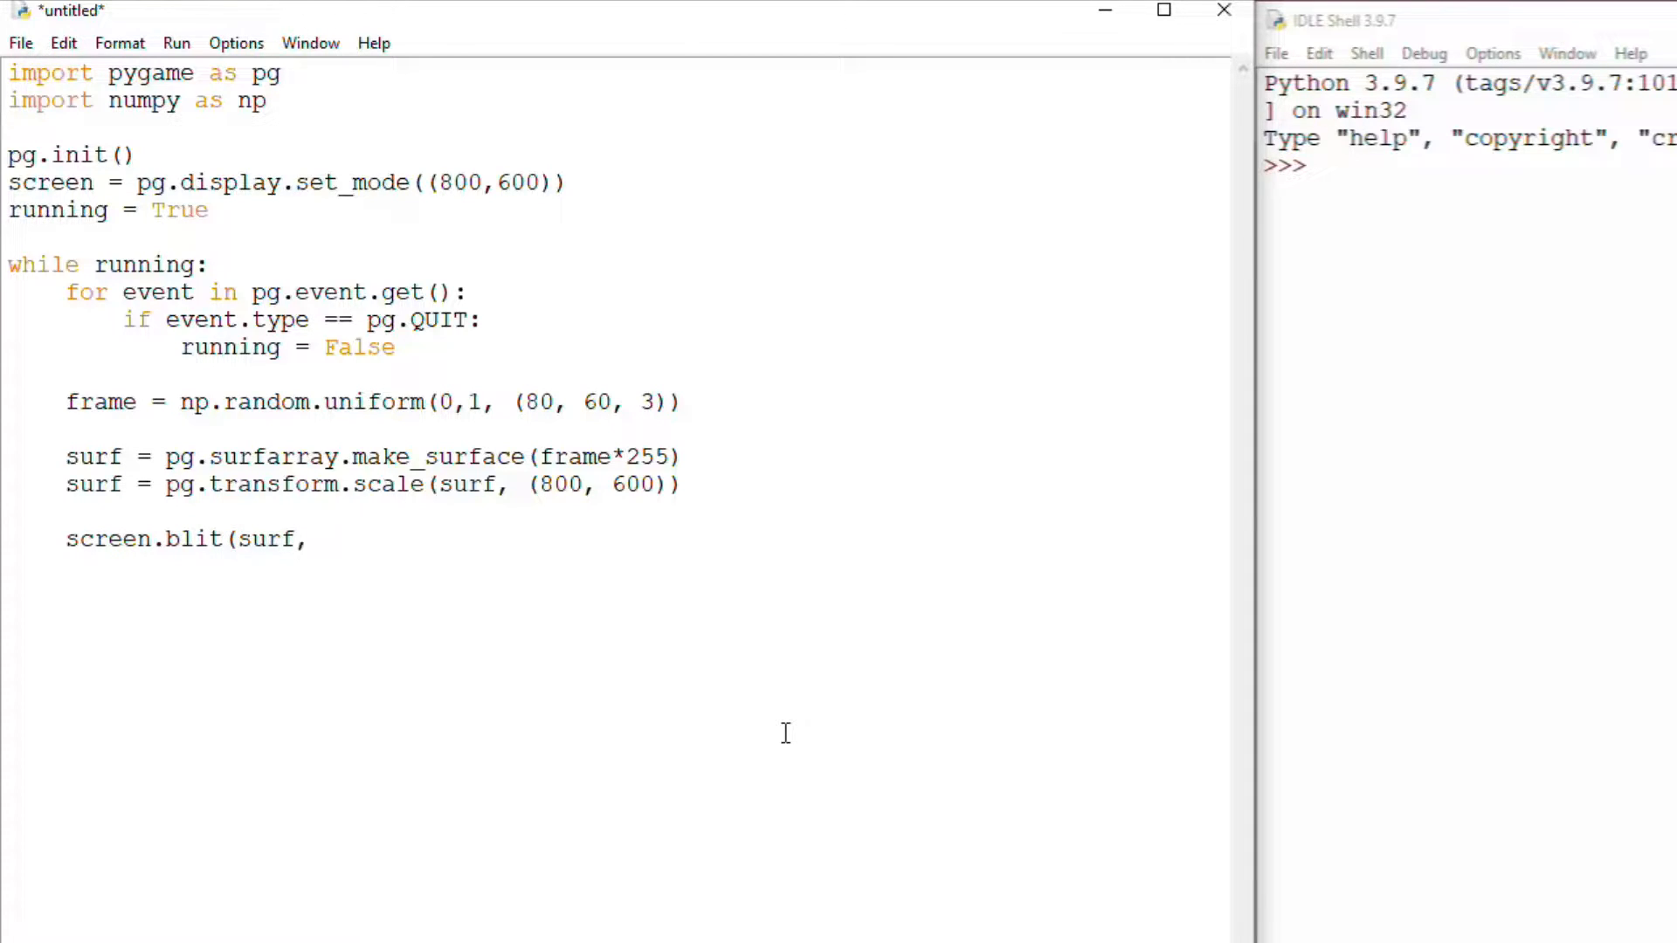
pyautogui.write('(0,0')
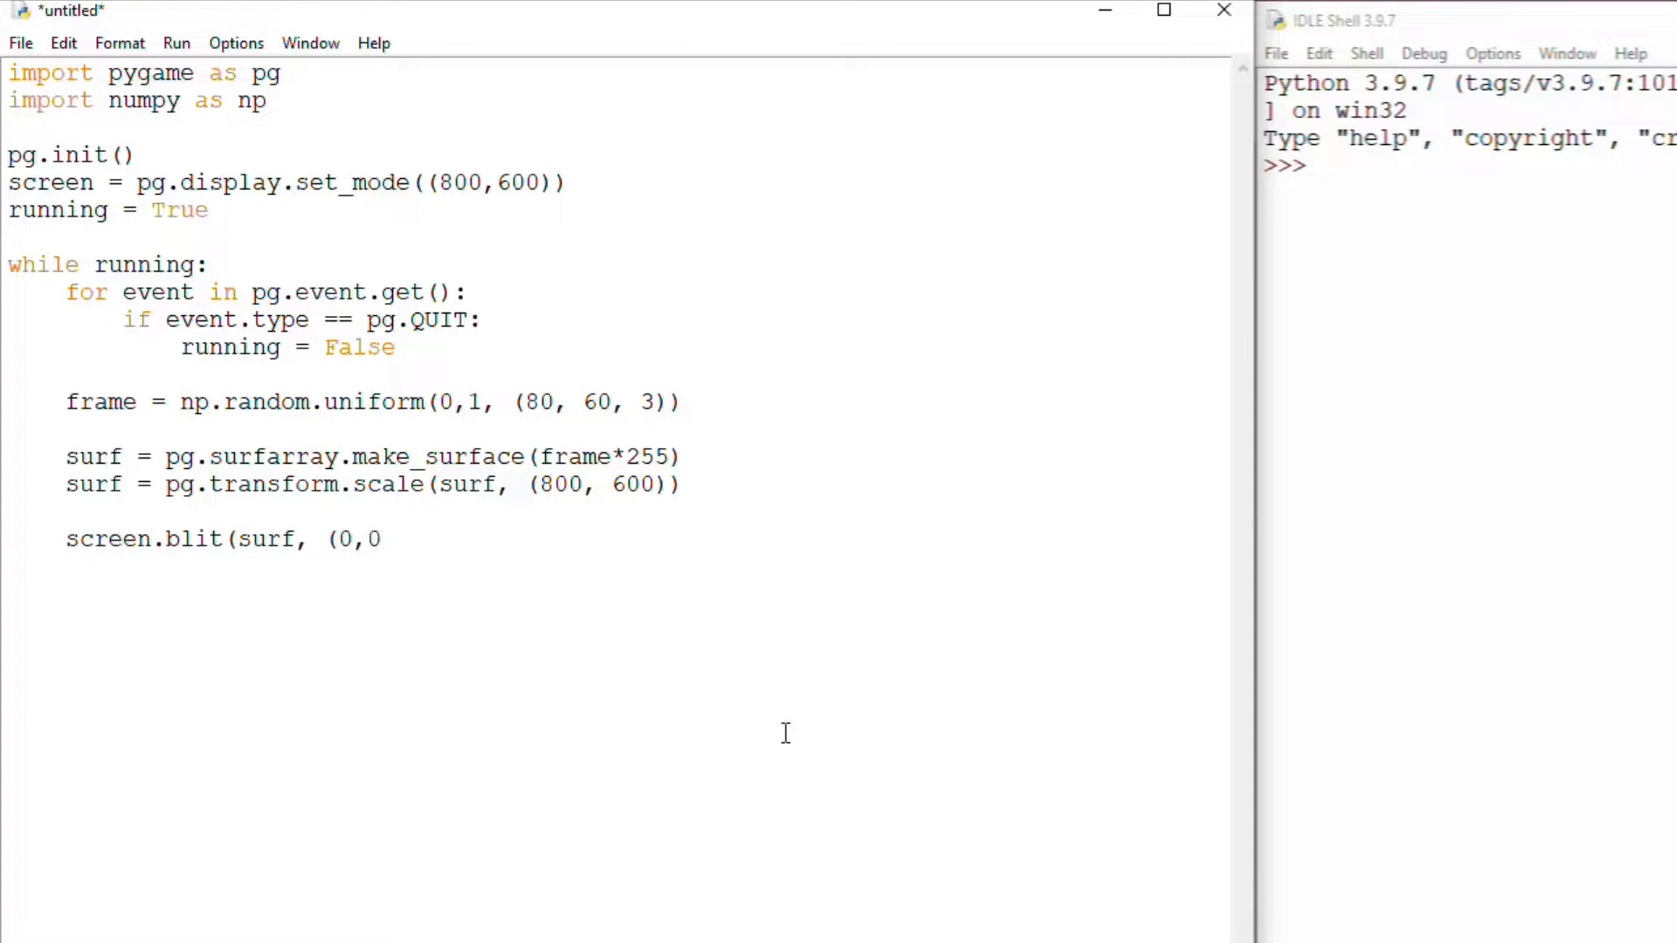
pyautogui.write('0))')
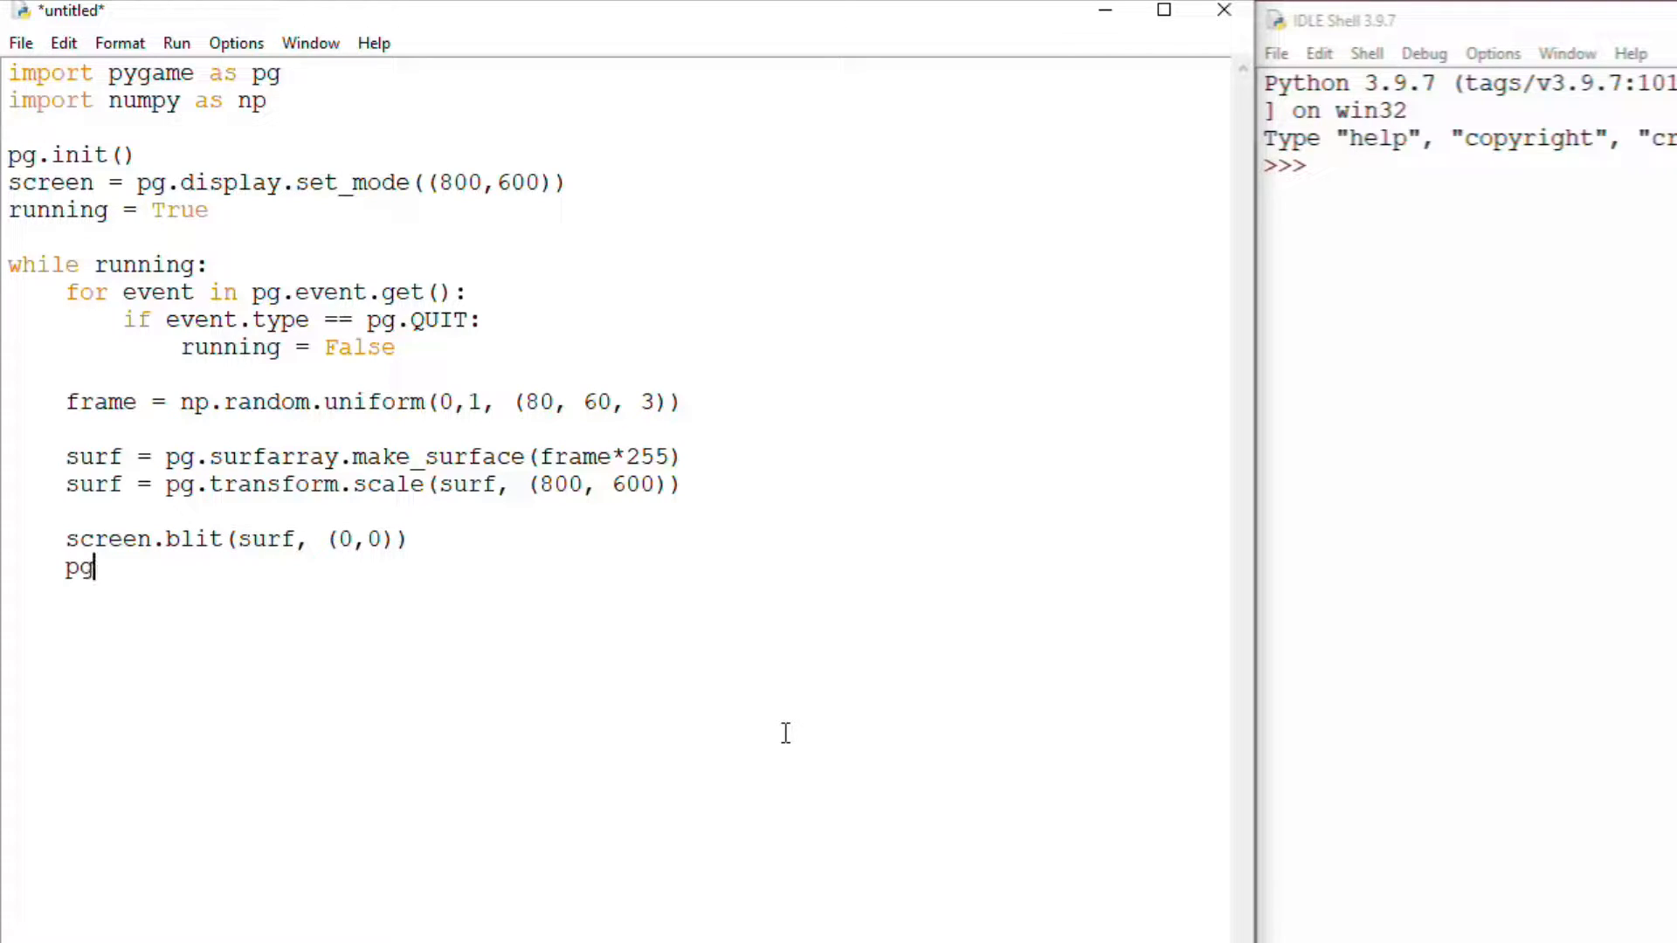
pyautogui.write('.display.')
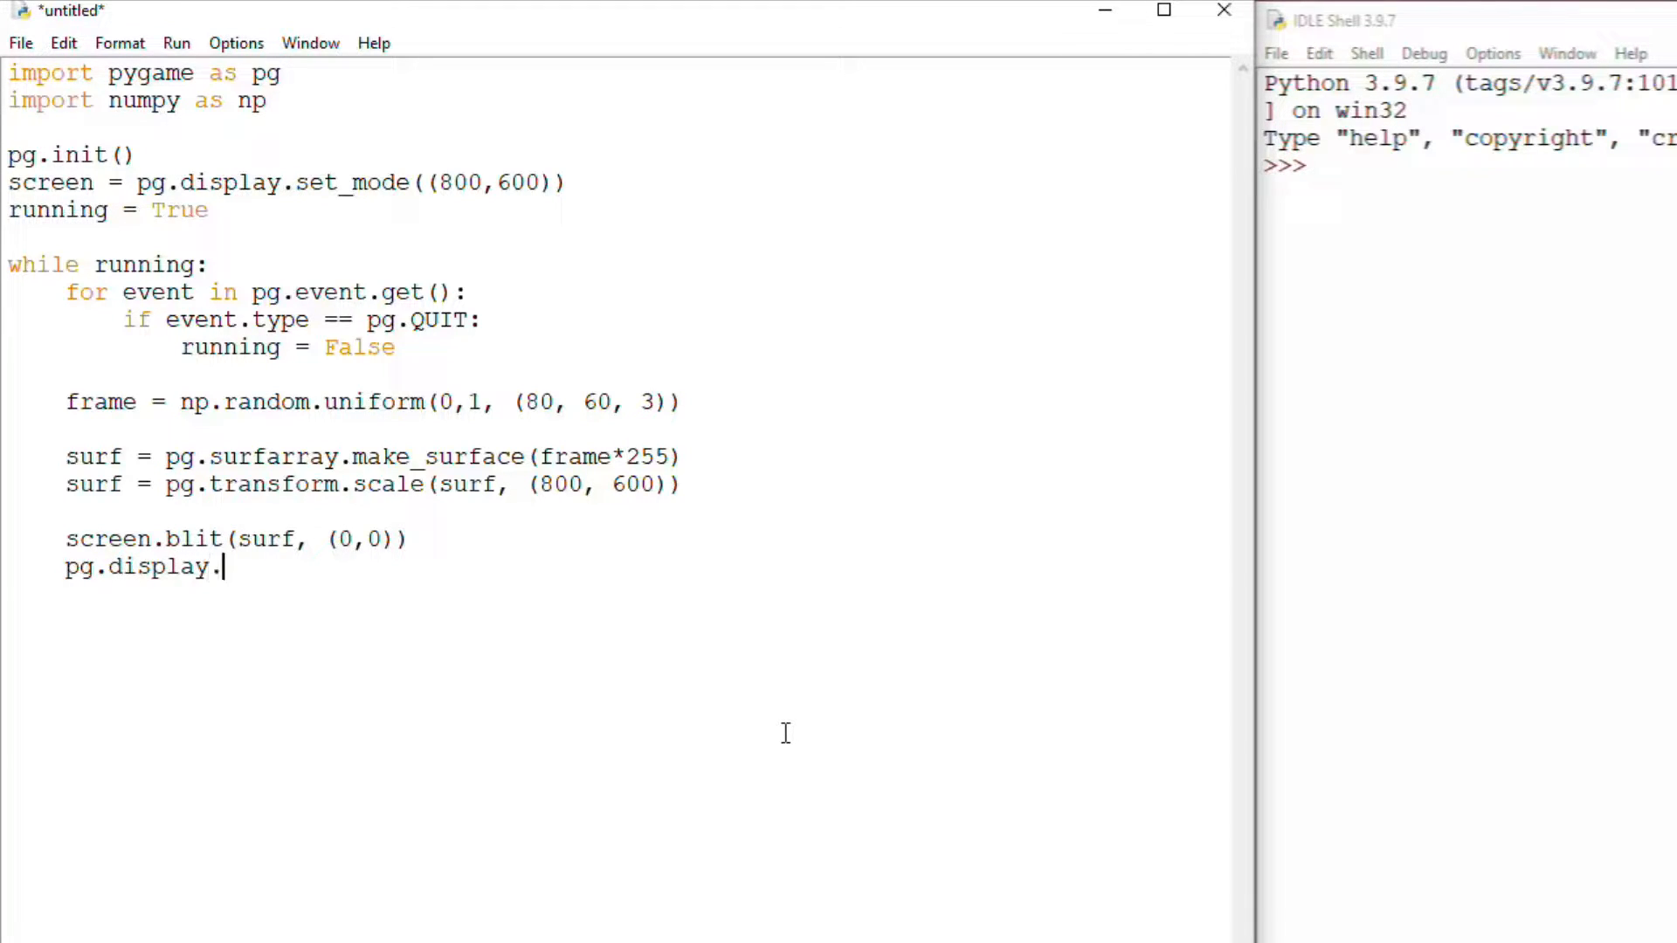
pyautogui.write('update()')
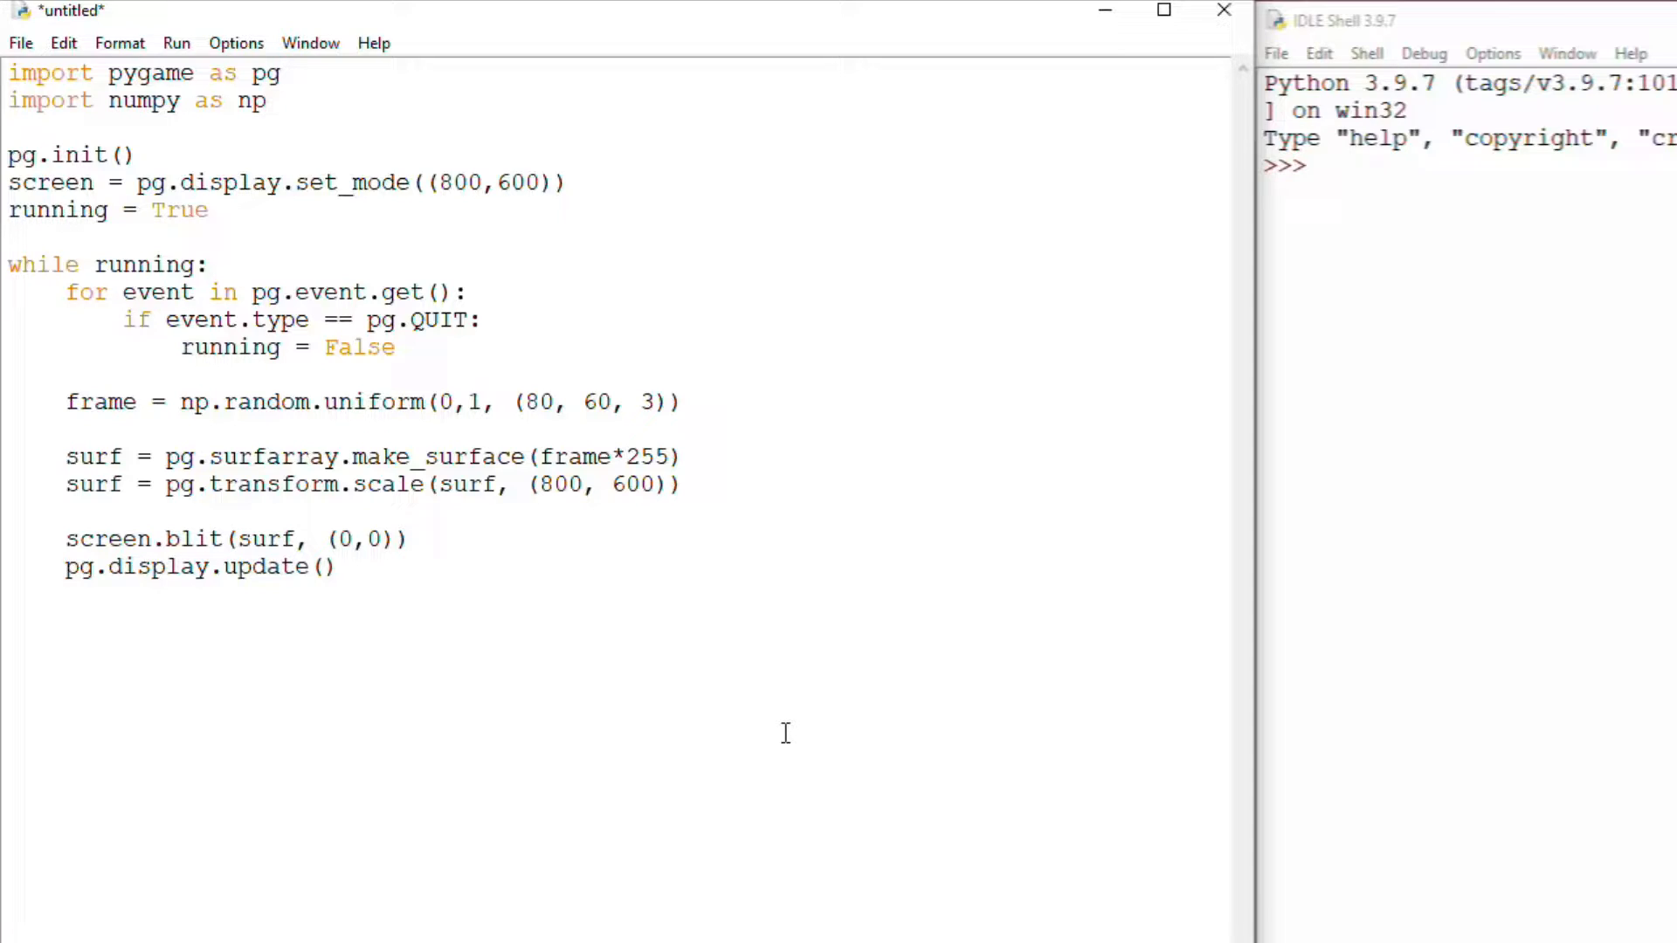
pyautogui.write('pg.')
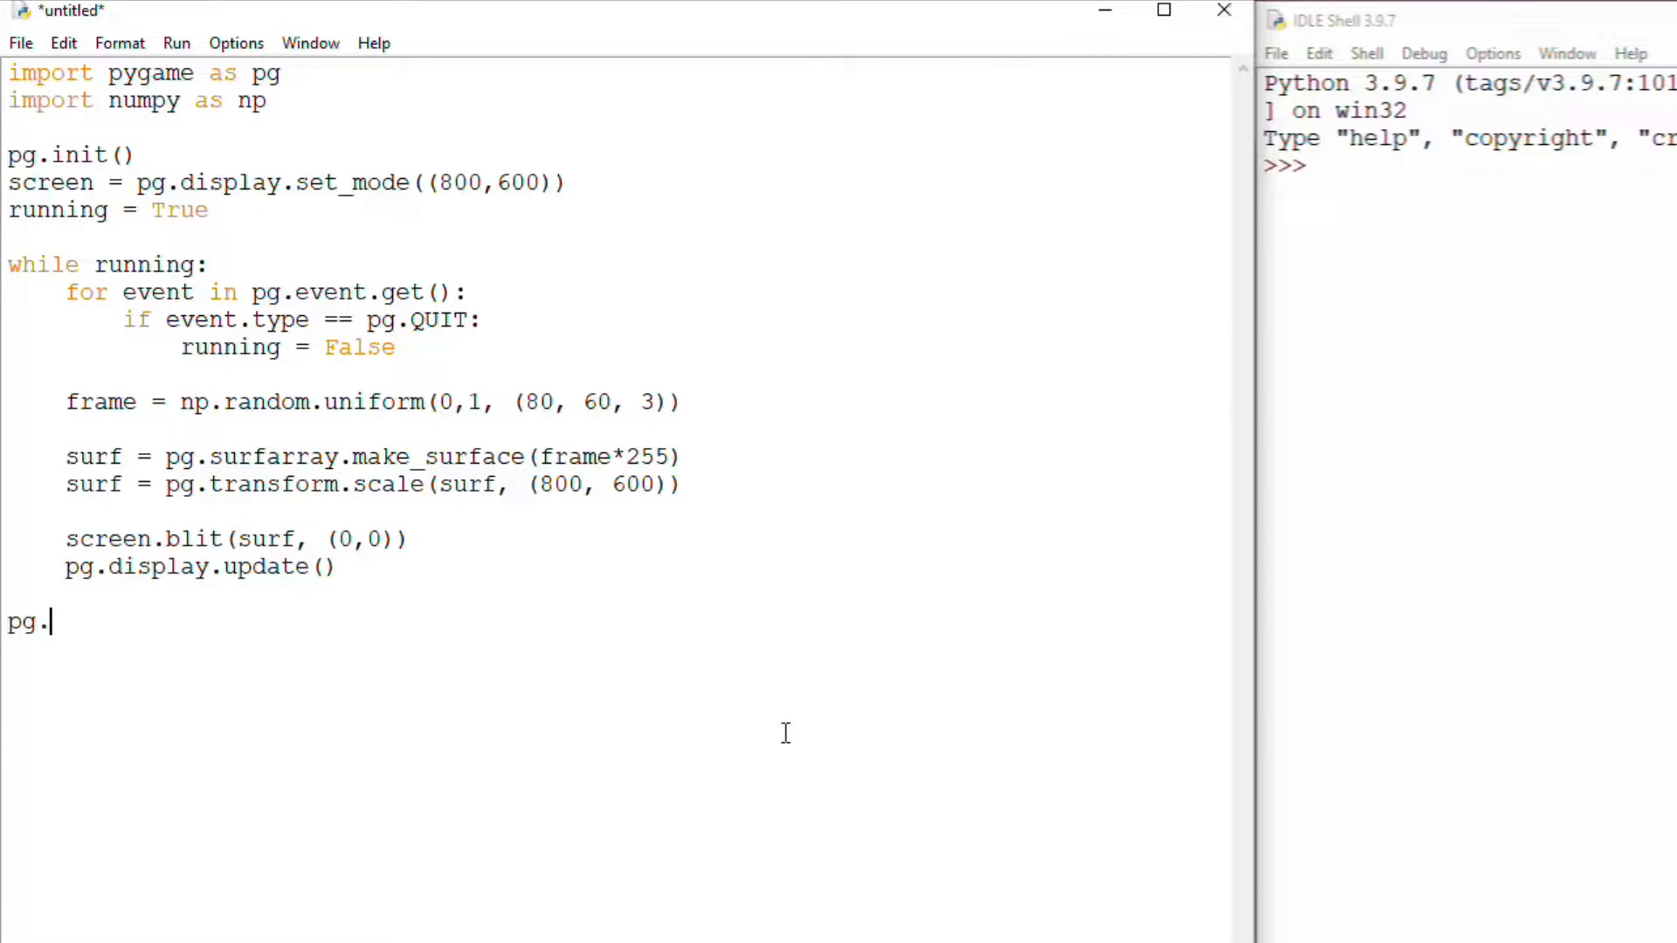
pyautogui.write('quit()')
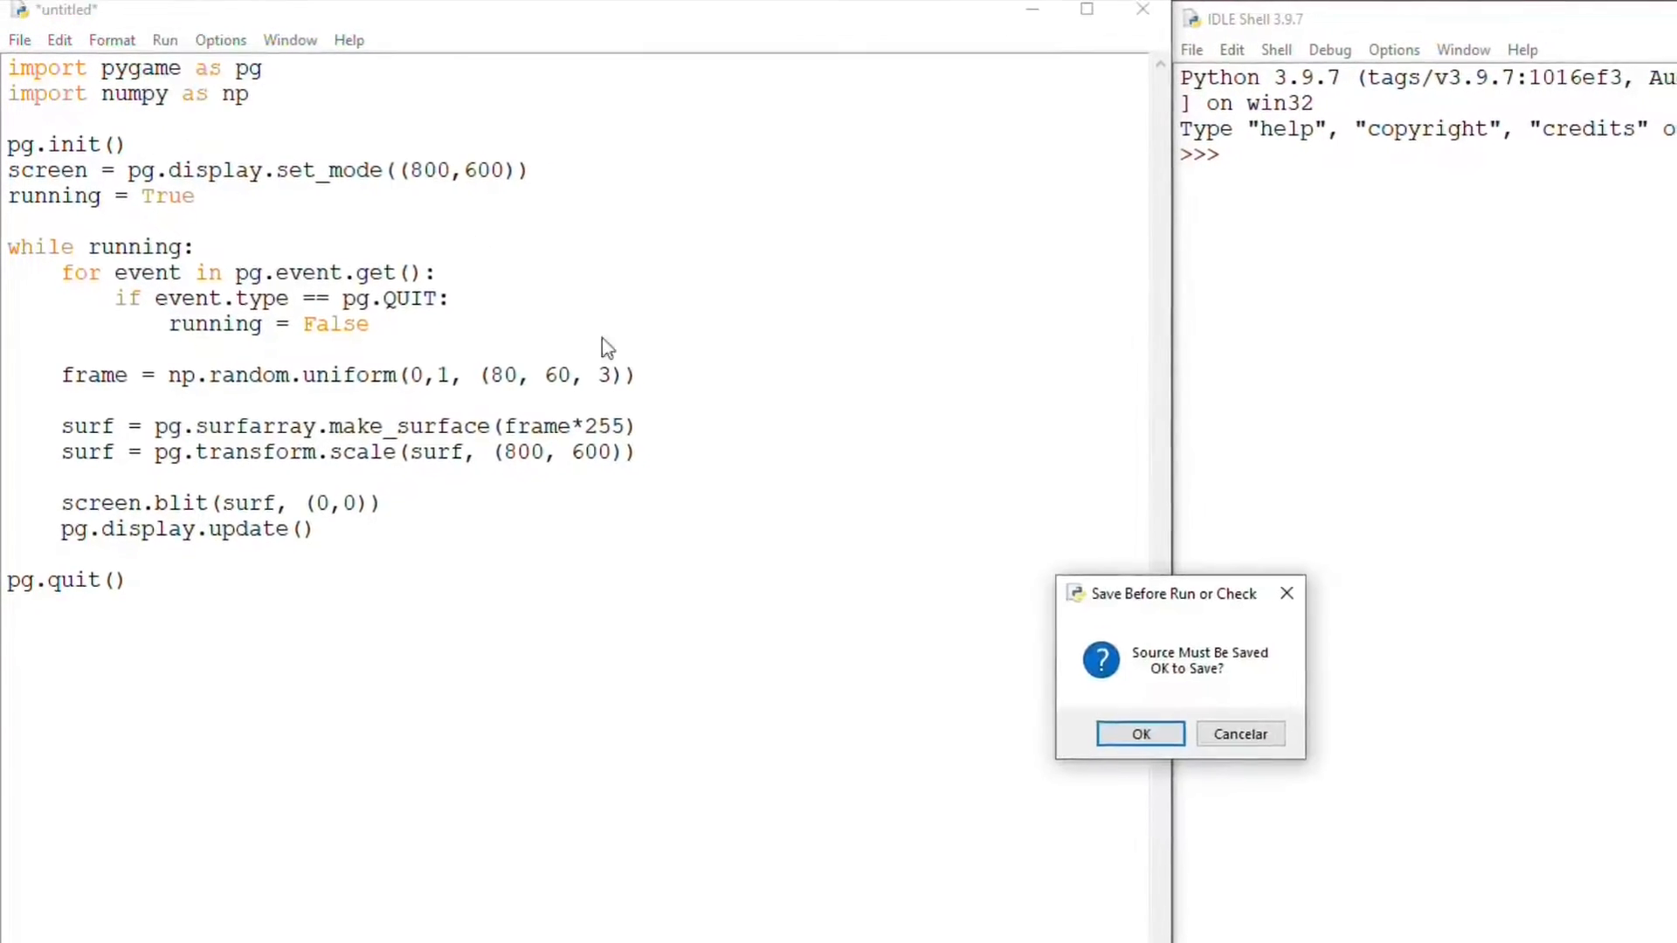
# Save the script as floootest.py in raycaster2021 and run it
pyautogui.click(1139, 733)
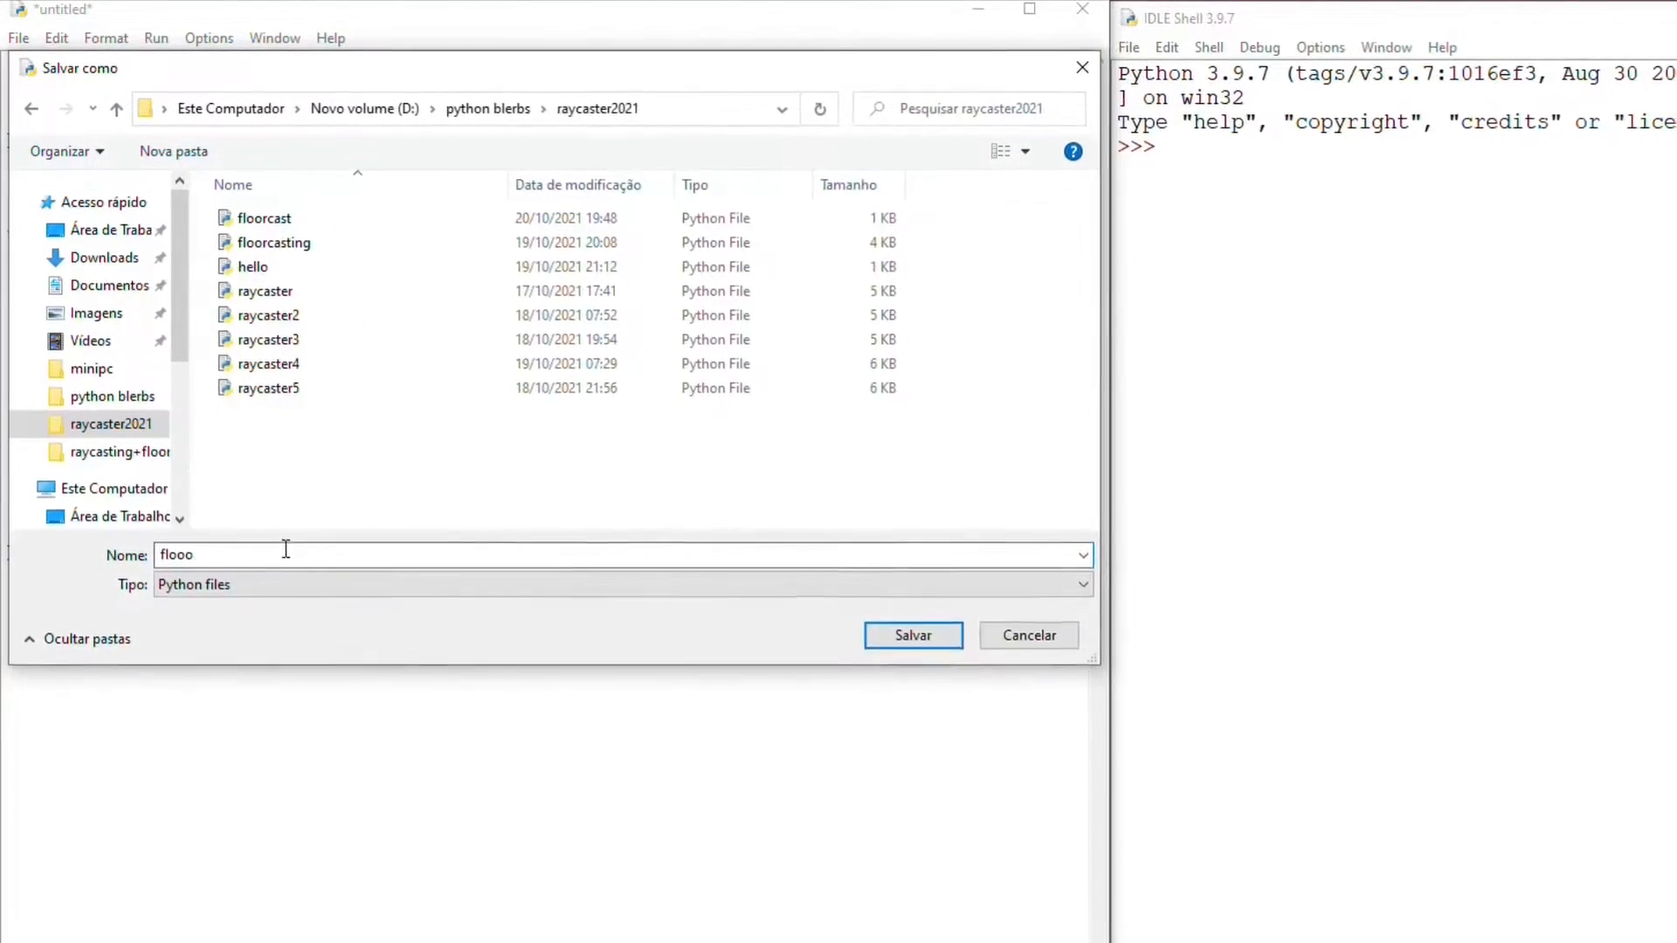
pyautogui.write('test')
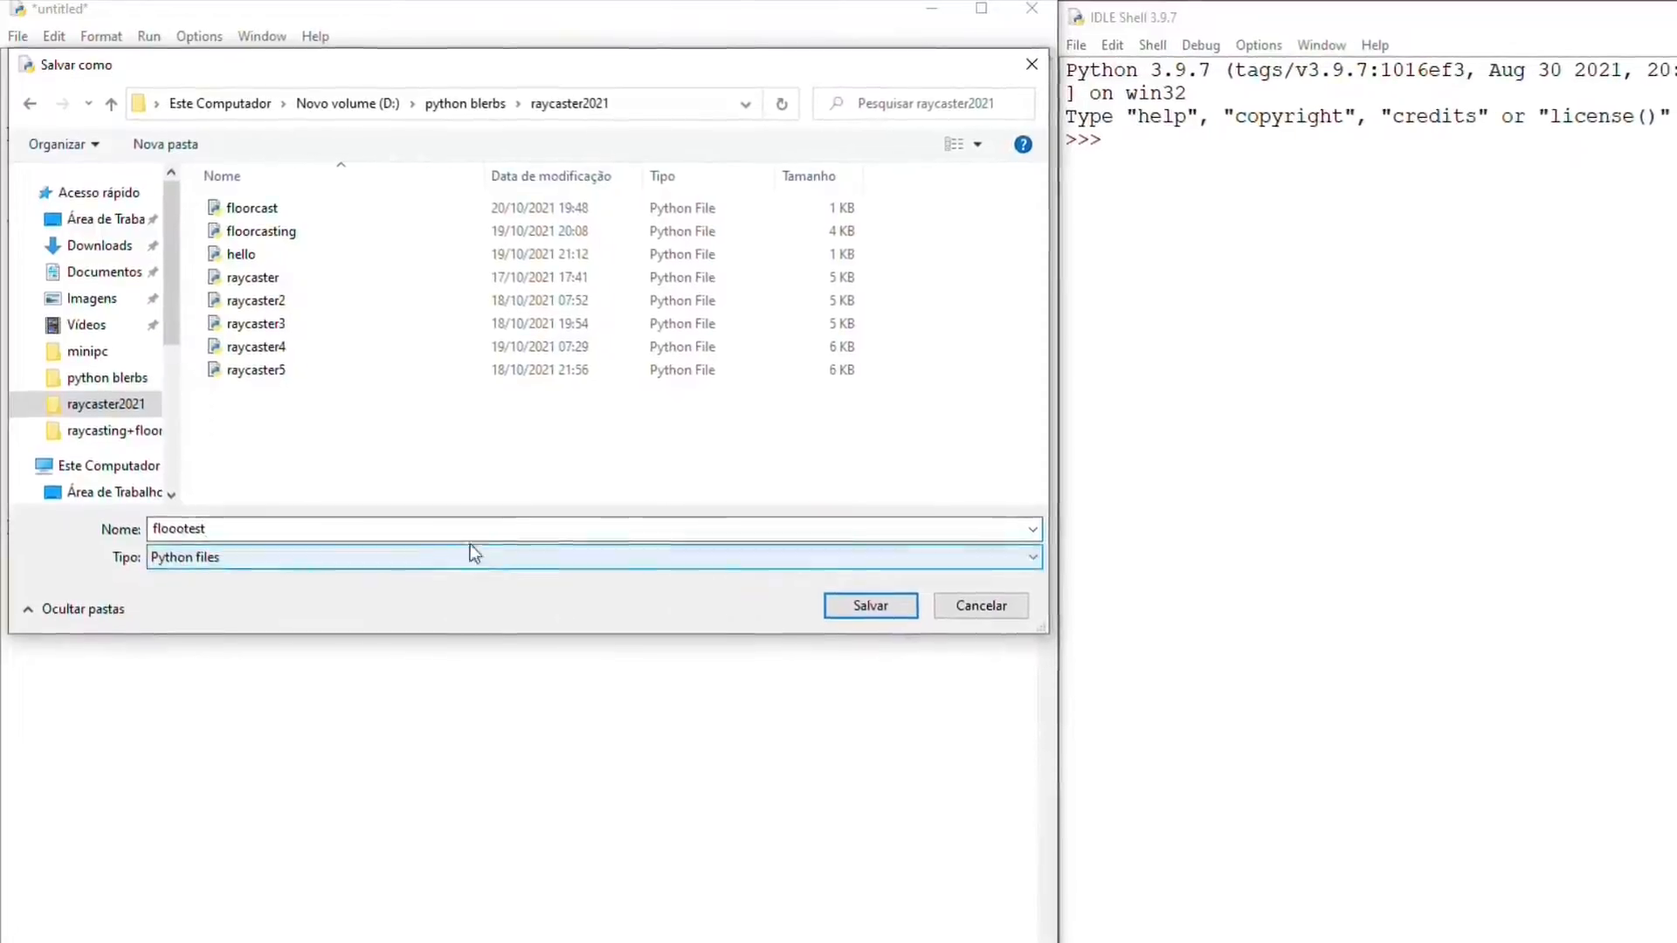
pyautogui.click(869, 605)
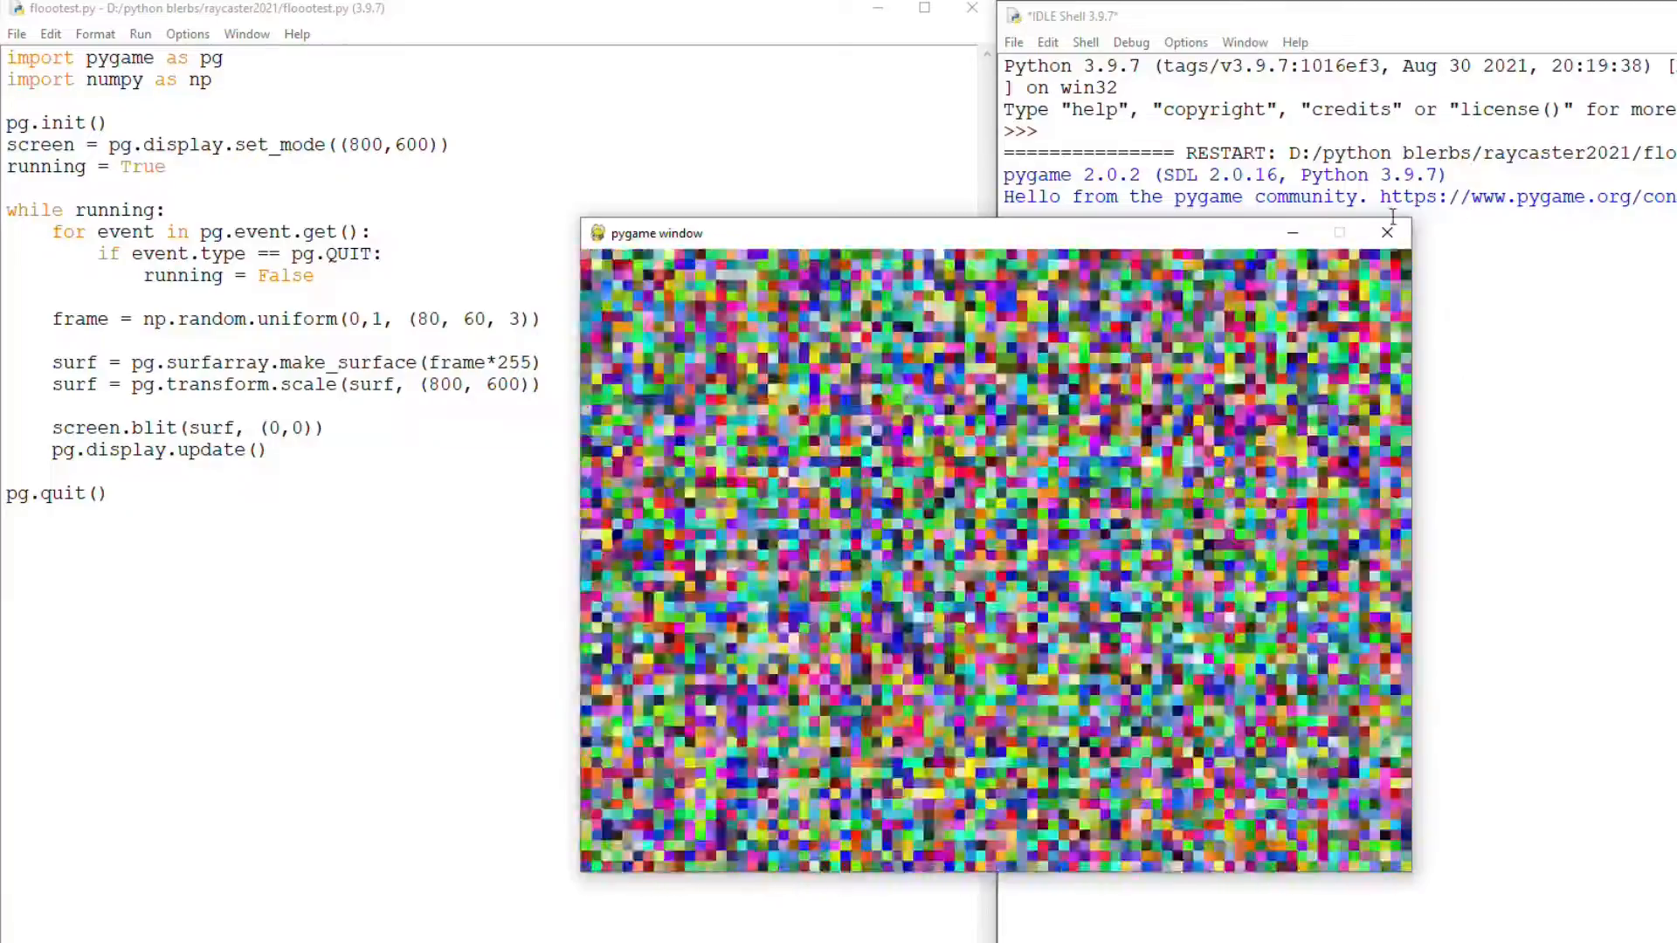
# Close the noise window and wrap the code in def main() under an if __name__ == '__main__' guard
pyautogui.click(1387, 232)
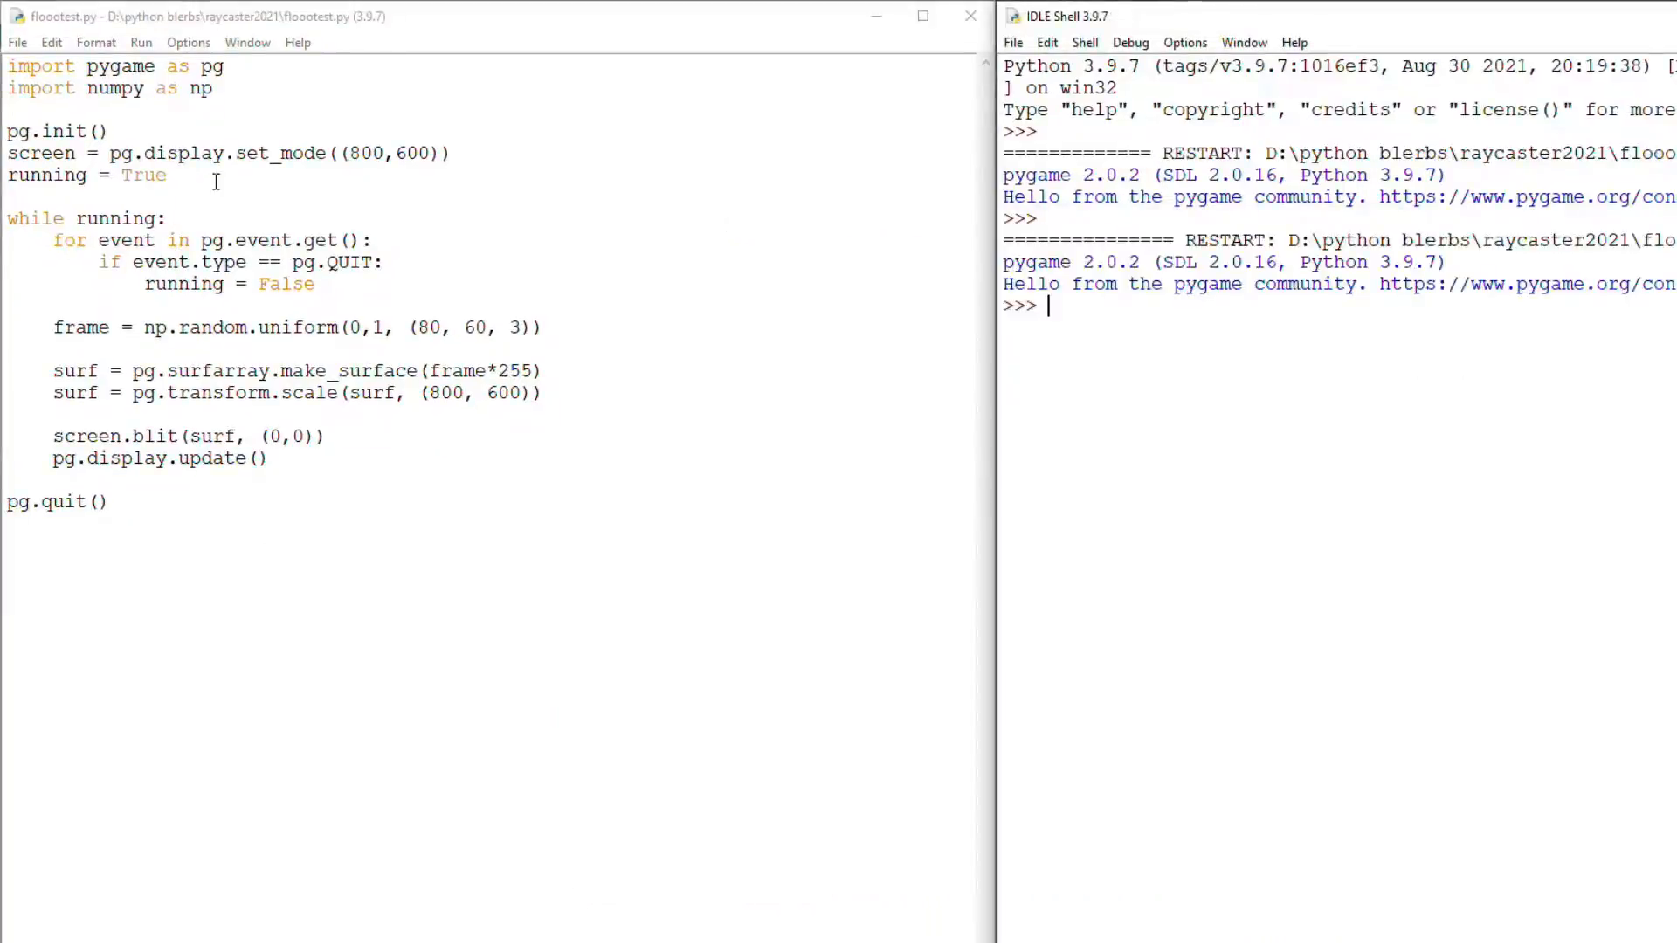
pyautogui.write('def main():')
pyautogui.write('if ')
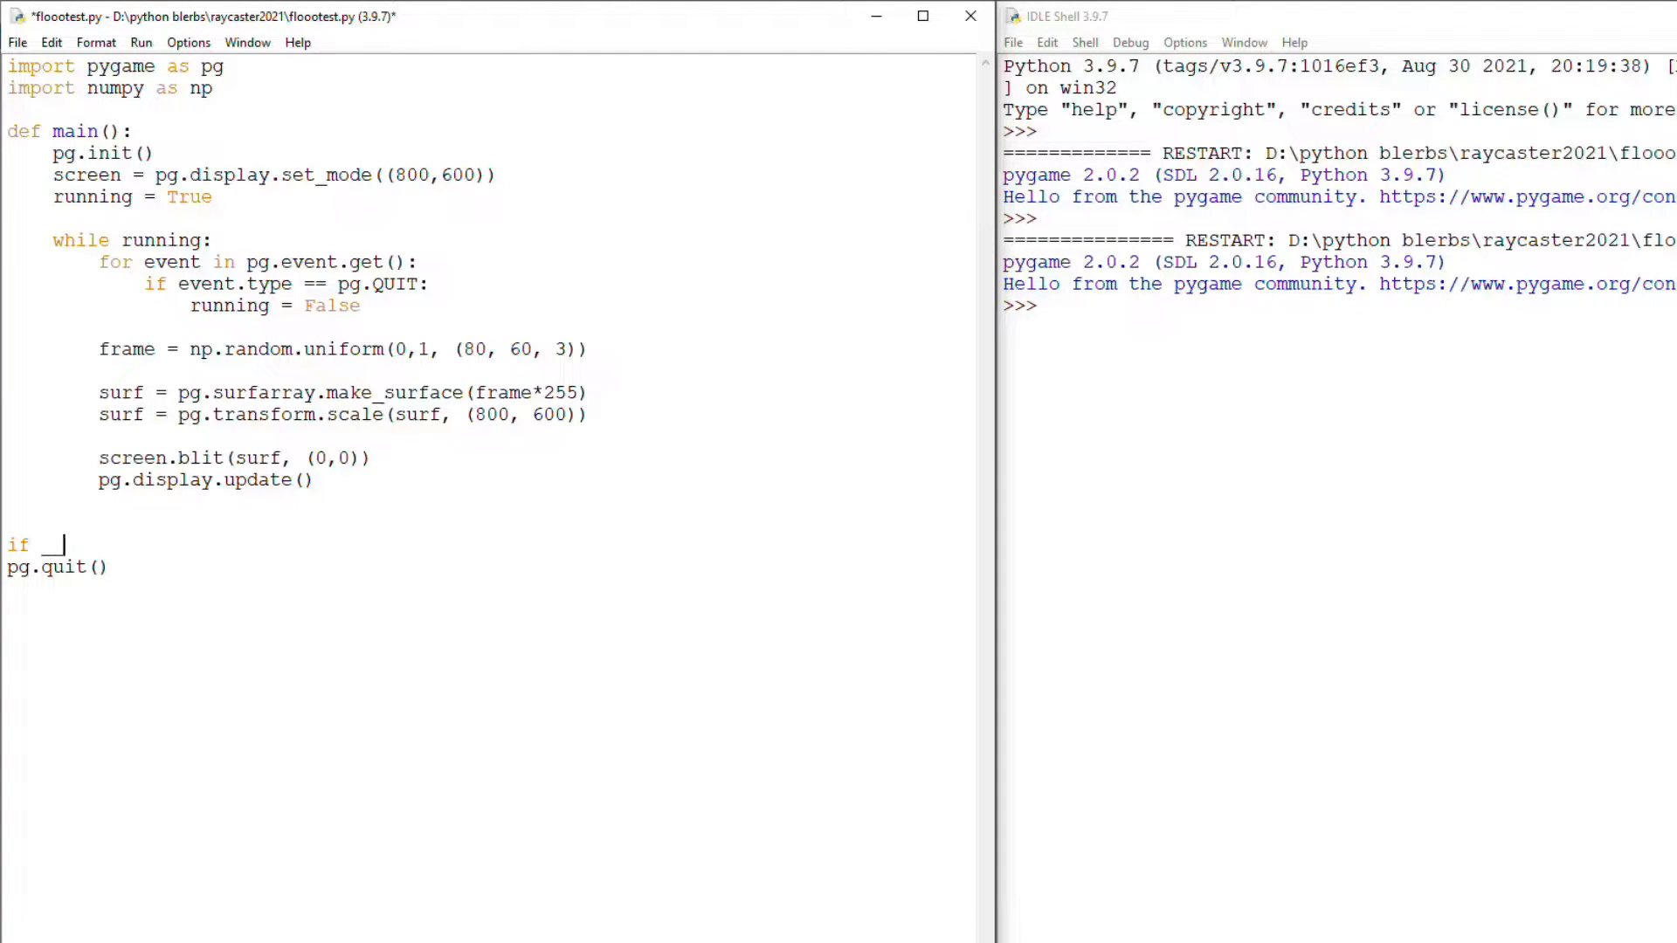
pyautogui.write("__name__ == '__main__':")
pyautogui.write('main()')
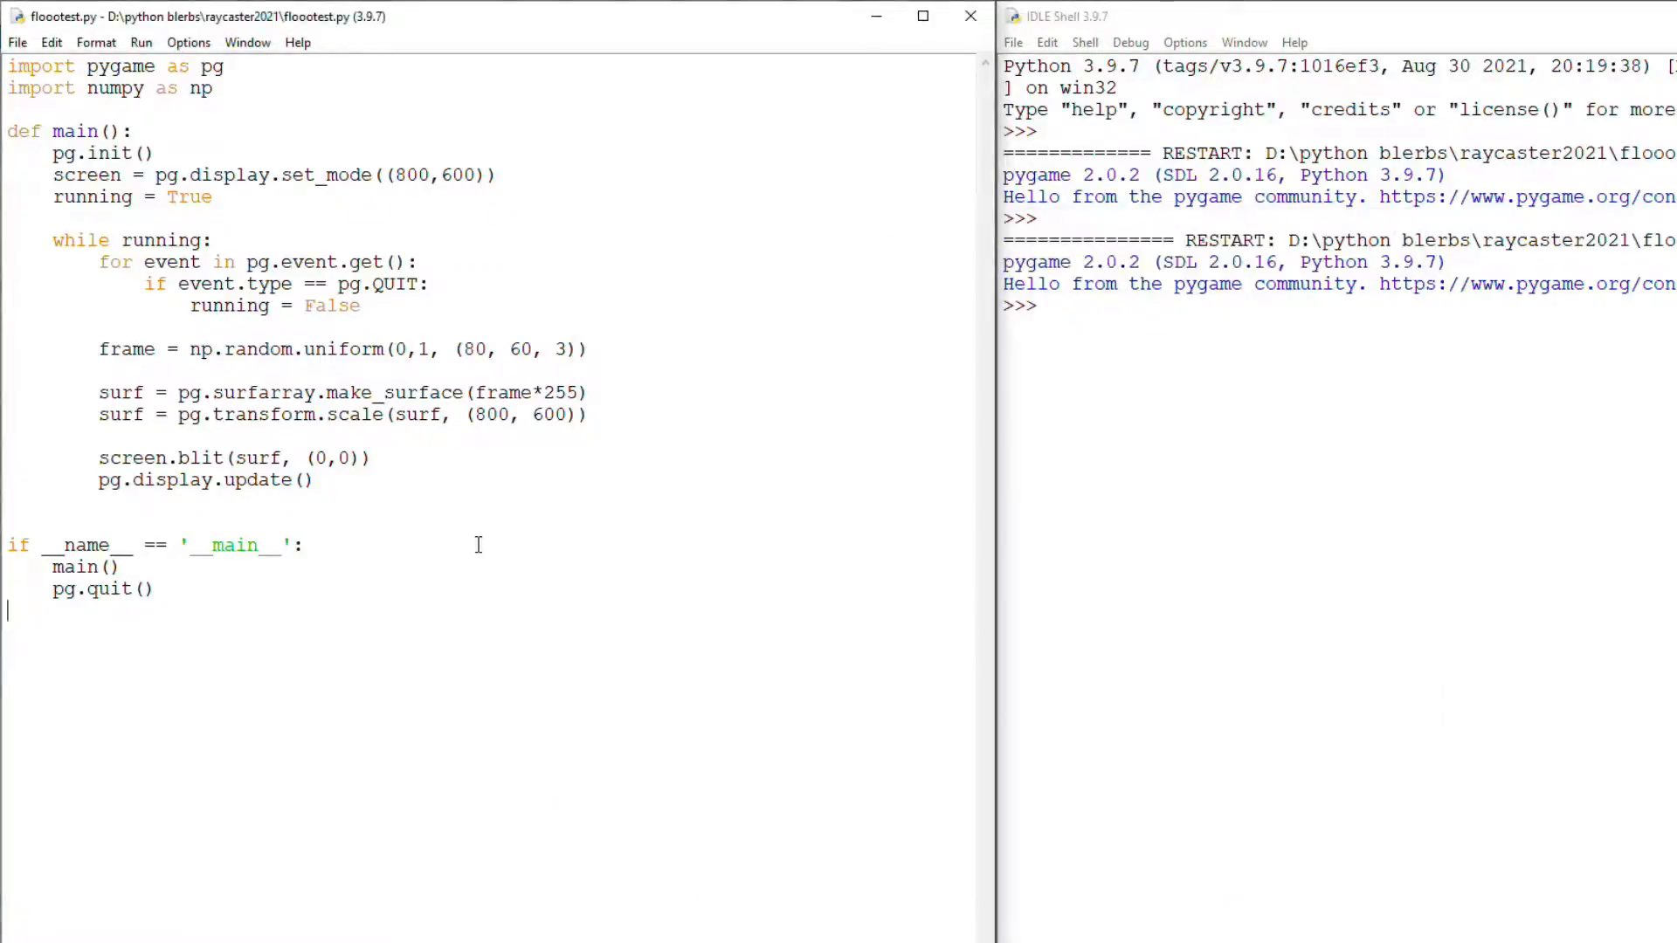
# Add hres = 120, halfvres = 100 and mod = hres/60 scaling factor (60° fov)
pyautogui.click(214, 197)
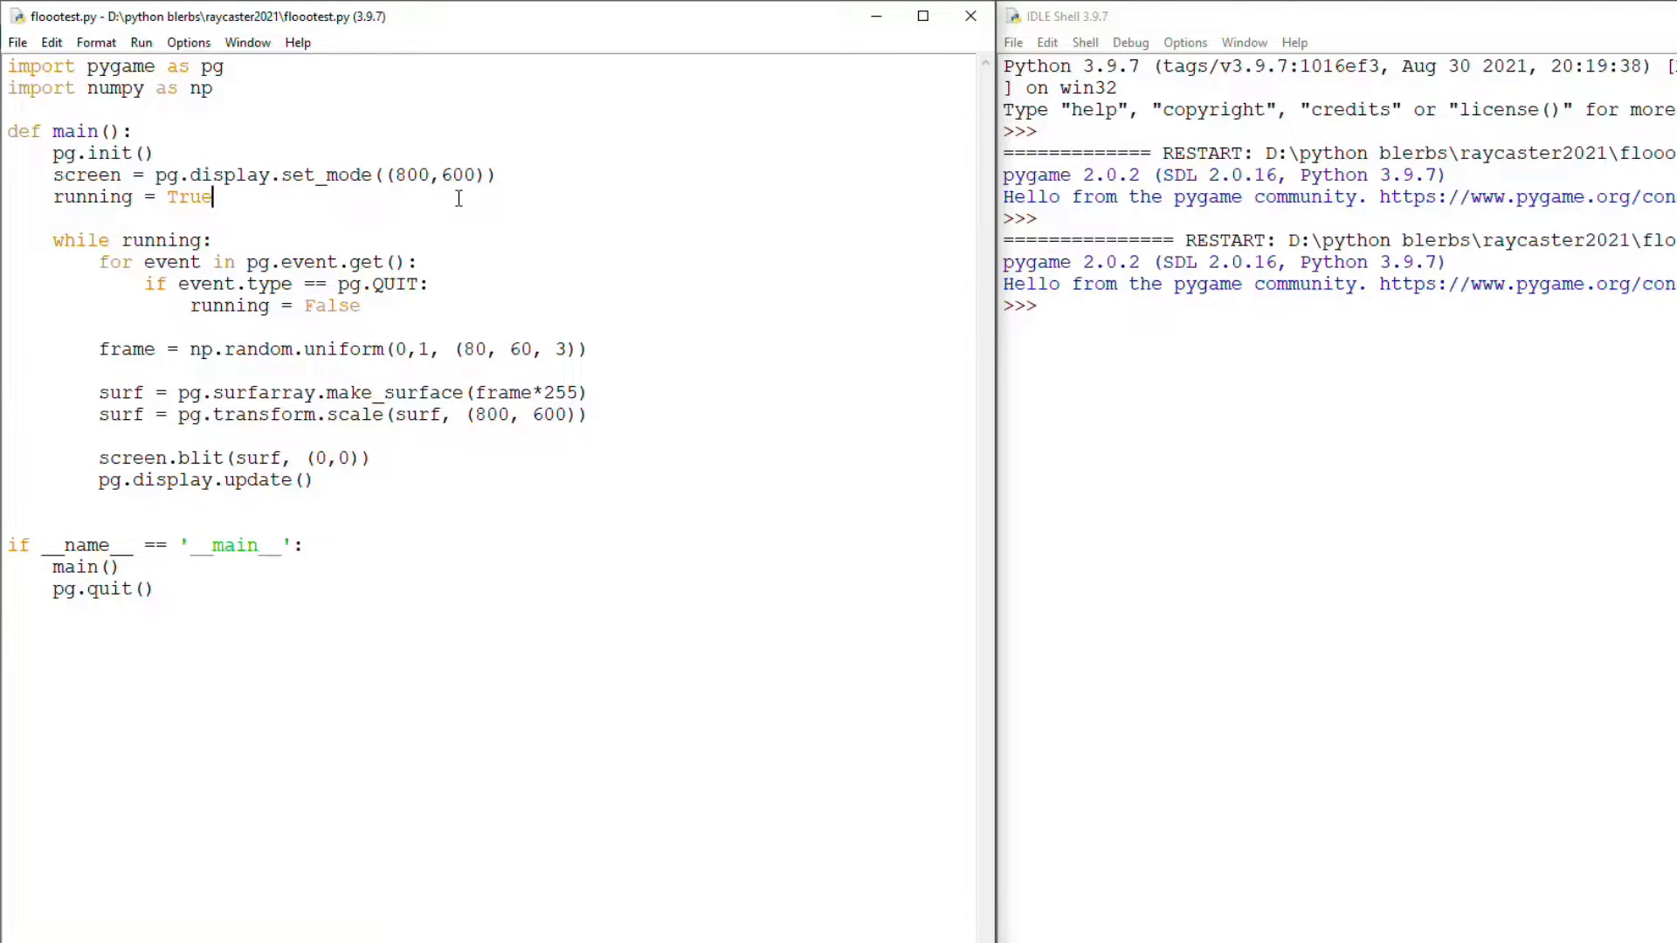
pyautogui.write('hres = 120 #hori')
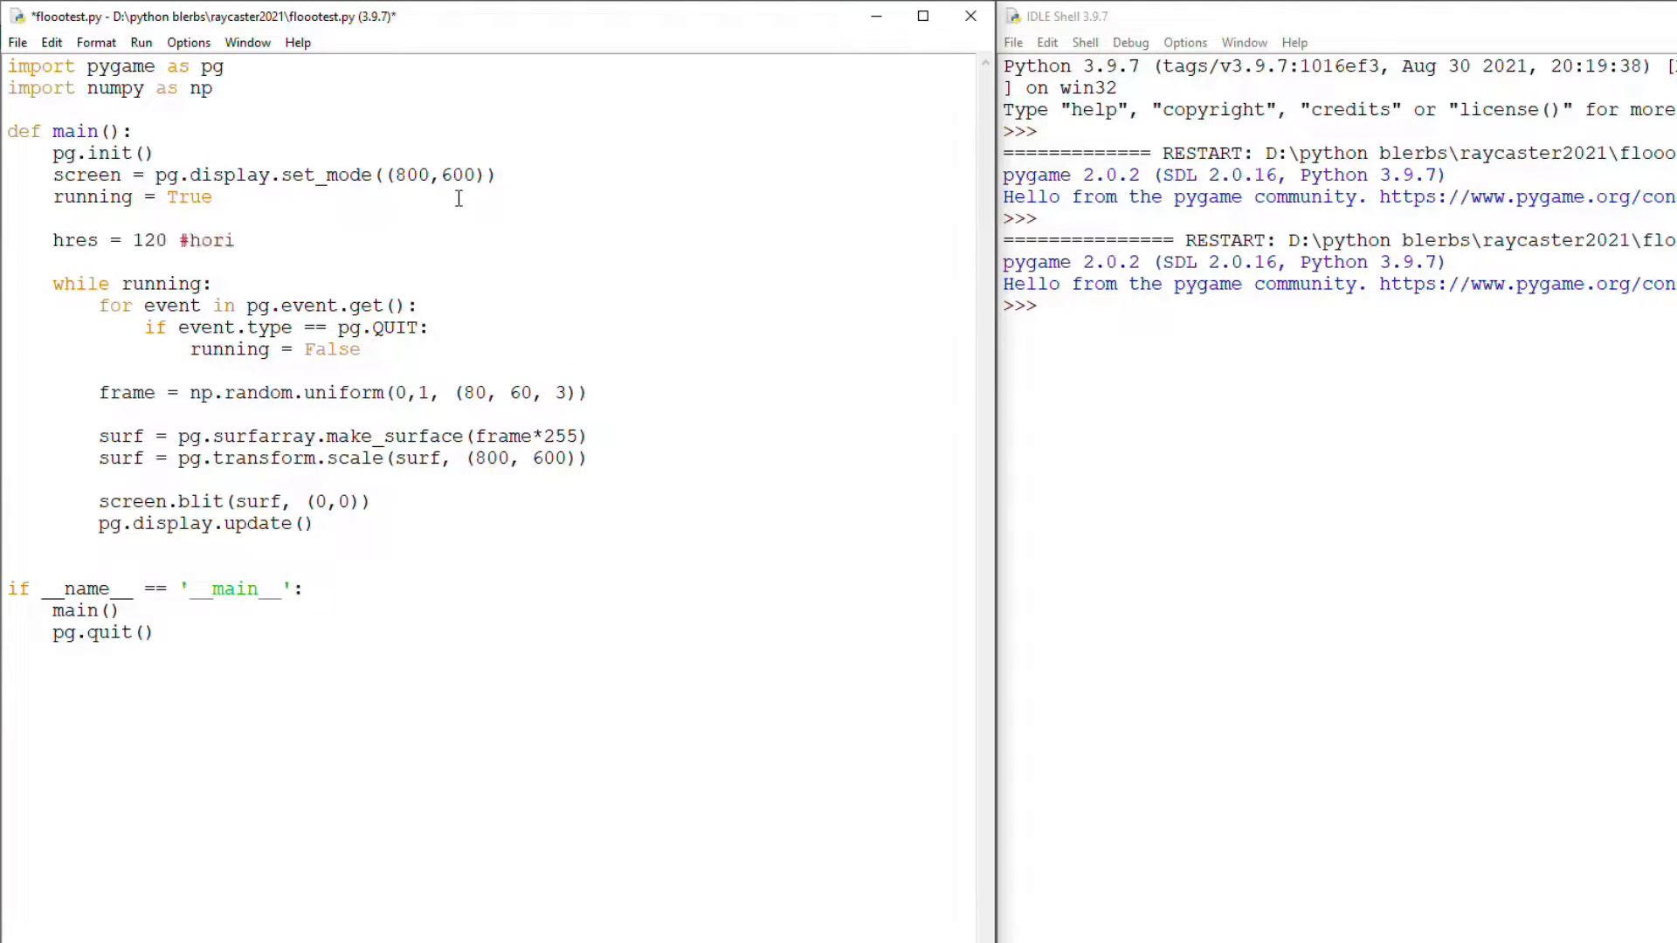
pyautogui.write('zontal resolution')
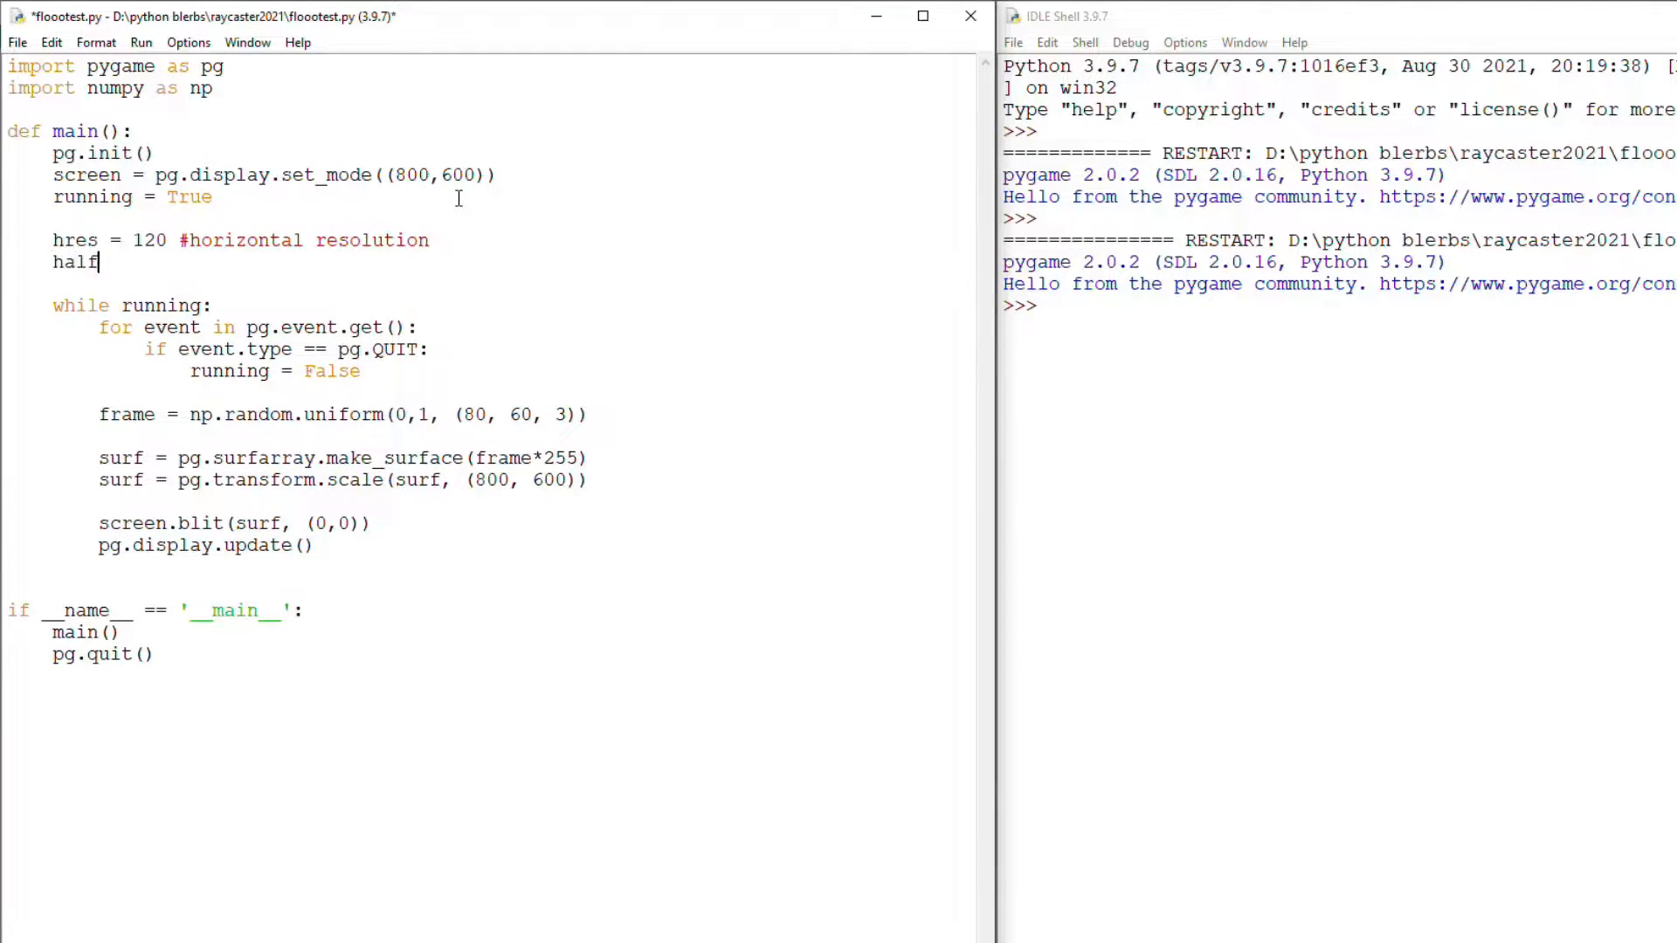
pyautogui.write('vres = 100 #vertical resolution/2')
pyautogui.write('mod =')
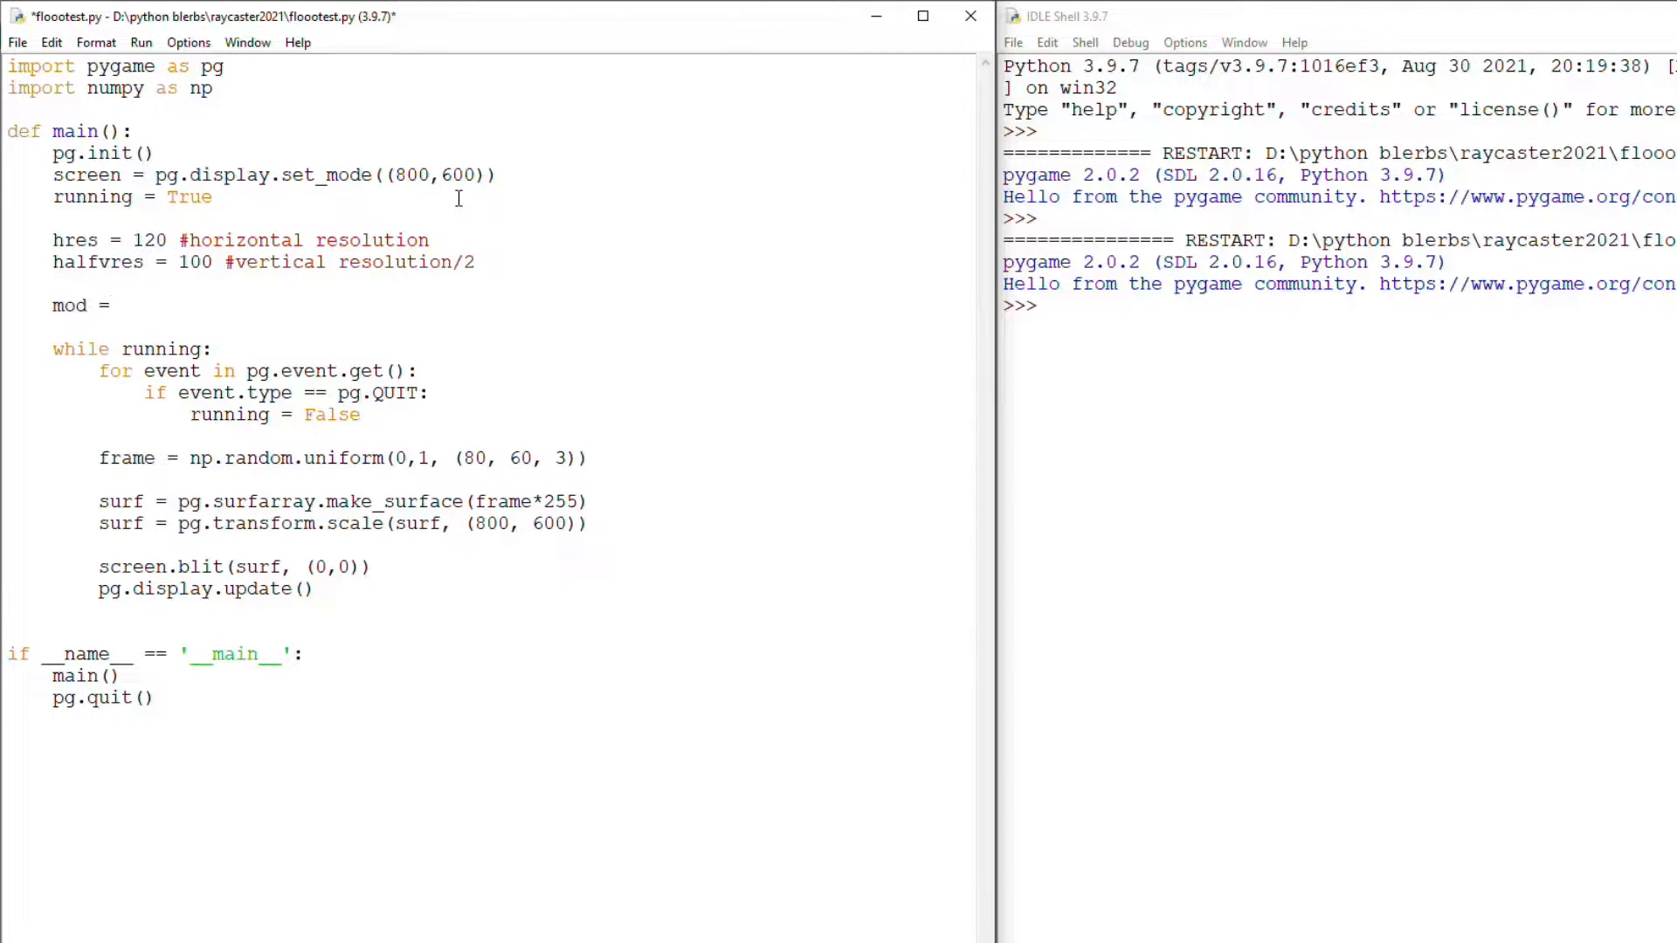
pyautogui.write('hres/60 #scaling factor')
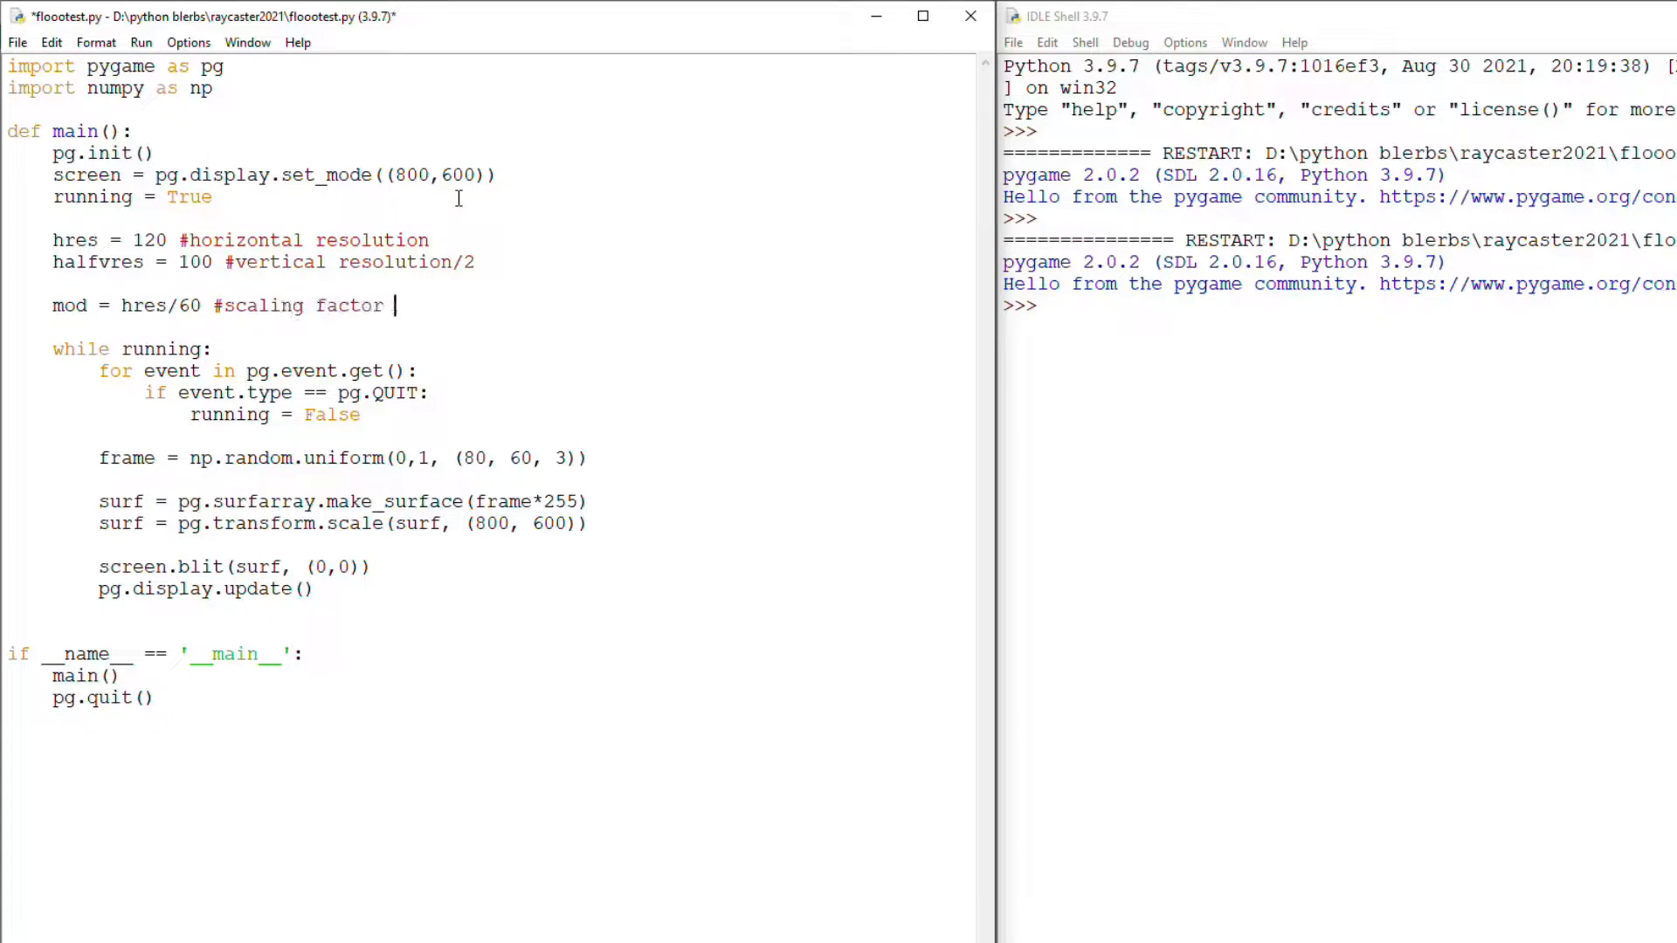
pyautogui.write('(60° fov)')
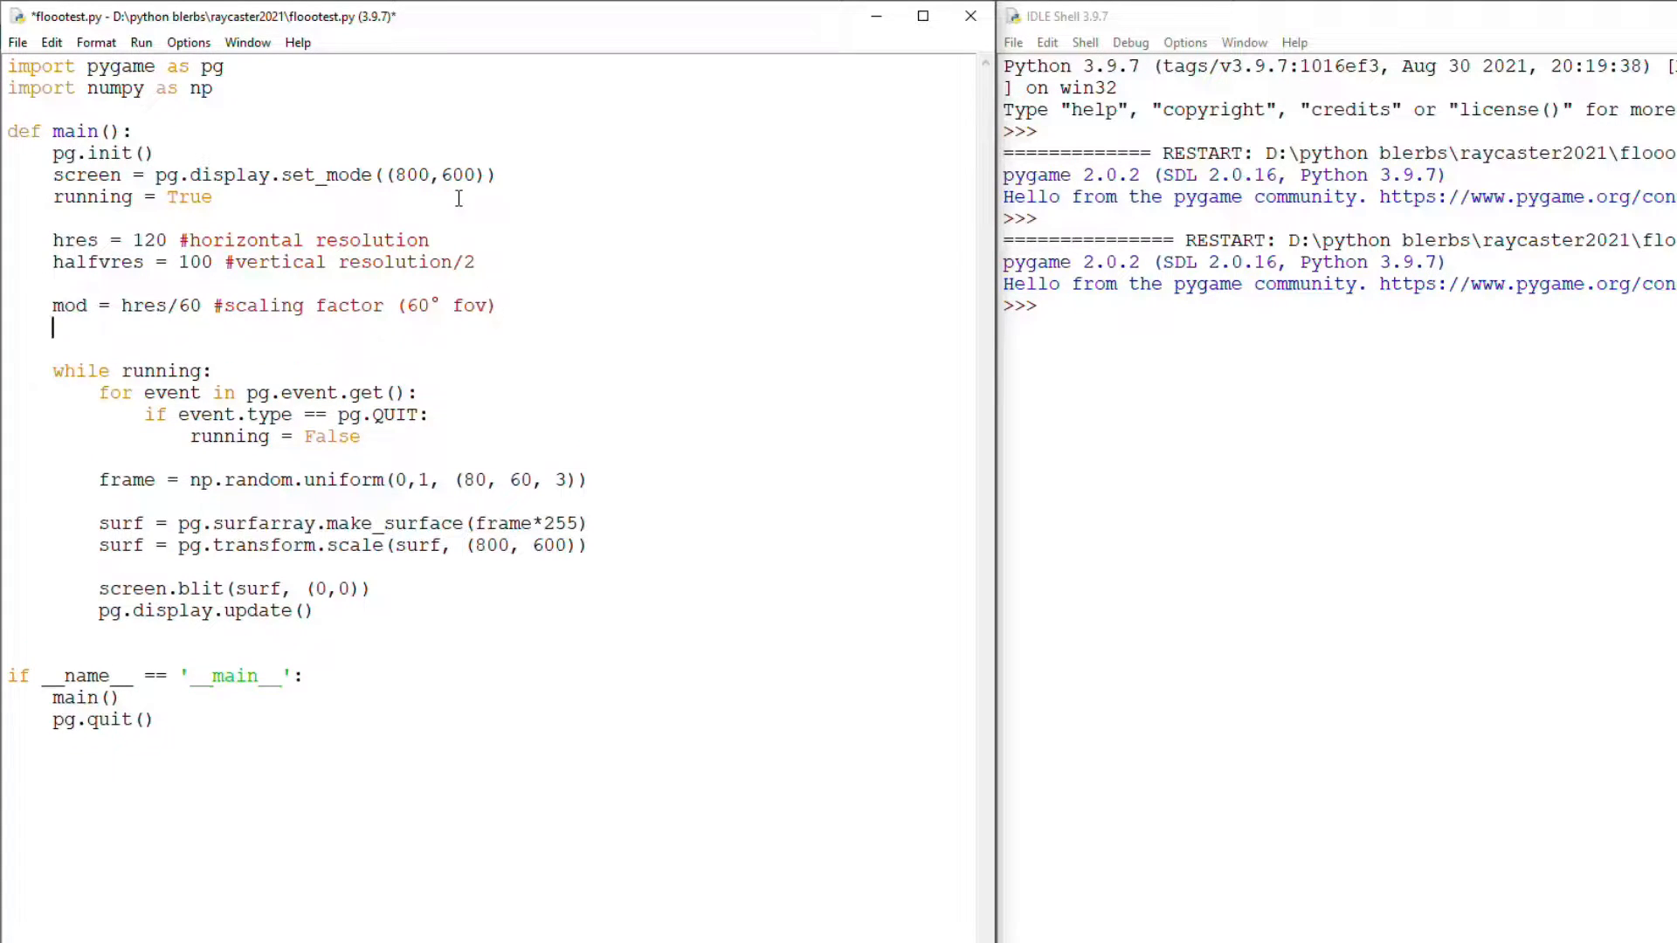
# Set posx, posy, rot = 0, 0, 0 and move frame creation above the loop
pyautogui.write('posx, posy, rot,')
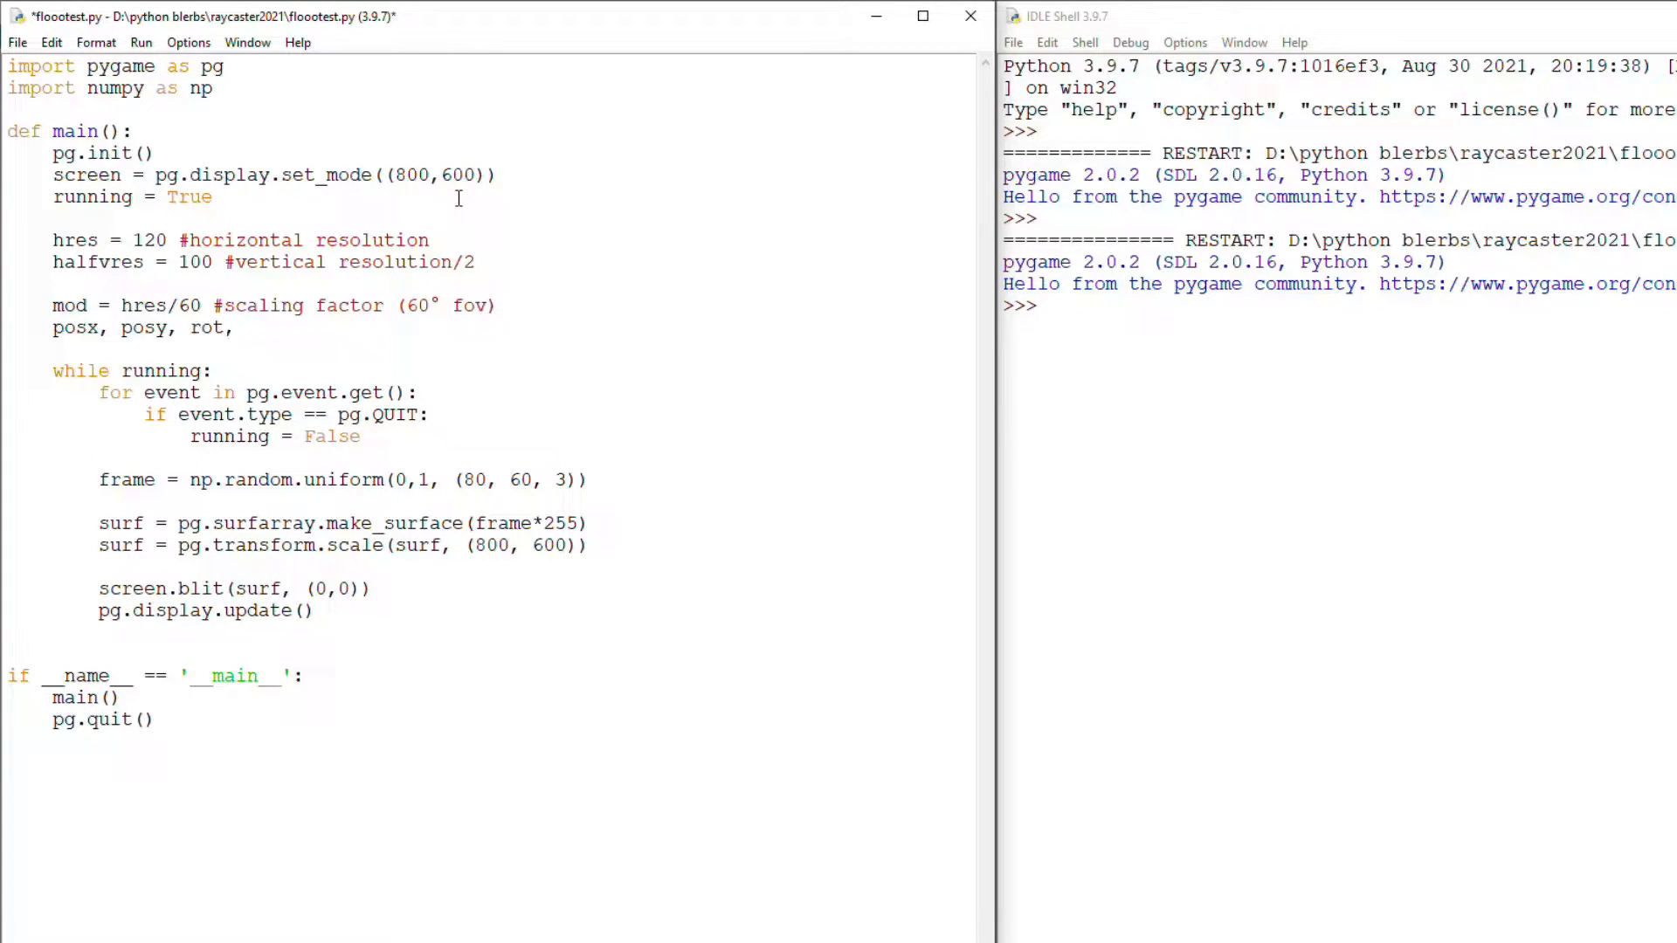
pyautogui.write('= 0, 0, 0')
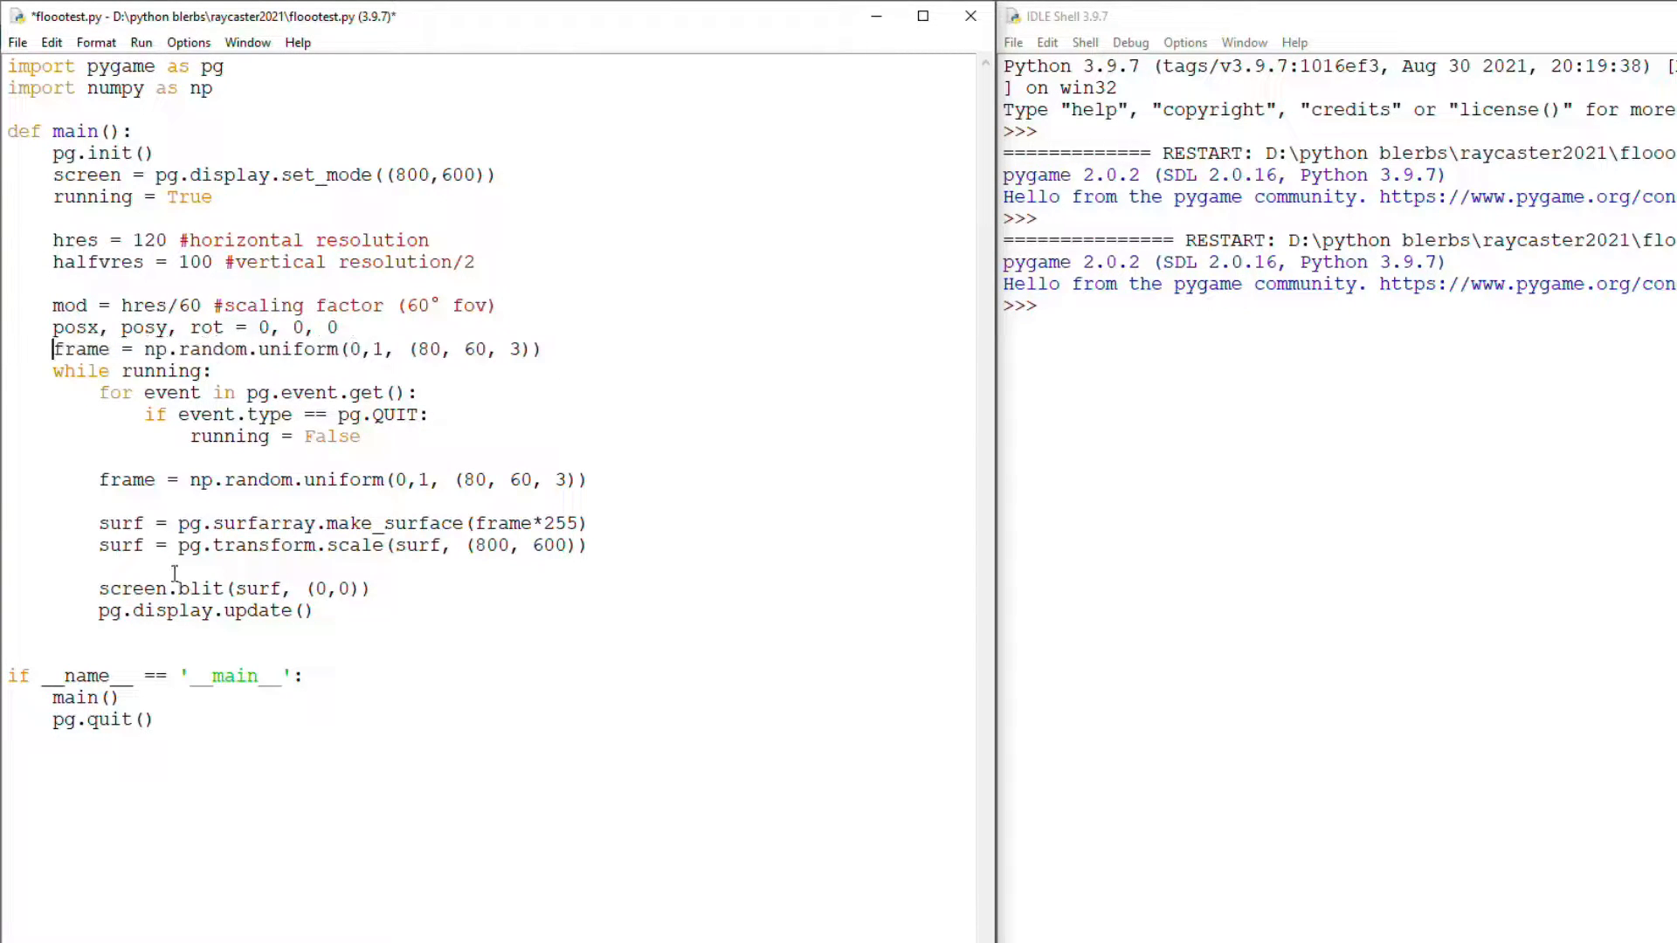
pyautogui.press('Return')
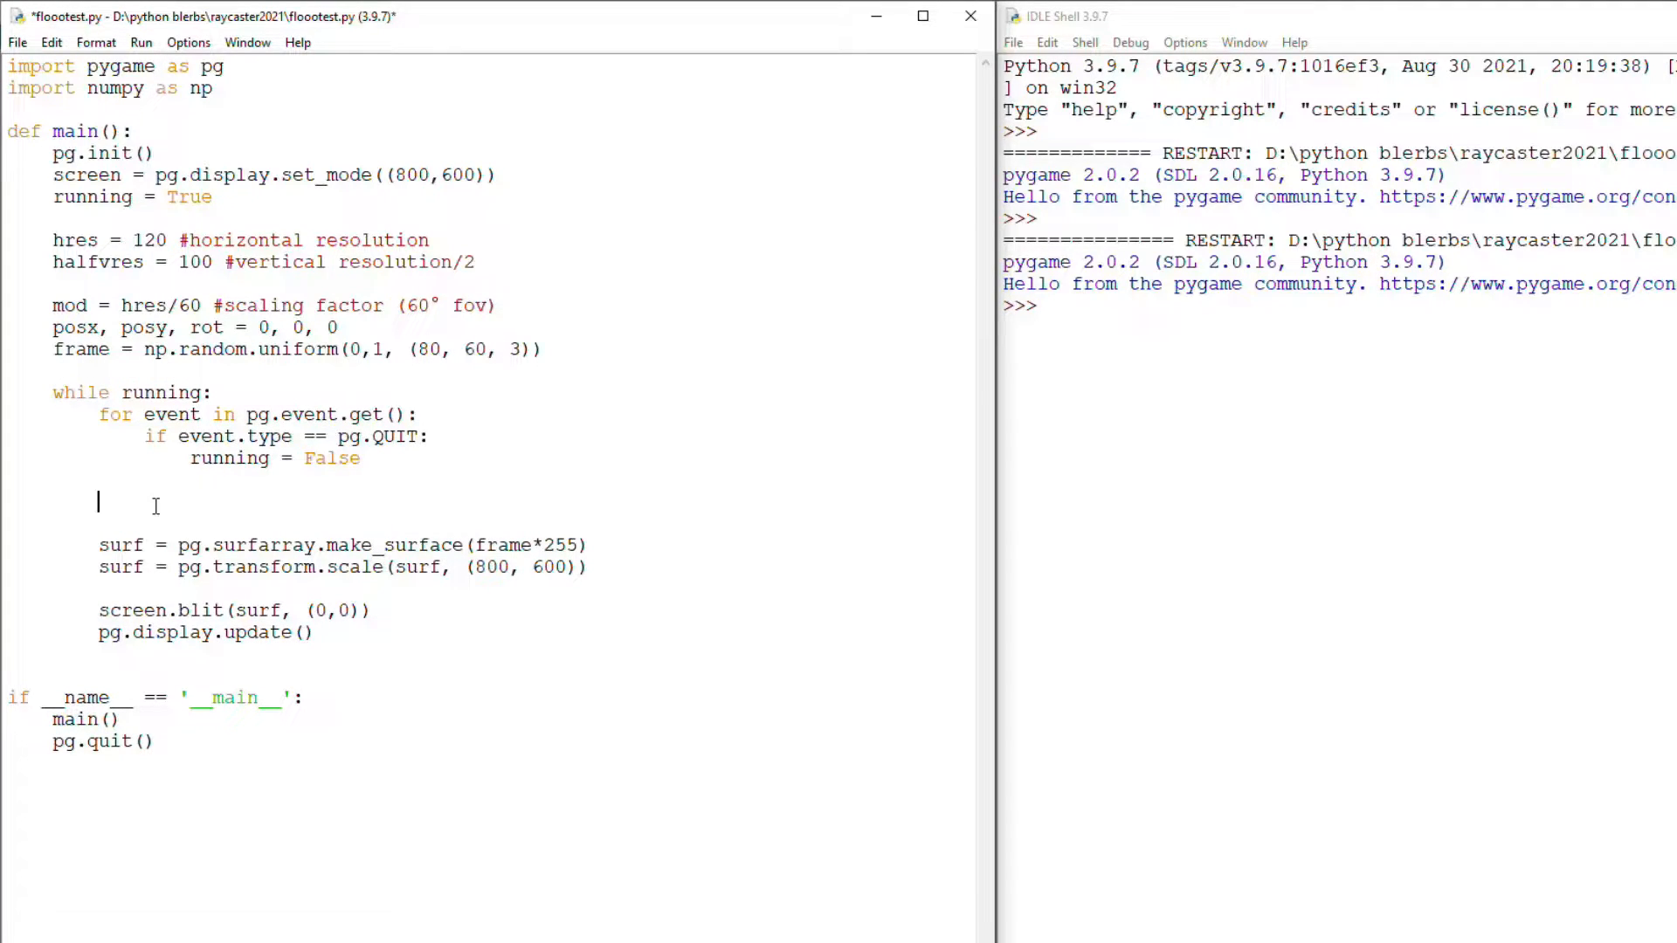
# Loop over range(hres), computing rot_i = rot + np.deg2rad(i/mod - 30) and np.sin(rot_i)
pyautogui.write('for i in range(hres):')
pyautogui.write('rot_i = rot +')
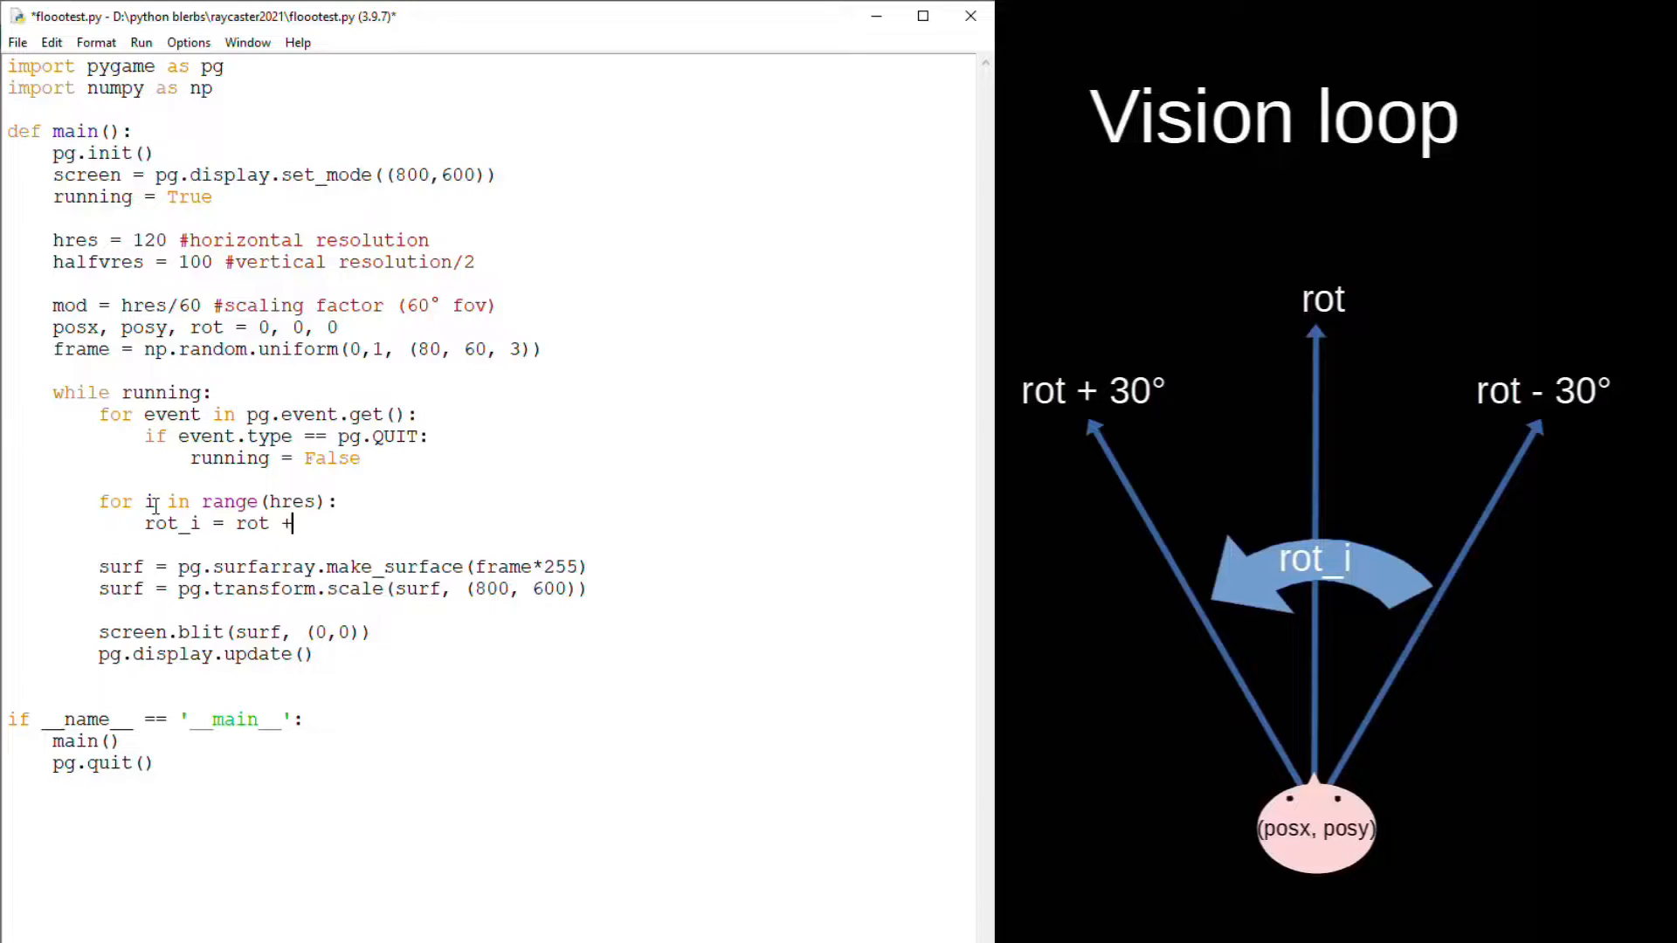
pyautogui.write('n')
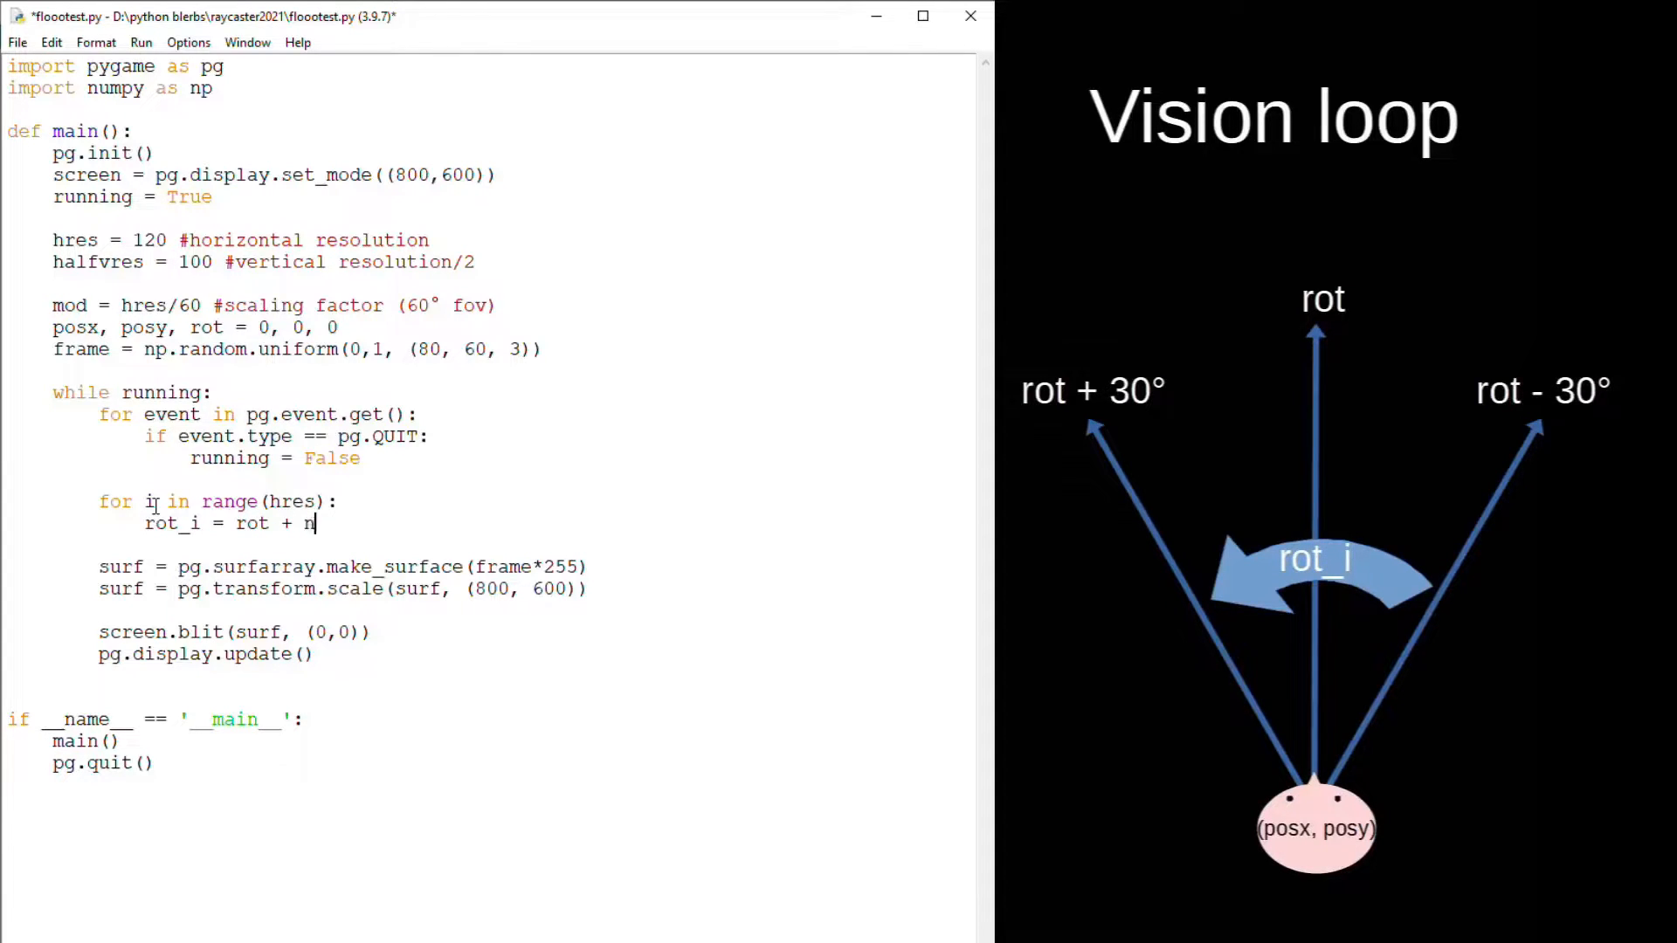
pyautogui.write('p.deg2rad(i/')
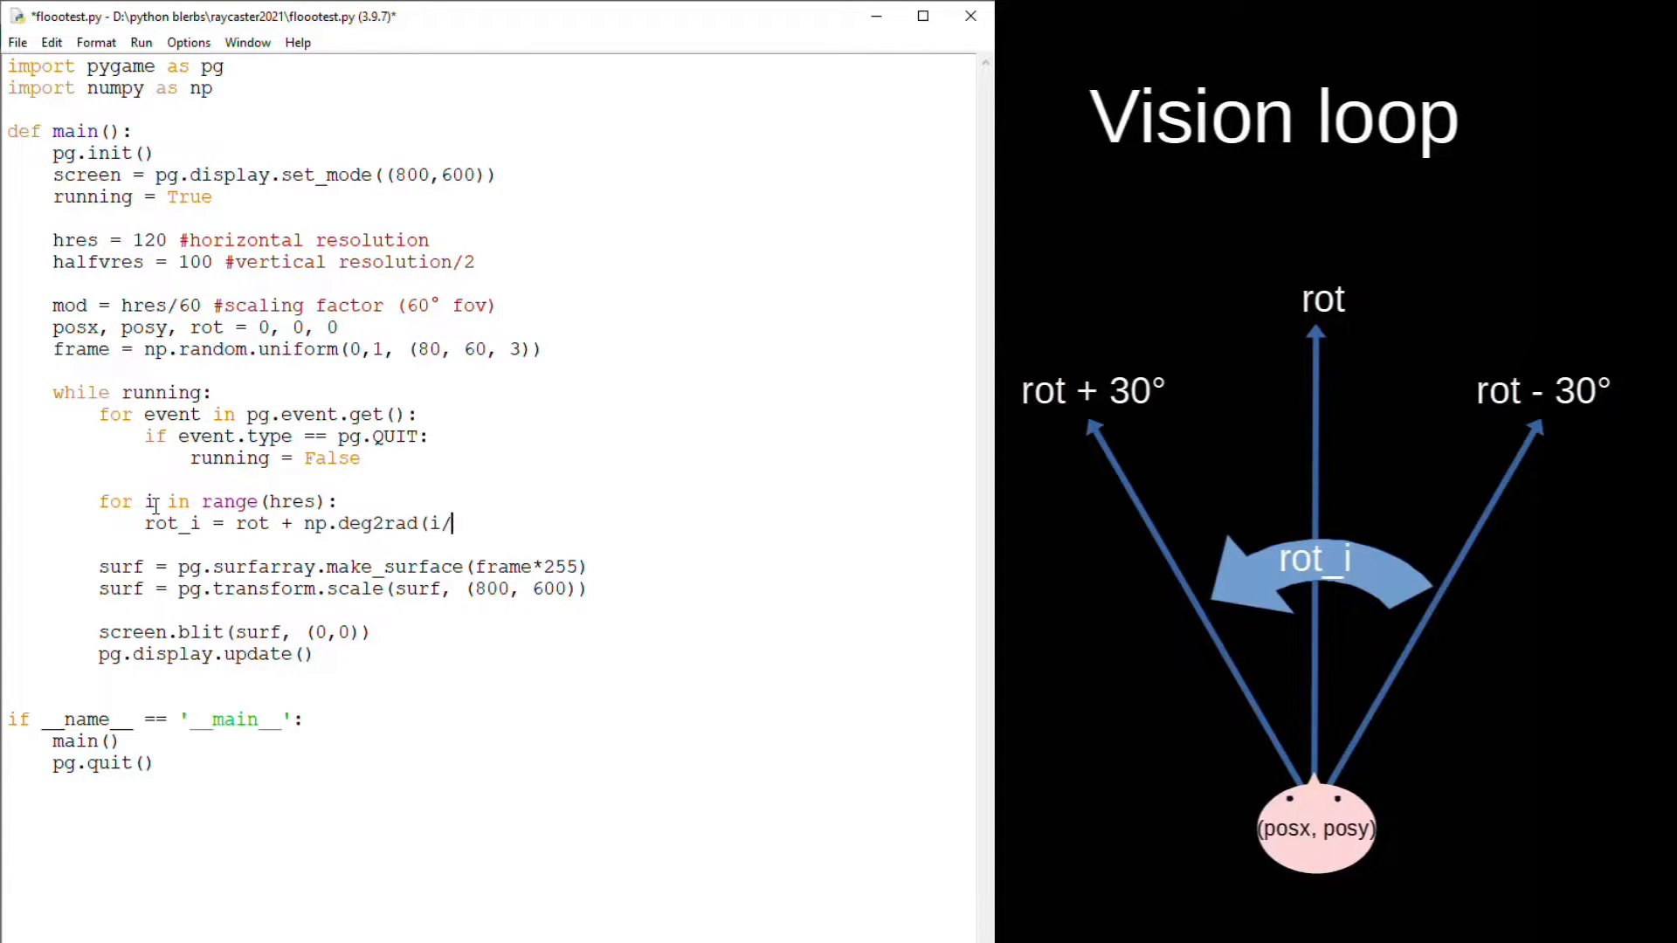
pyautogui.write('mod - 30)')
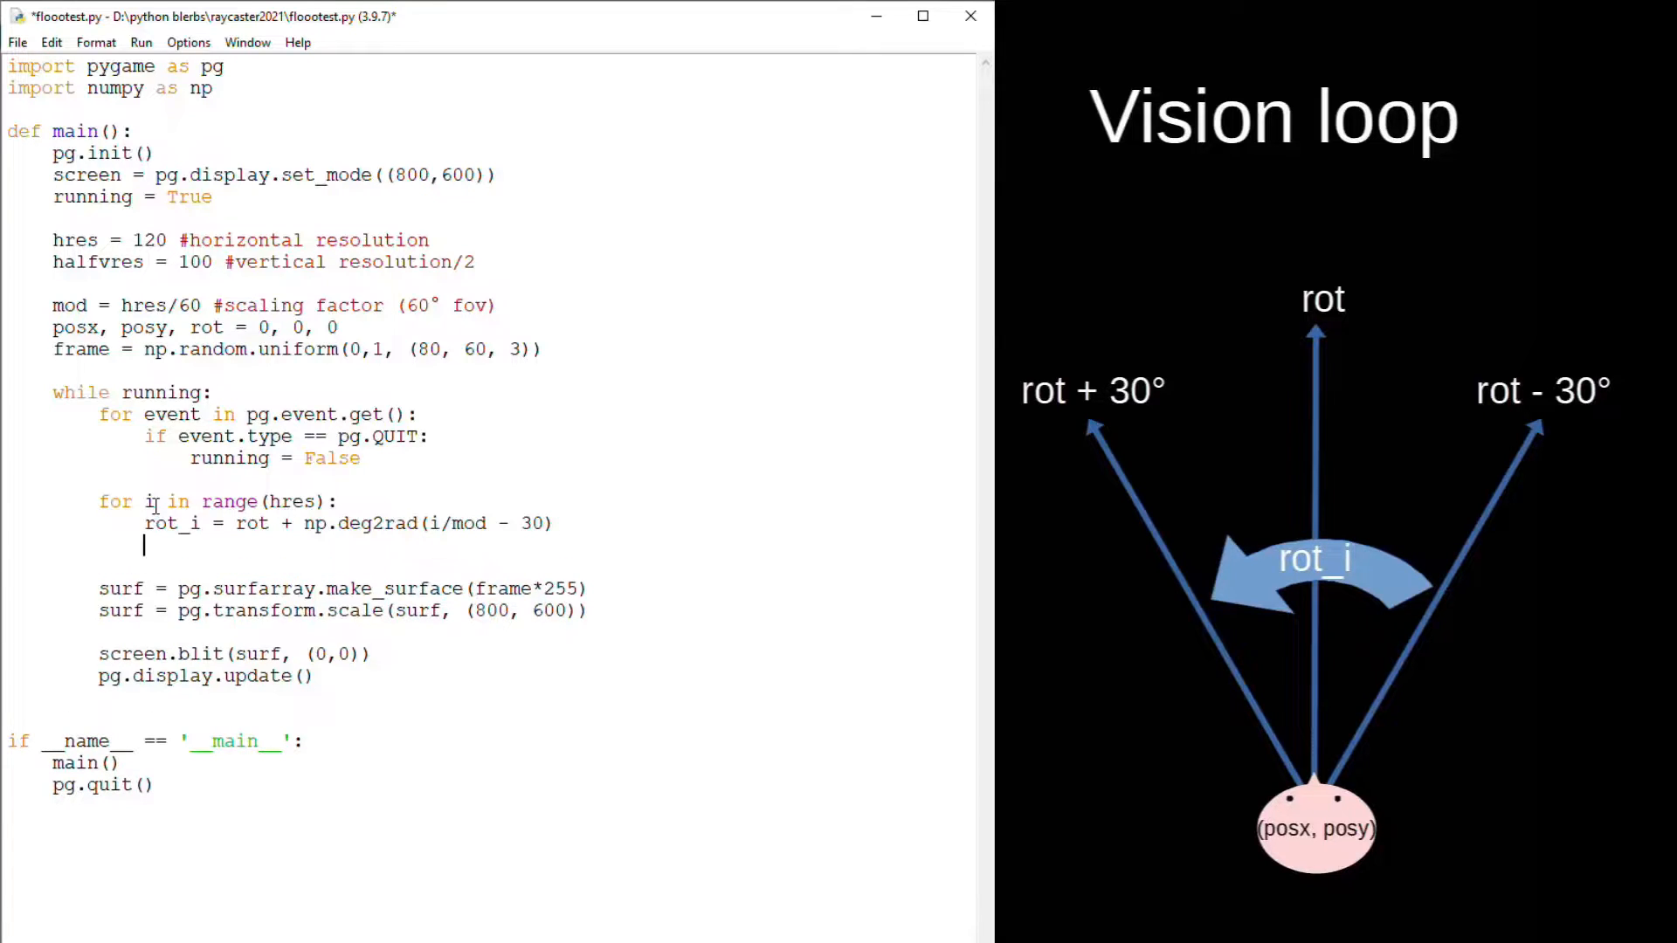
pyautogui.write('sin, cos =')
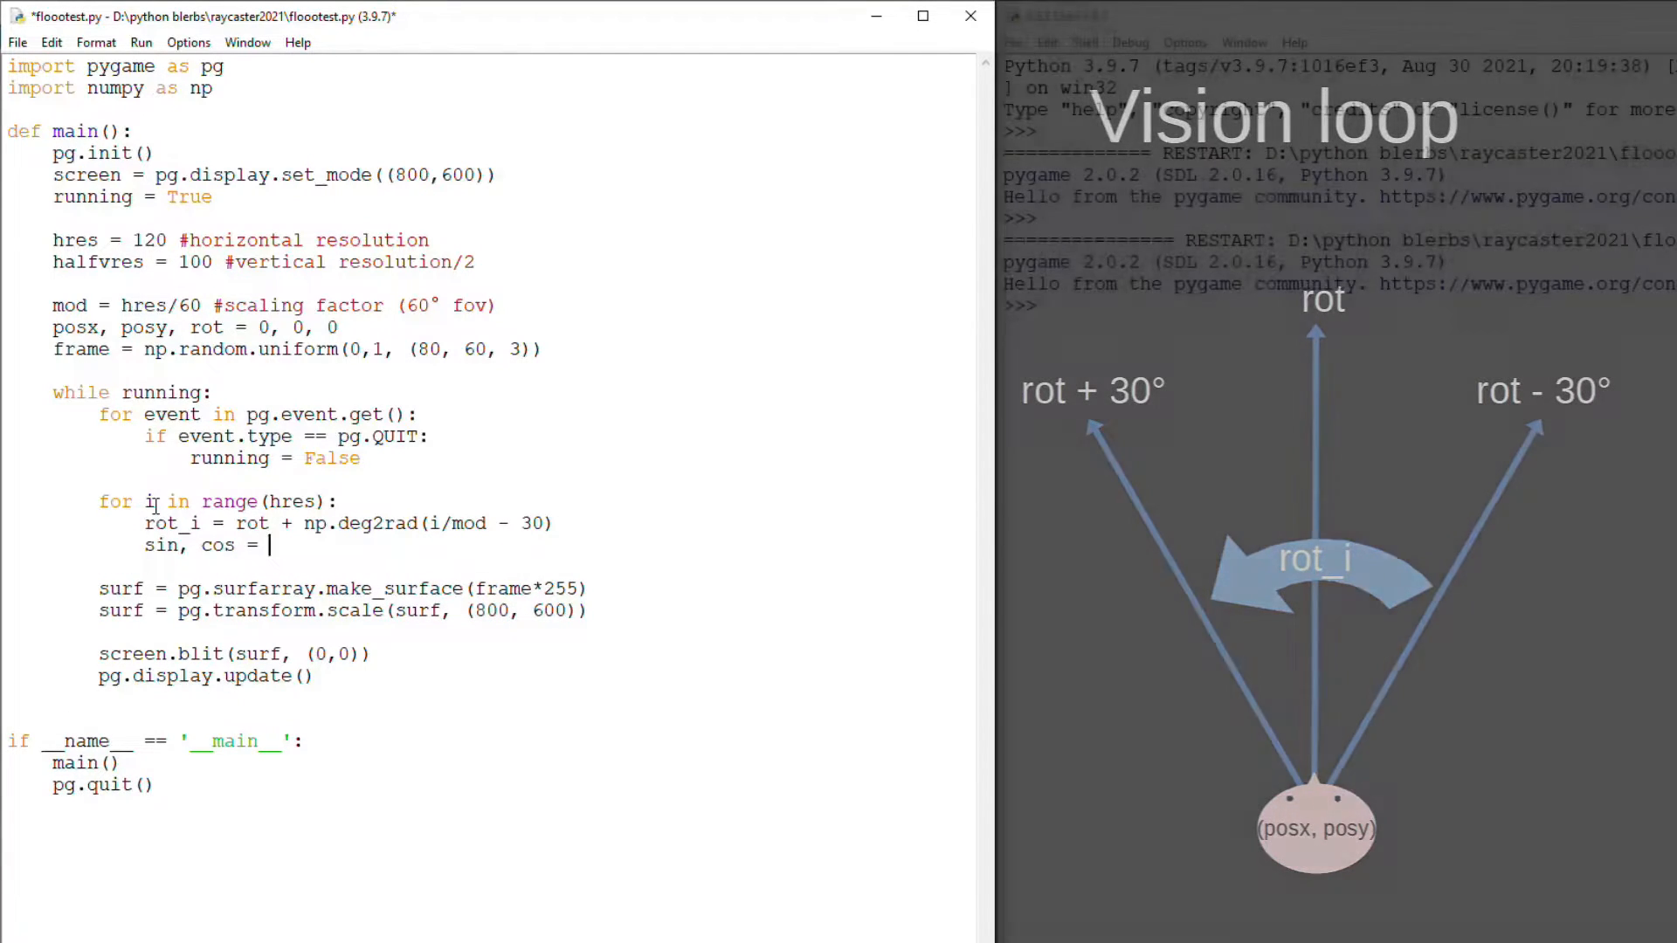
pyautogui.write('np.sin(')
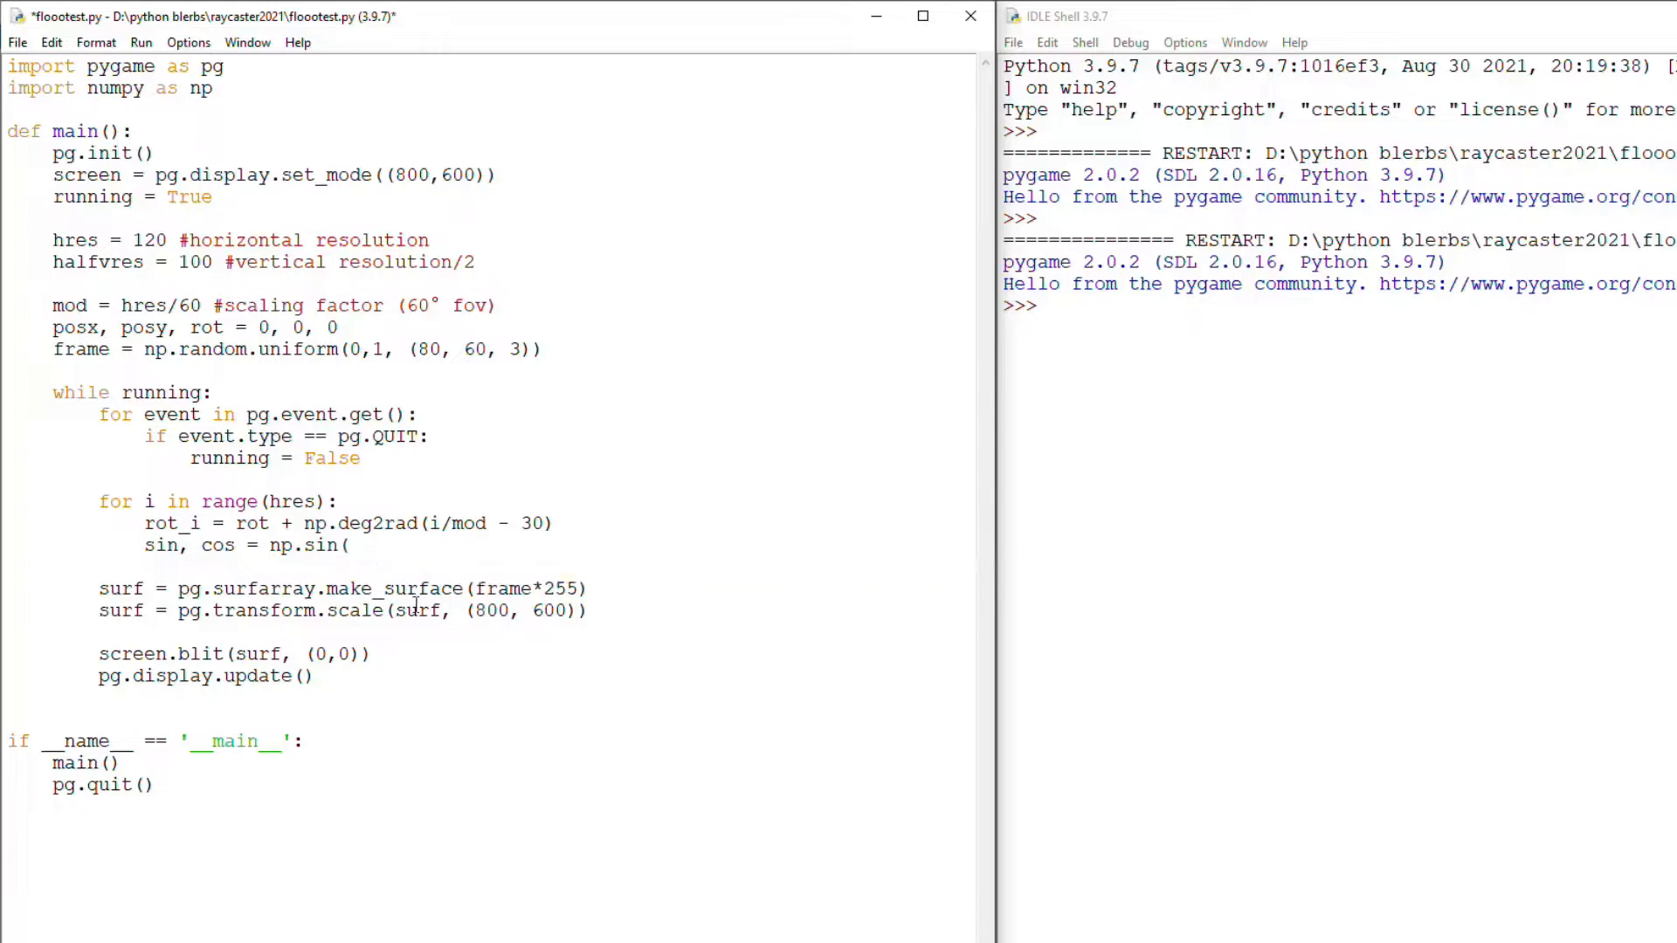
pyautogui.write('rot_i)')
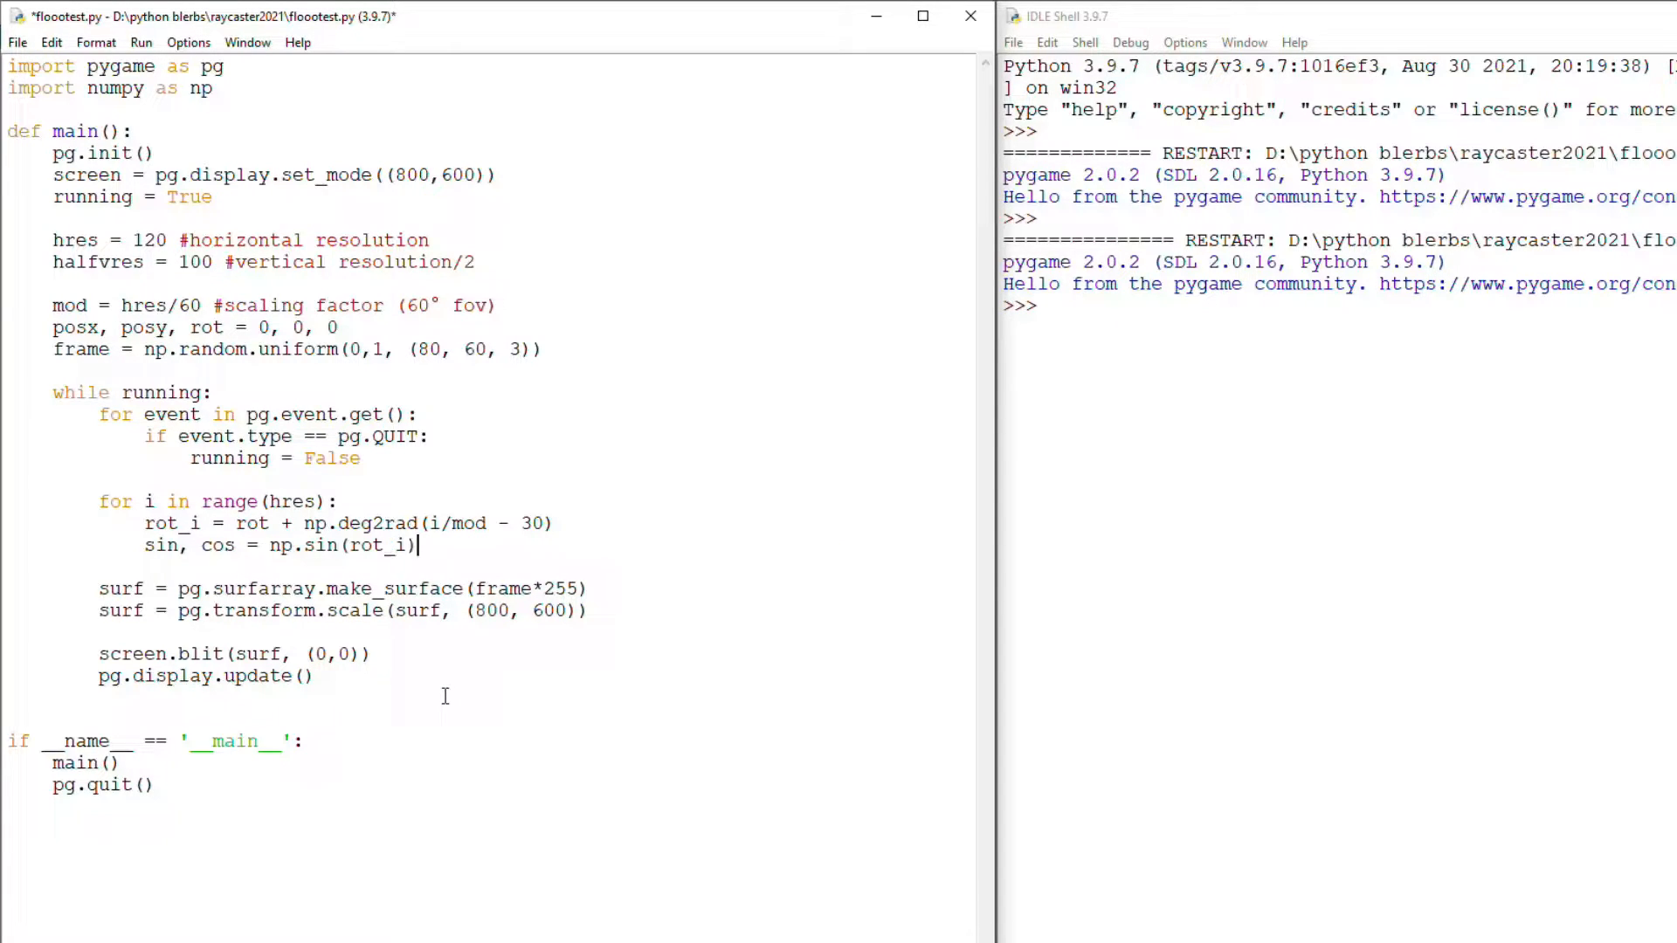
# Add np.cos(rot_i) and a halfvres loop computing n = halfvres/(halfvres-j) and floor x, y
pyautogui.write(', np.cos(rot_i)')
pyautogui.write('for')
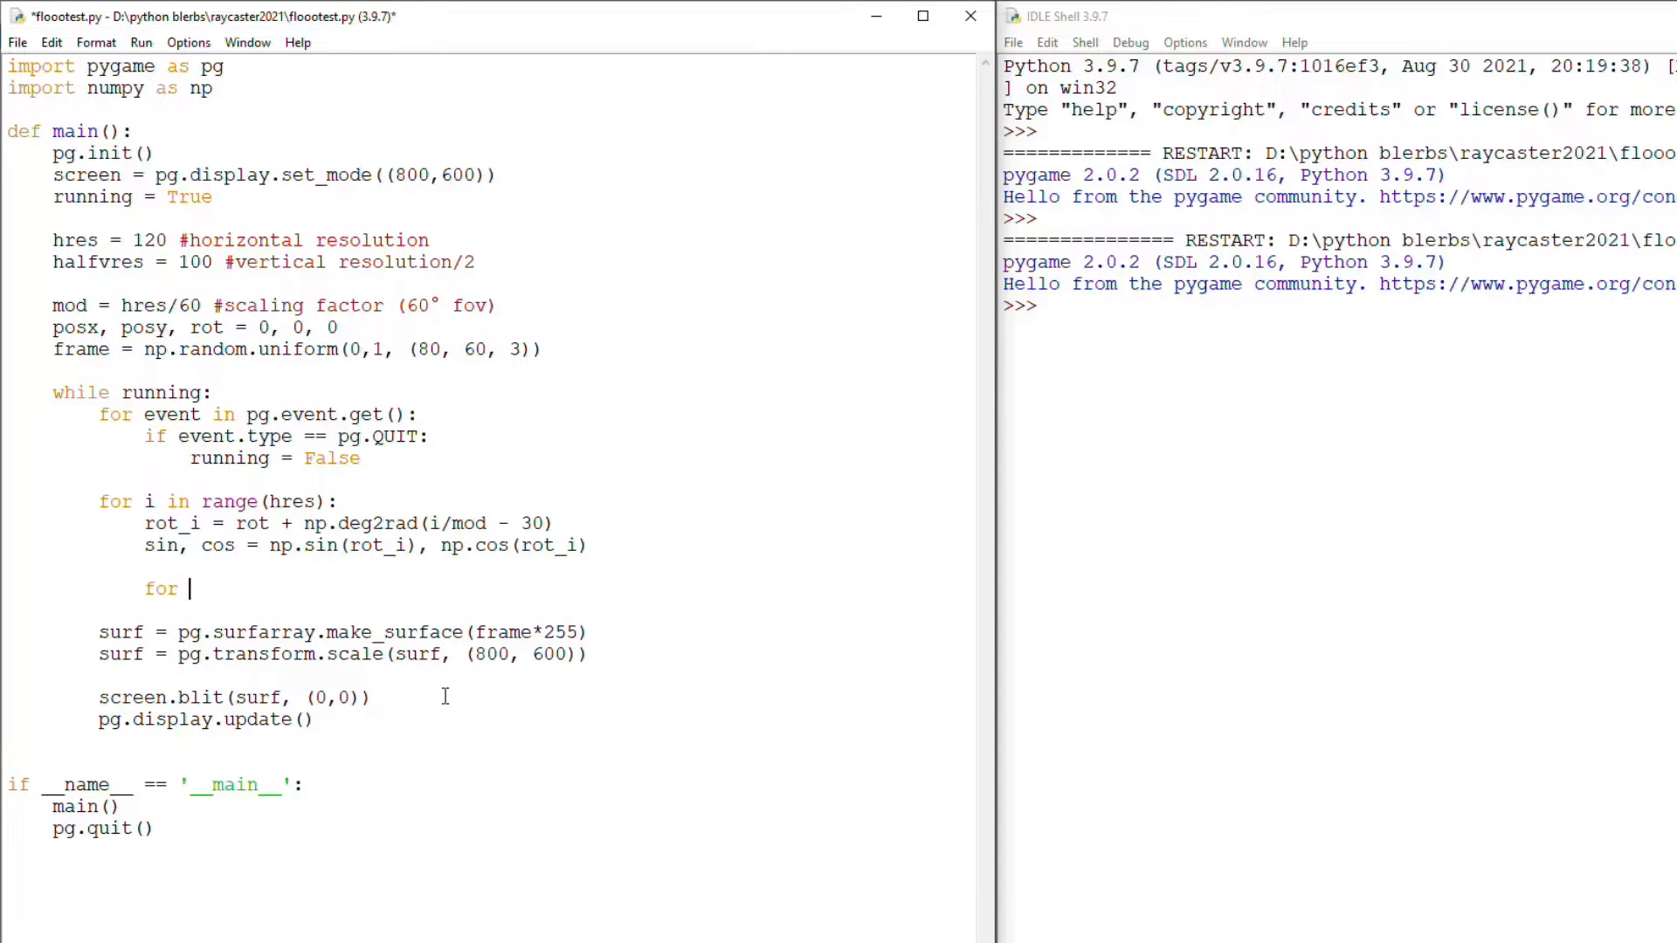
pyautogui.write('j in range(halfvres):')
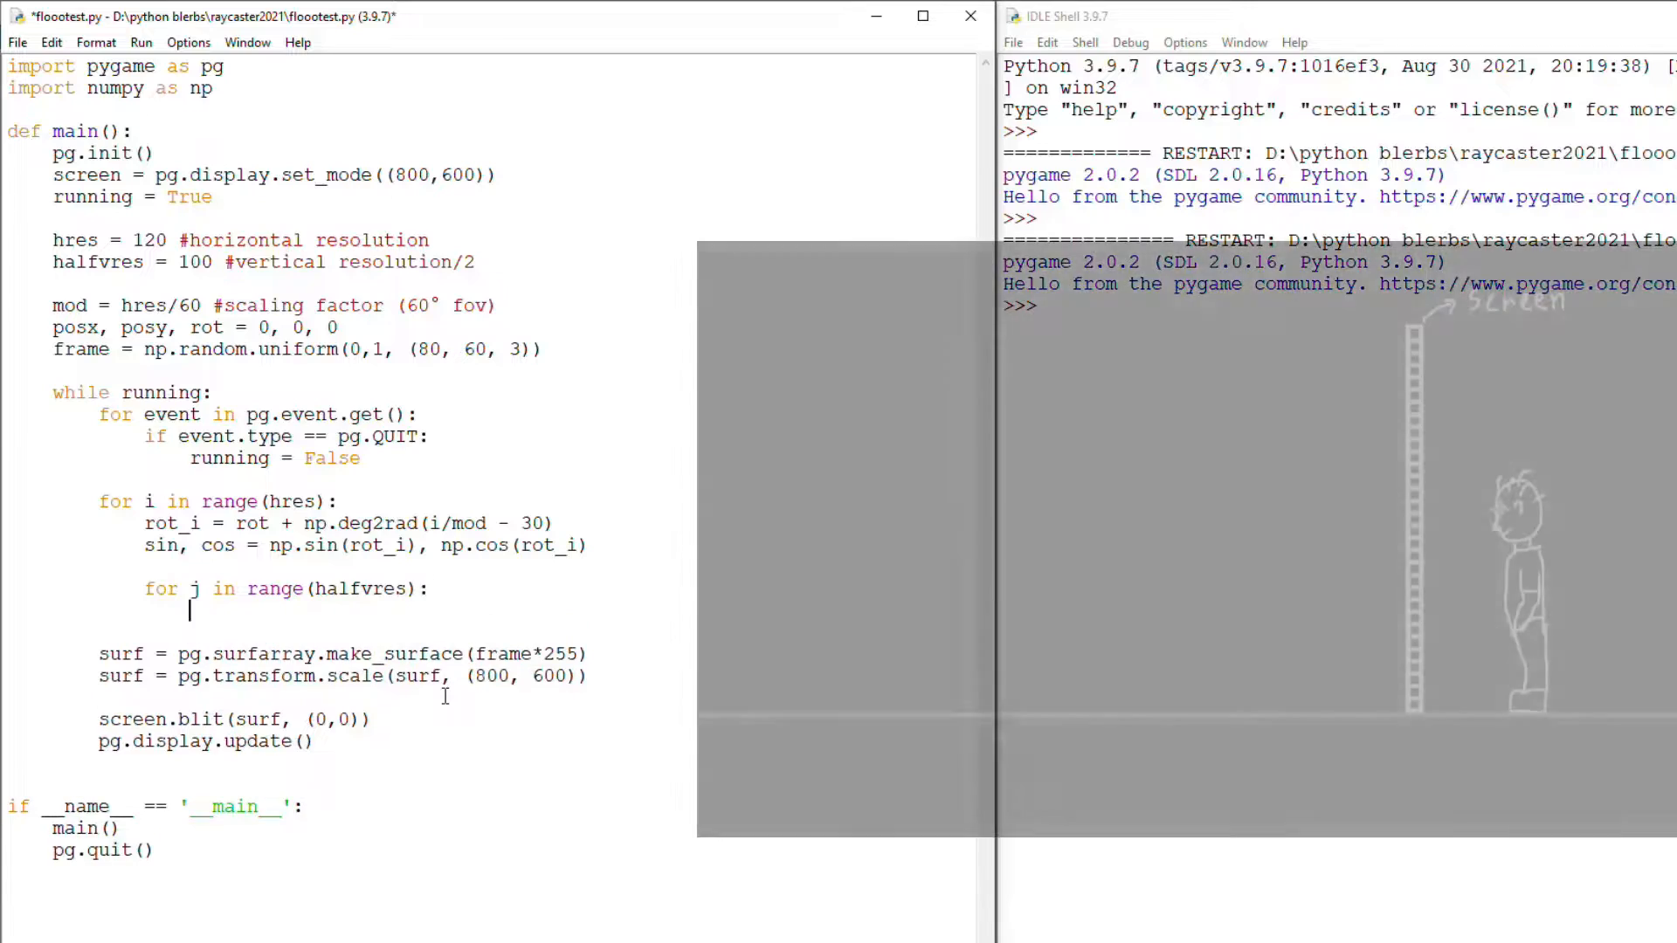
pyautogui.write('n = halfvres')
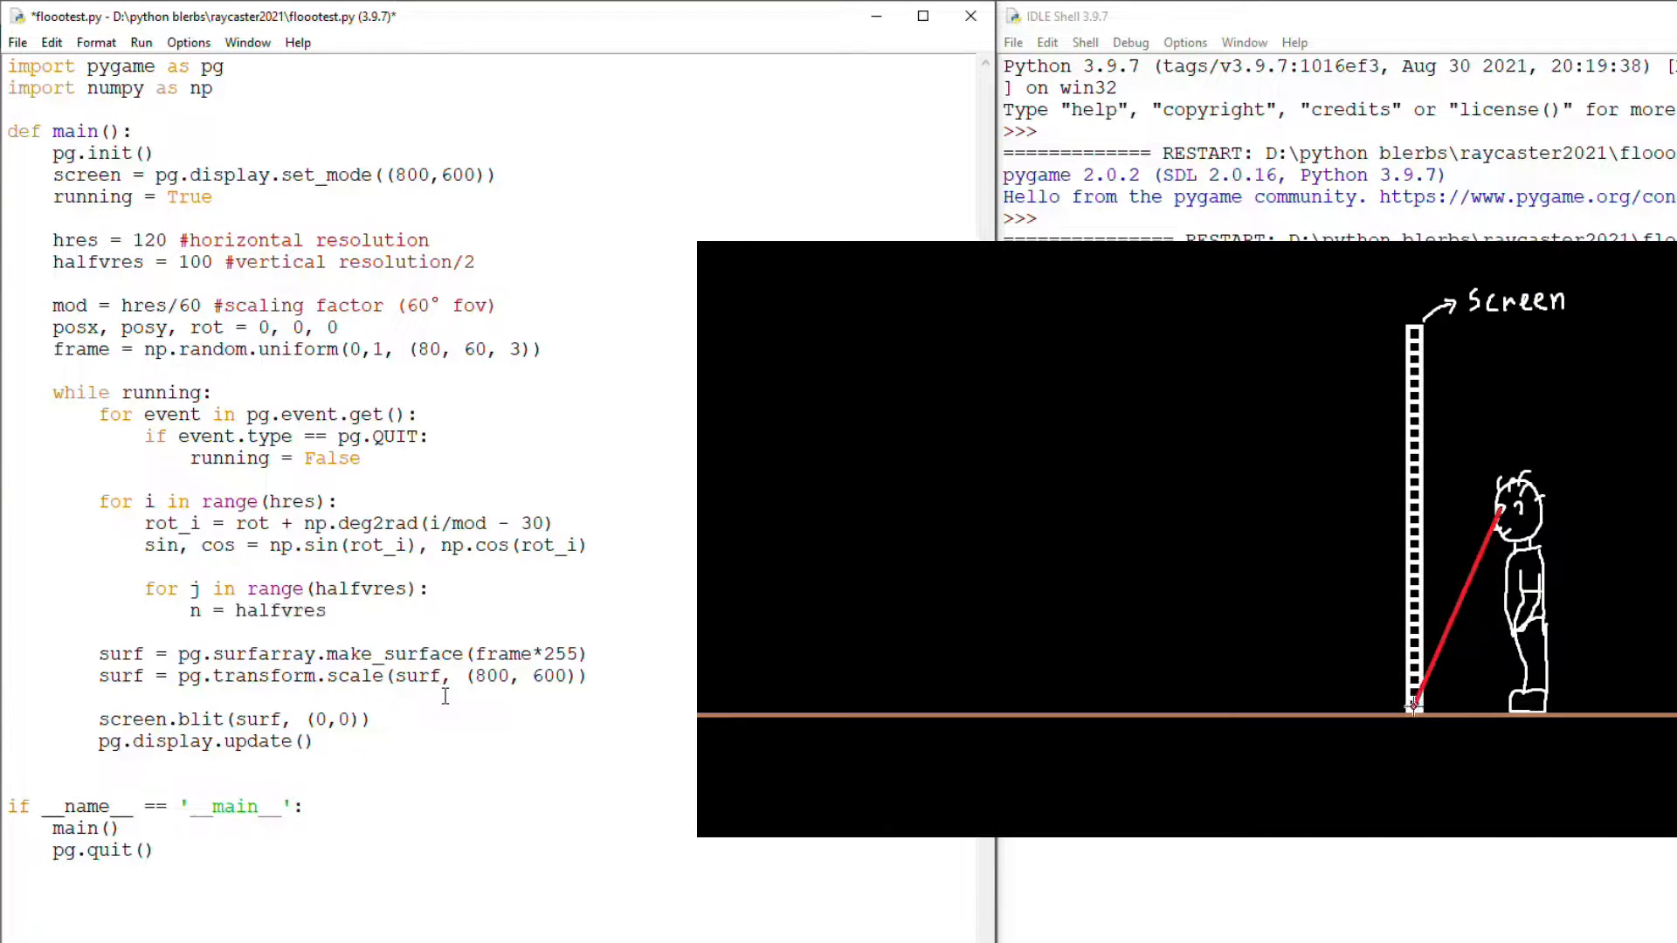
pyautogui.write('/(')
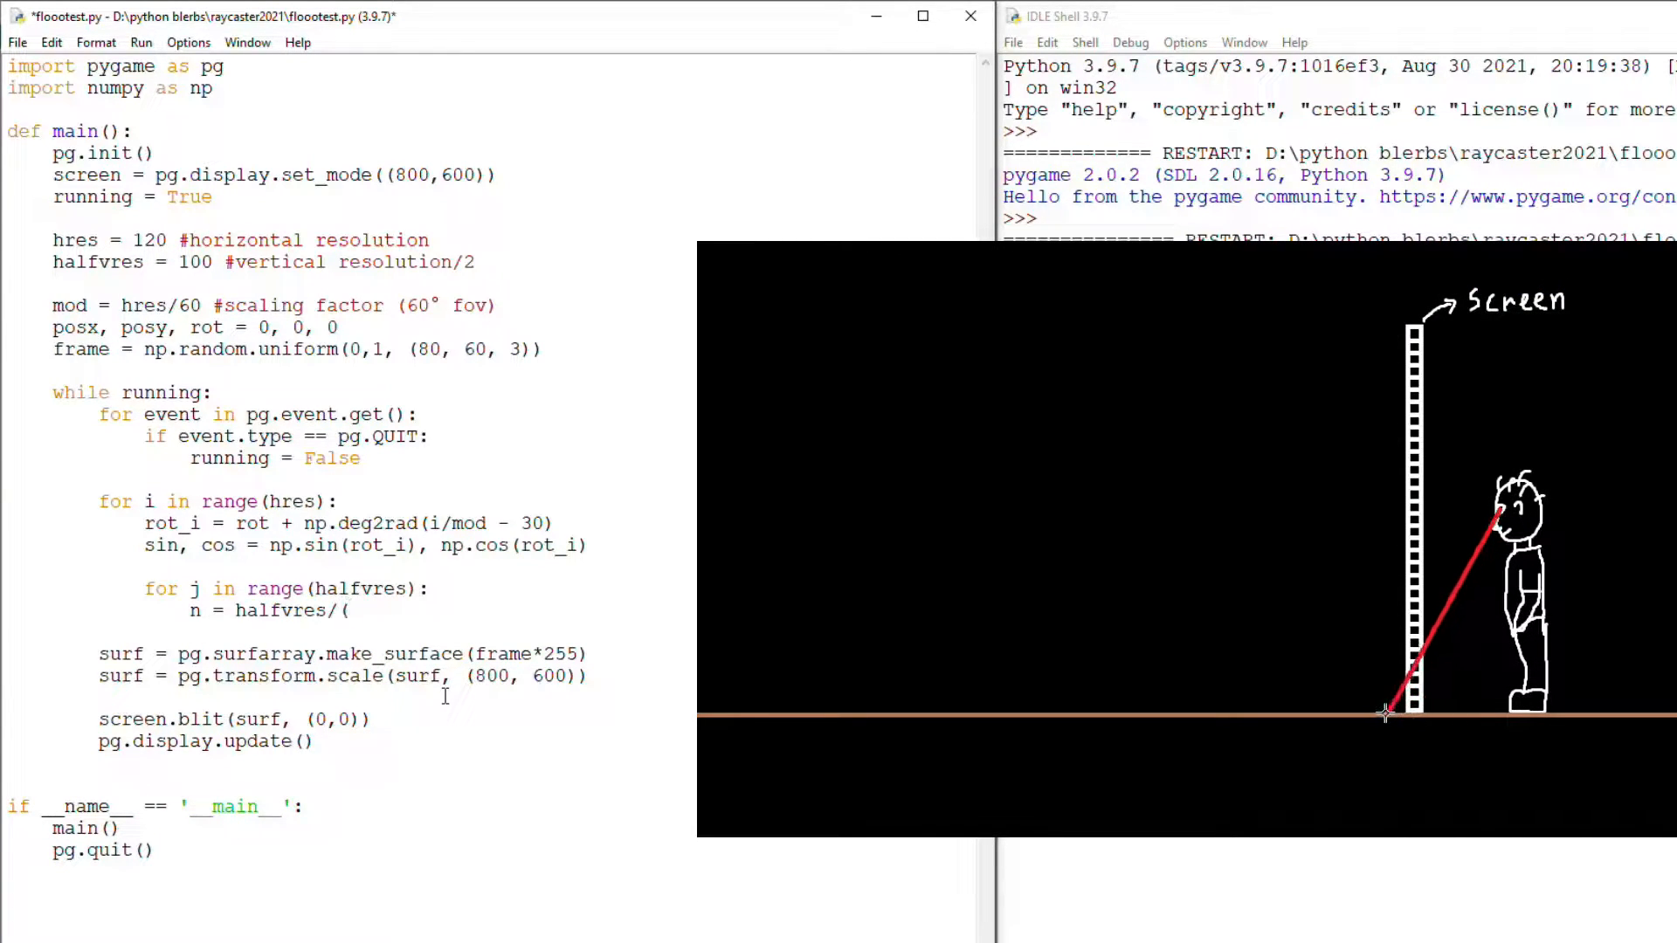
pyautogui.write('halfvres-j)')
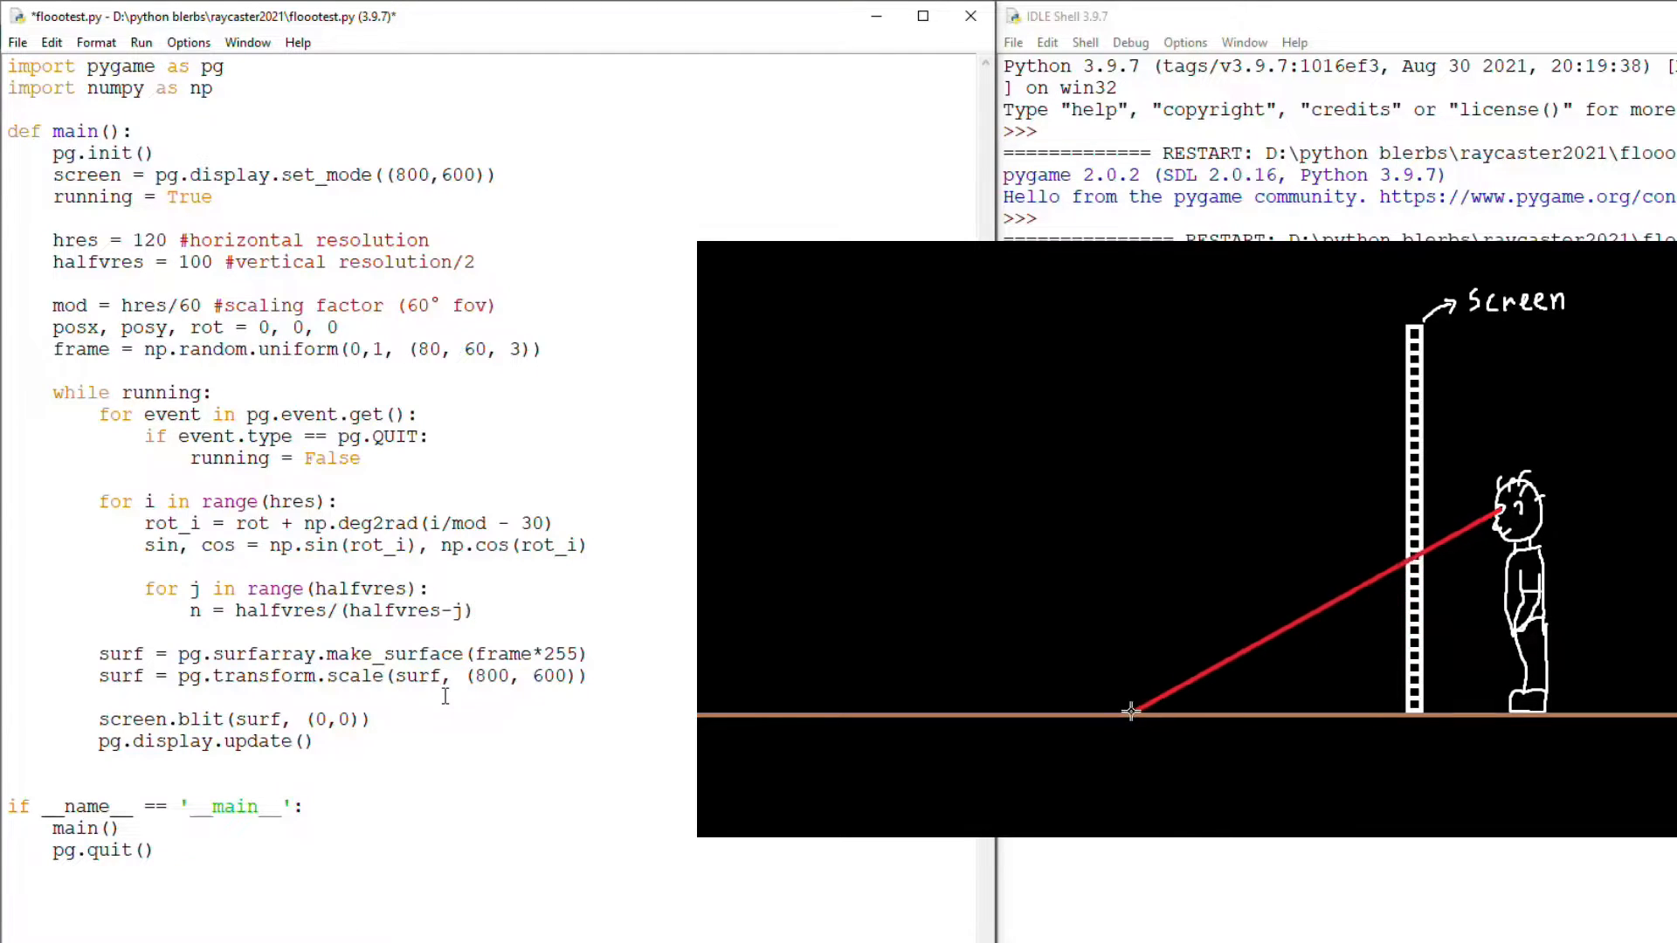
pyautogui.write('x, y')
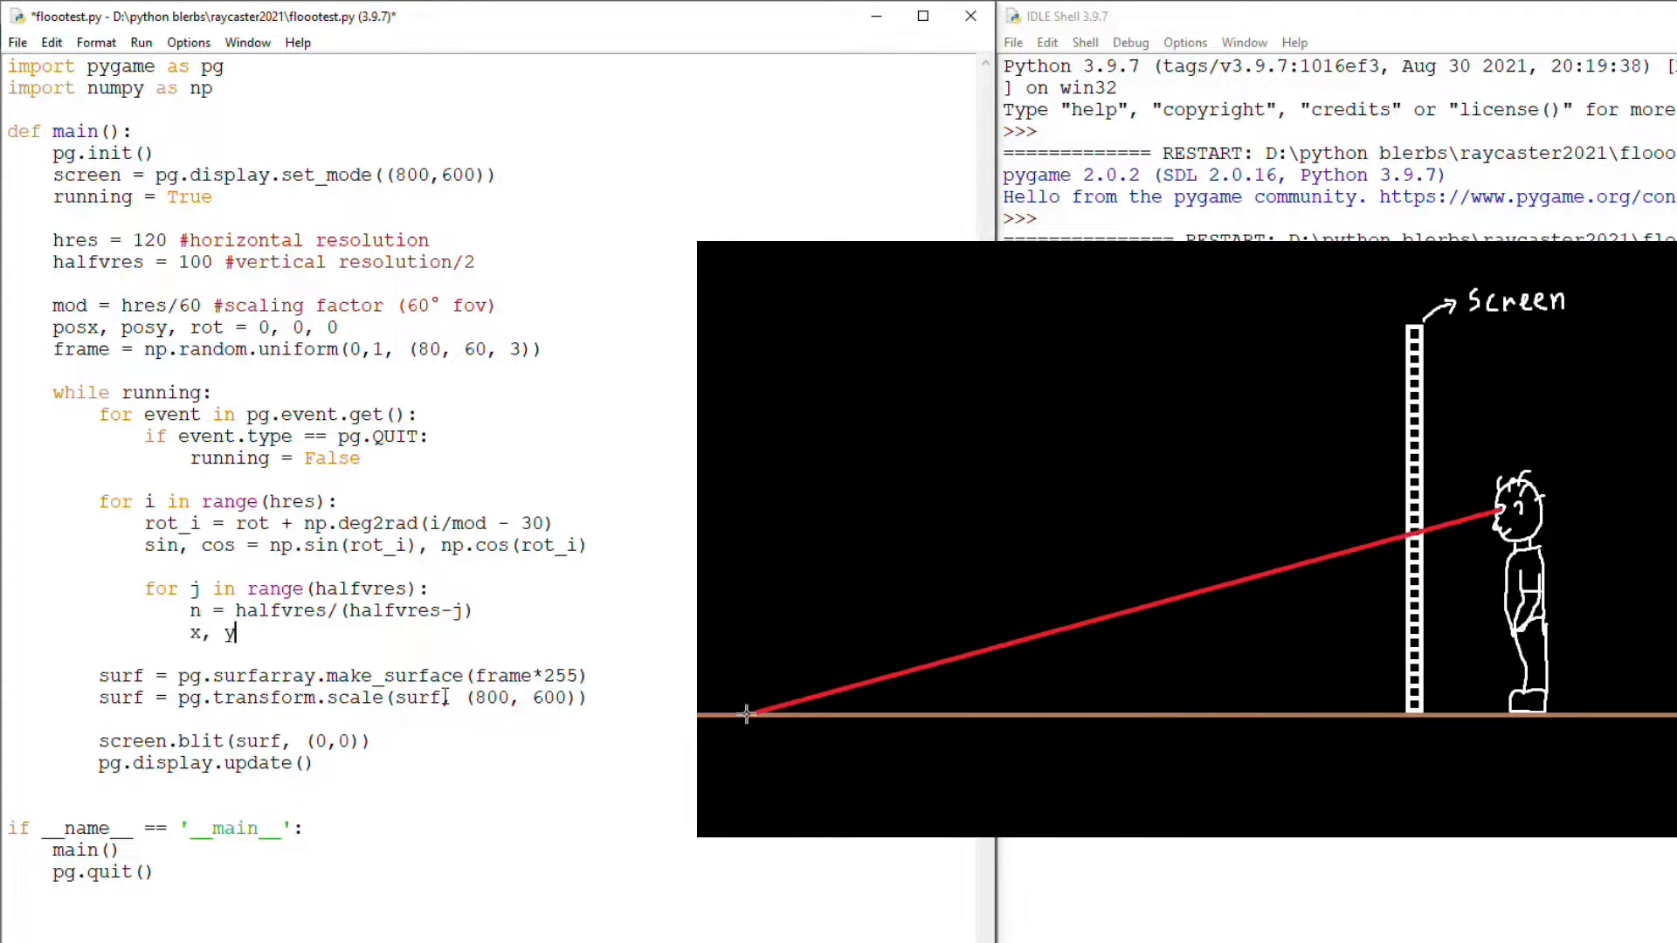
pyautogui.write('= posx + co')
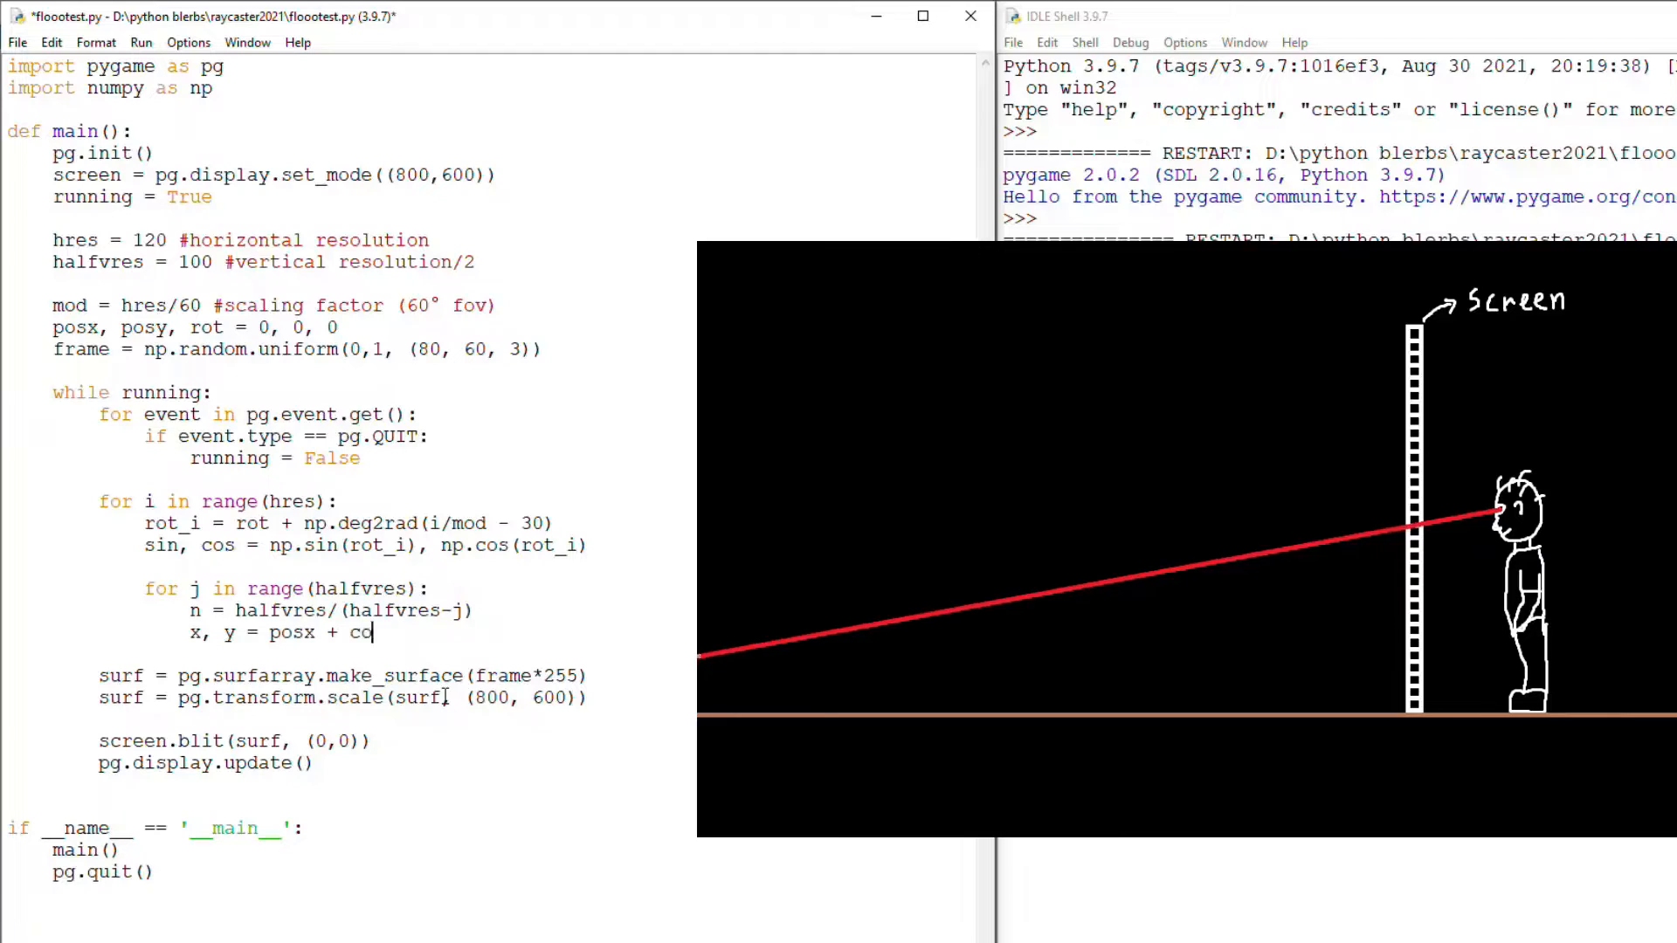
pyautogui.write('s*n, posy')
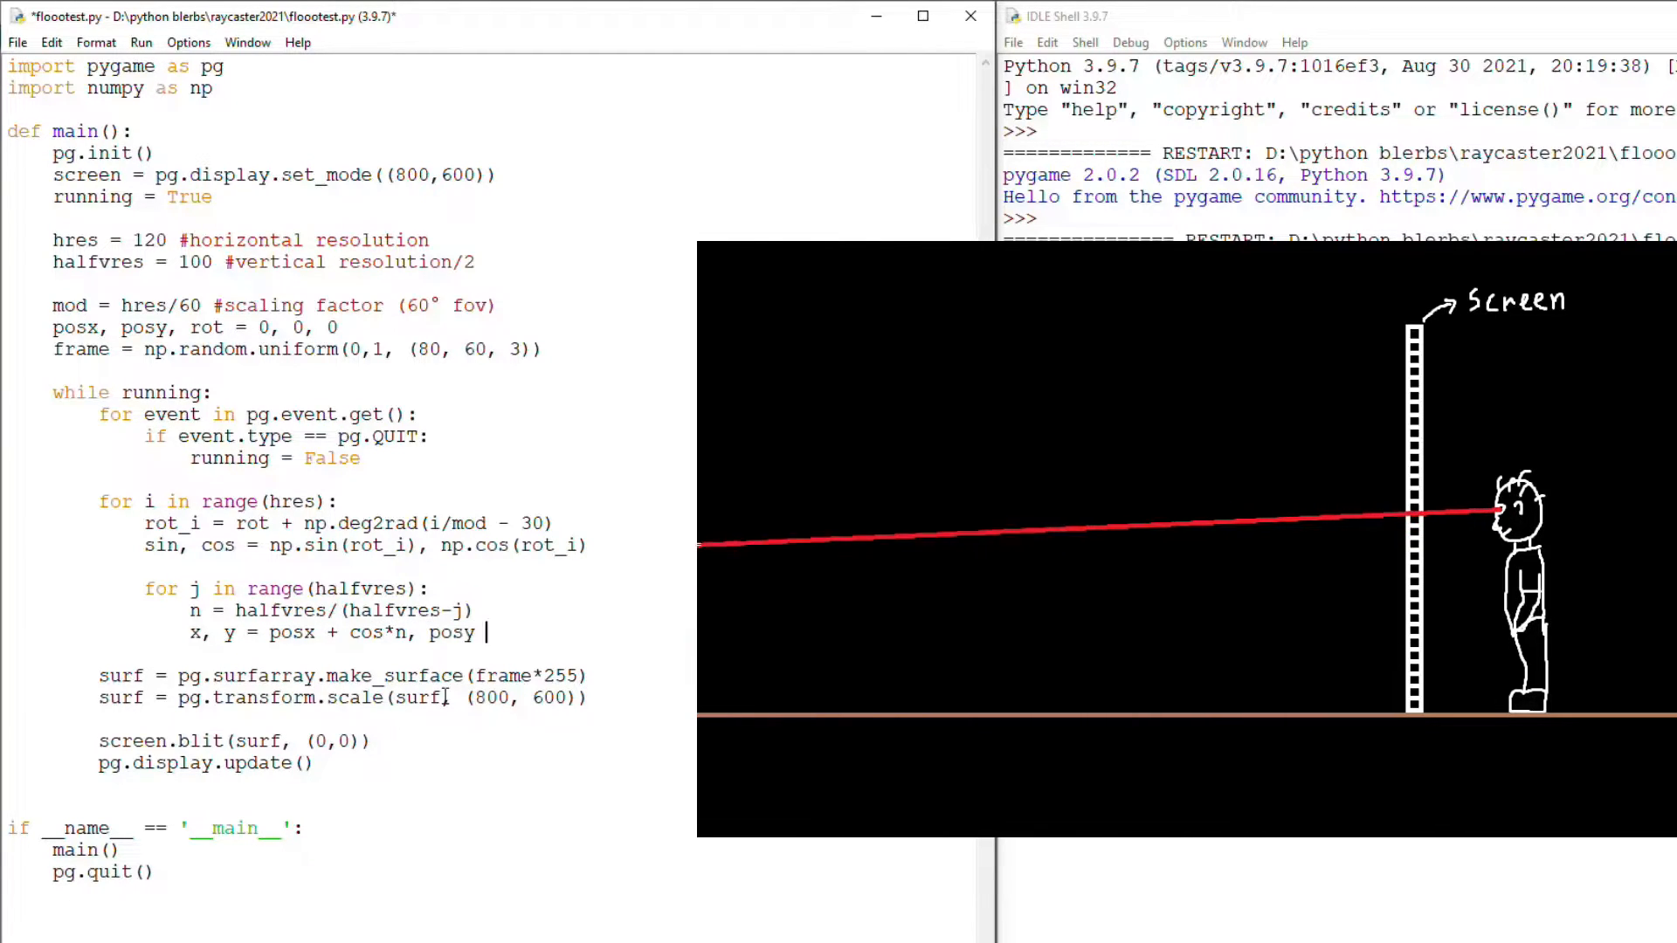
pyautogui.write('+ sin*n')
pyautogui.write('if')
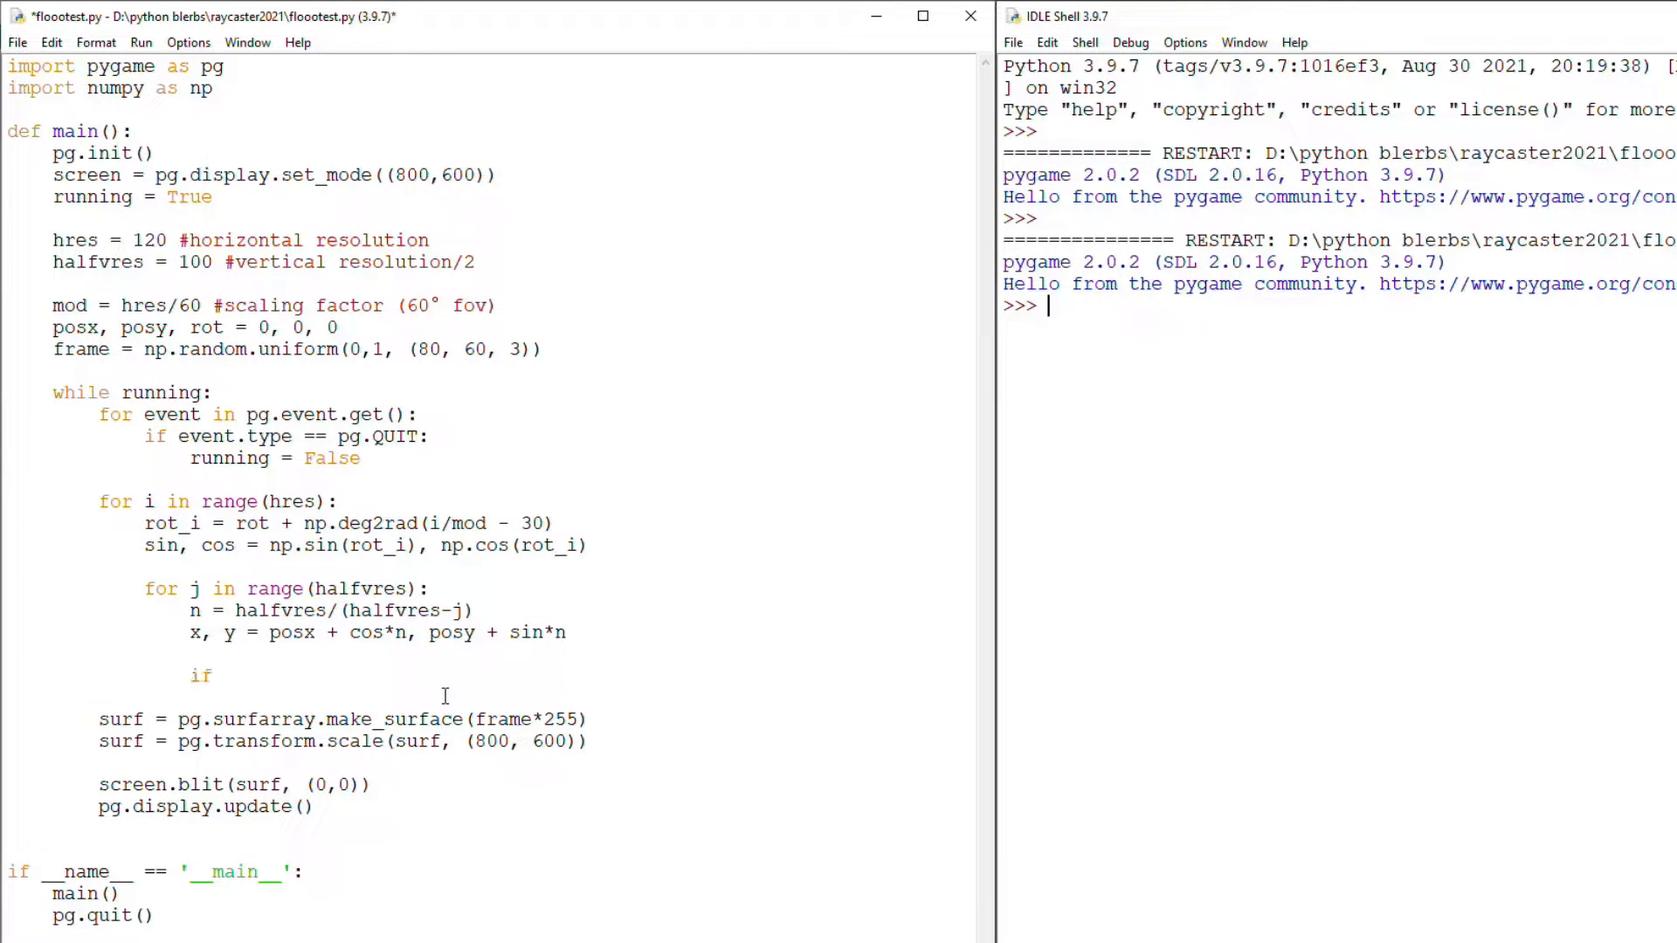
# When int(x)%2 == int(y)%2, start setting frame[i][j] to black
pyautogui.write('int(x')
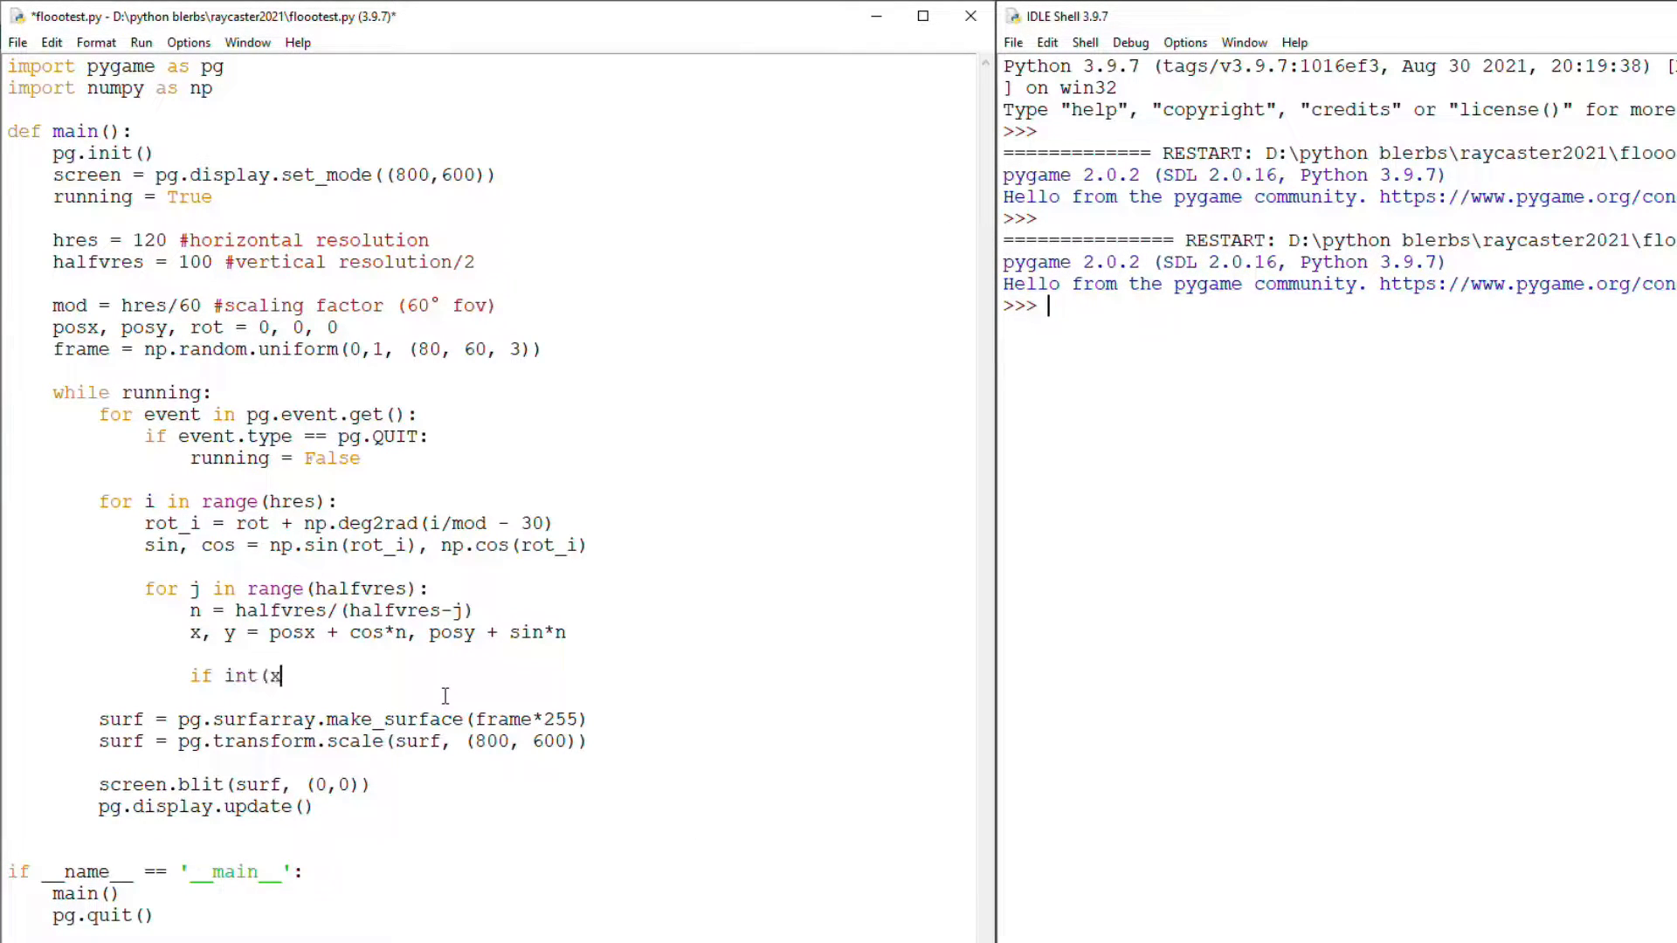
pyautogui.write(')%2')
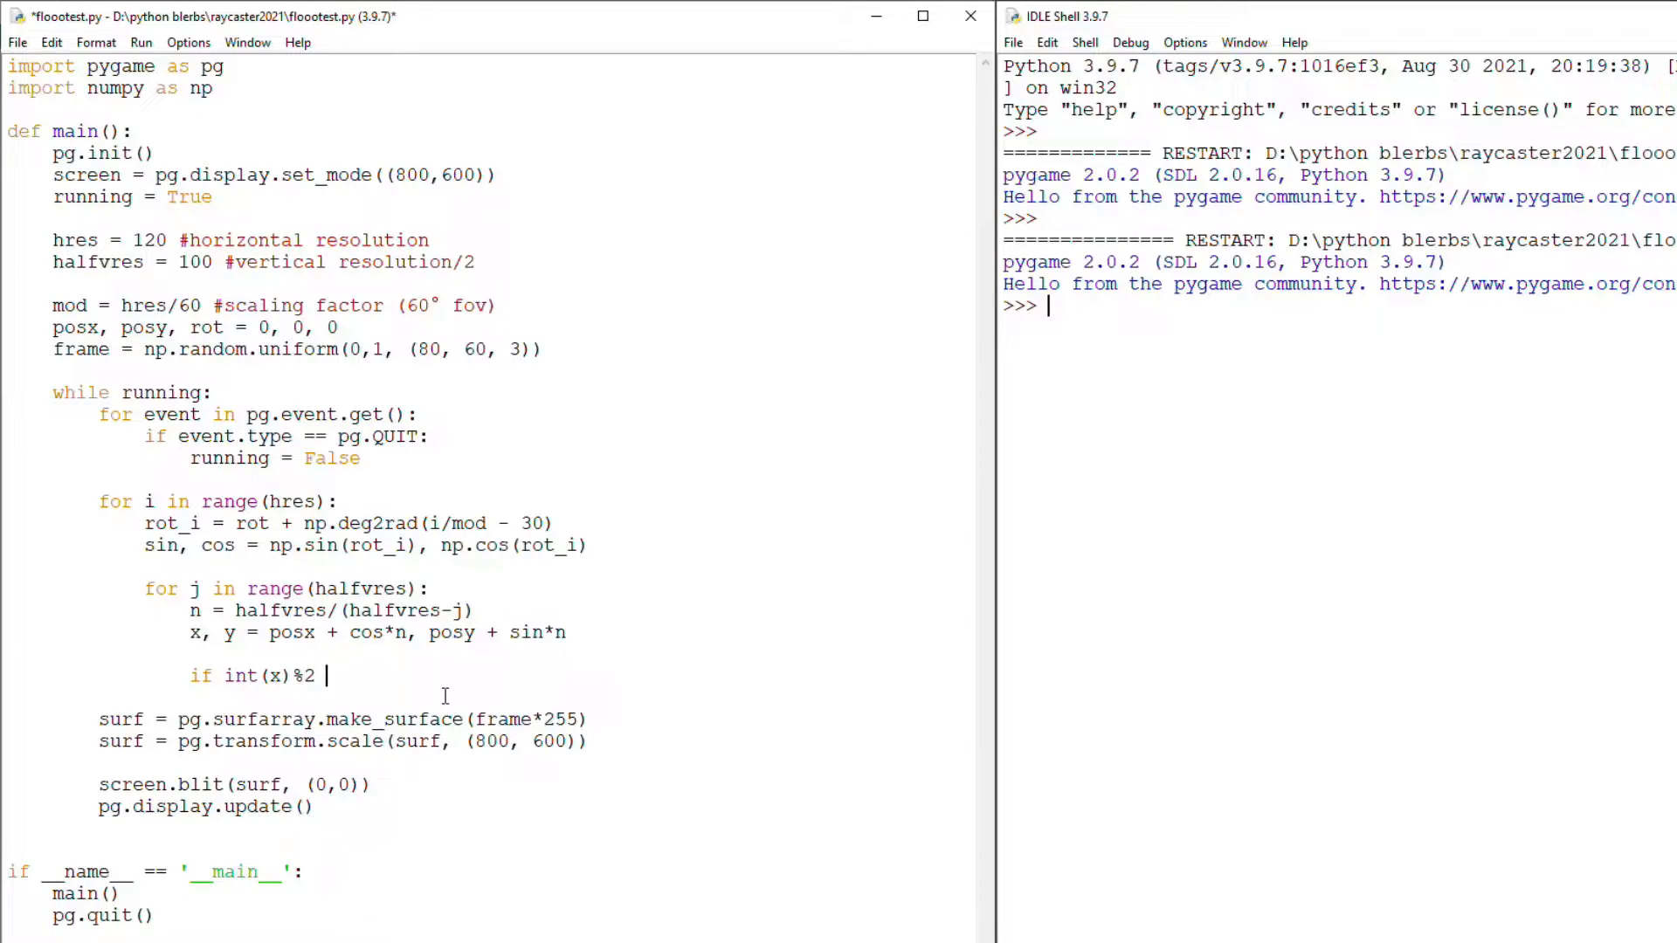
pyautogui.write('== int(y)')
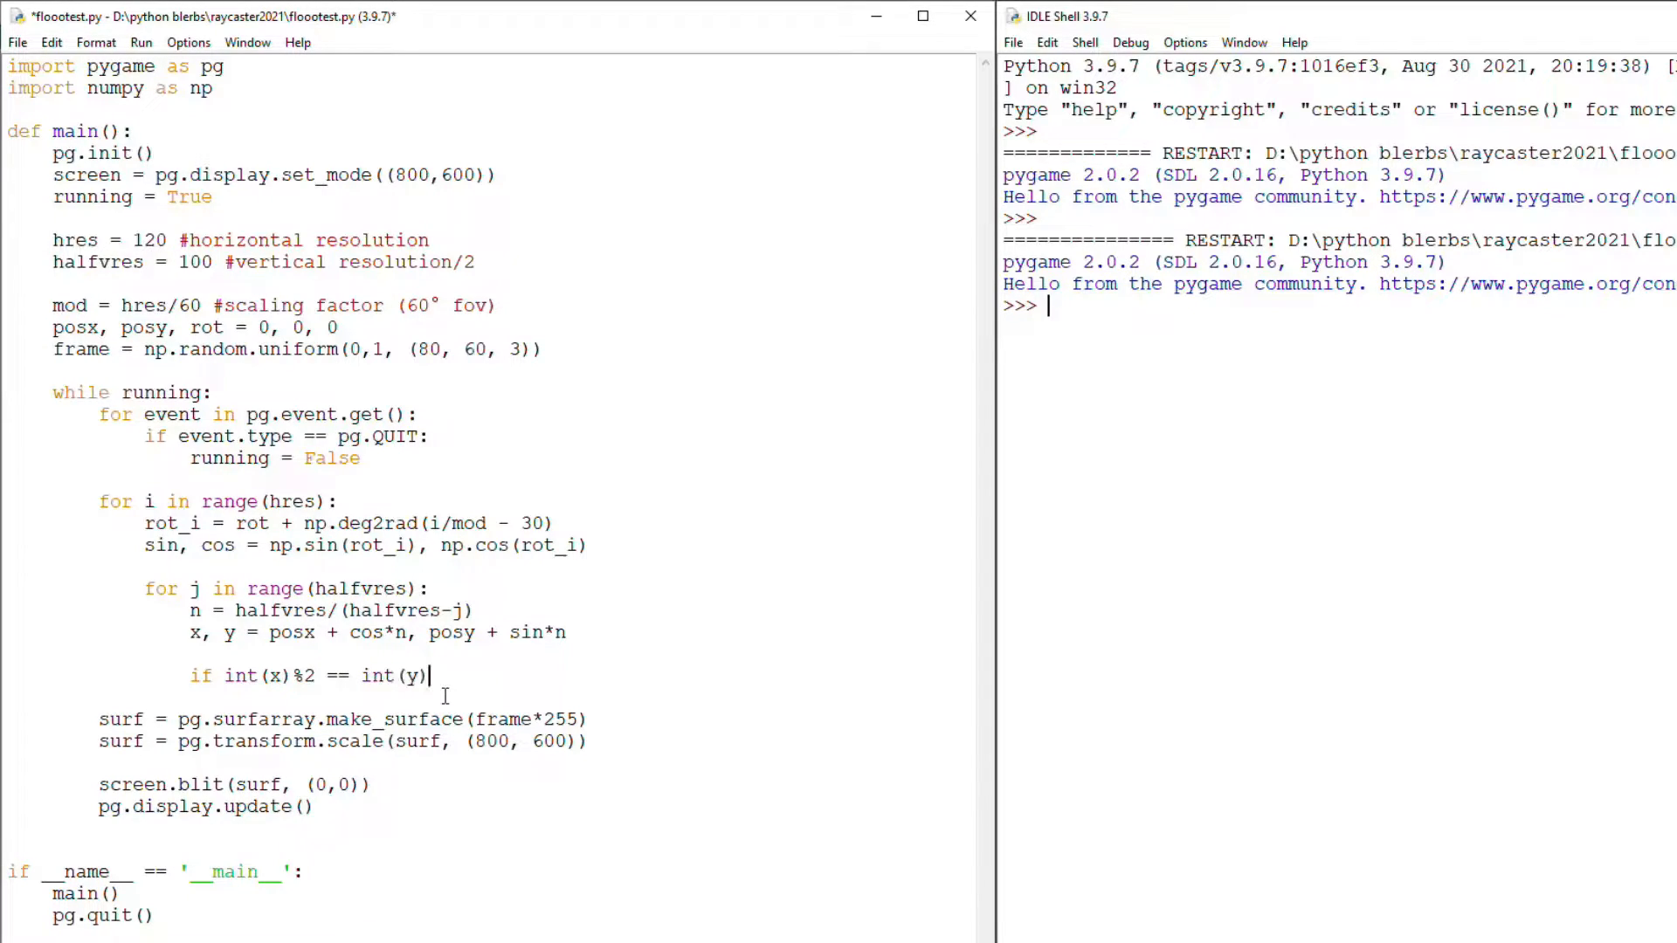
pyautogui.write('%2:')
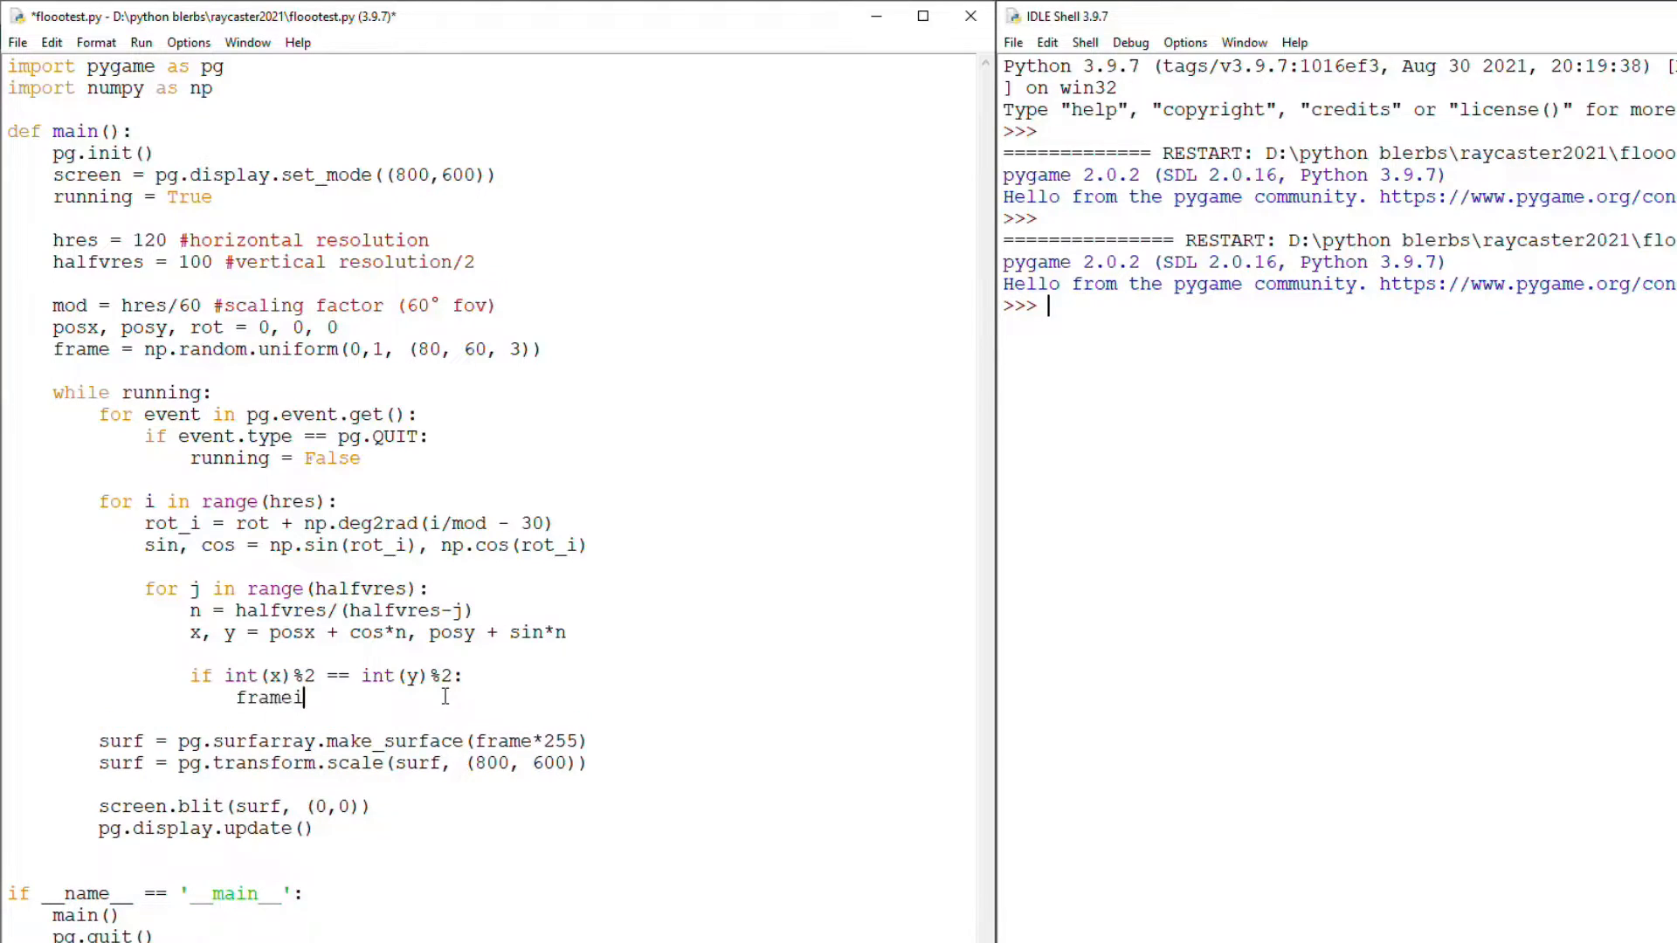
pyautogui.write('[i][j] =')
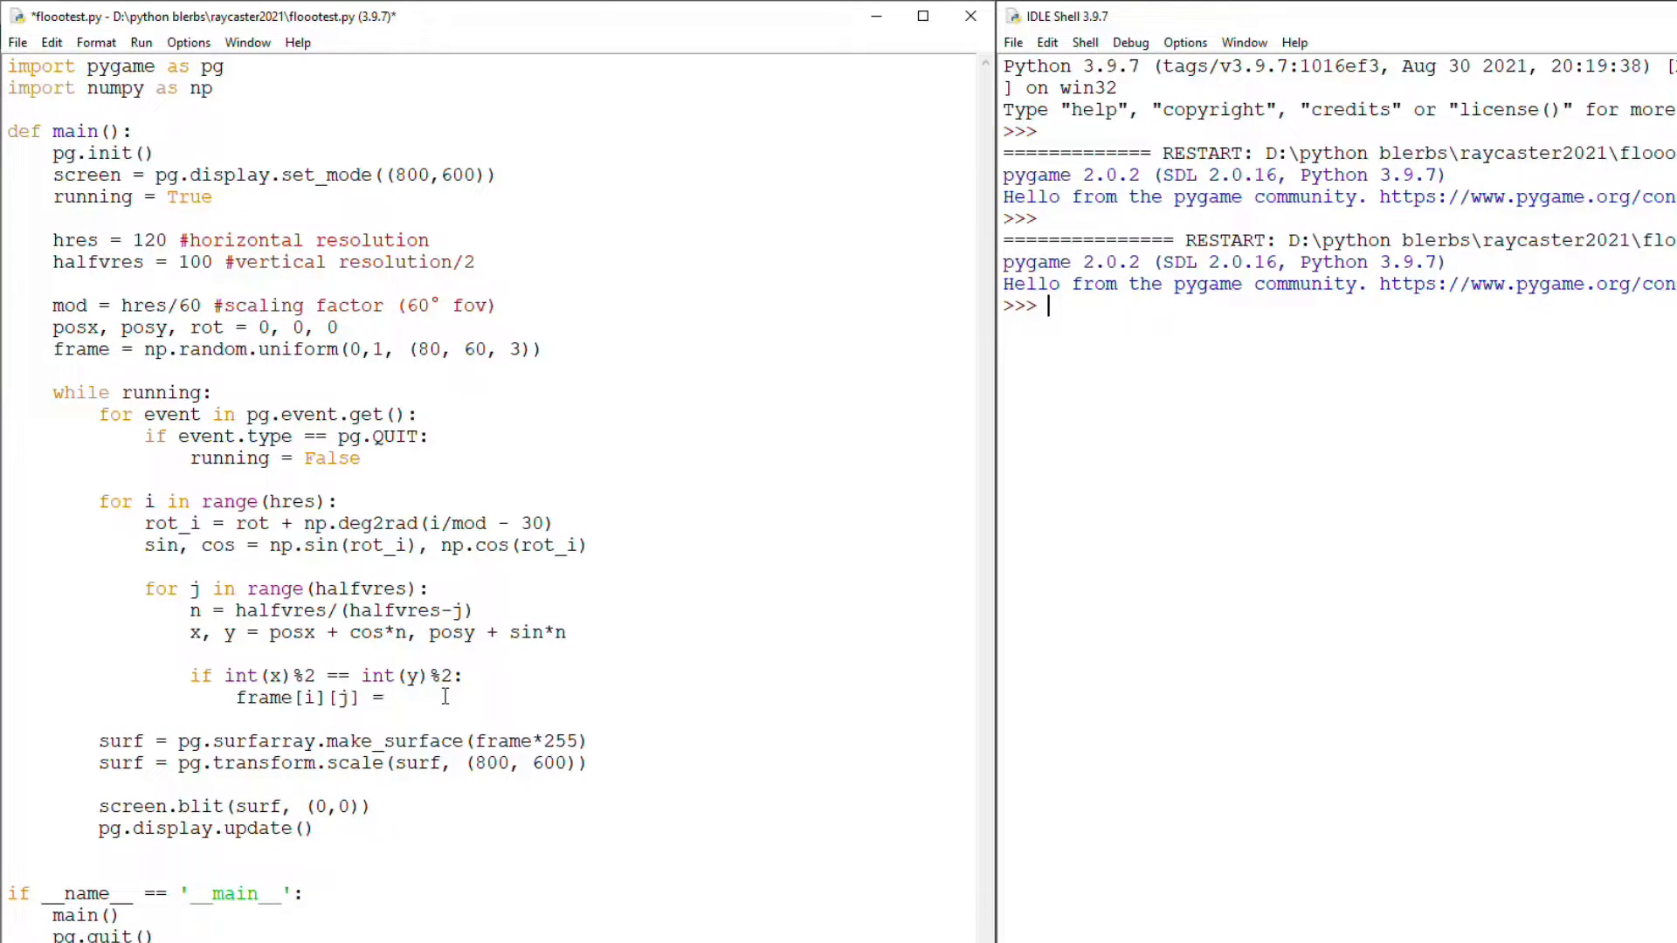
pyautogui.write('[0, 0, 0')
pyautogui.write('else:')
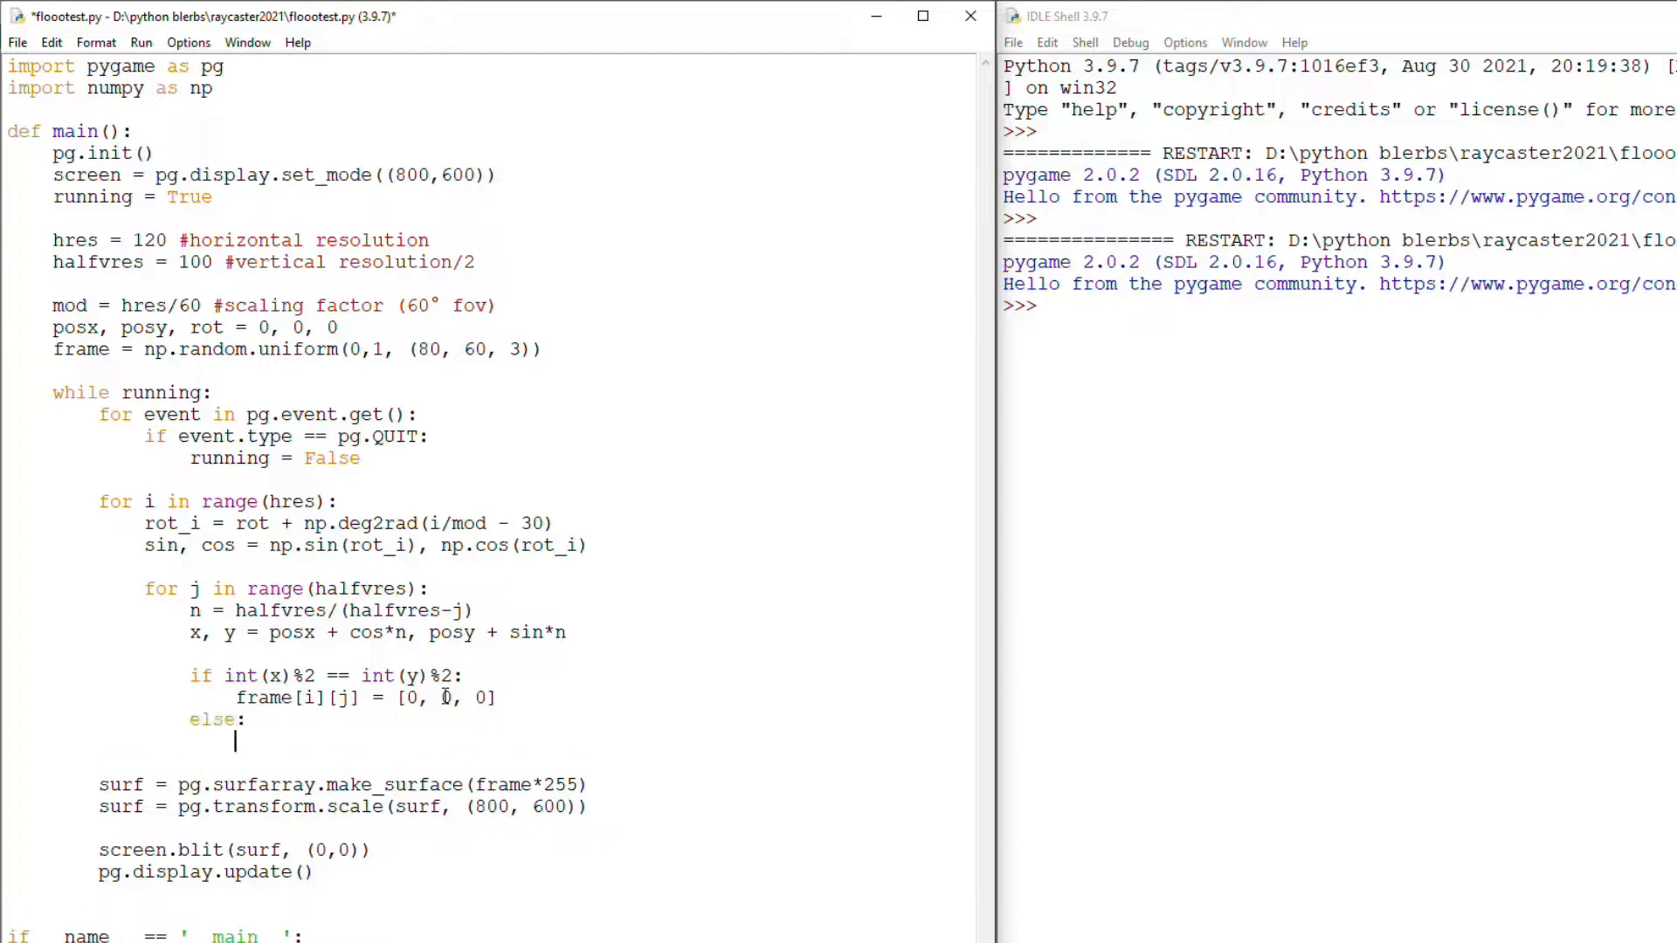
# Write both floor pixel assignments to frame[i][halfvres*2-j-1], then save and run the script
pyautogui.write('frame[i][j] = [1, 1, 0]')
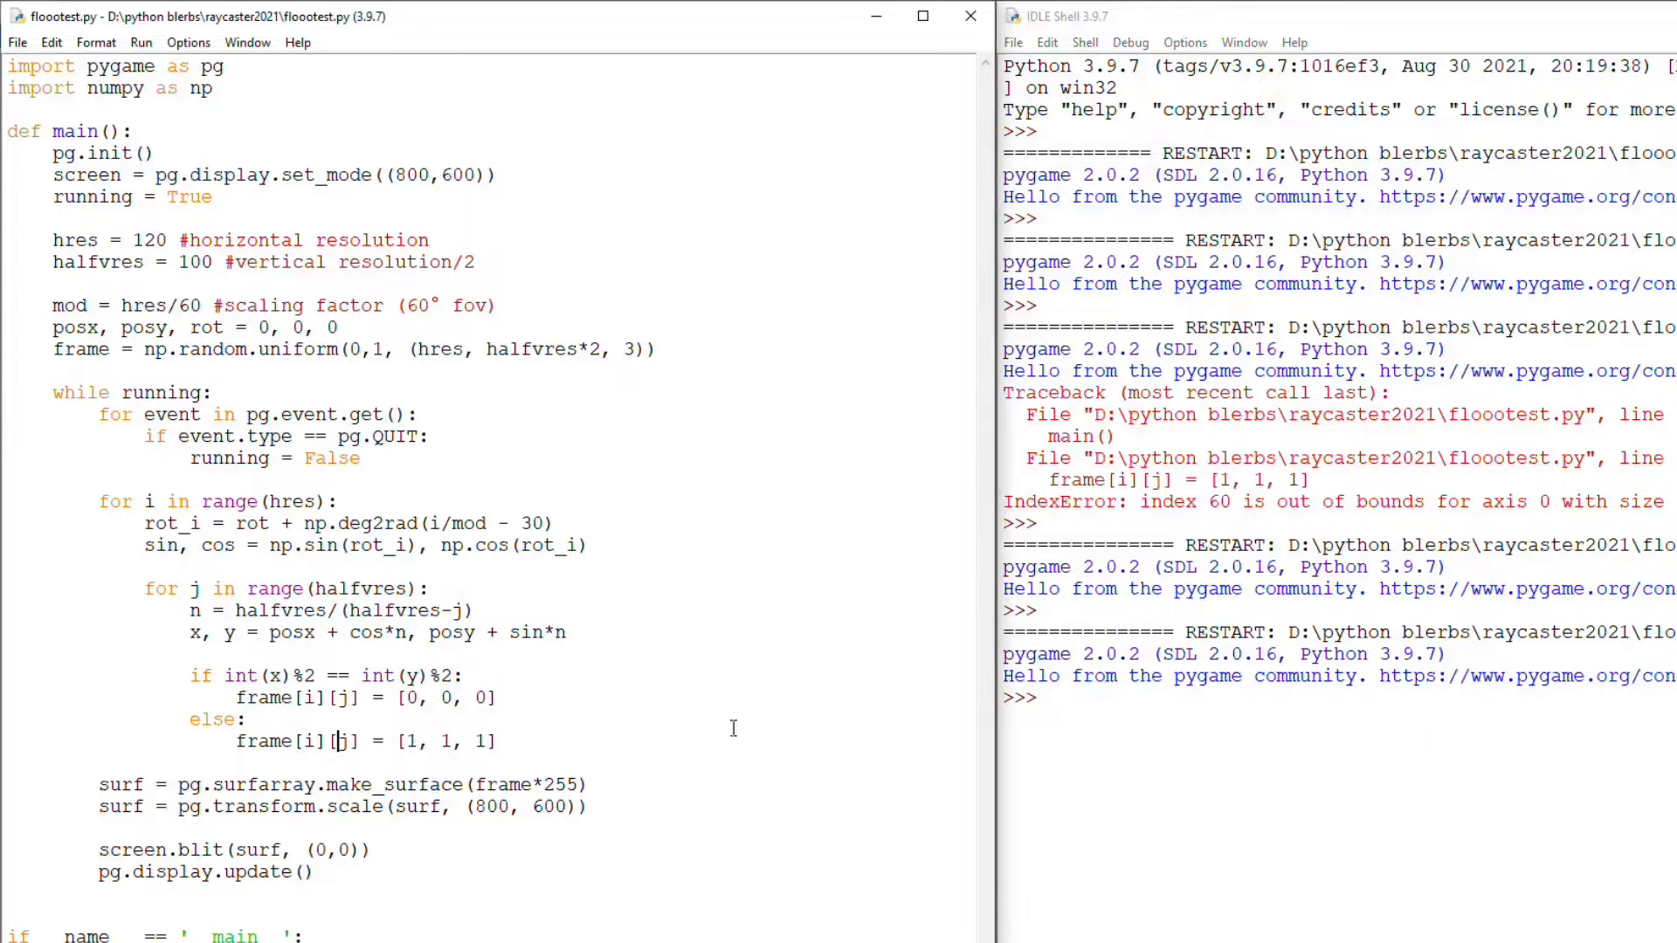
pyautogui.write('halfvres*2-j-1')
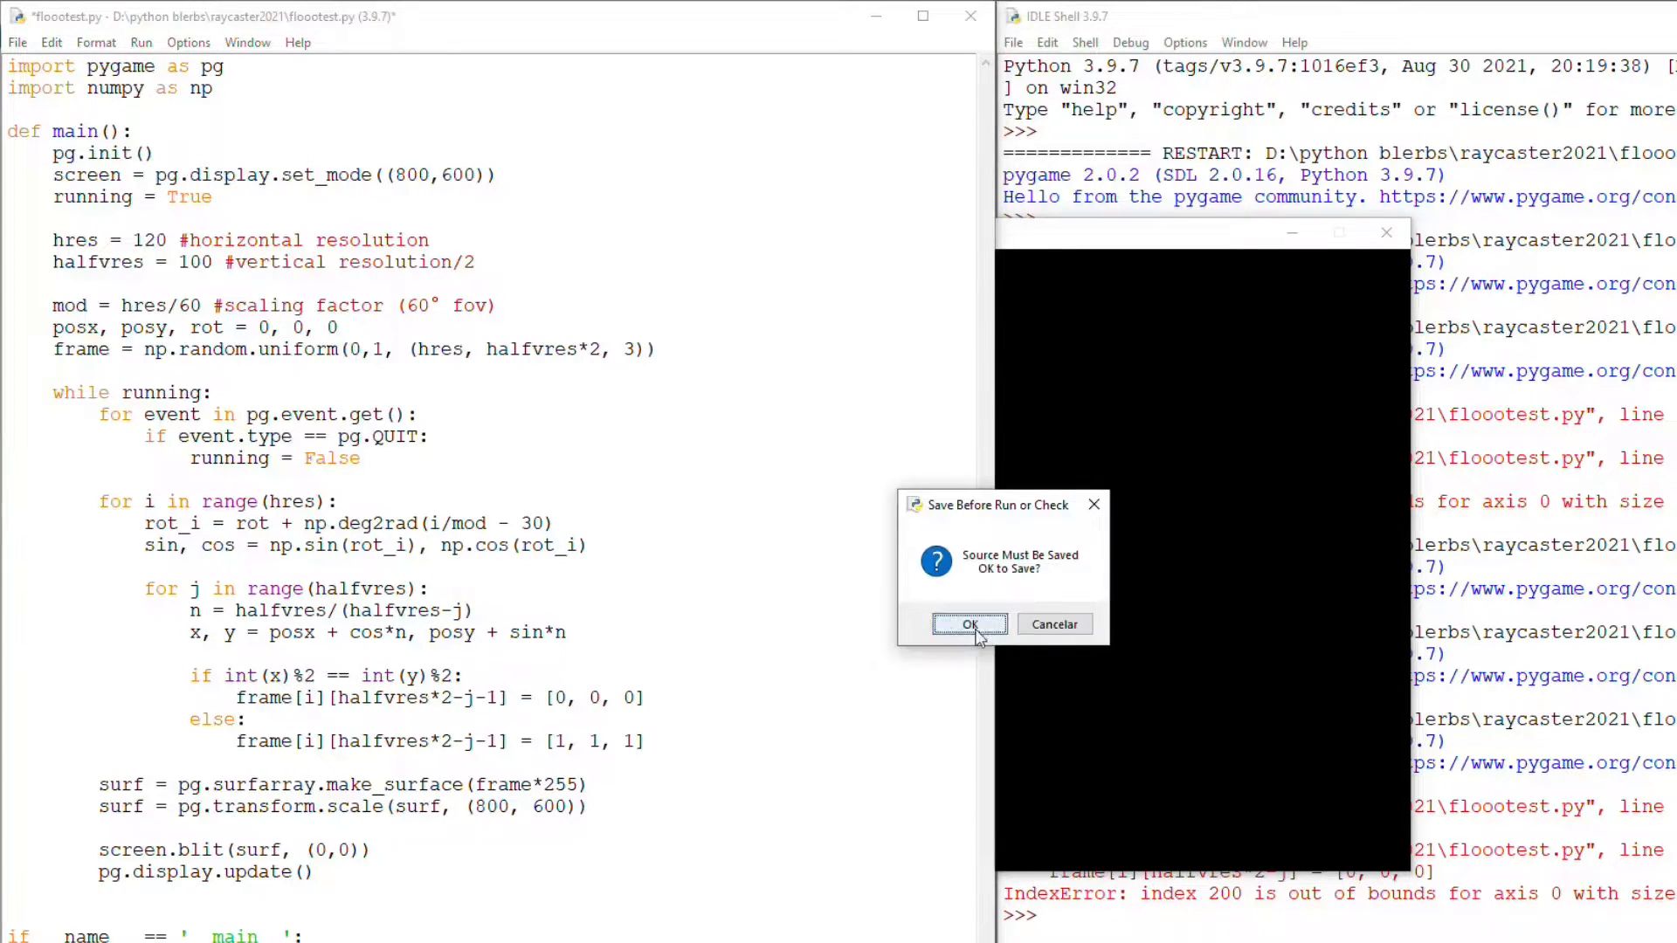
pyautogui.click(968, 624)
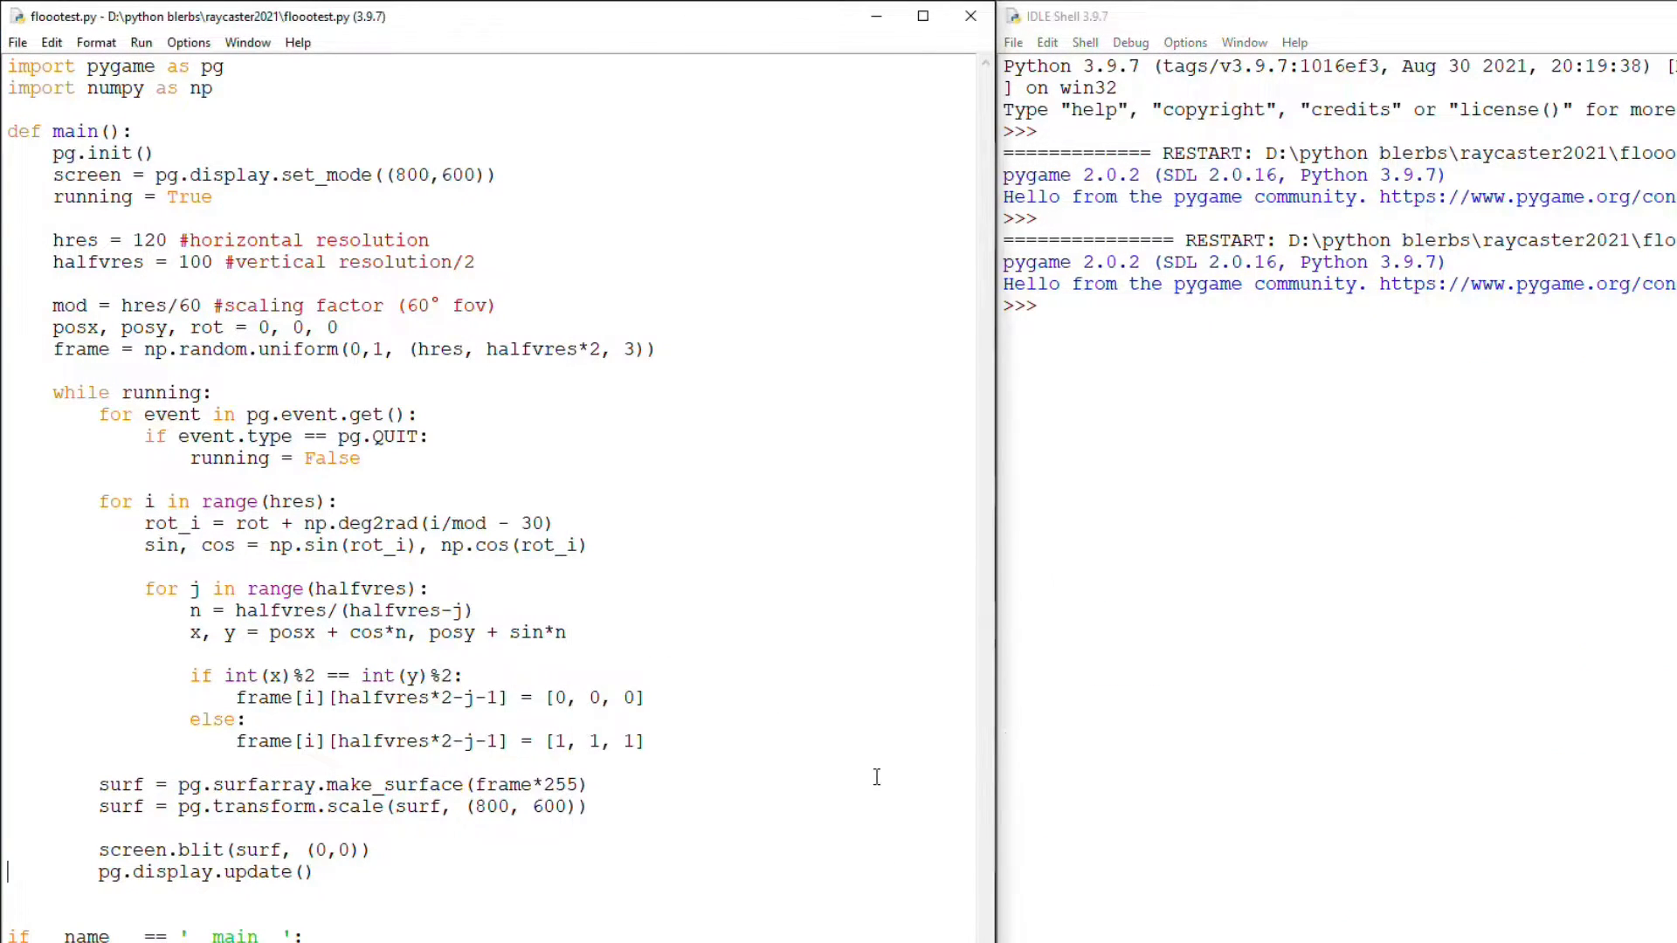
# Add a pg.time.Clock and an arrow/WASD movement(posx, posy, rot, keys) function called each loop
pyautogui.write('clock = pg.time.Clock(')
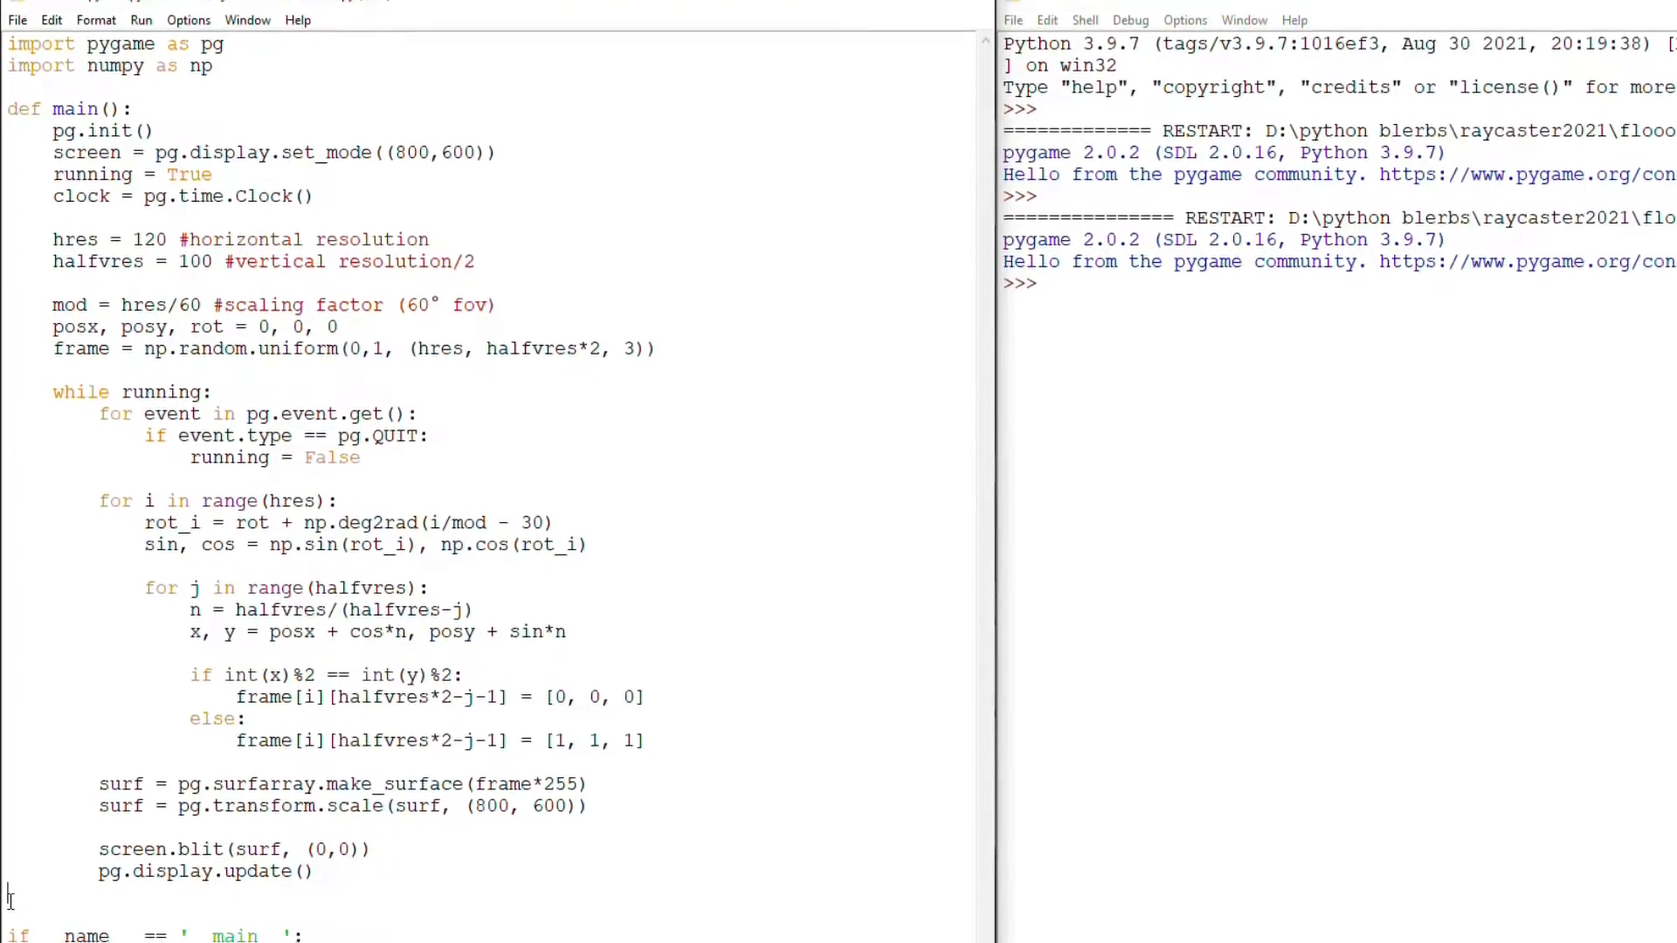
pyautogui.write('def movemen')
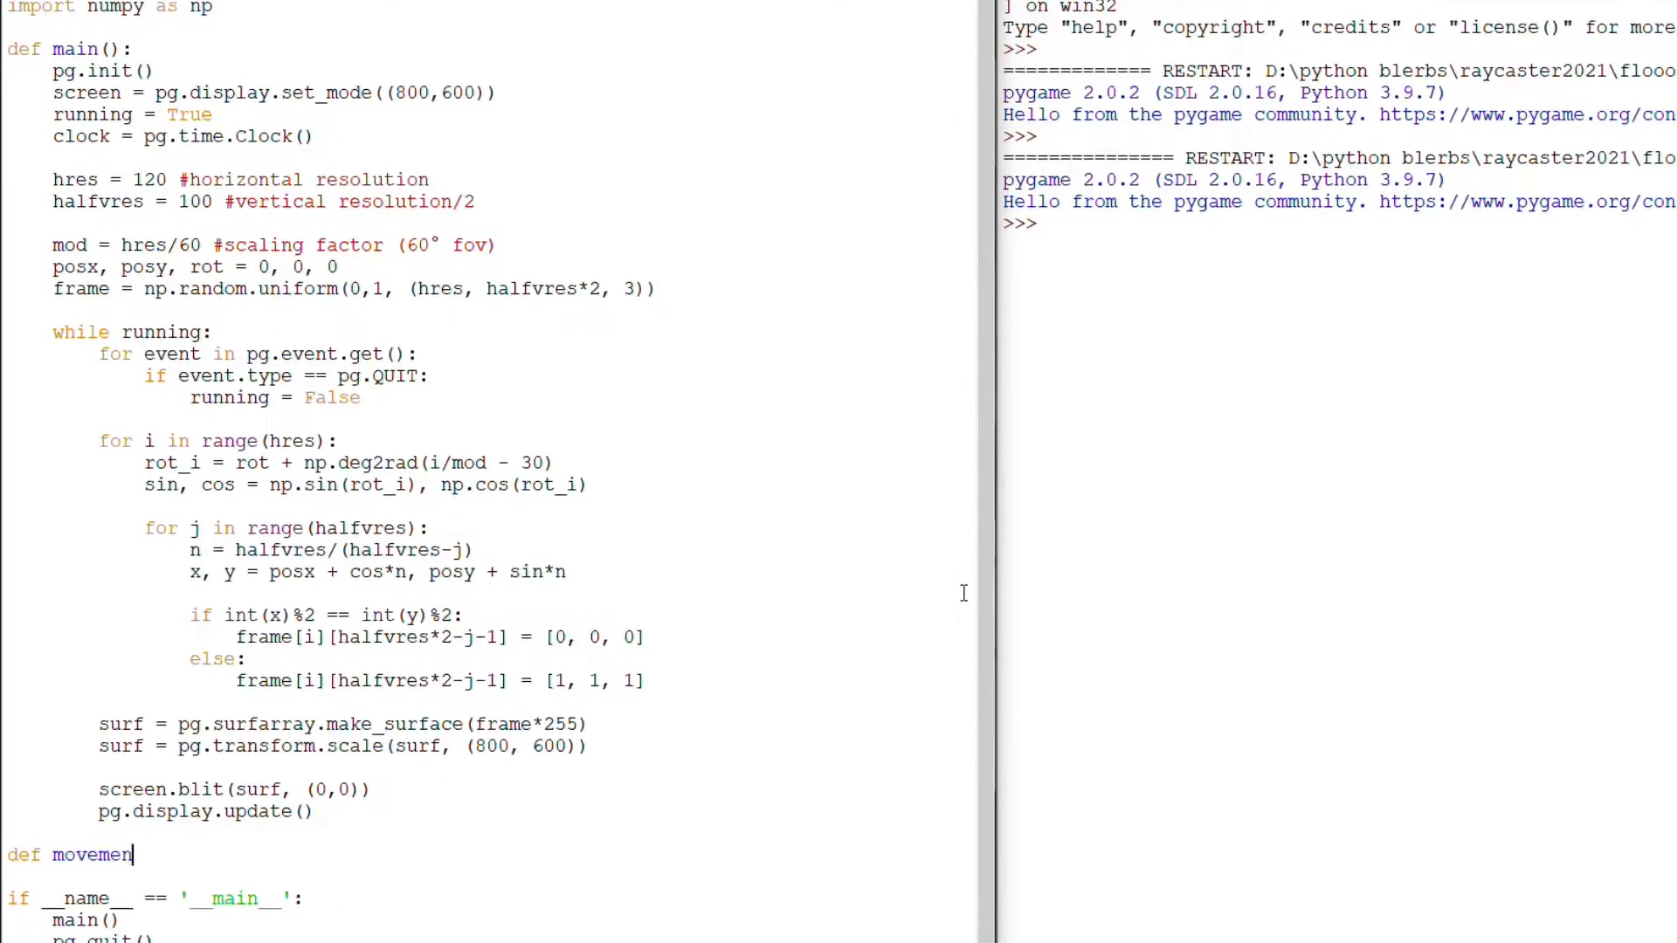
pyautogui.write('(posx, posy, rot, keys):')
pyautogui.write('if keys[pg.')
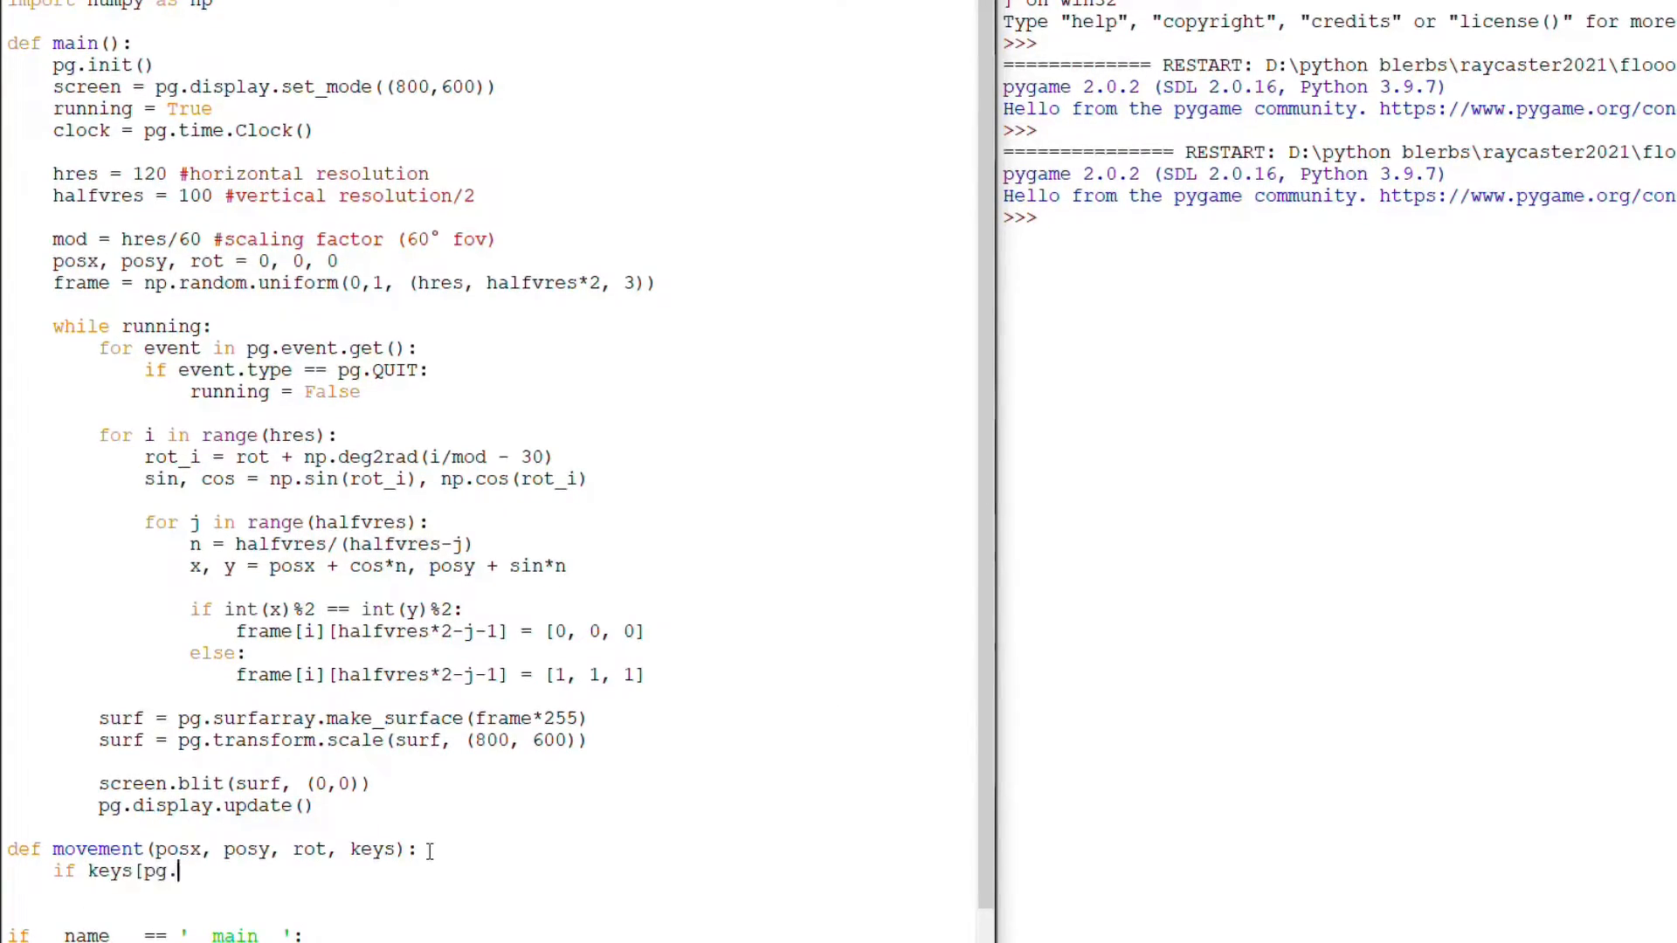
pyautogui.write('K_LEFT] or keys[')
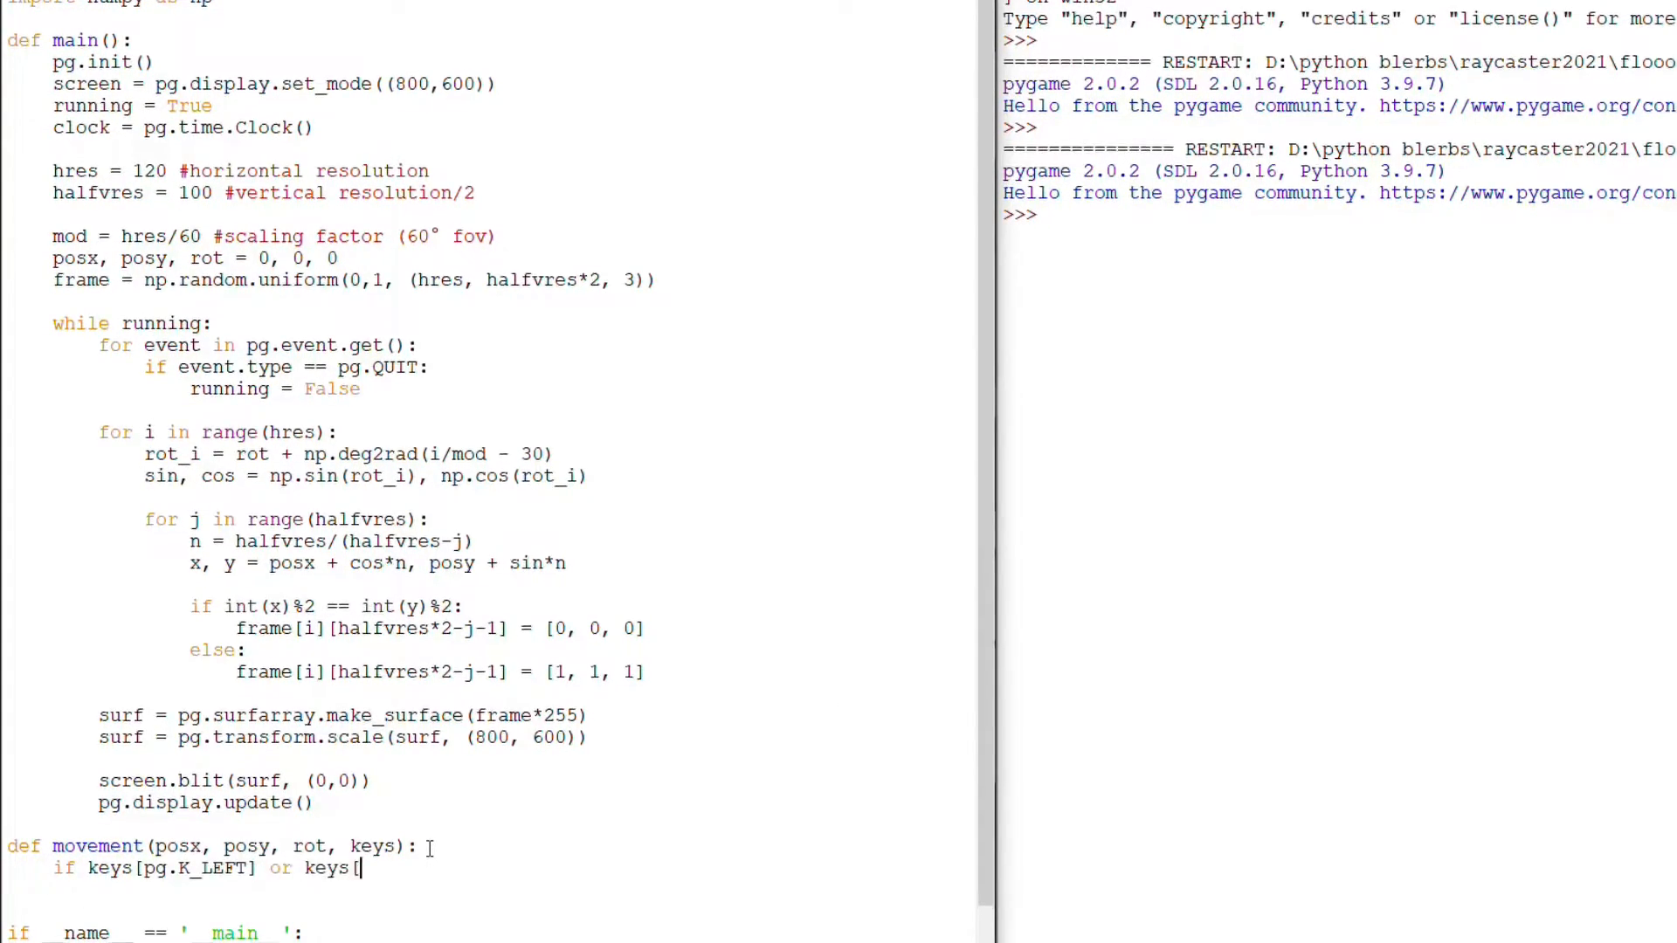
pyautogui.write("ord('a')):")
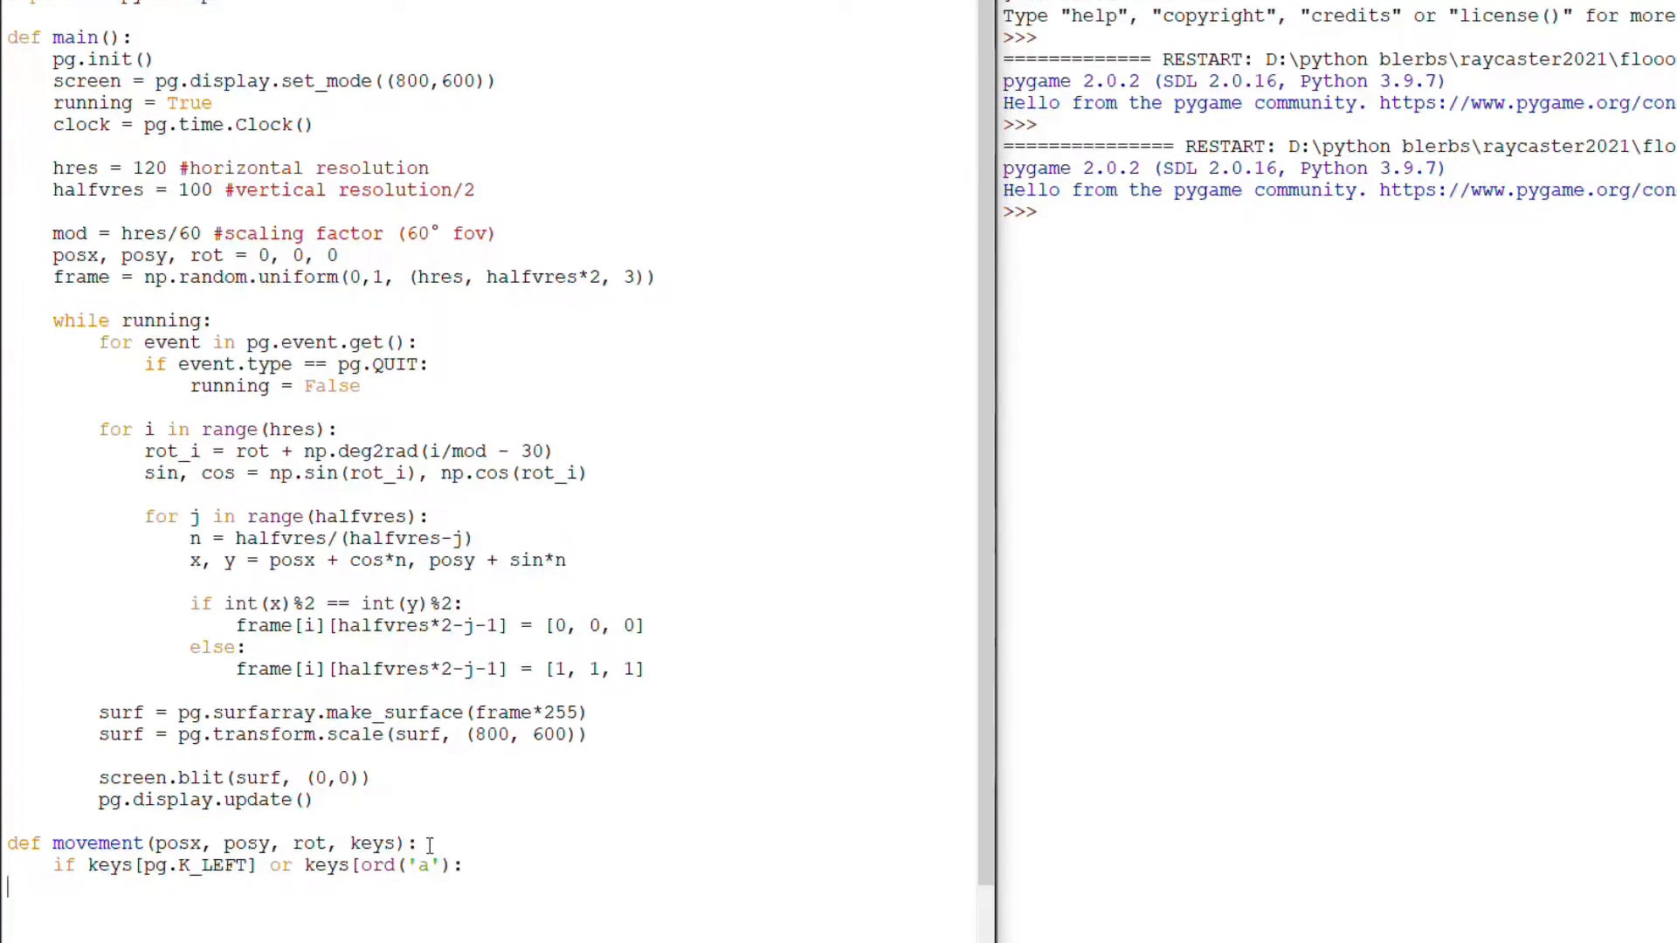
pyautogui.write('rot = rot + 0.1')
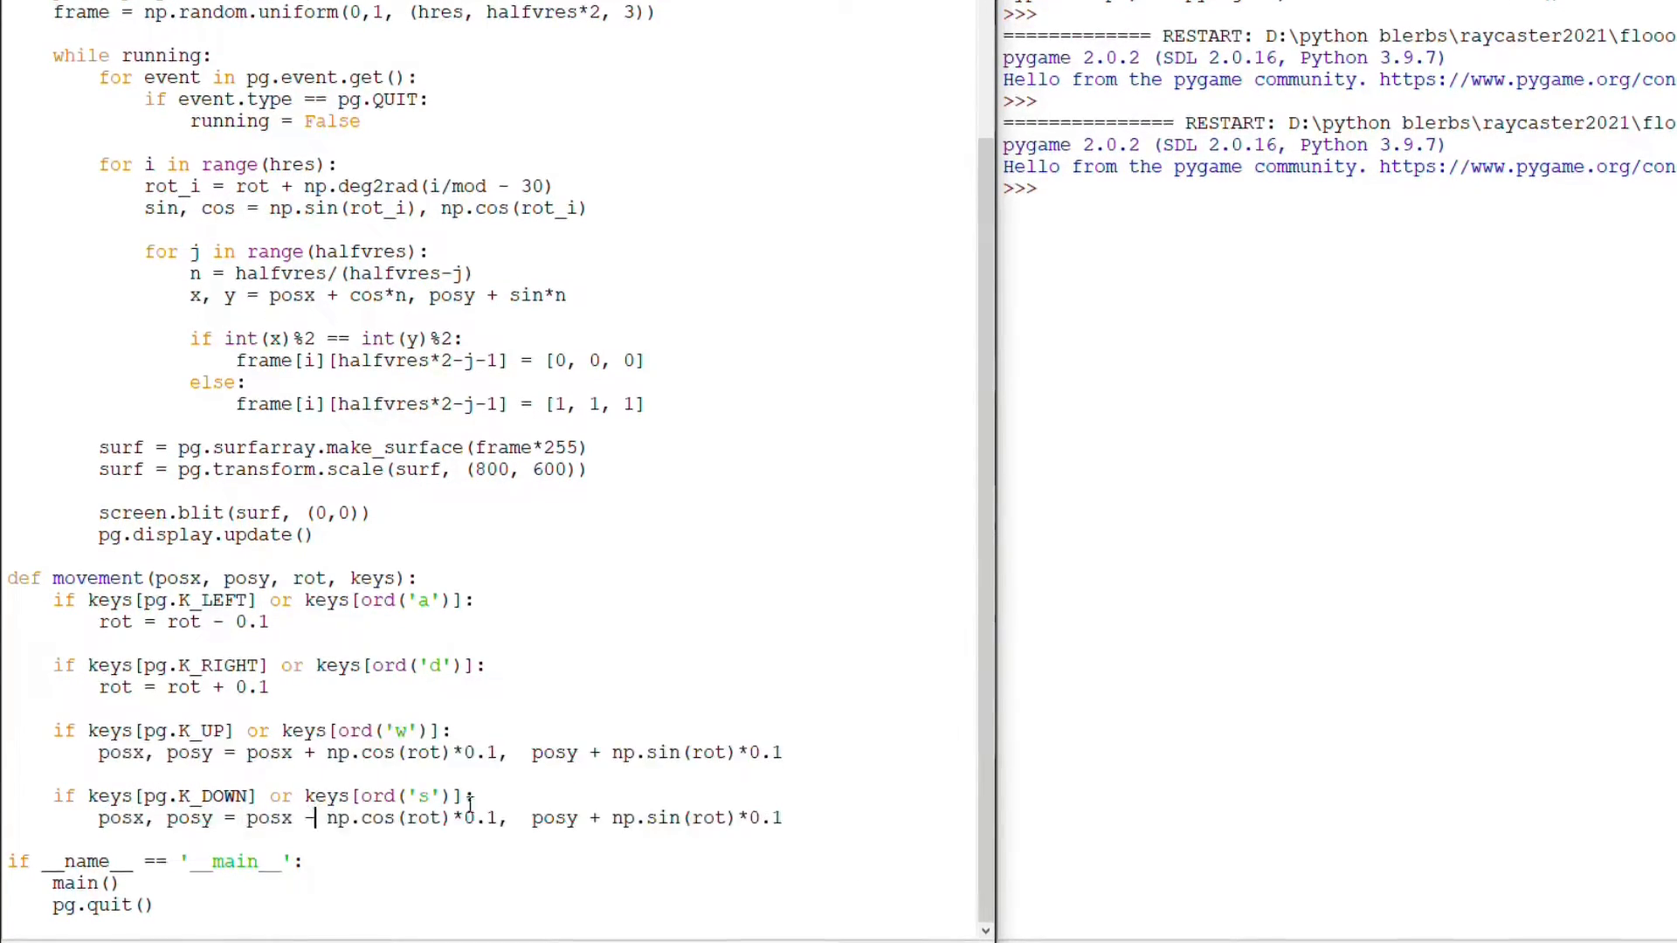
pyautogui.write('return posx, posy, r')
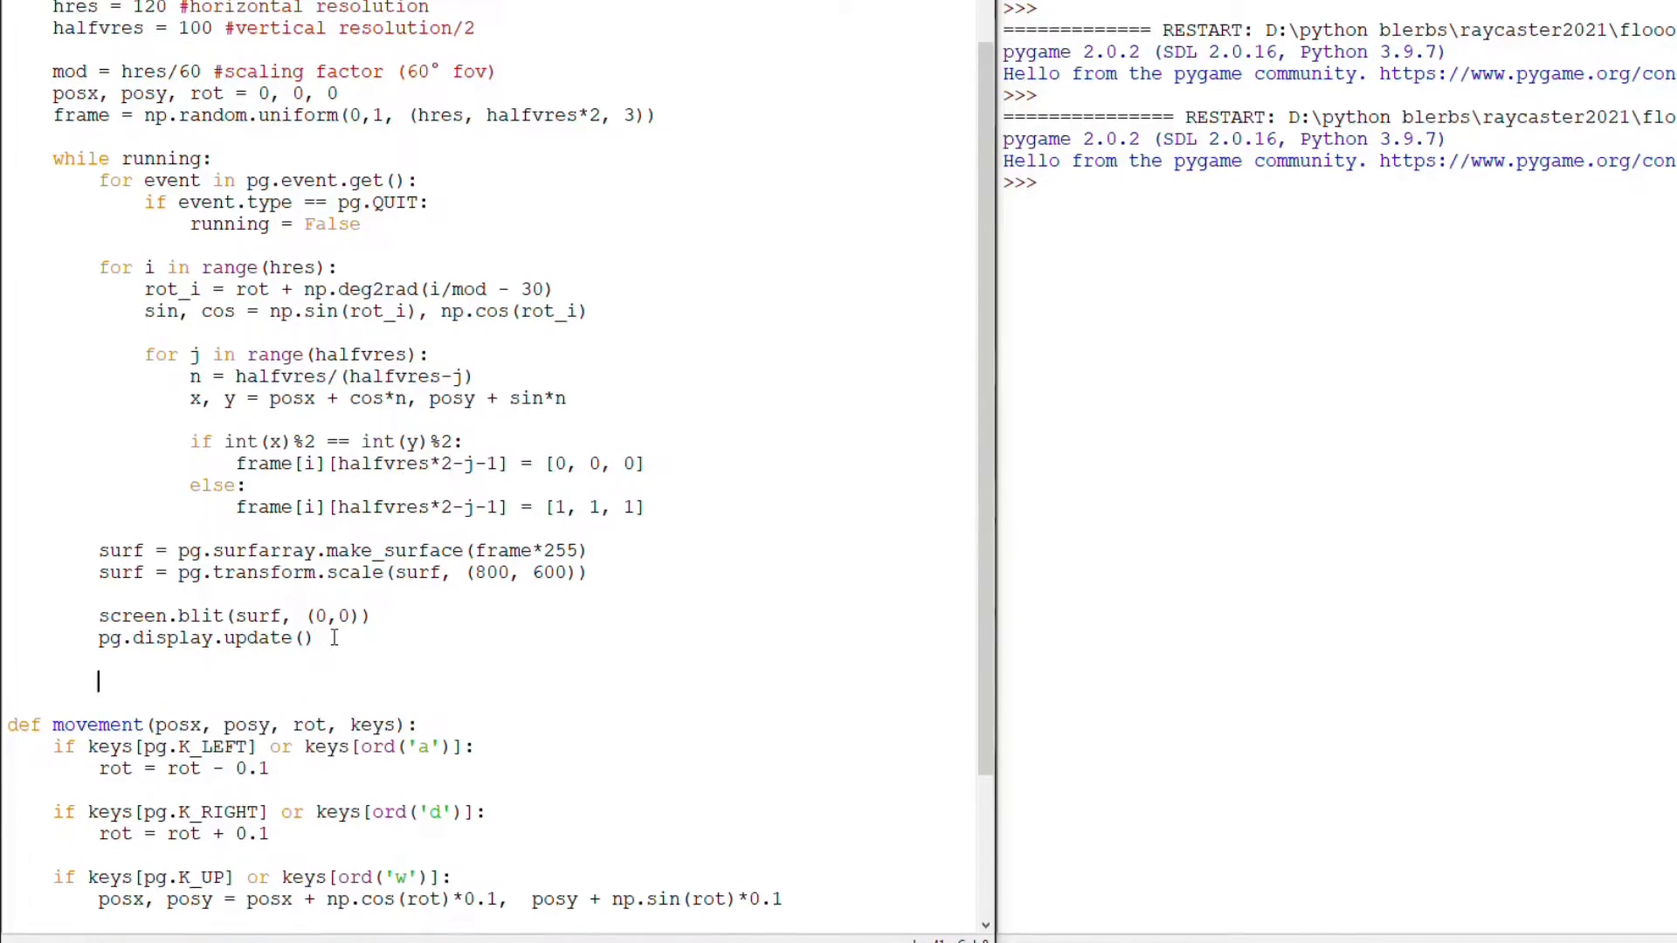
pyautogui.write('posx, posy, rot = movement(posx, posy, rot, keys)')
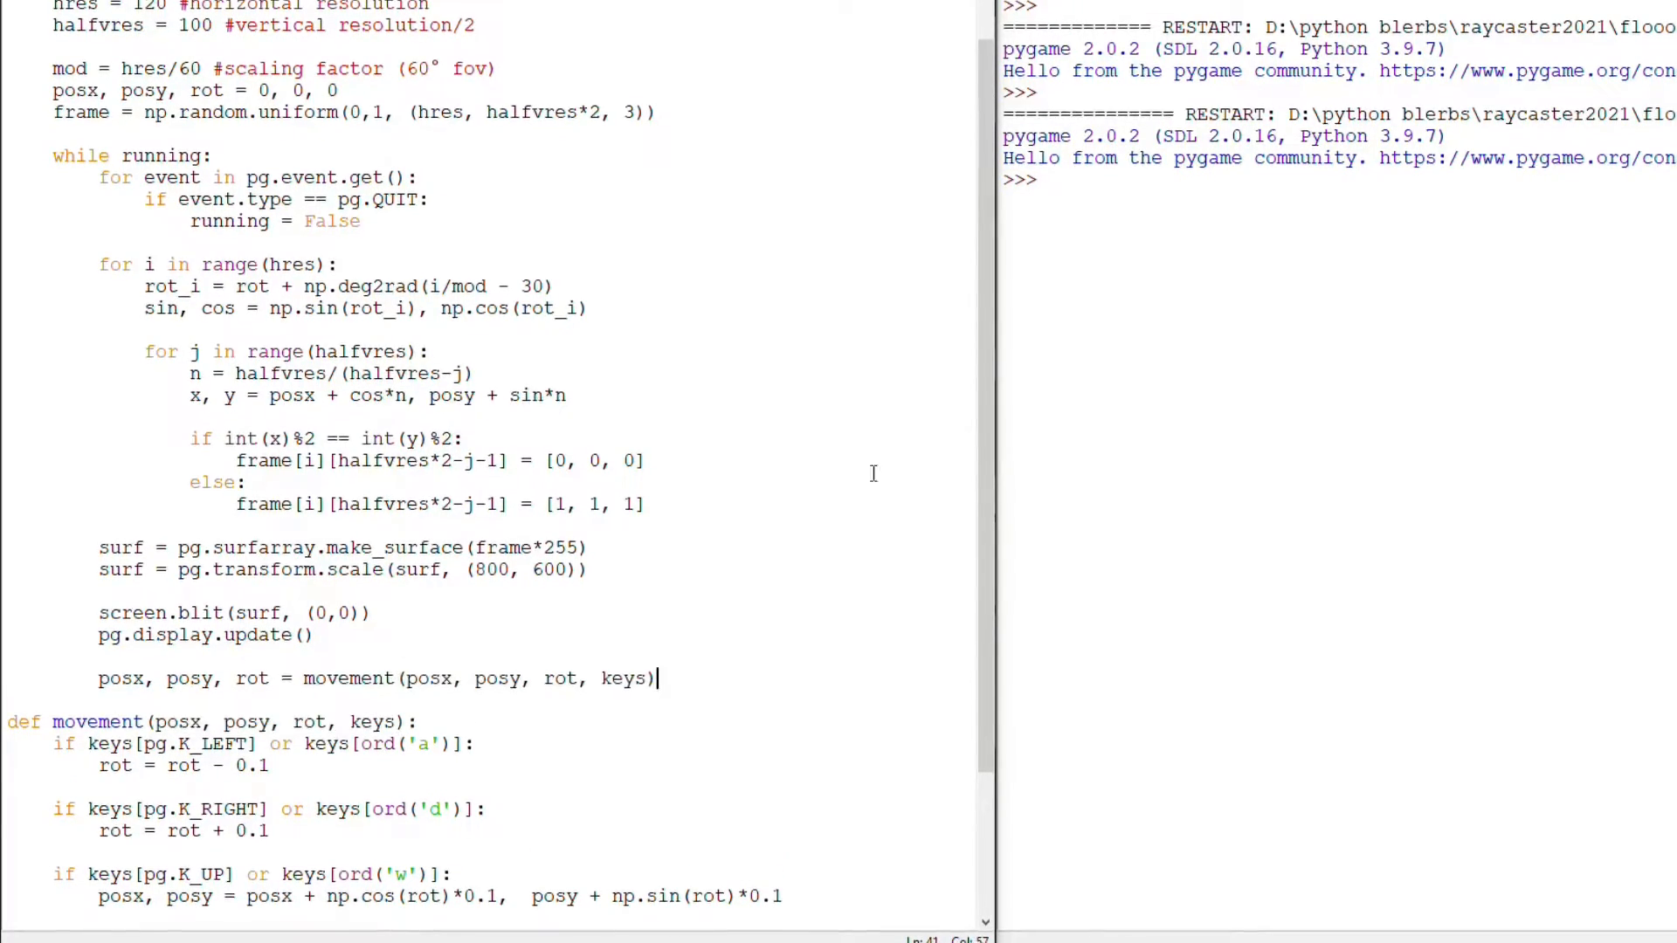
# Pass pg.key.get_pressed() to movement, test-run, and divide n by cos2 for fisheye correction
pyautogui.write('pg.key.get_pressed()')
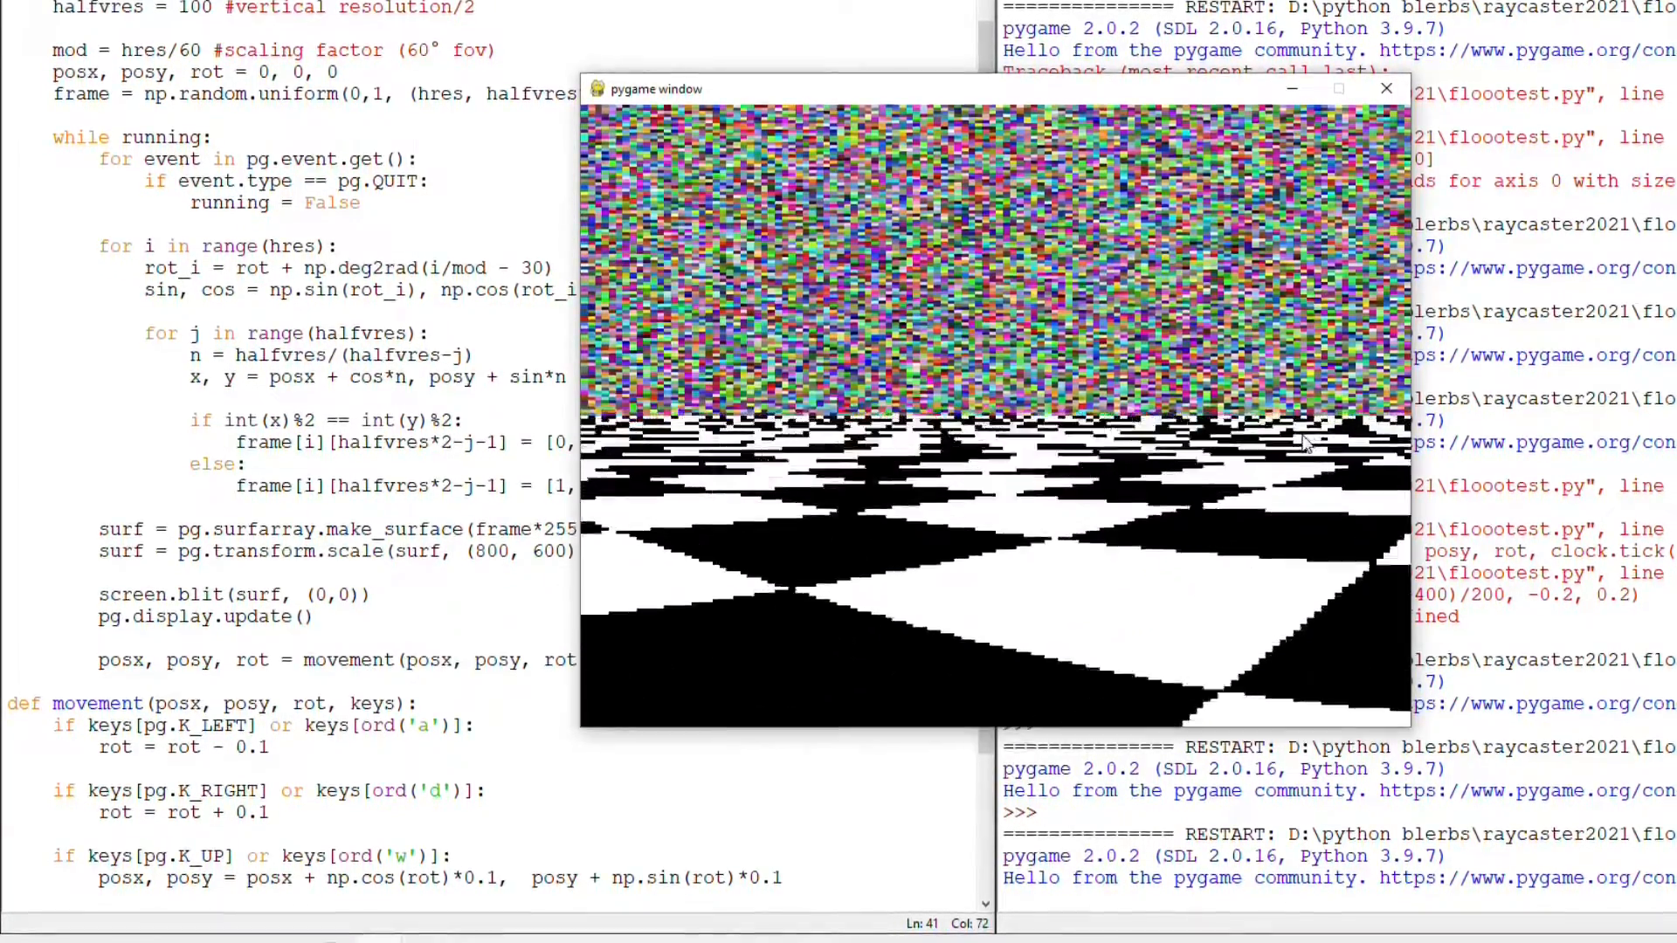
pyautogui.click(1388, 89)
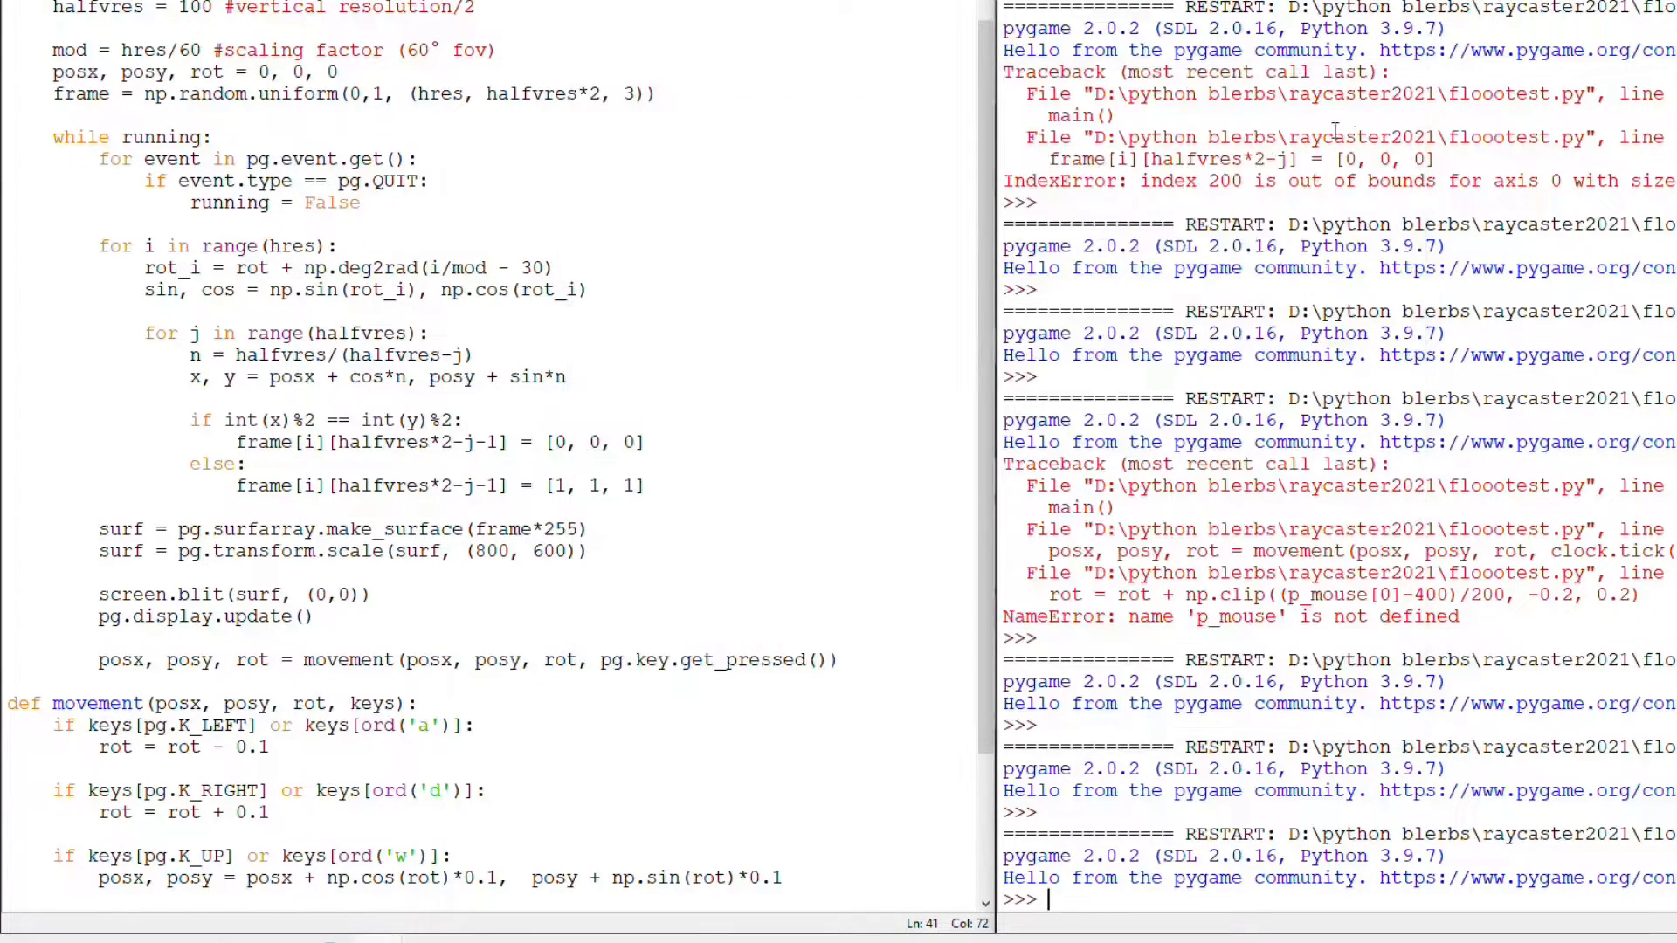
pyautogui.scroll(-3)
pyautogui.write(', cos2')
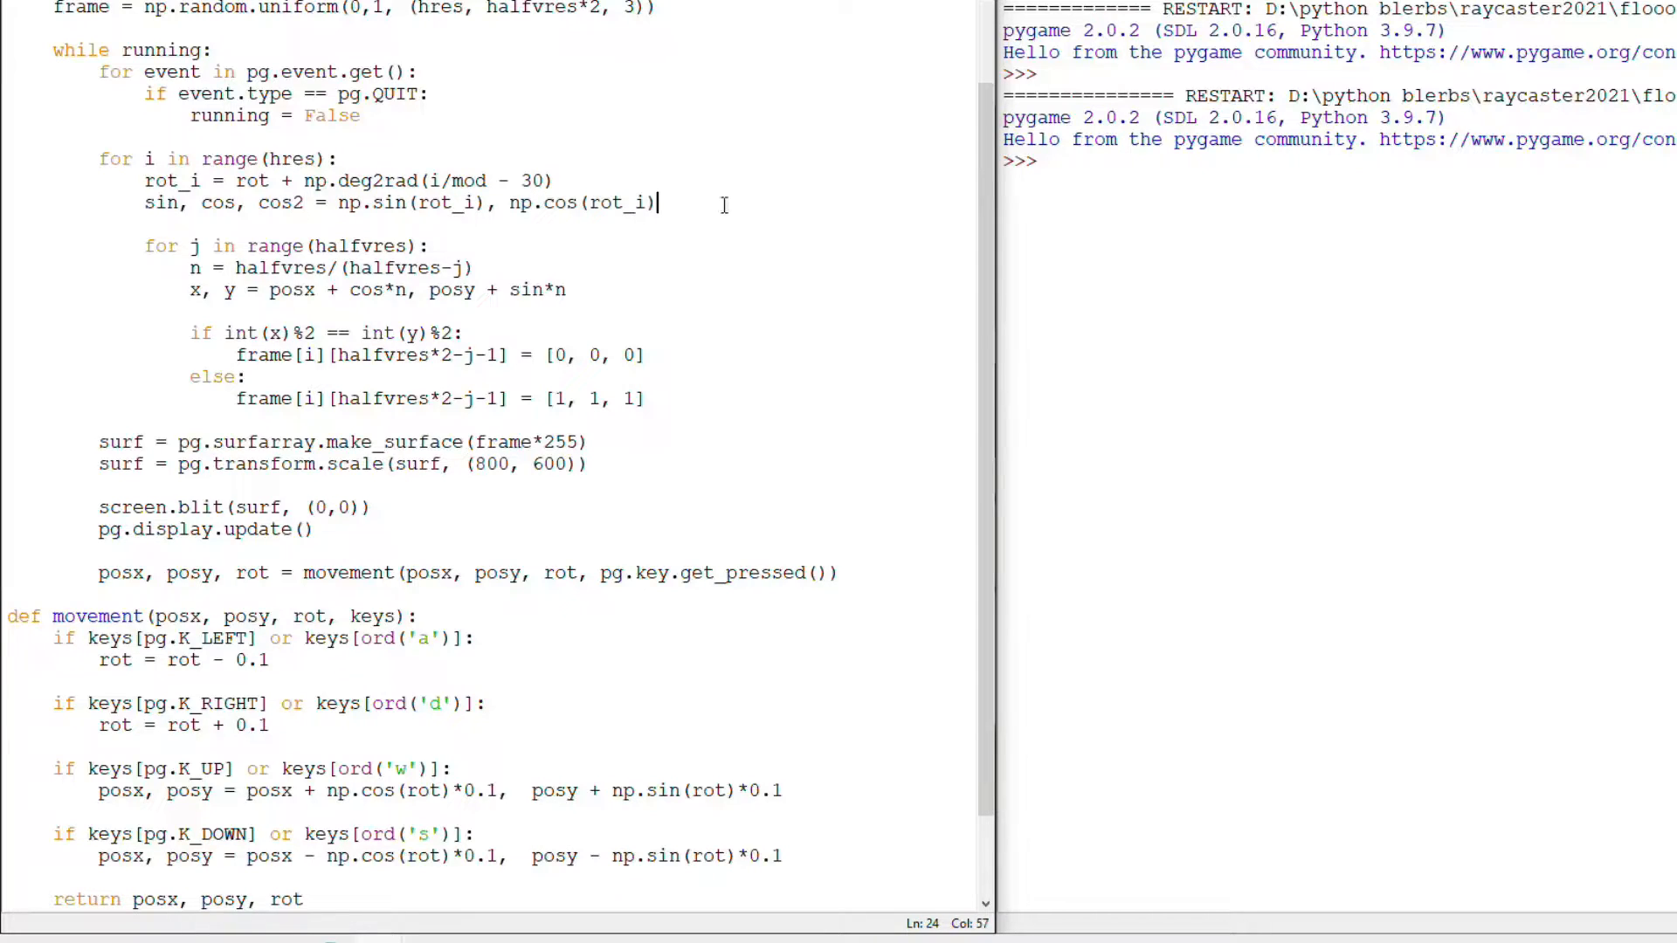
pyautogui.write(', np.cos(np.deg2rad(i/mod - 30))')
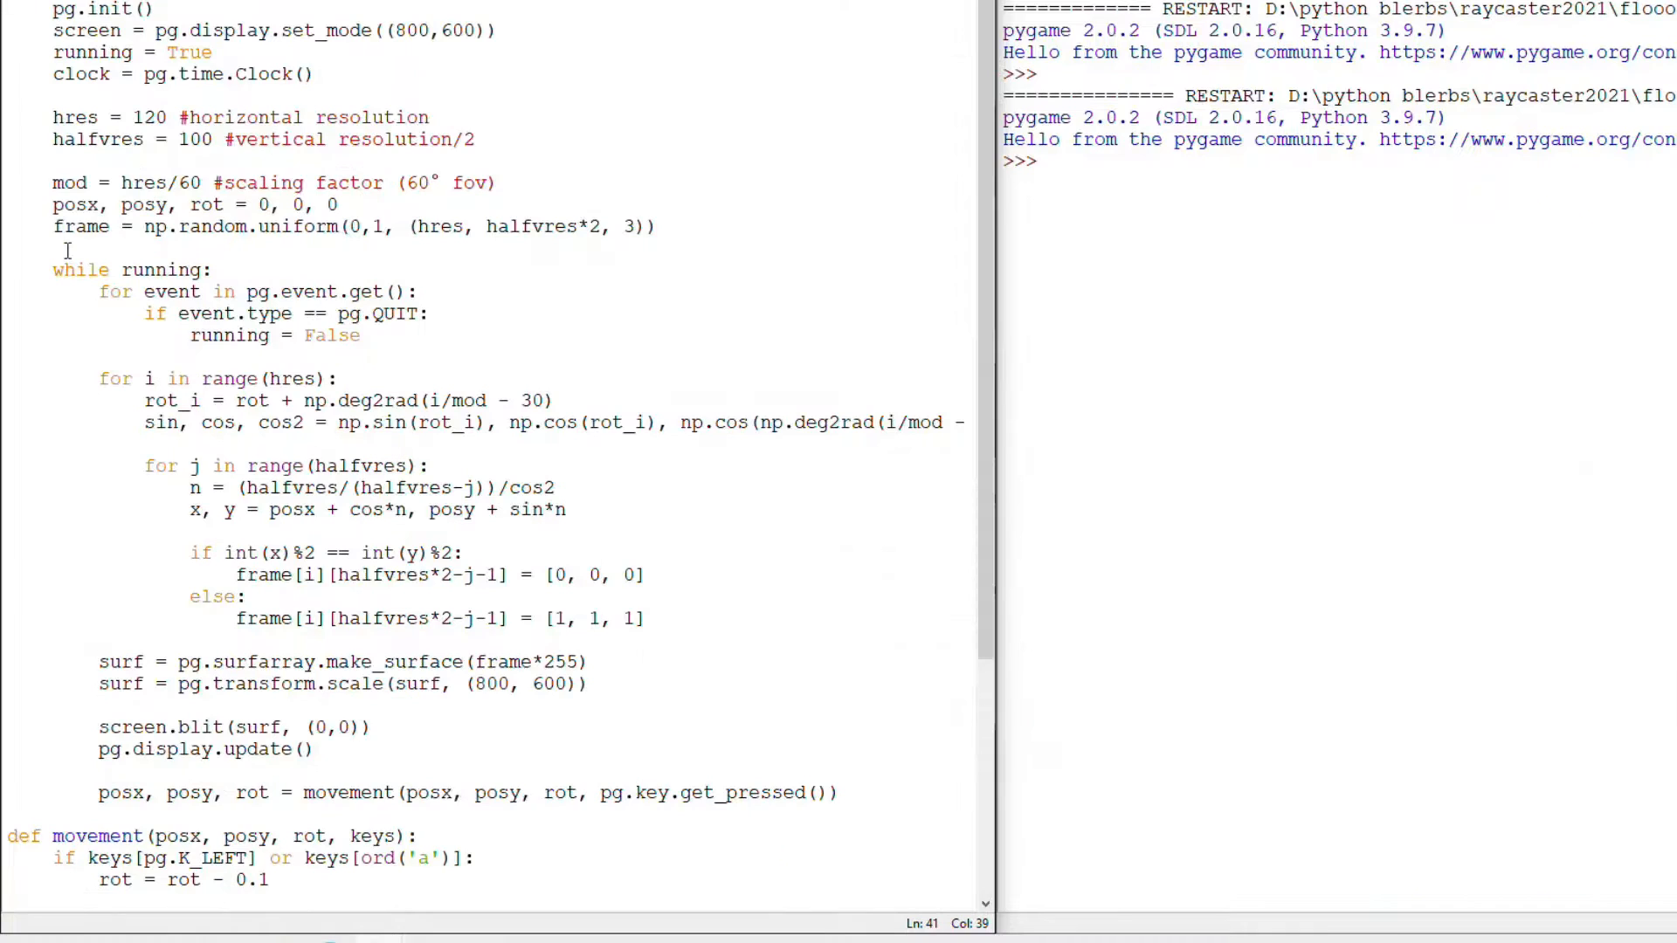
# Load skybox.jpg and scale it to a 360 by halfvres*2 sky array
pyautogui.write('sky')
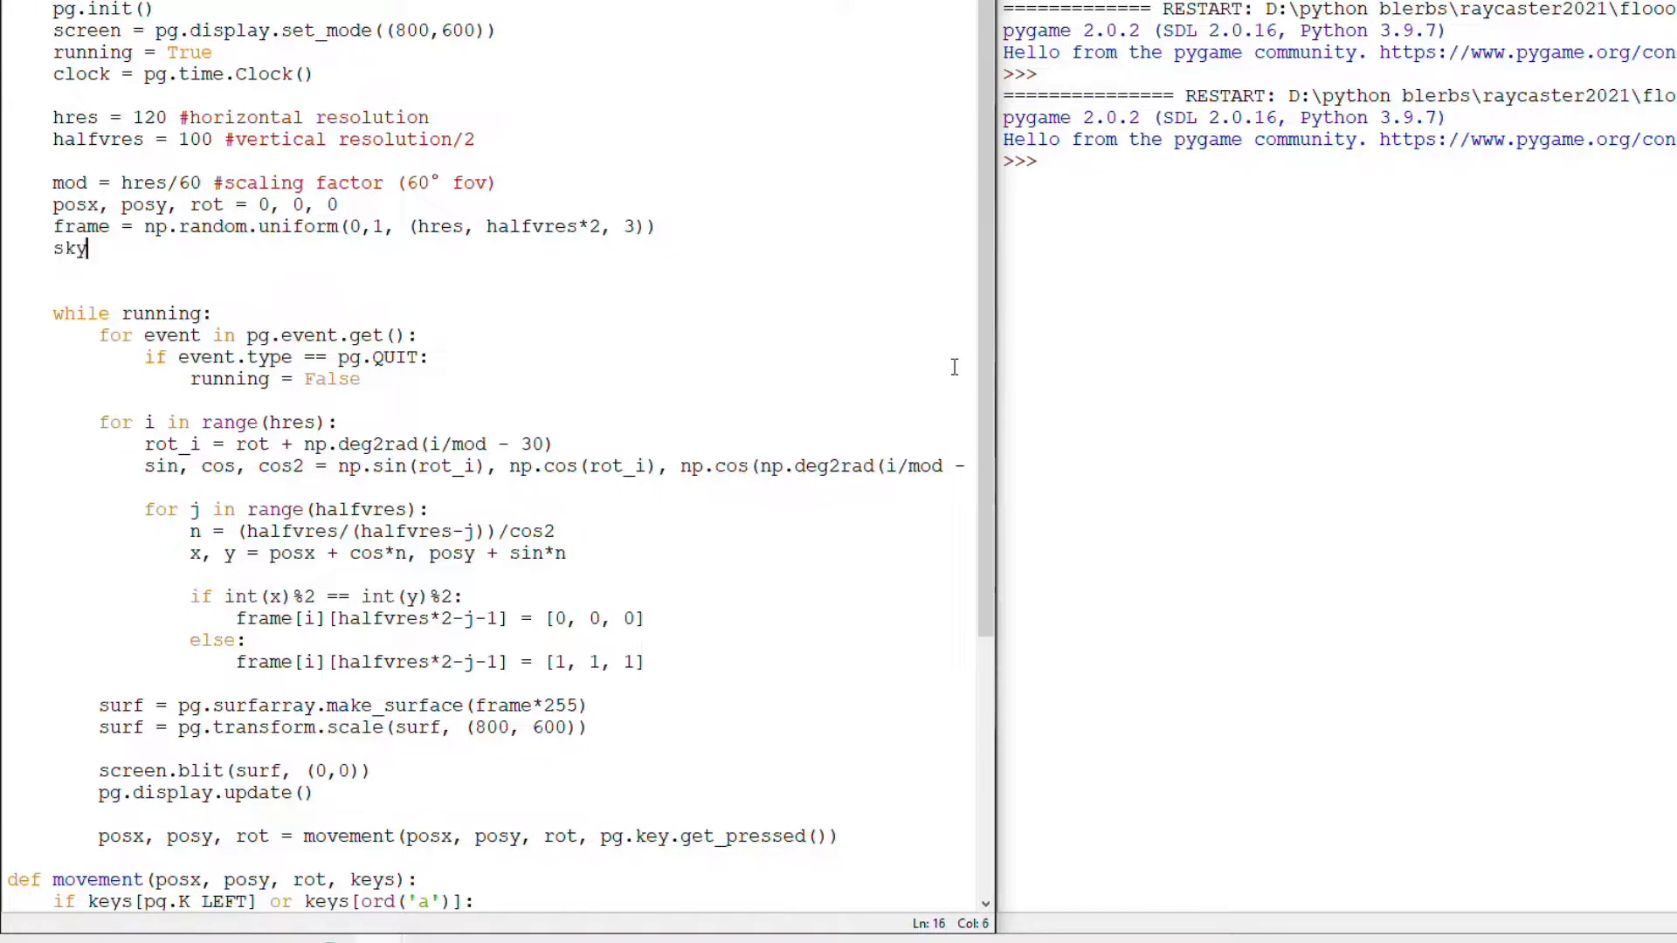
pyautogui.write("= pg.image.load('")
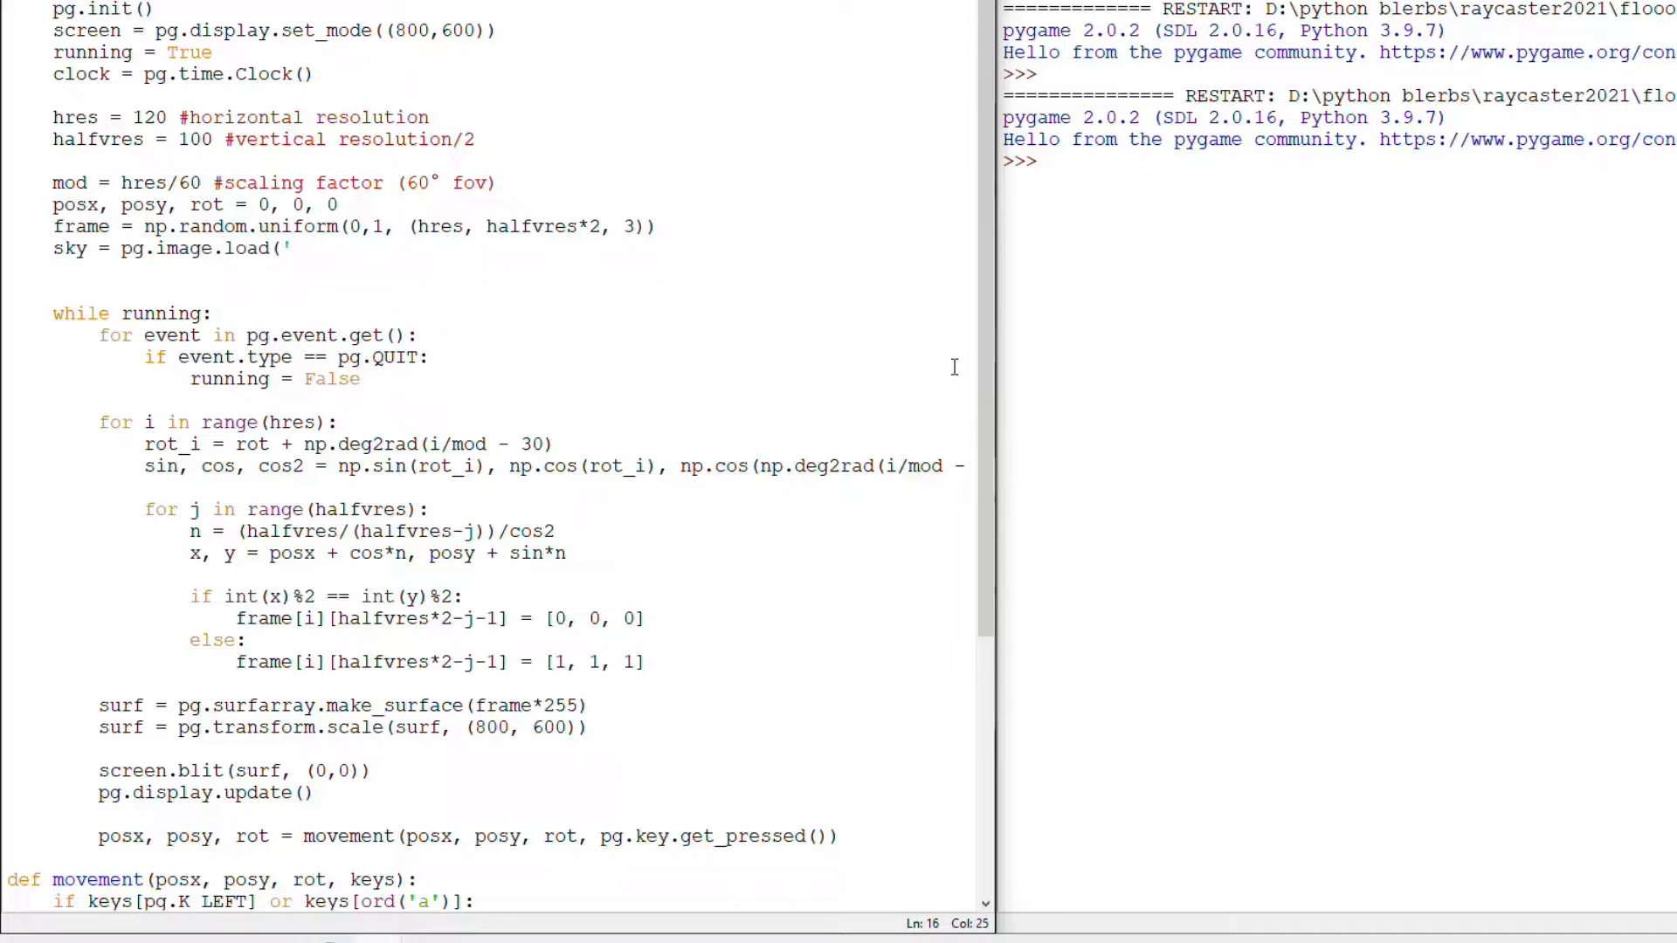
pyautogui.write("skybox.jpg')")
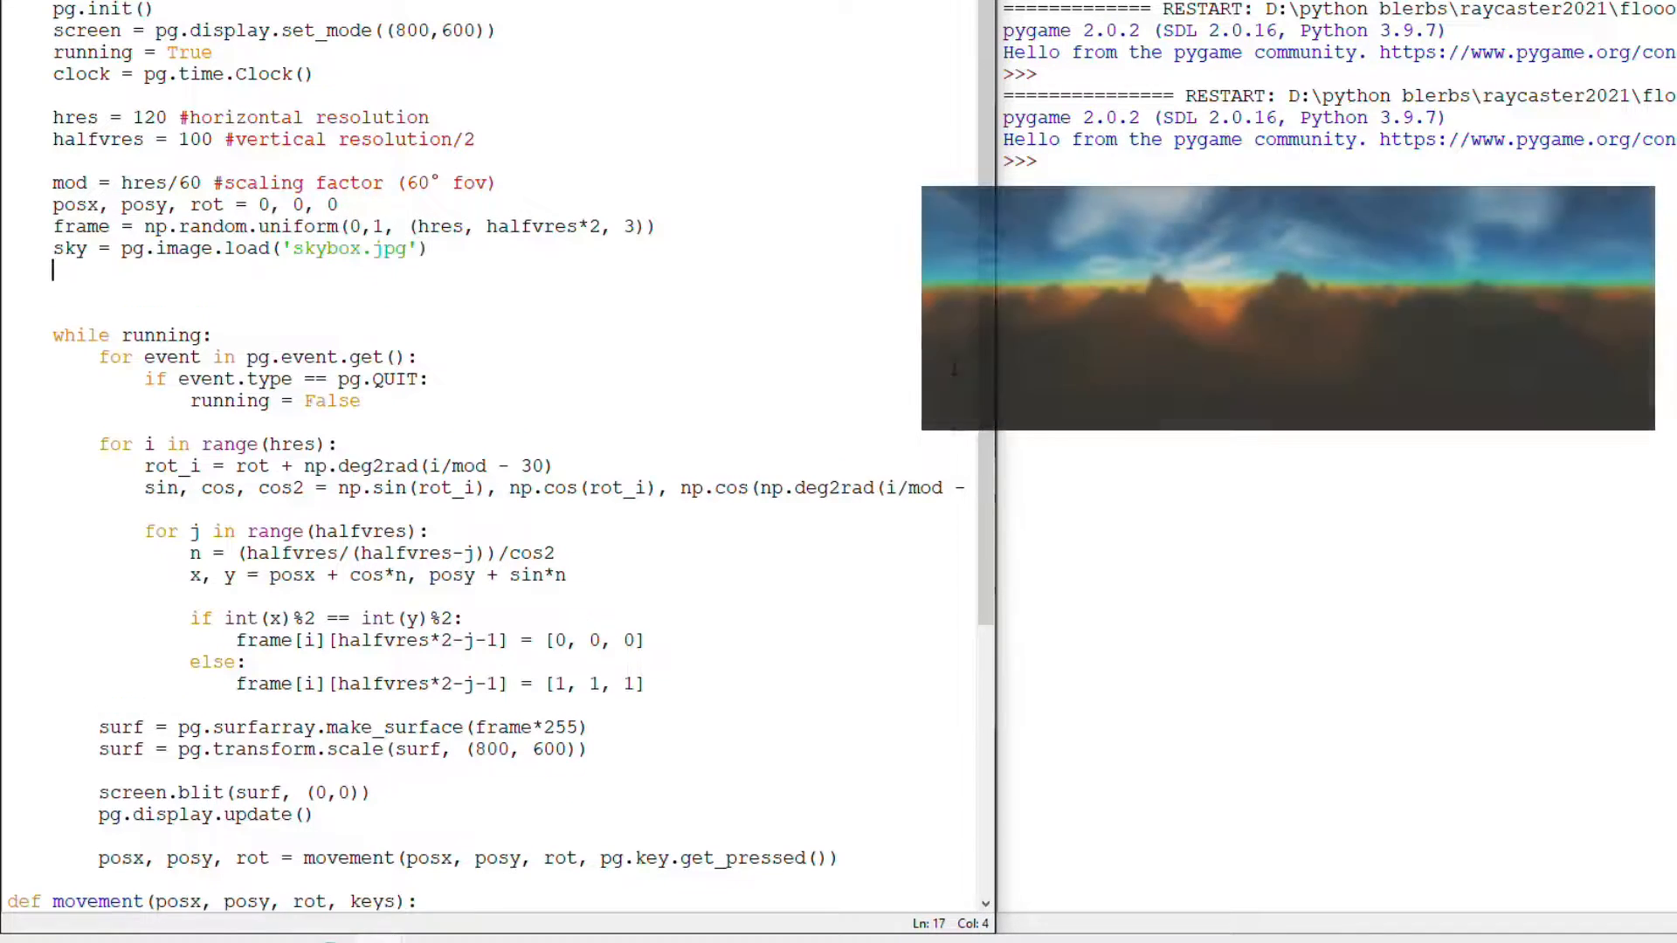
pyautogui.write('sky = pg.surfarray.array3d')
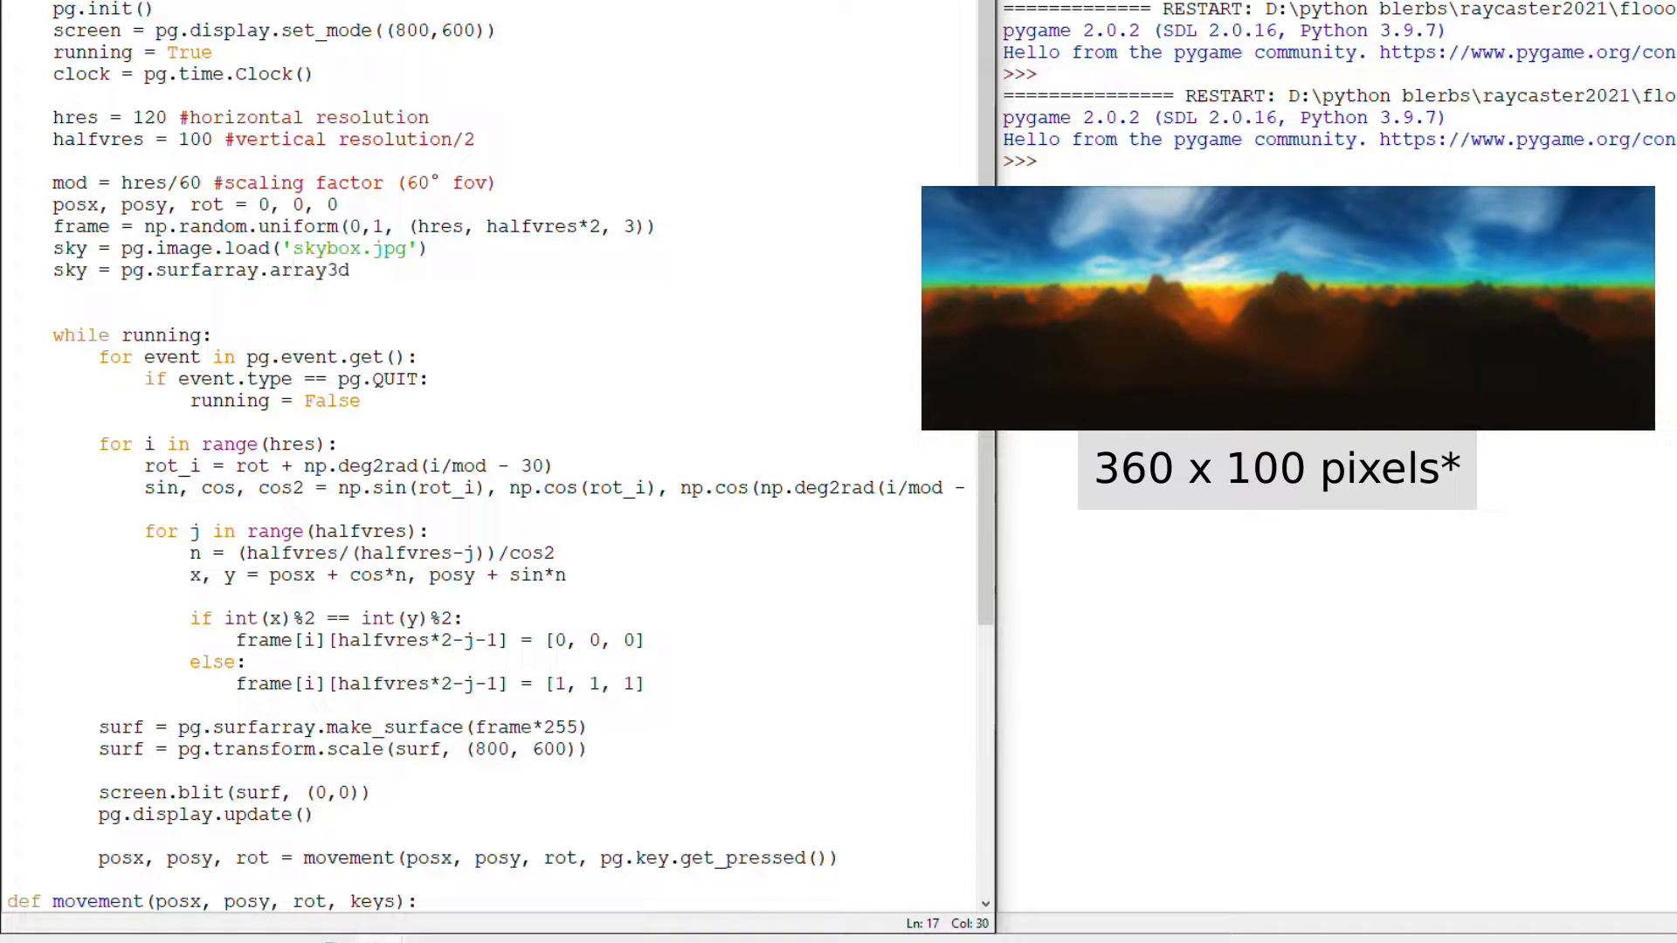
pyautogui.write('(pg.transform.sca')
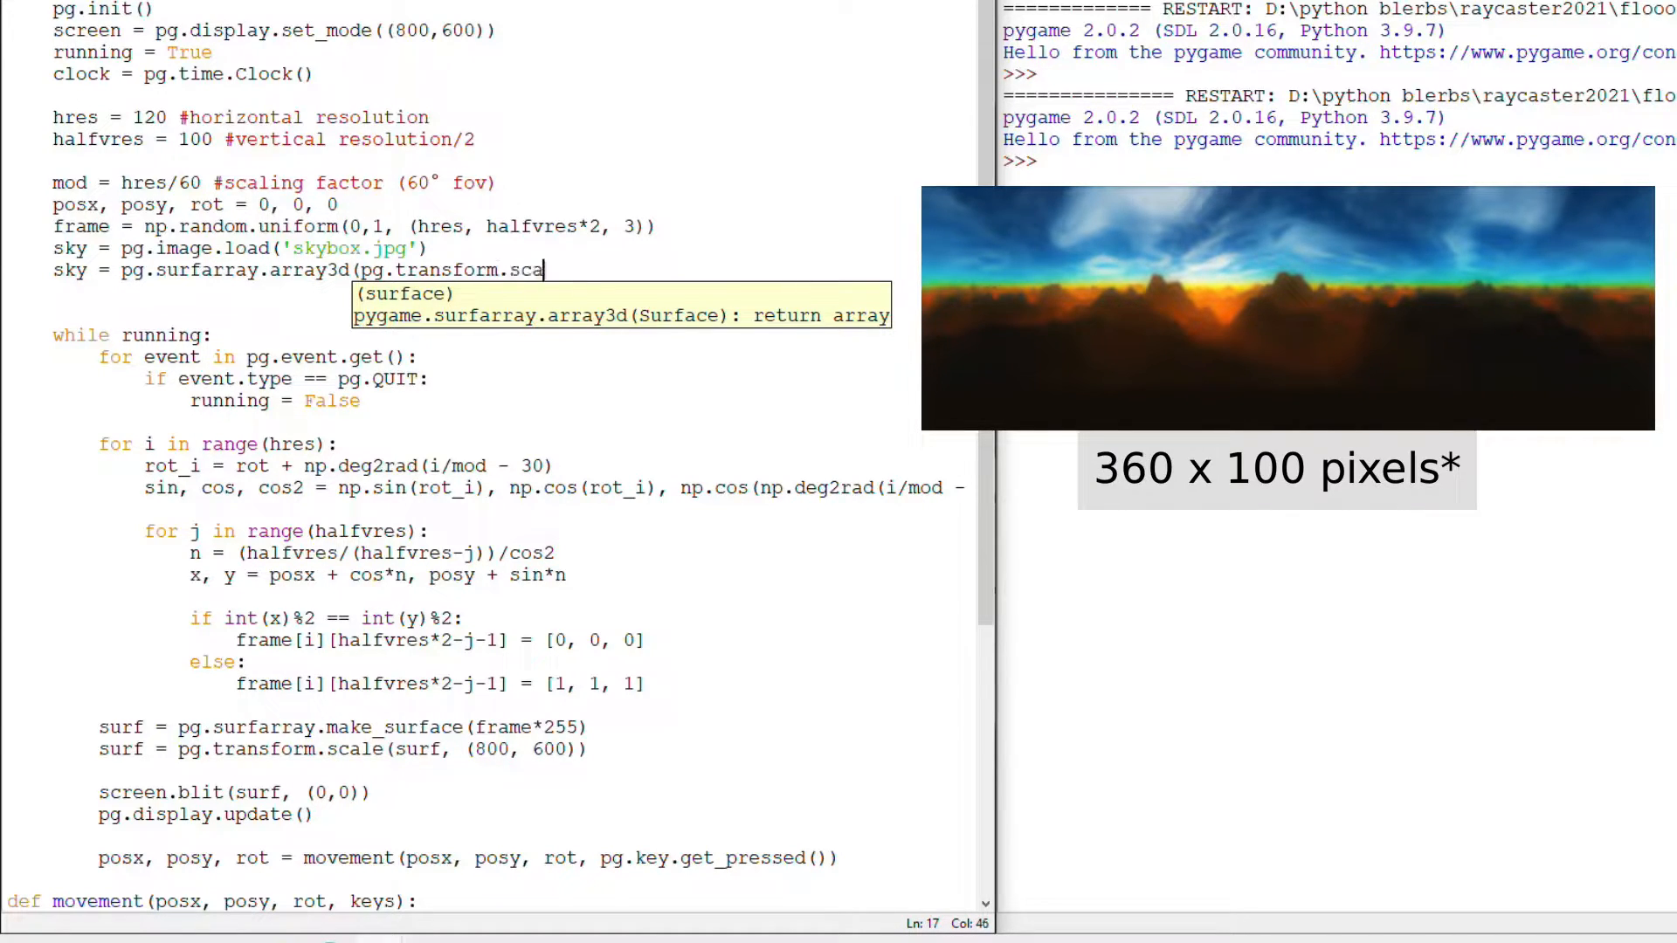
pyautogui.write('le(sky, 360,')
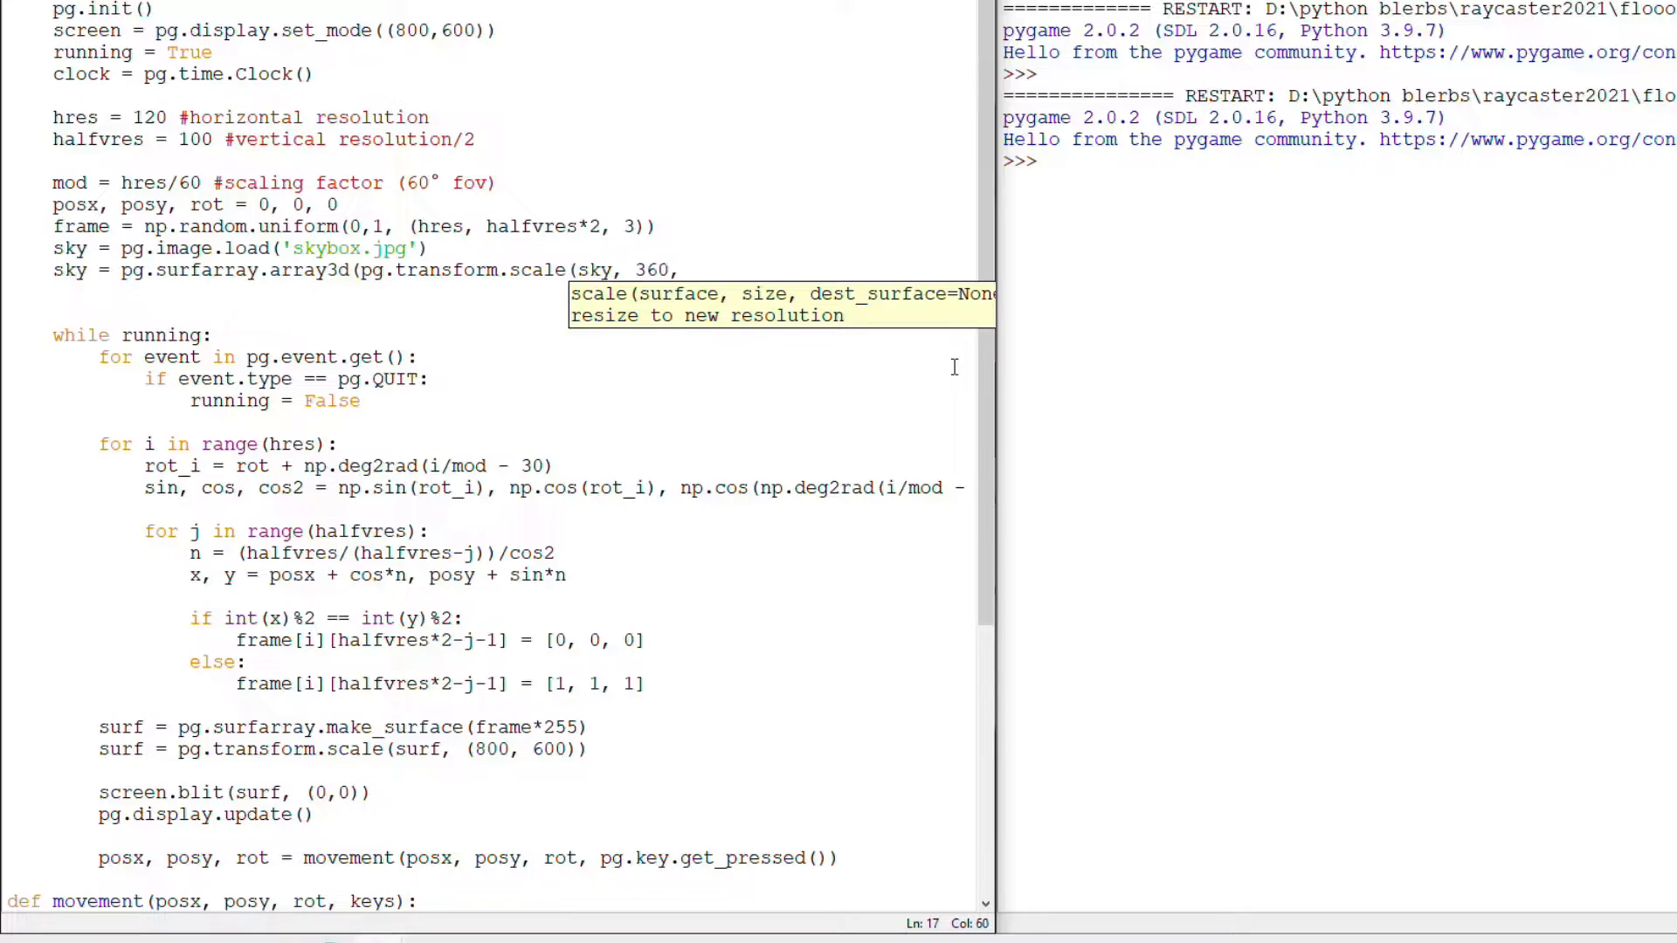
pyautogui.write('halfvres*2))')
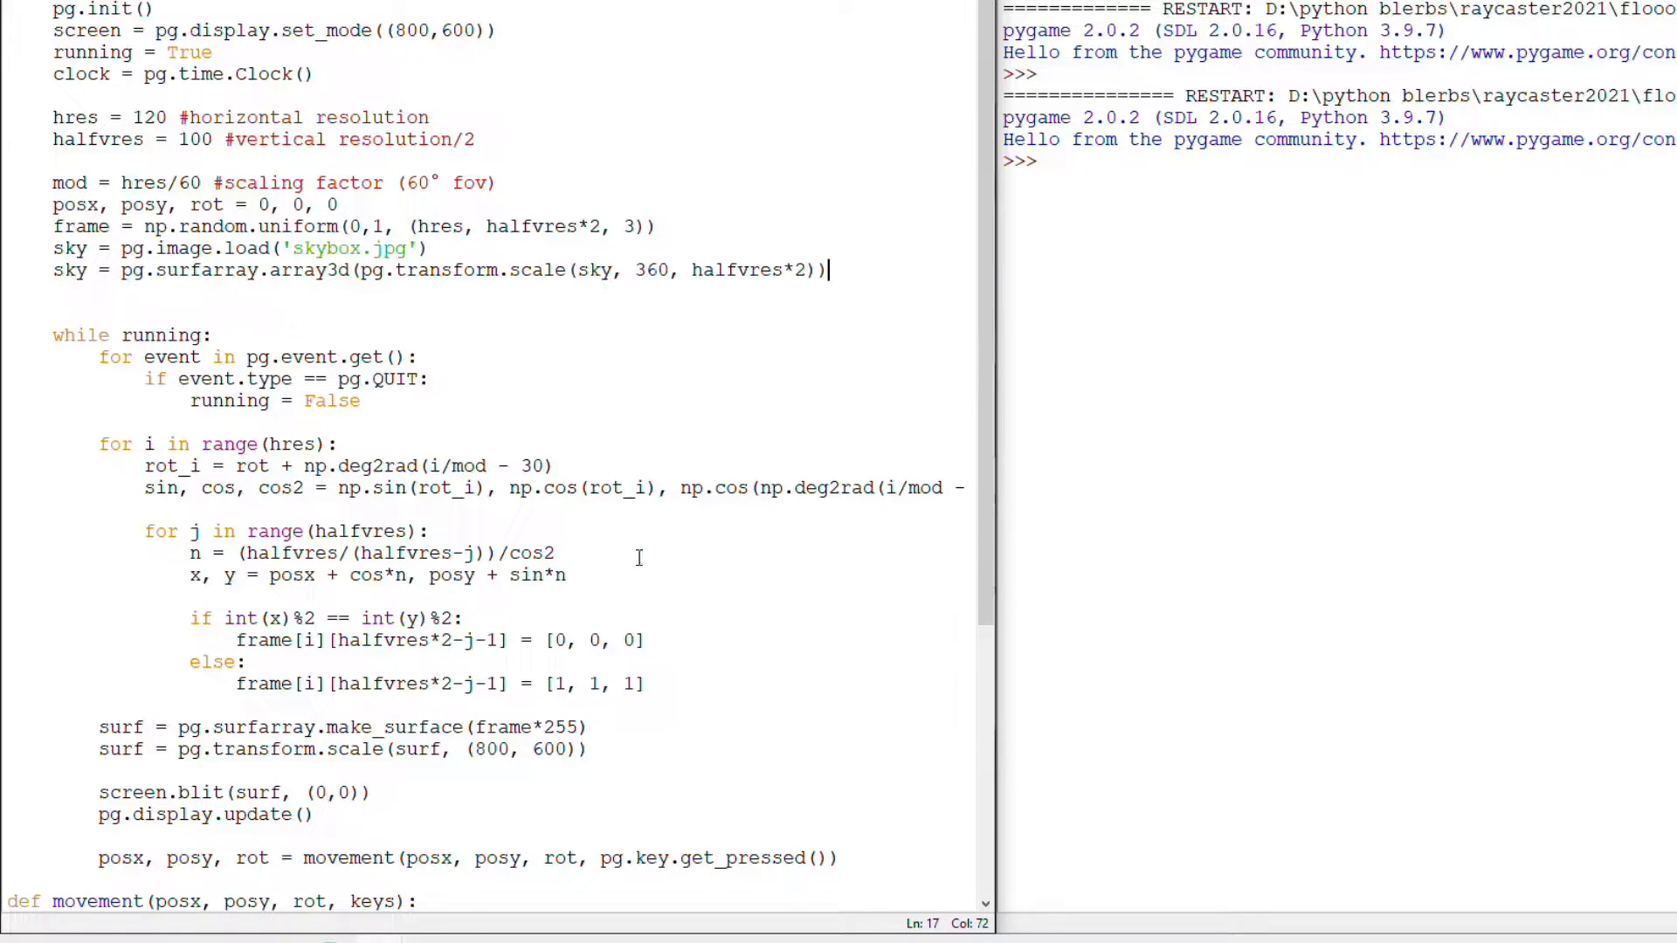
# Fill each frame column with sky[int(np.rad2deg(rot_i)%360)]/255, then save and run
pyautogui.write('frame[i][')
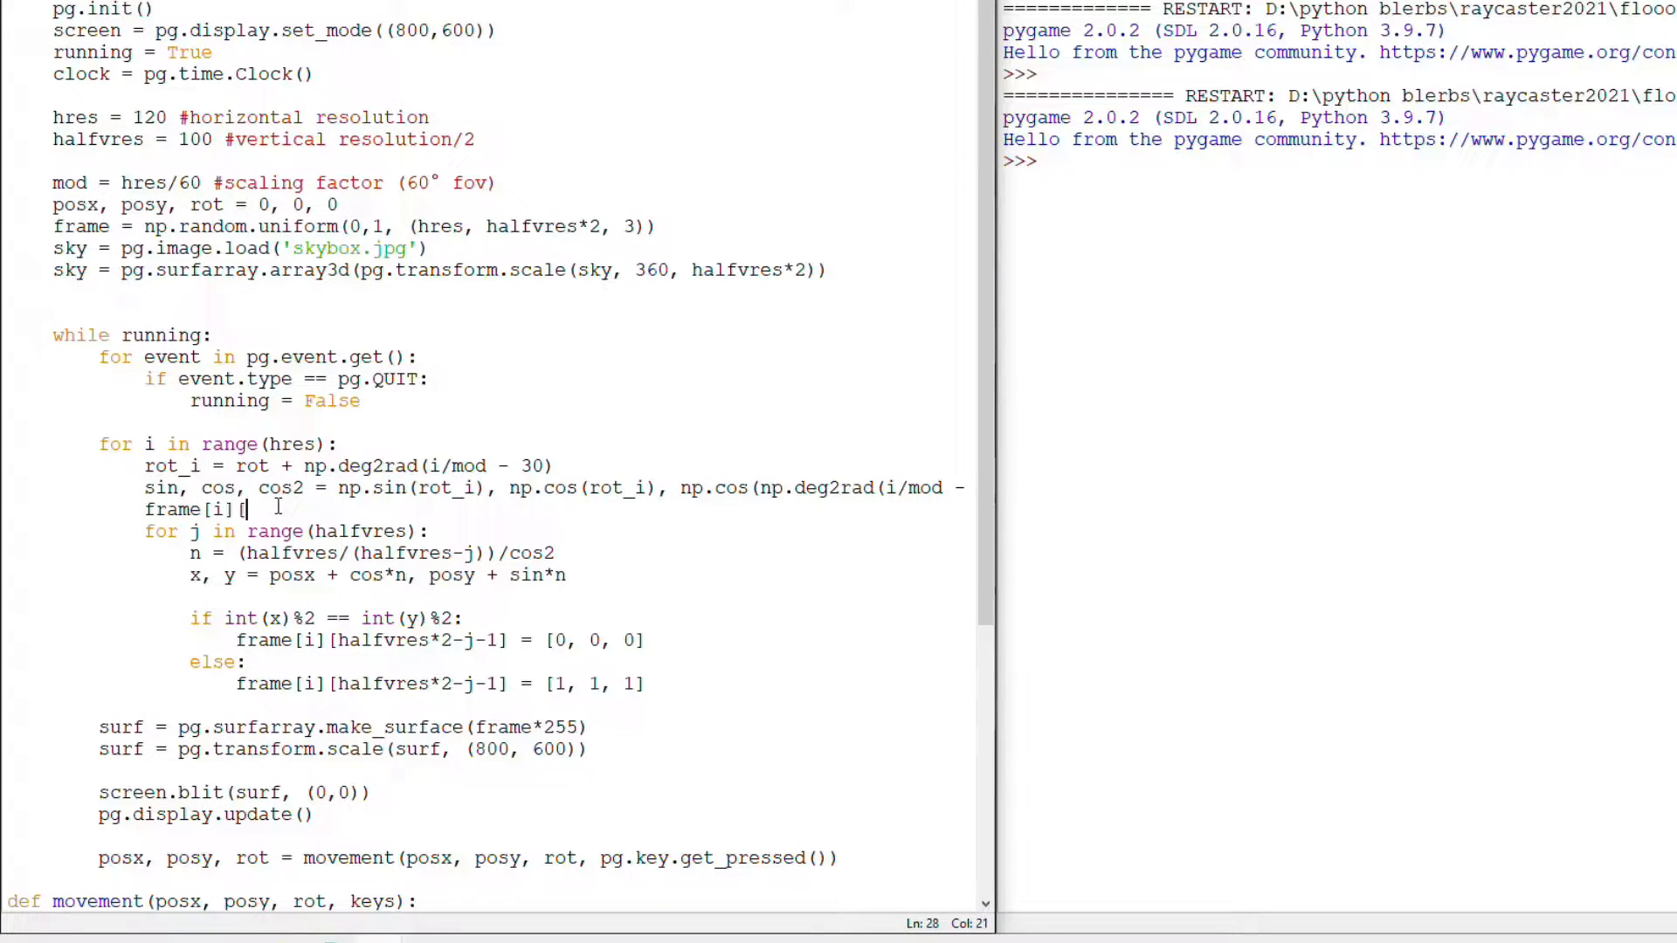
pyautogui.write('[:] = sky[')
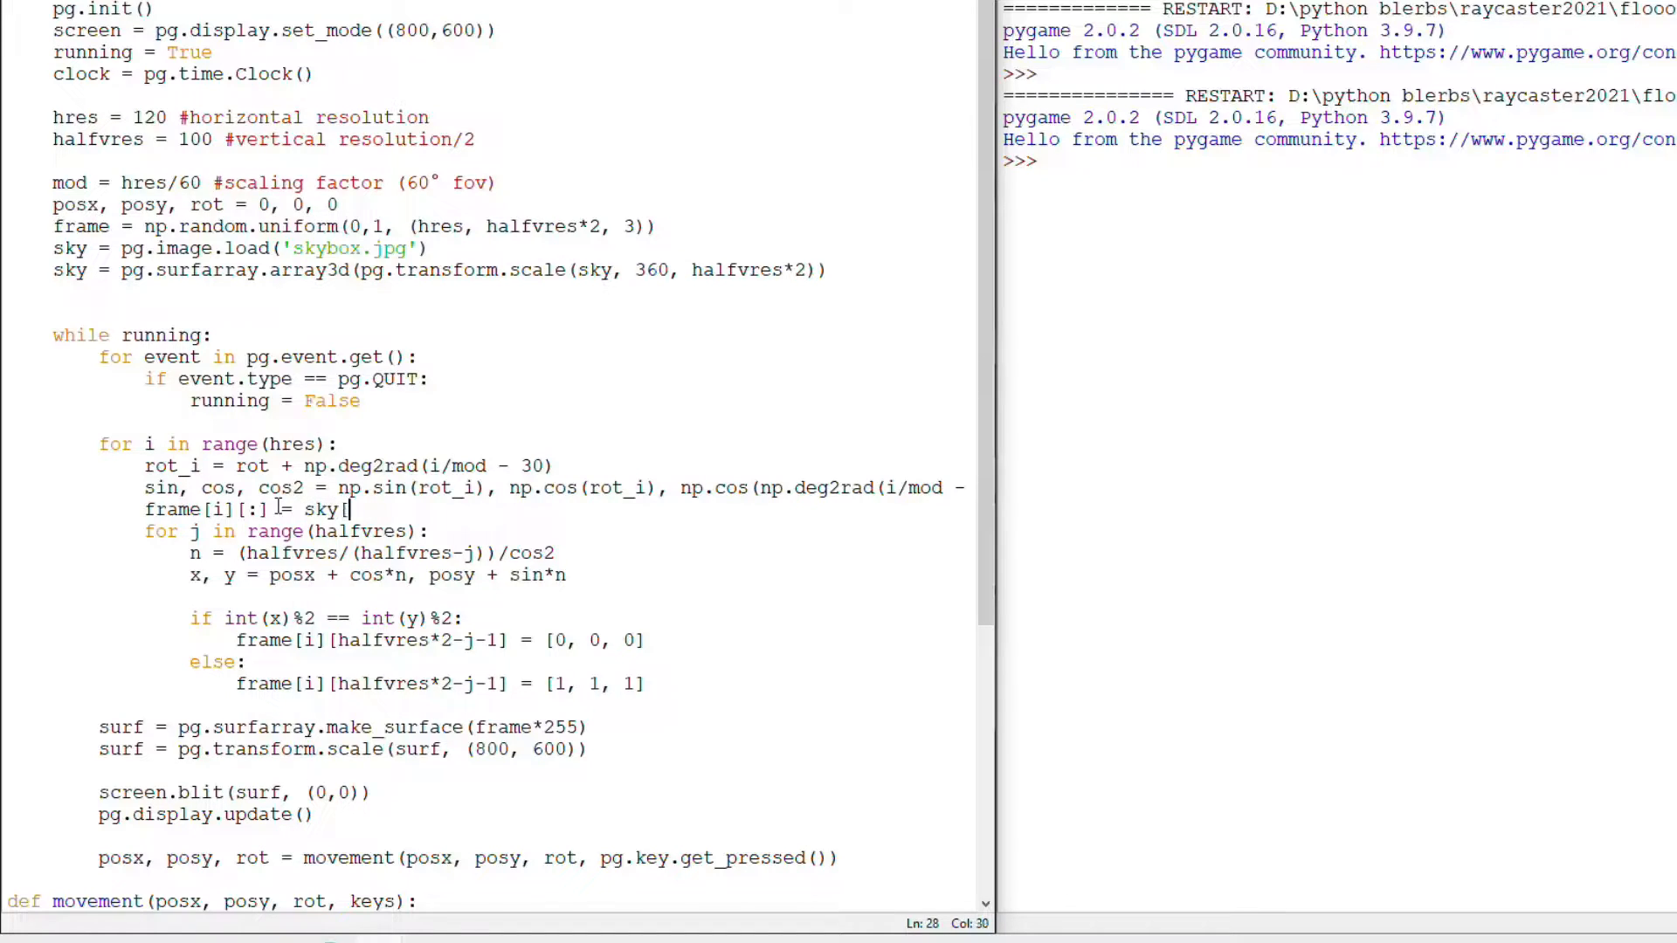
pyautogui.write('int(np')
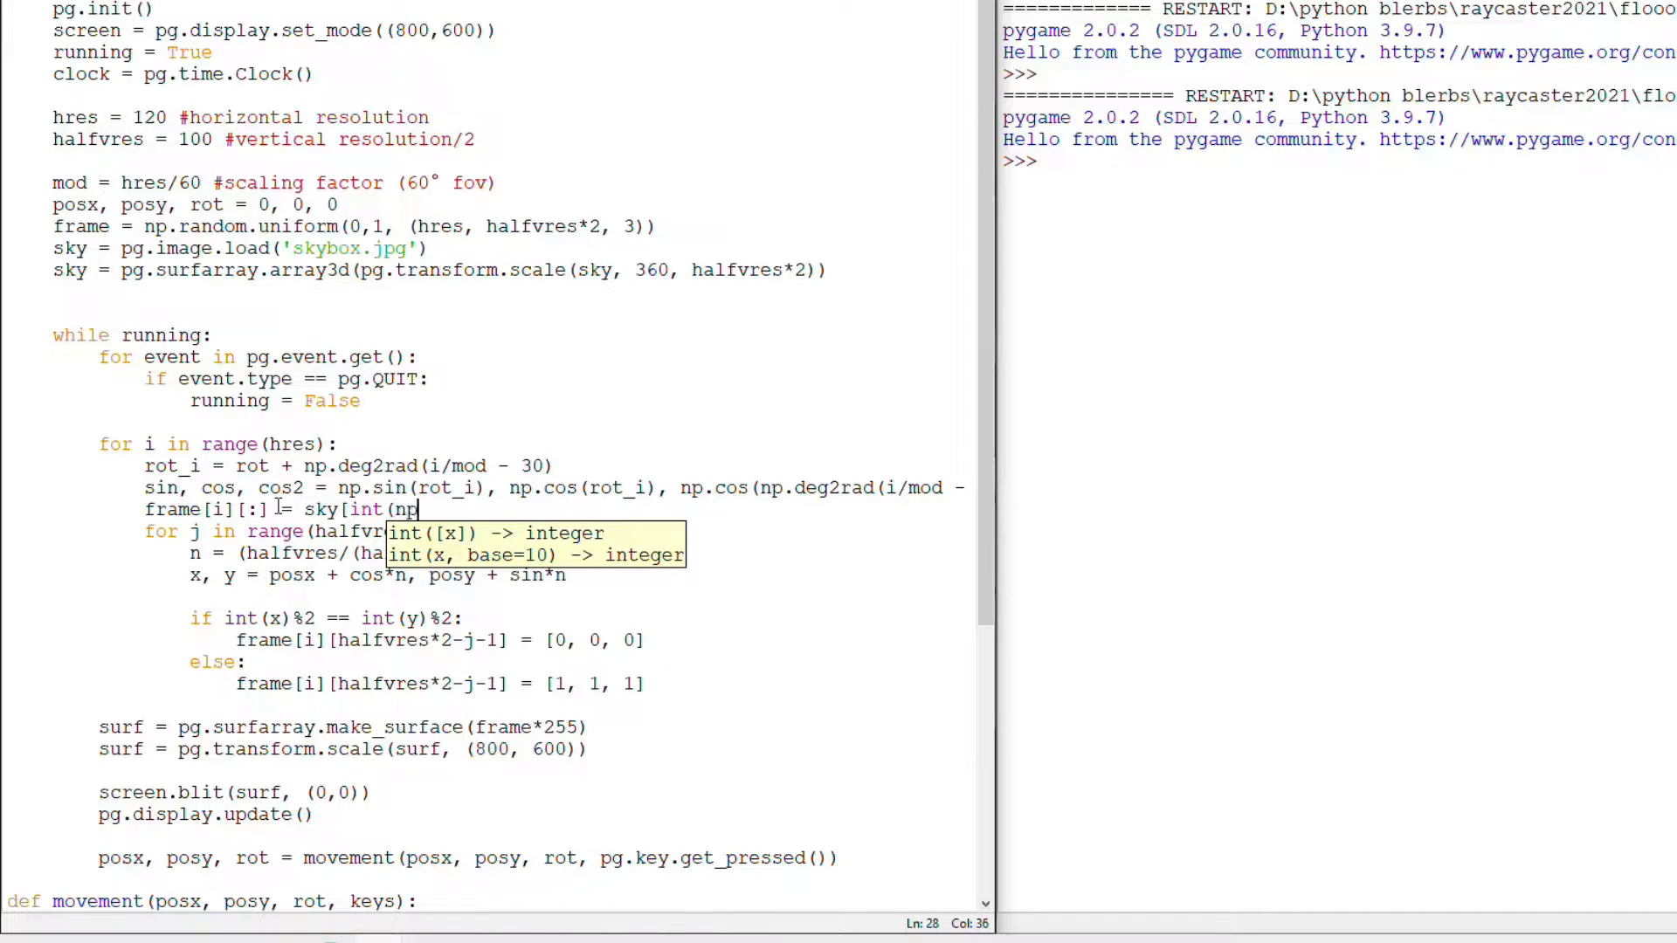
pyautogui.write('.rad2deg(roti')
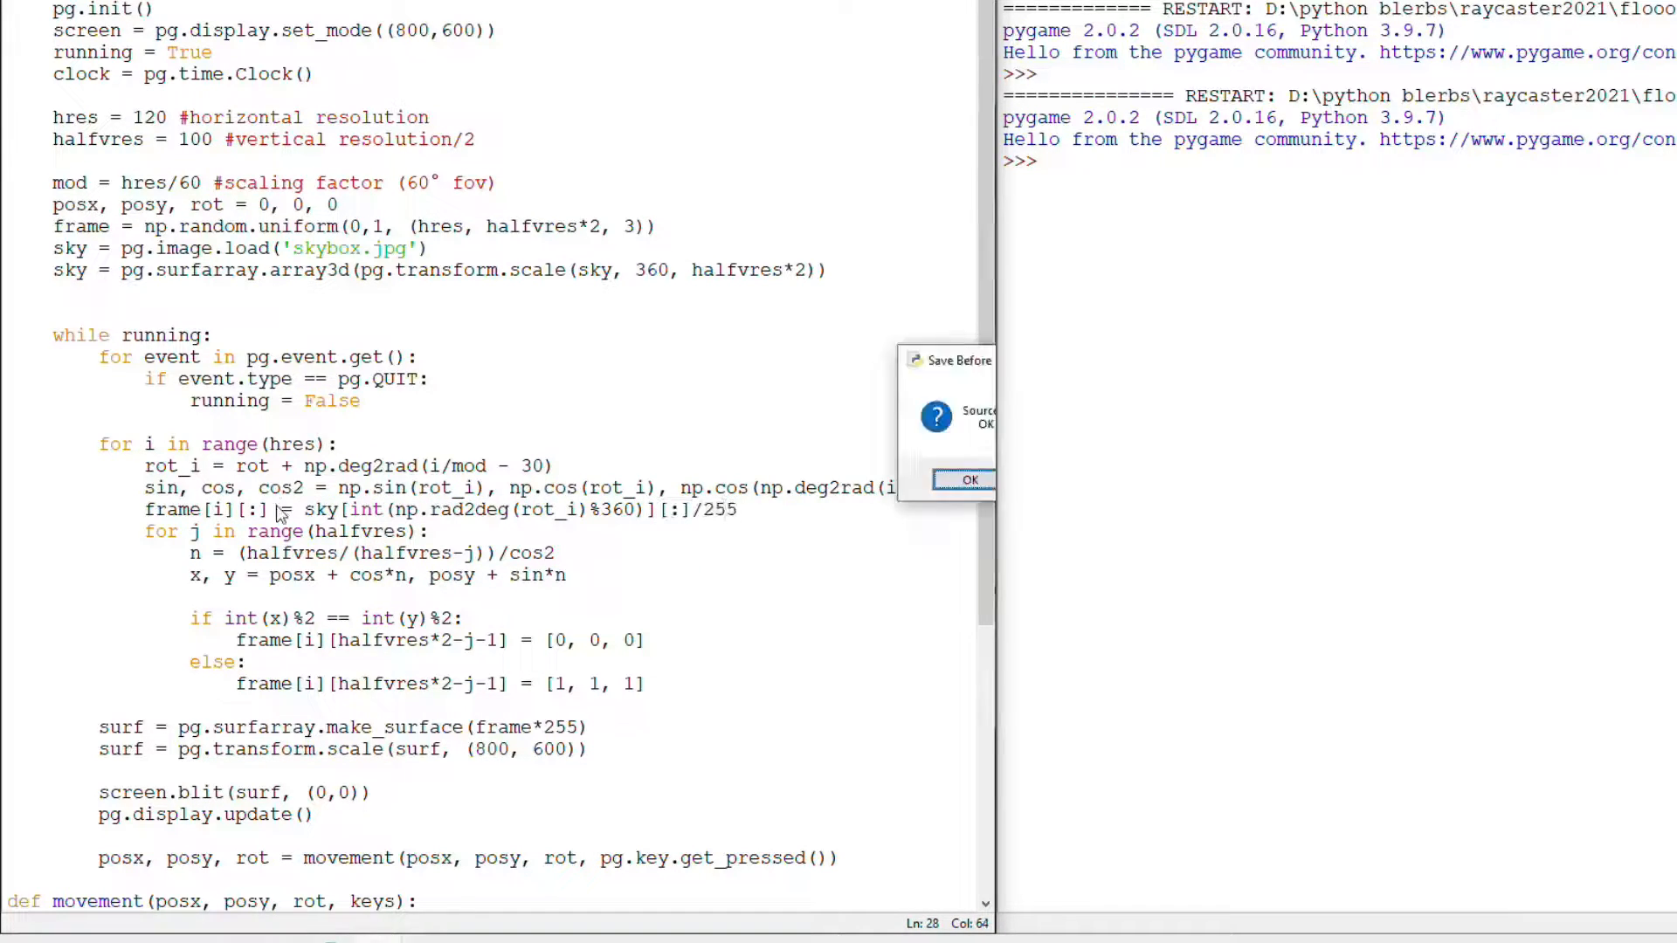
pyautogui.click(970, 477)
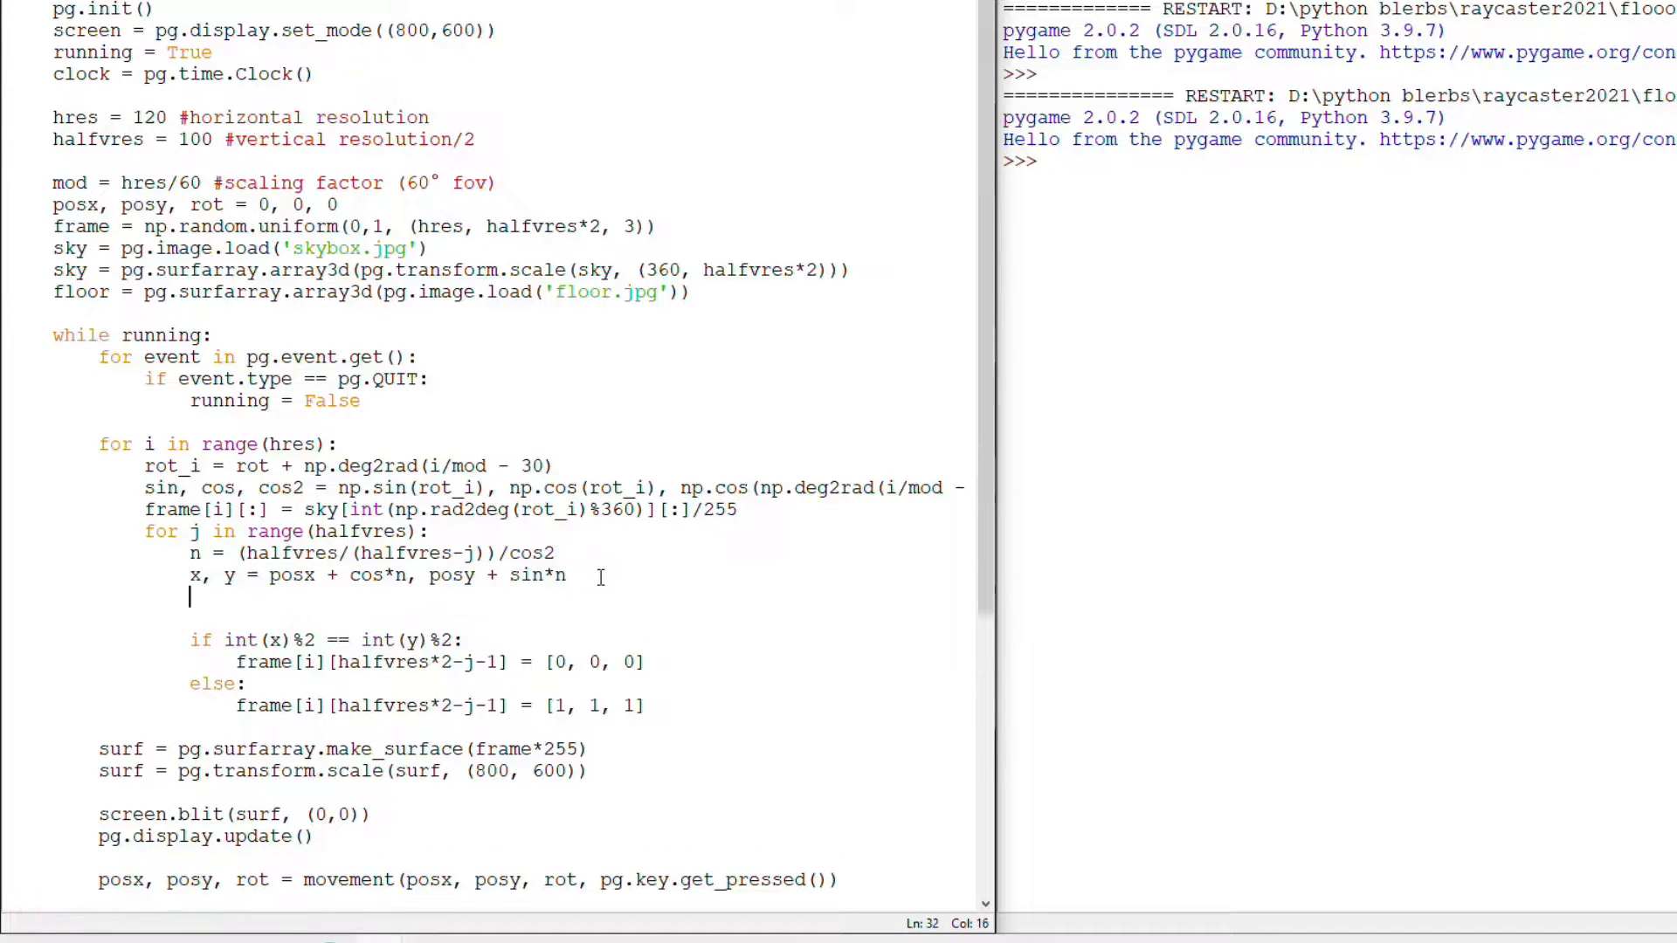
# Sample floor[xx][yy] with shade 0.2 + 0.8*(j/halfvres) replacing the checkerboard, then run the script
pyautogui.write('xx, yy = int(')
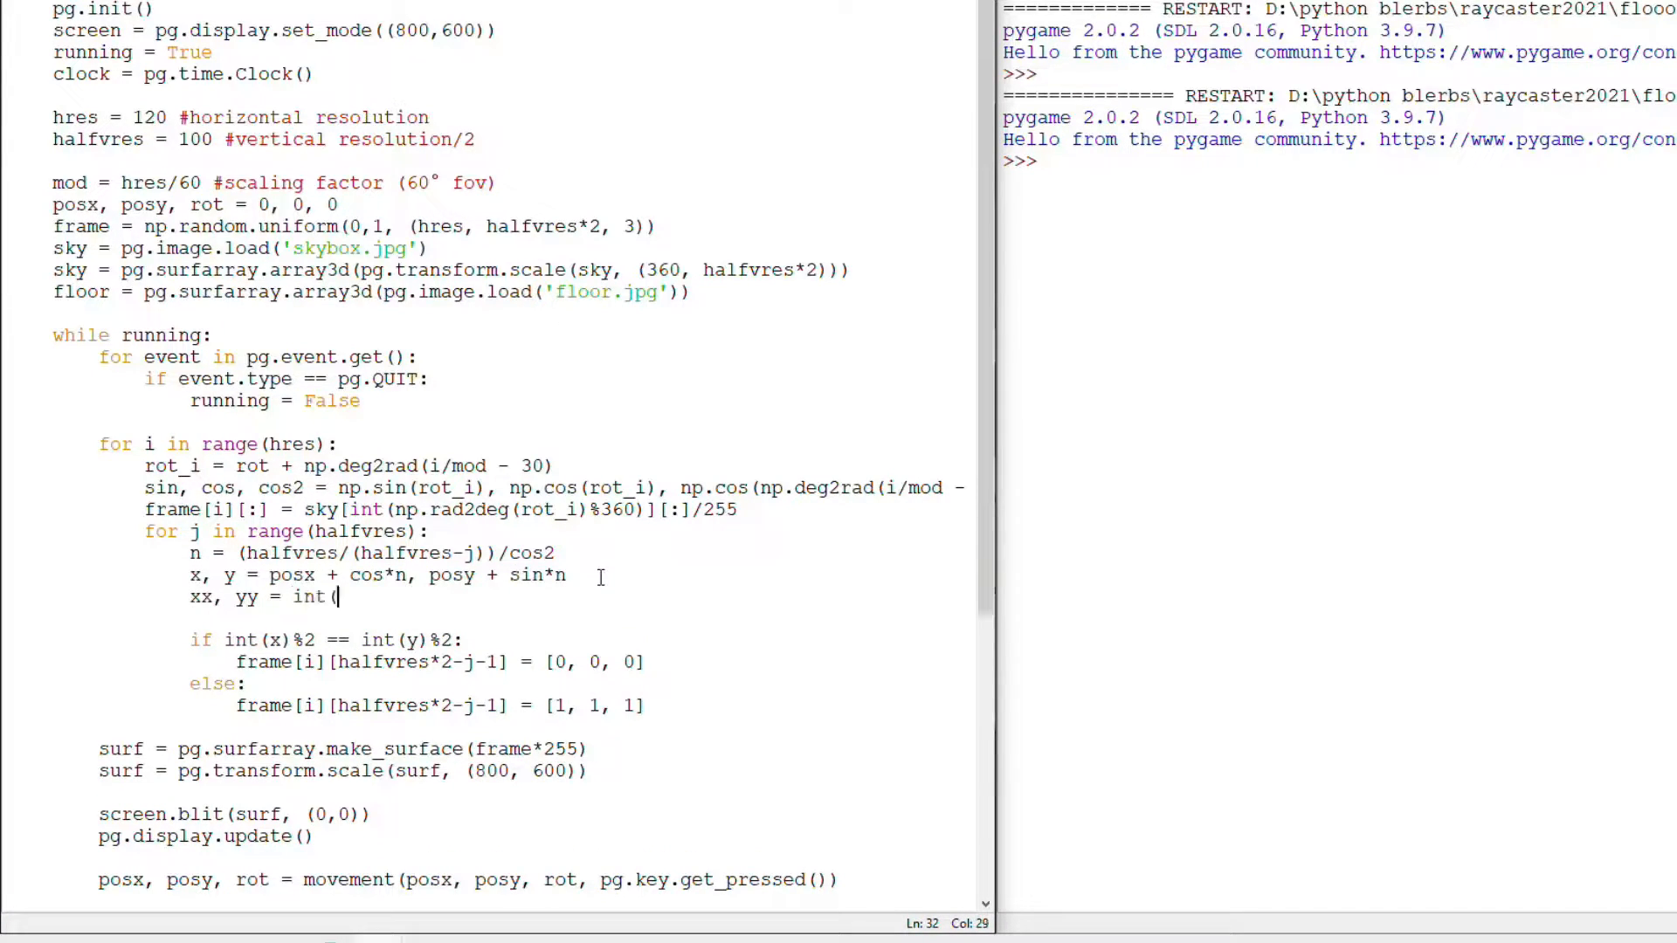
pyautogui.write('x*2%1*100), int(y*2%1*100')
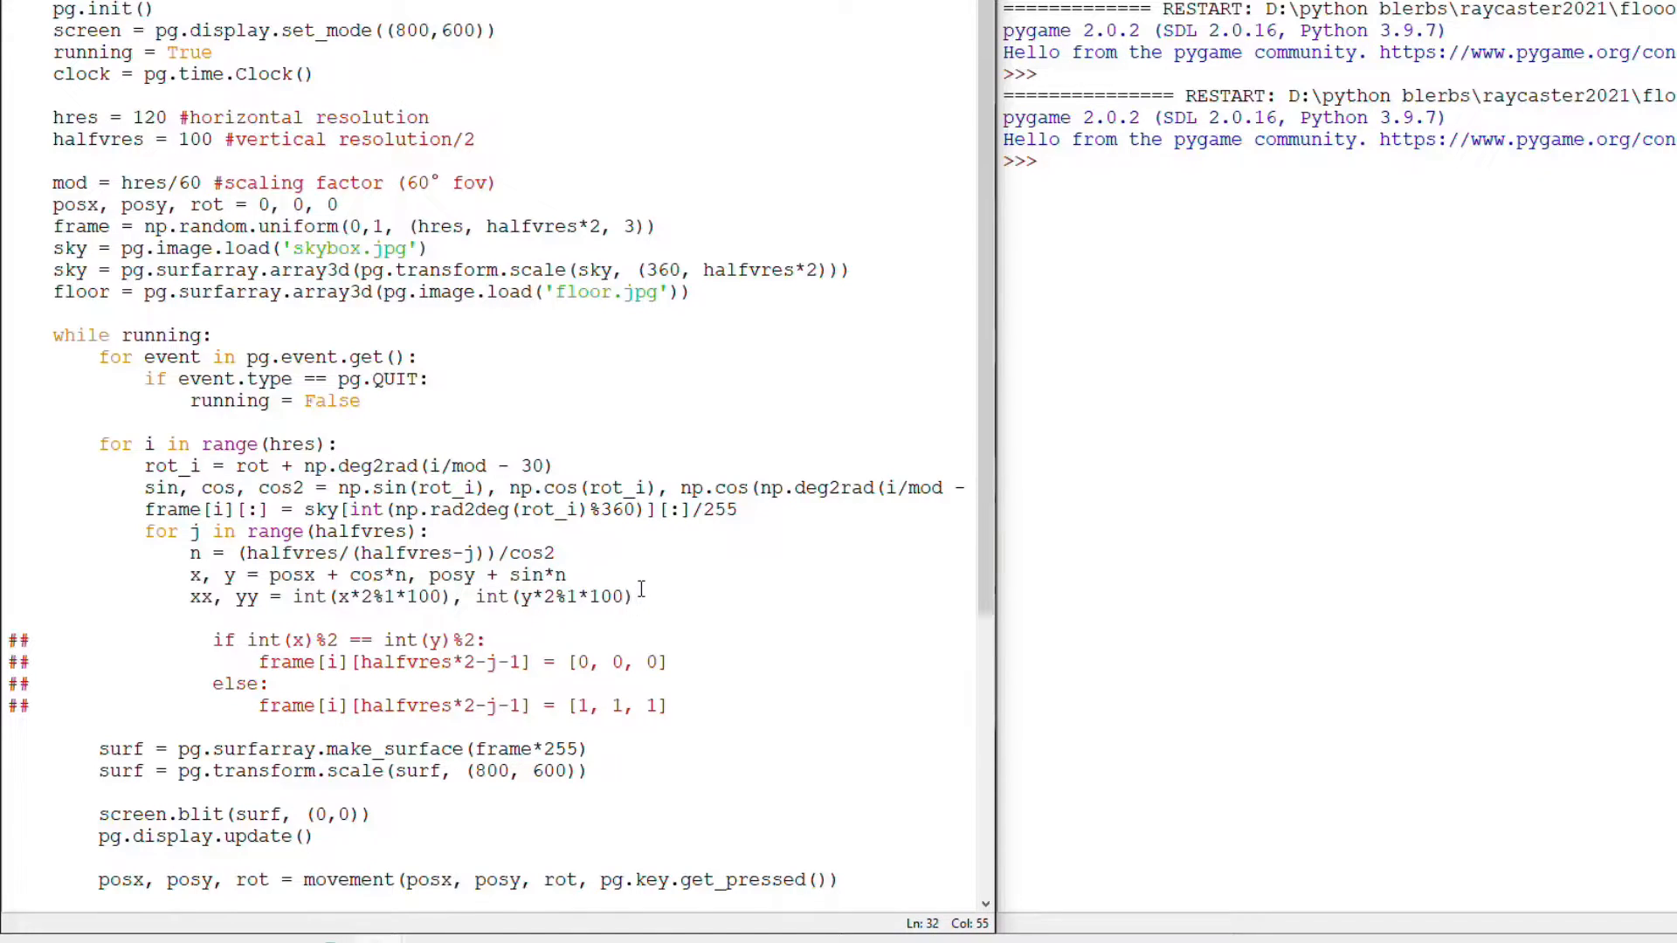
pyautogui.write('frame[i][halfvres*2-j-1] = floor[xx][yy]/255')
pyautogui.write('shade = 0.')
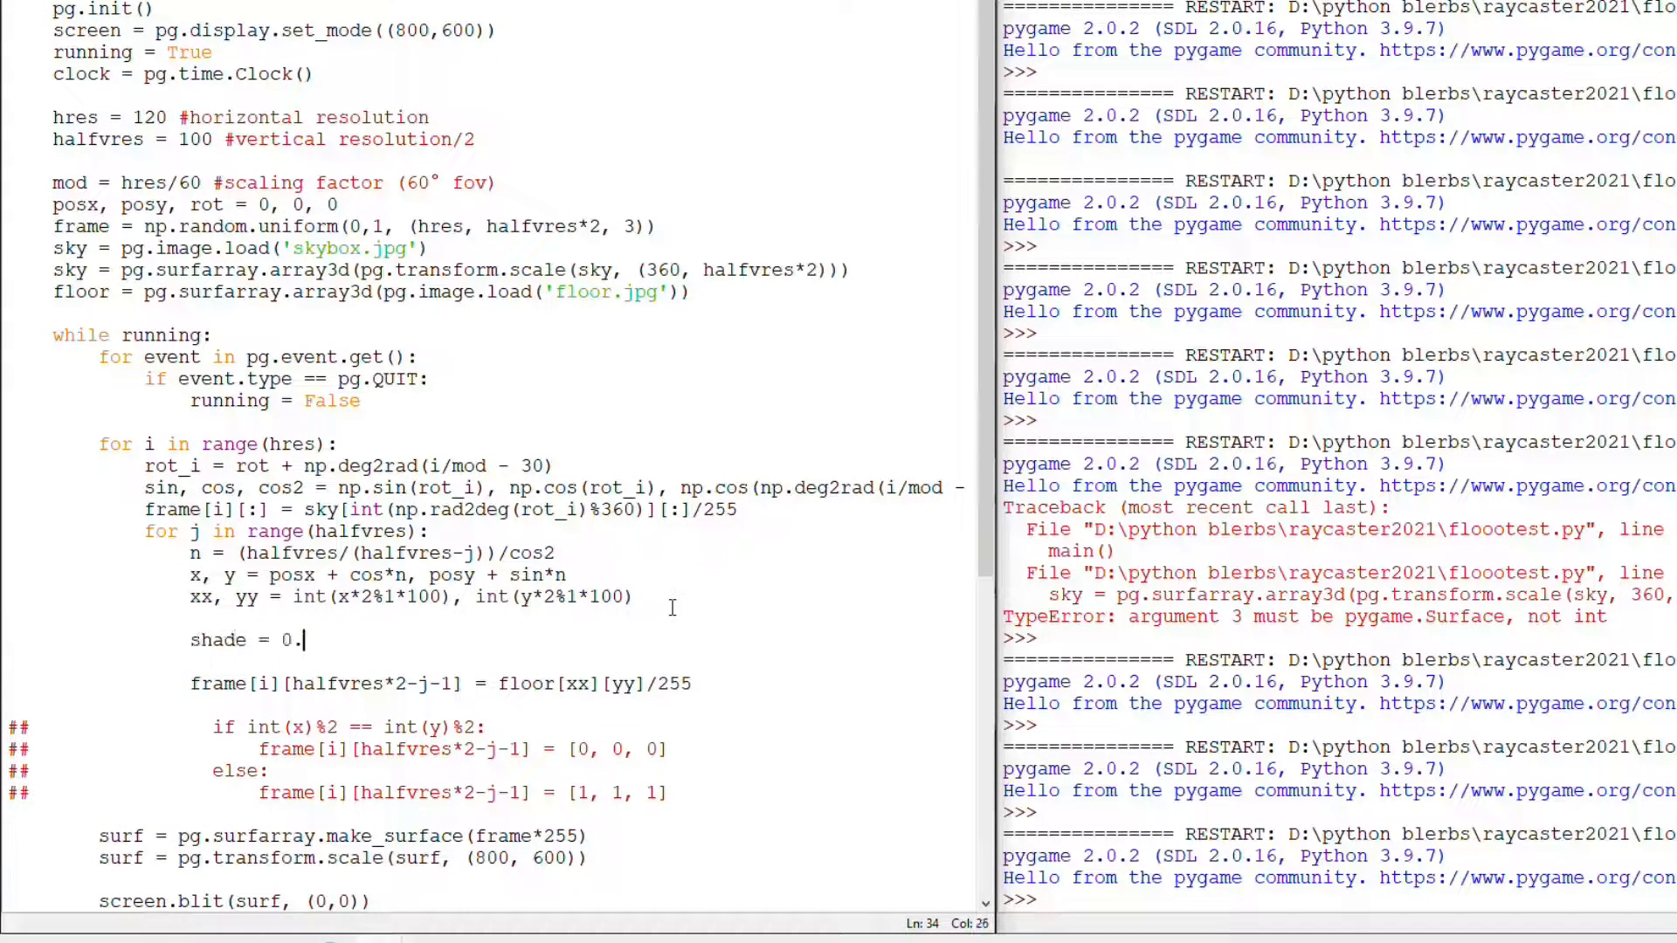
pyautogui.write('2 + -.6')
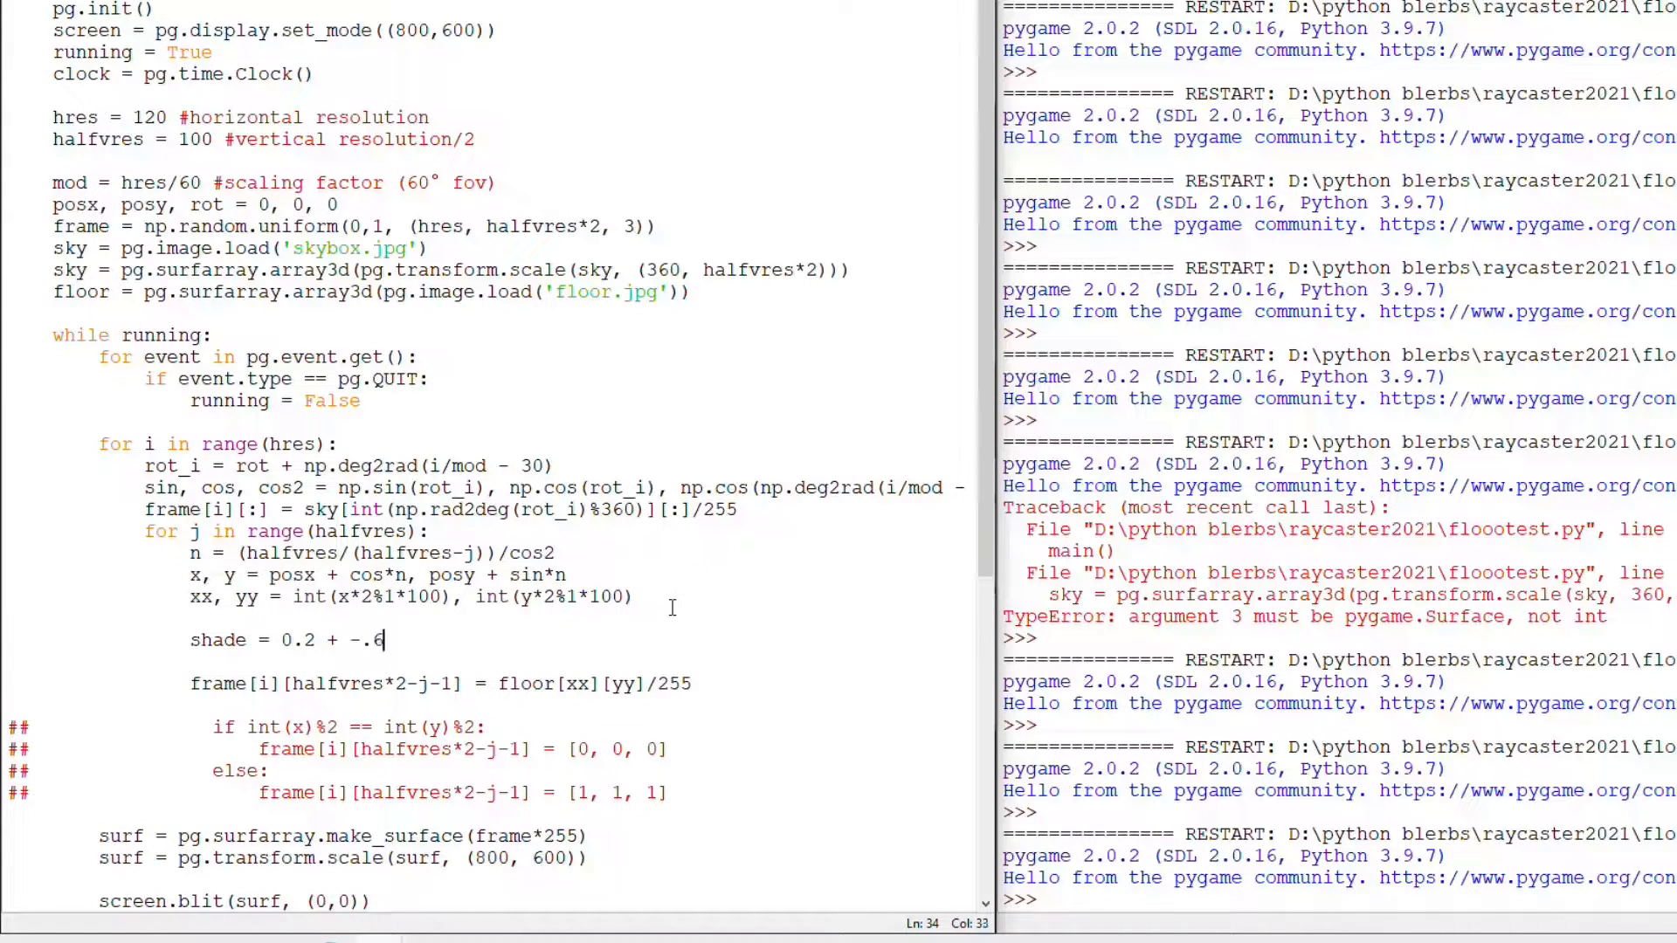
pyautogui.write('0.8*(j/halfvres')
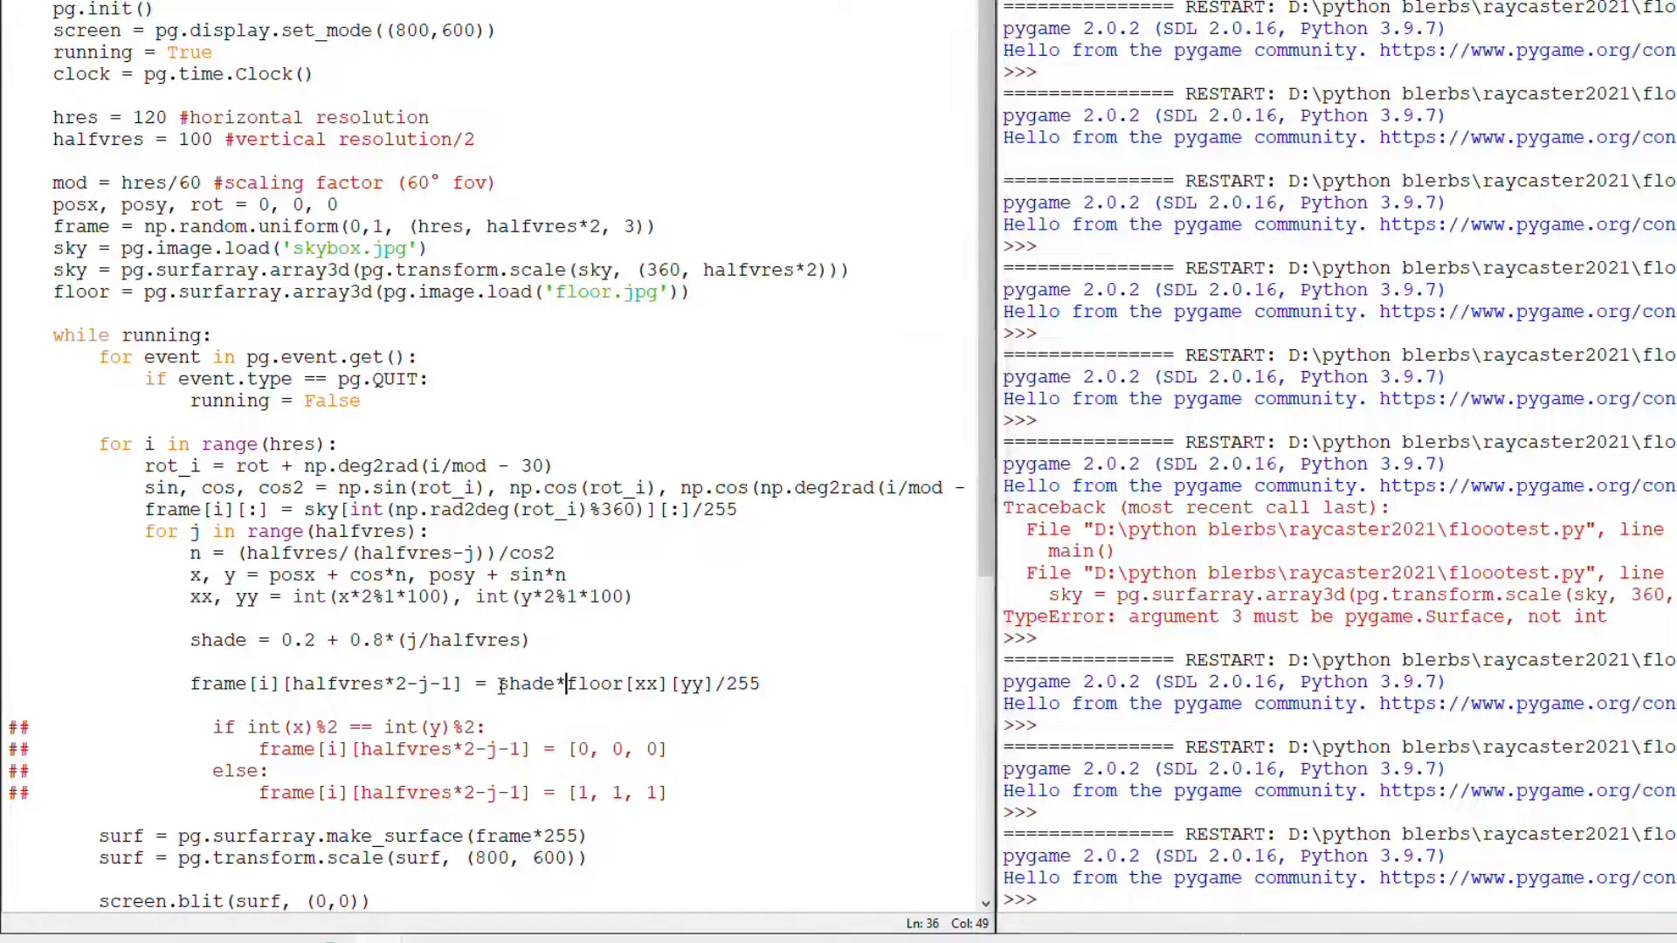
pyautogui.press('F5')
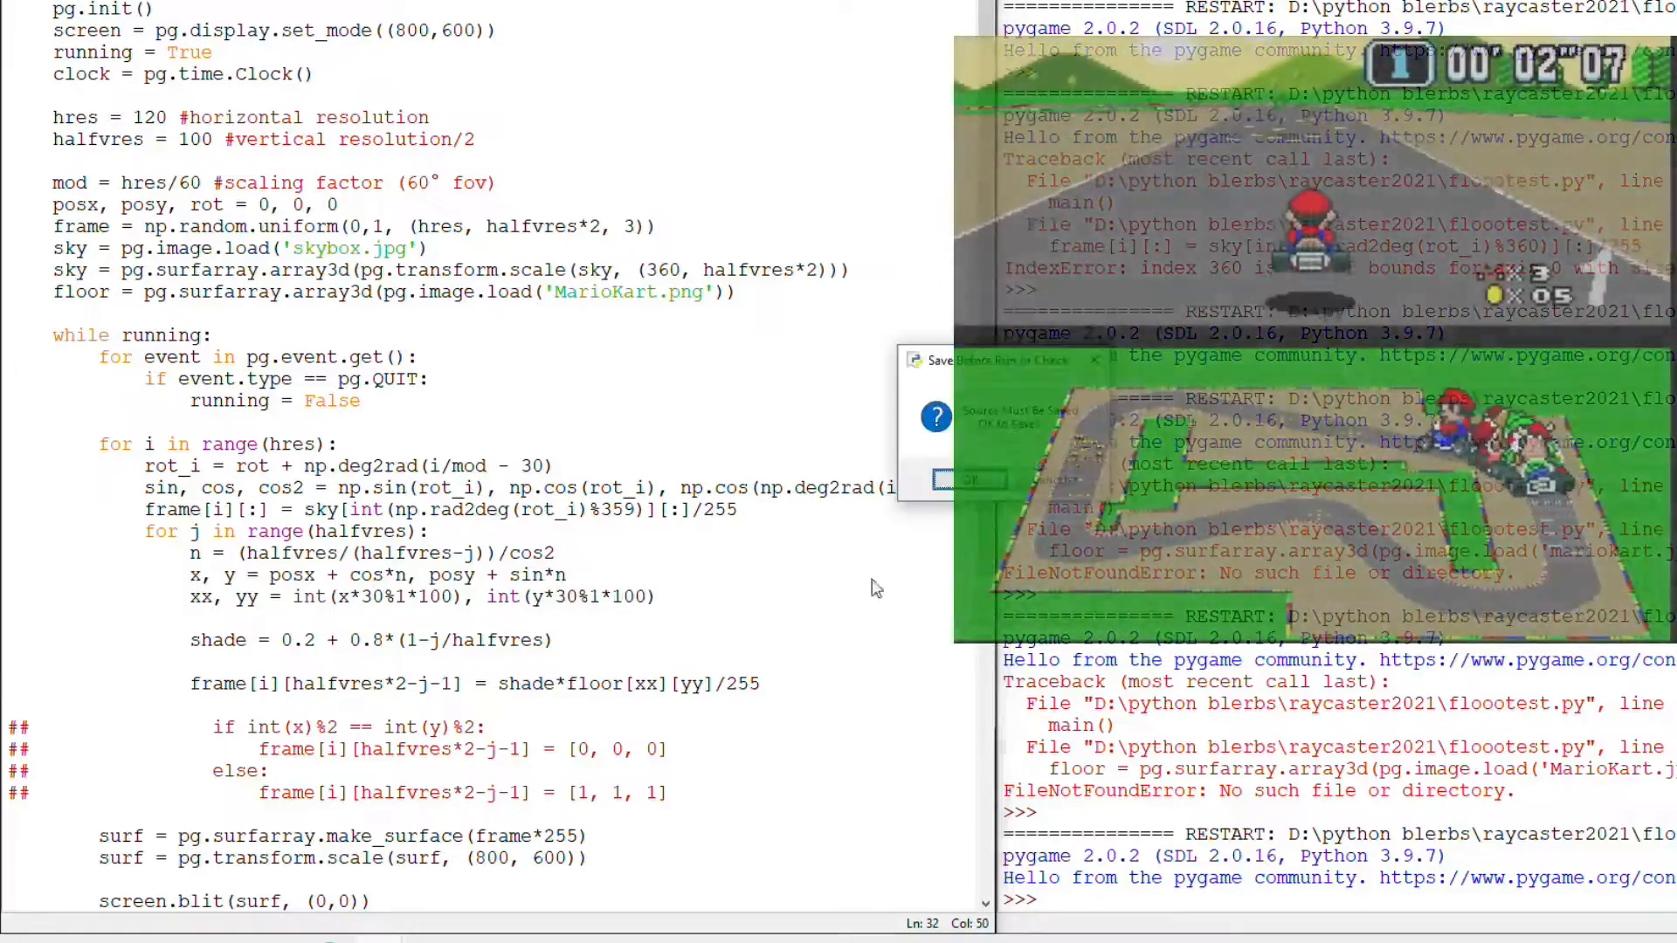
# Save and run with the MarioKart.png floor texture, then focus the game window
pyautogui.click(967, 480)
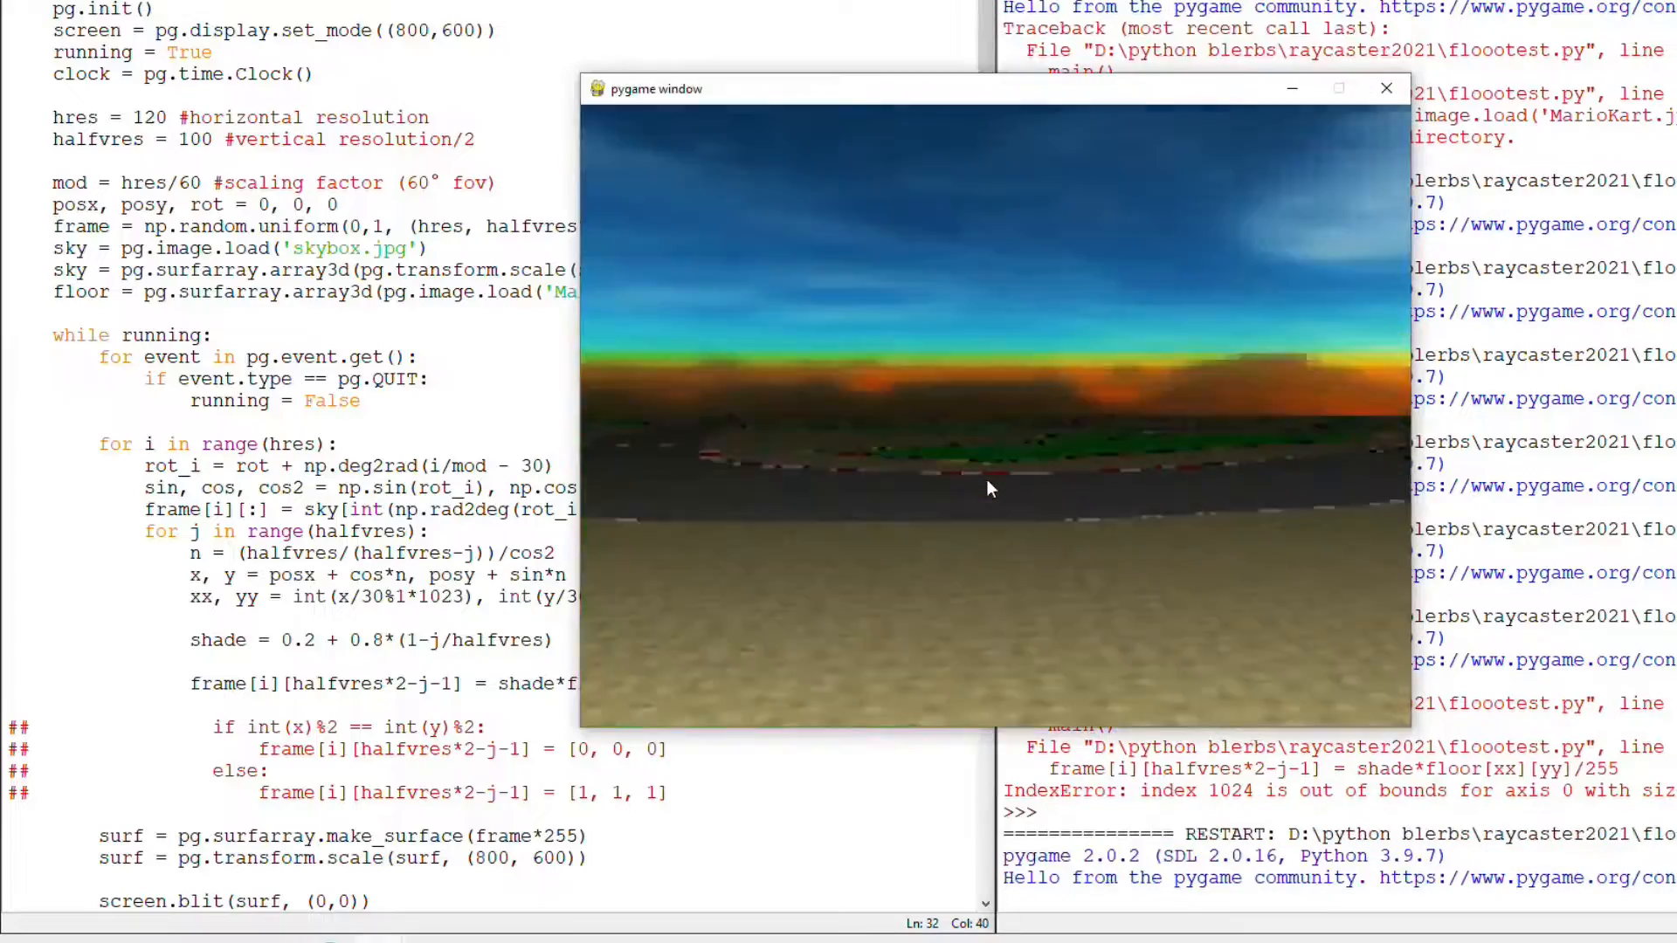
pyautogui.click(1387, 87)
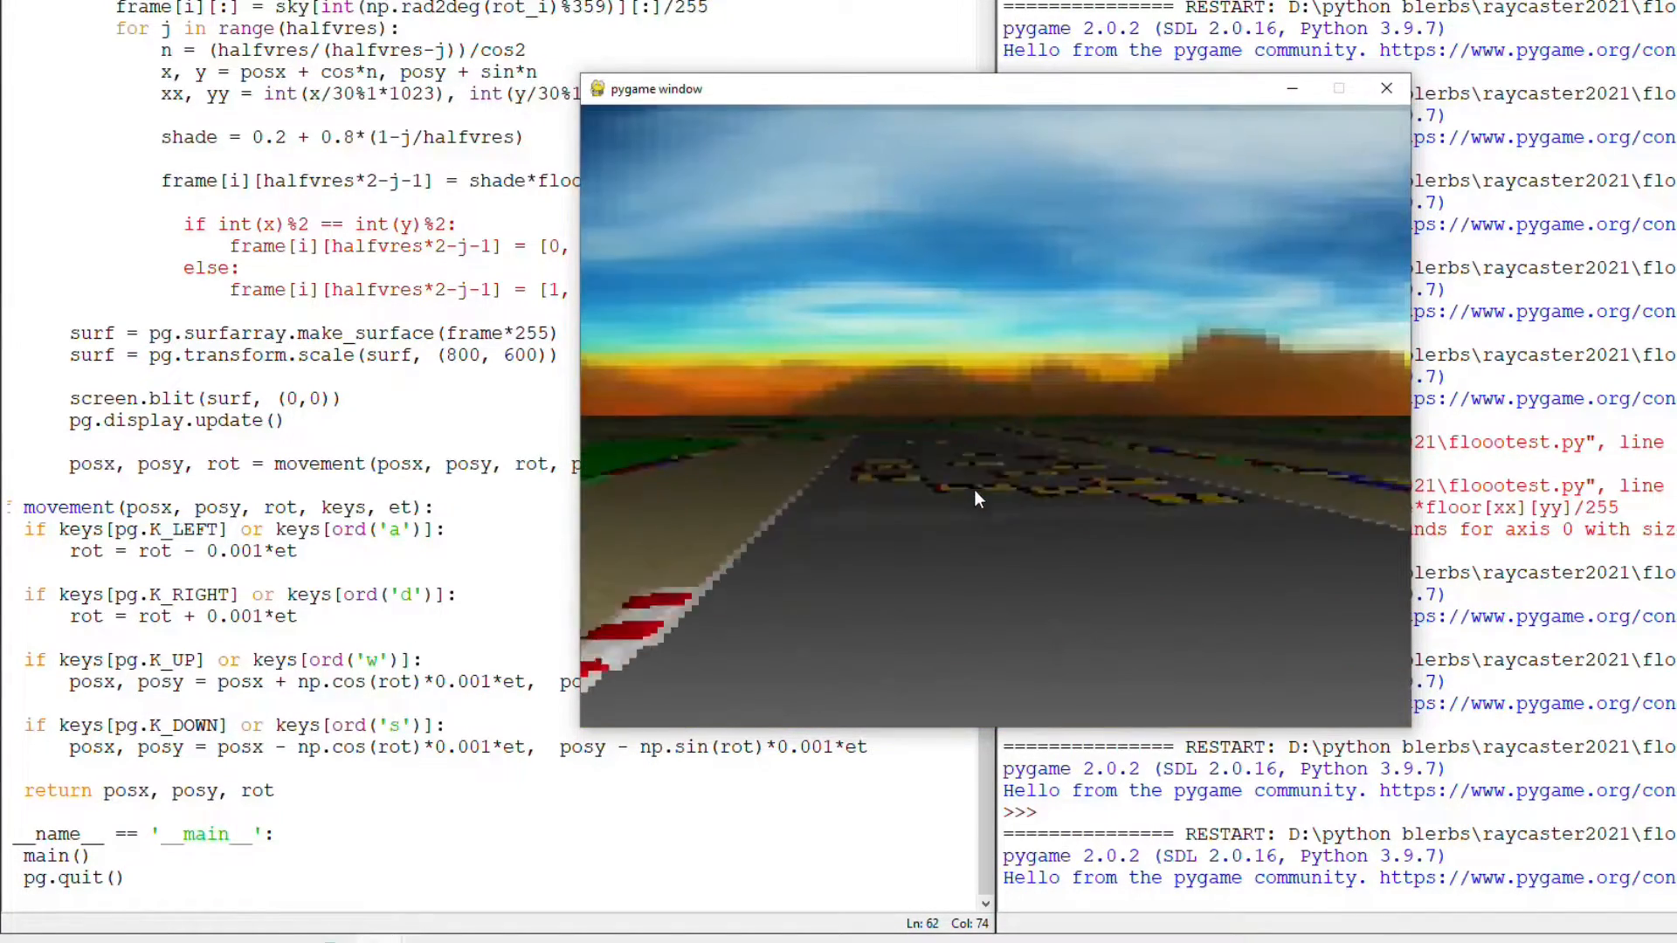
# Drive the road in the game window and raise forward/backward speed to 0.005*et
pyautogui.click(1386, 88)
pyautogui.write('pg.display.set_caption("Pycasting maz')
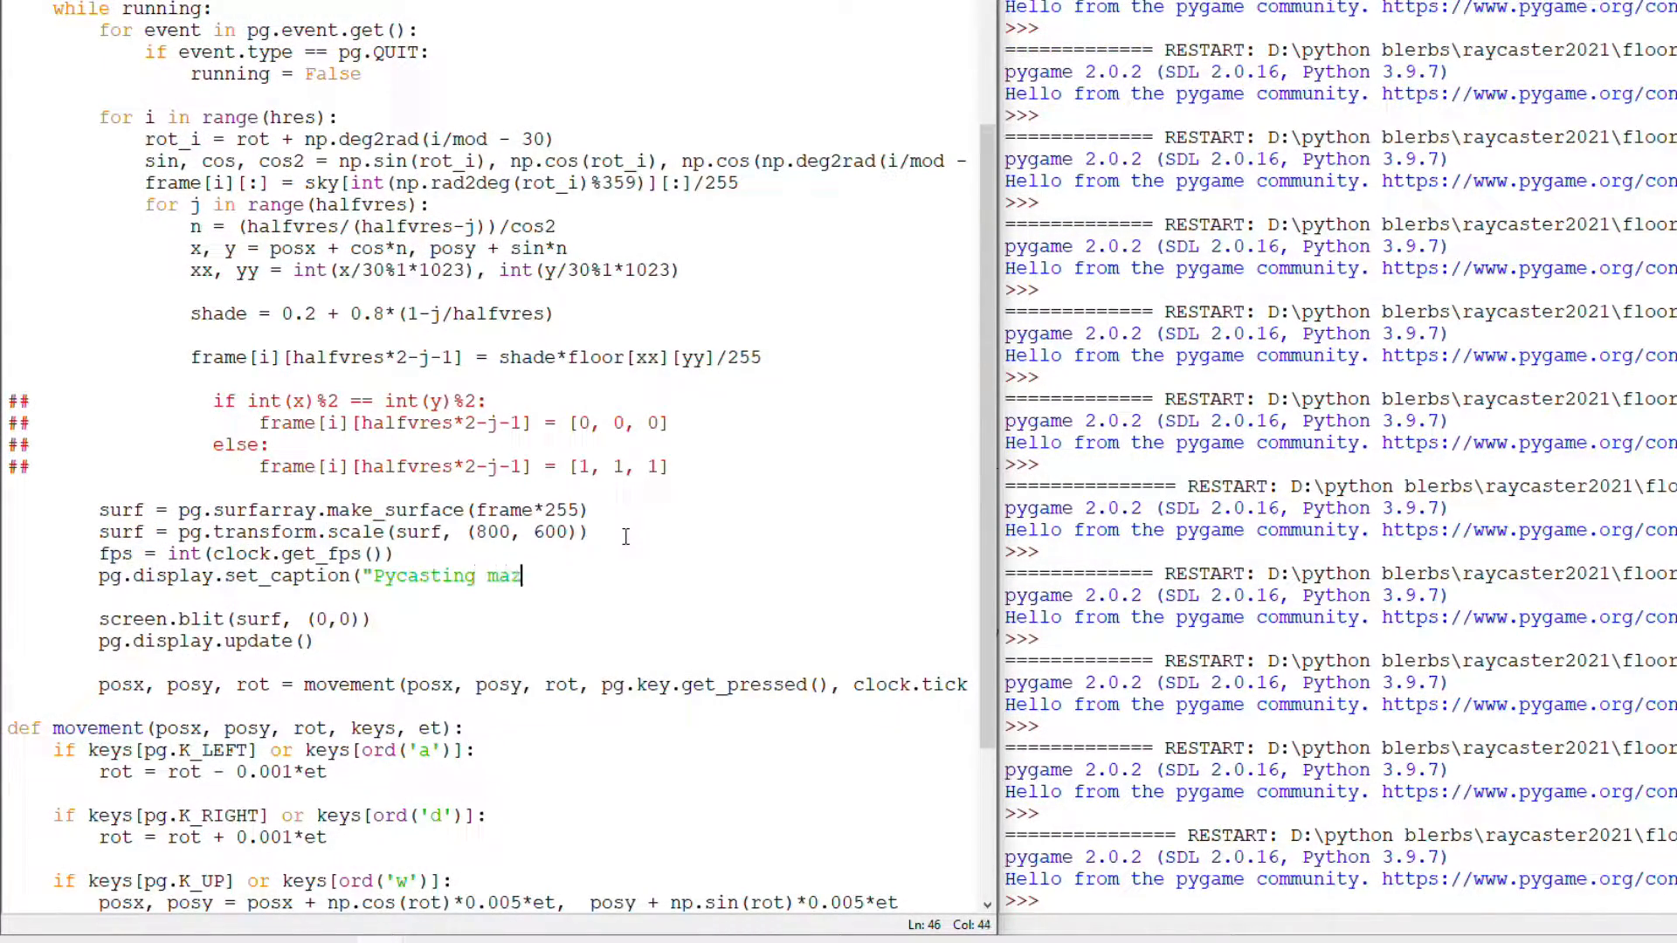
# Set the caption to "Pycasting maze - FPS: " plus the clock's fps, run, and close the window
pyautogui.write('e - FPS: " +')
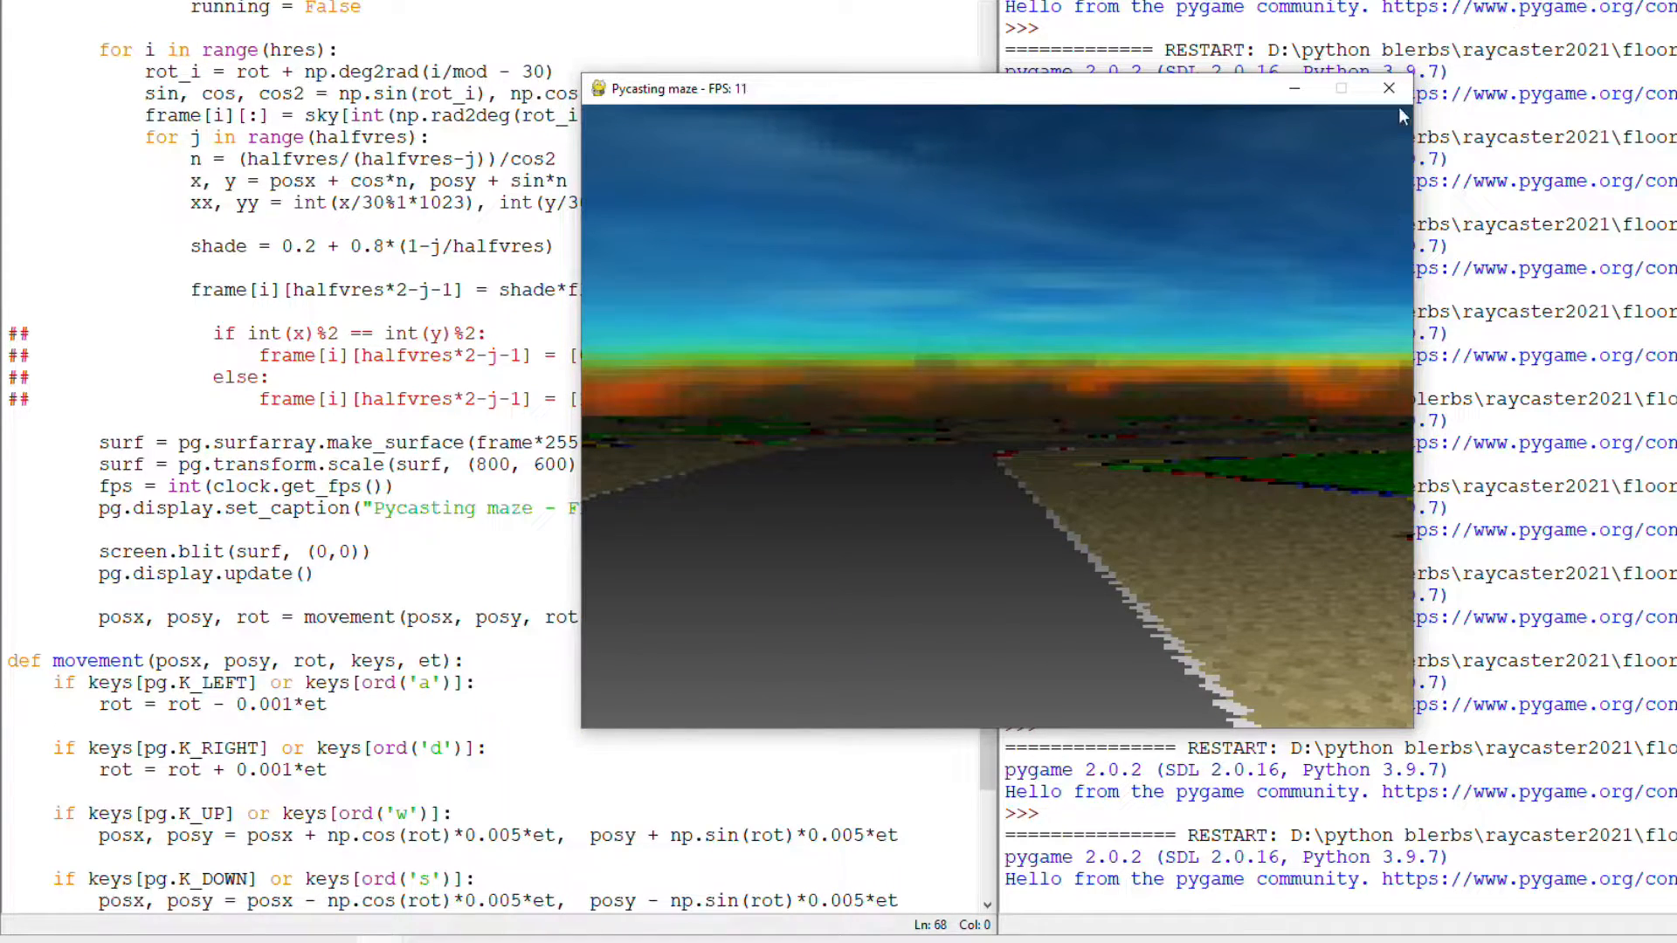
pyautogui.click(1389, 87)
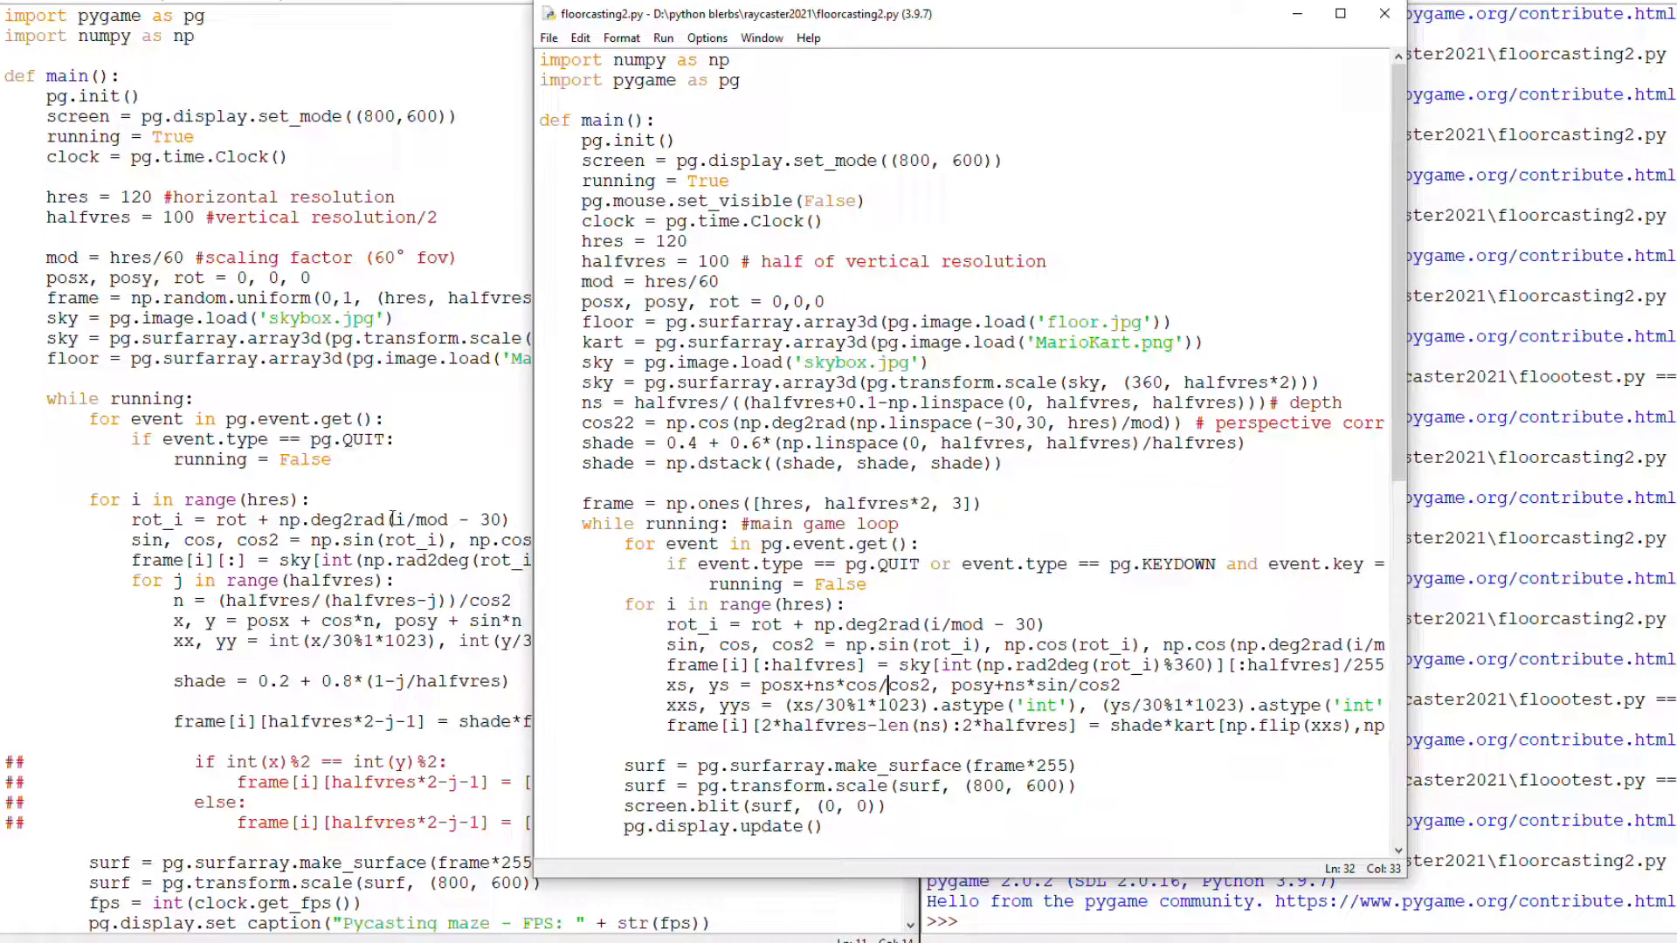
# Define new_frame(posx, posy, rot, frame, sky, floor) holding the render loop and returning frame
pyautogui.scroll(-3)
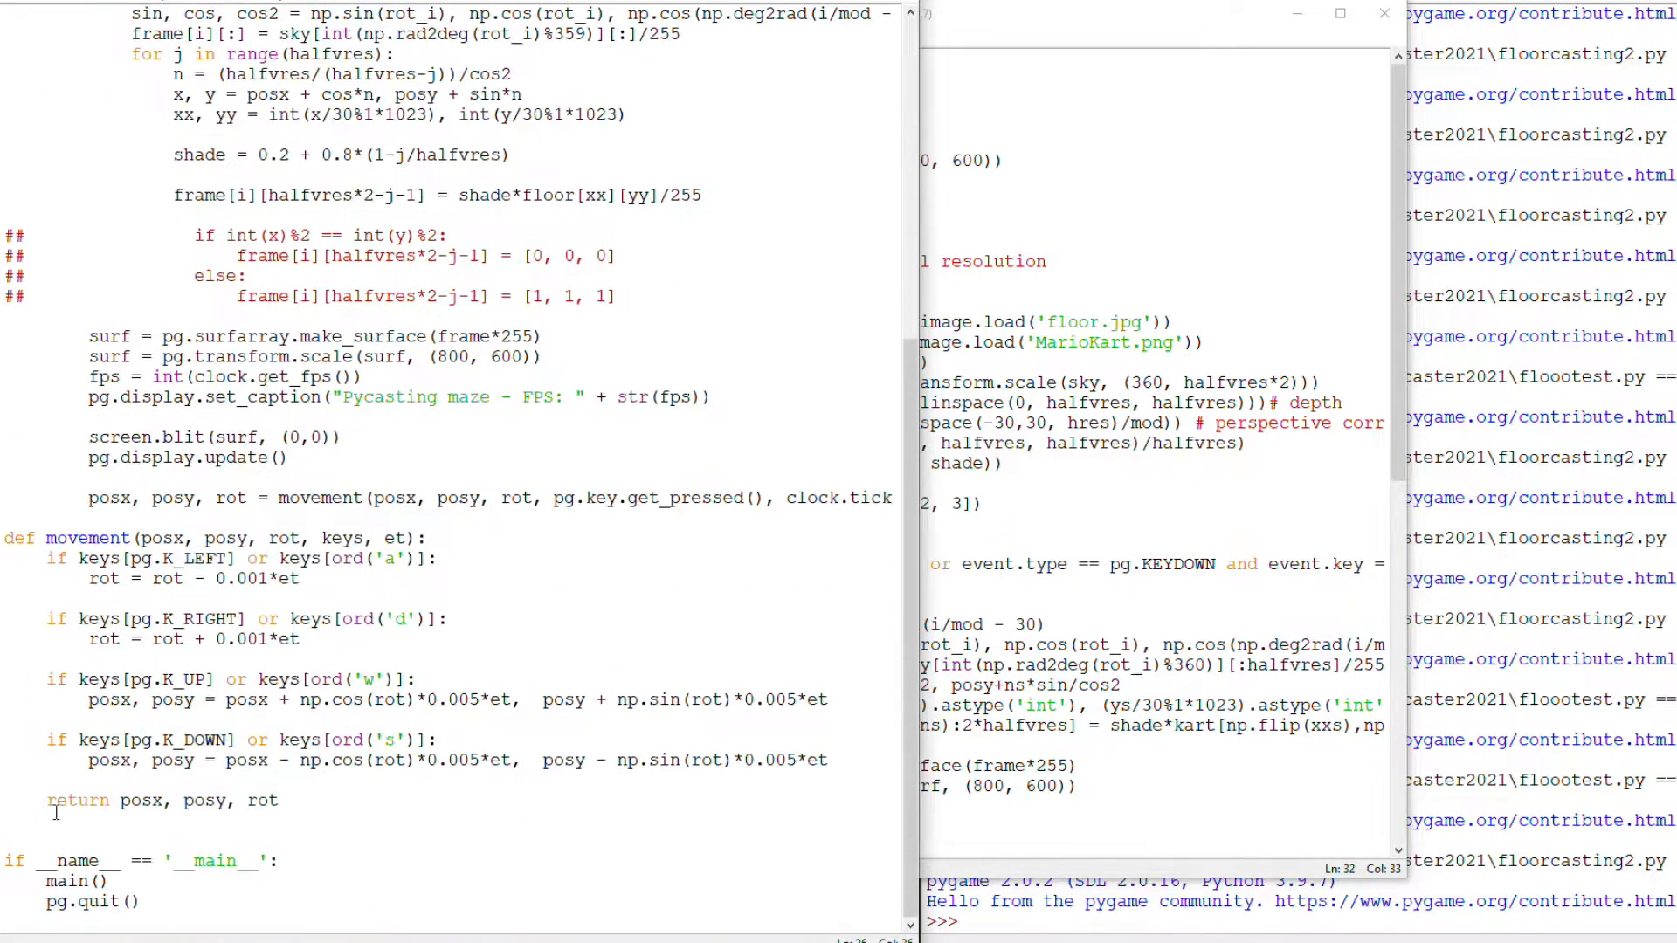
pyautogui.write('def ne')
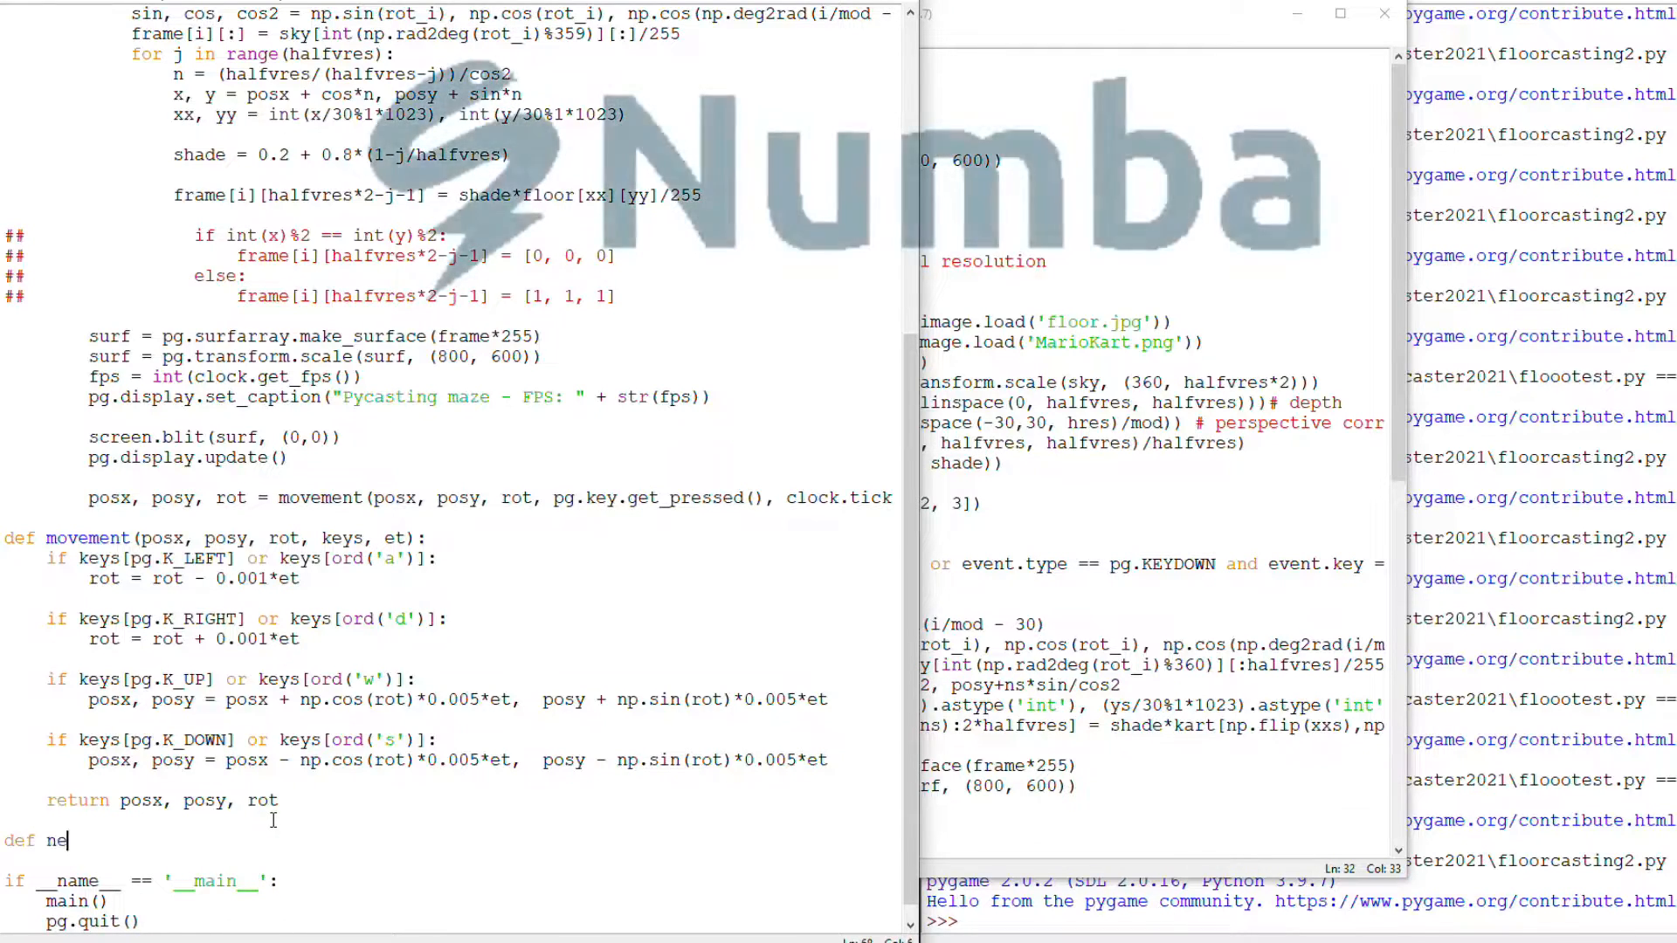
pyautogui.write('w_frame(')
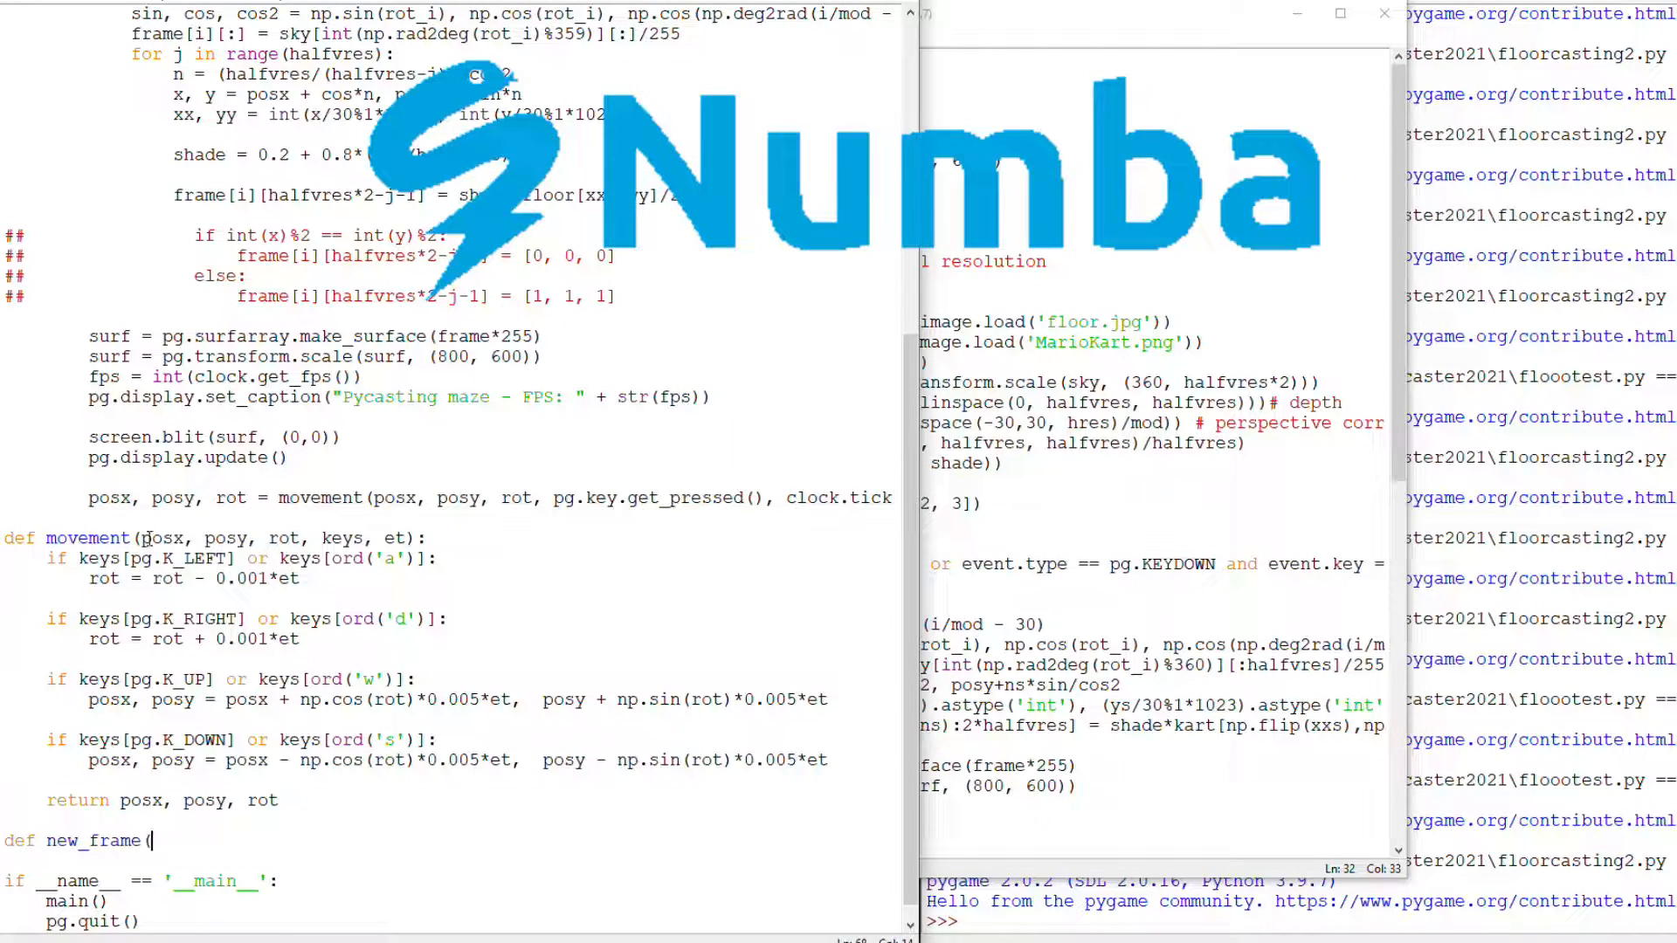
pyautogui.write('posx, posy, rot, frame, sky')
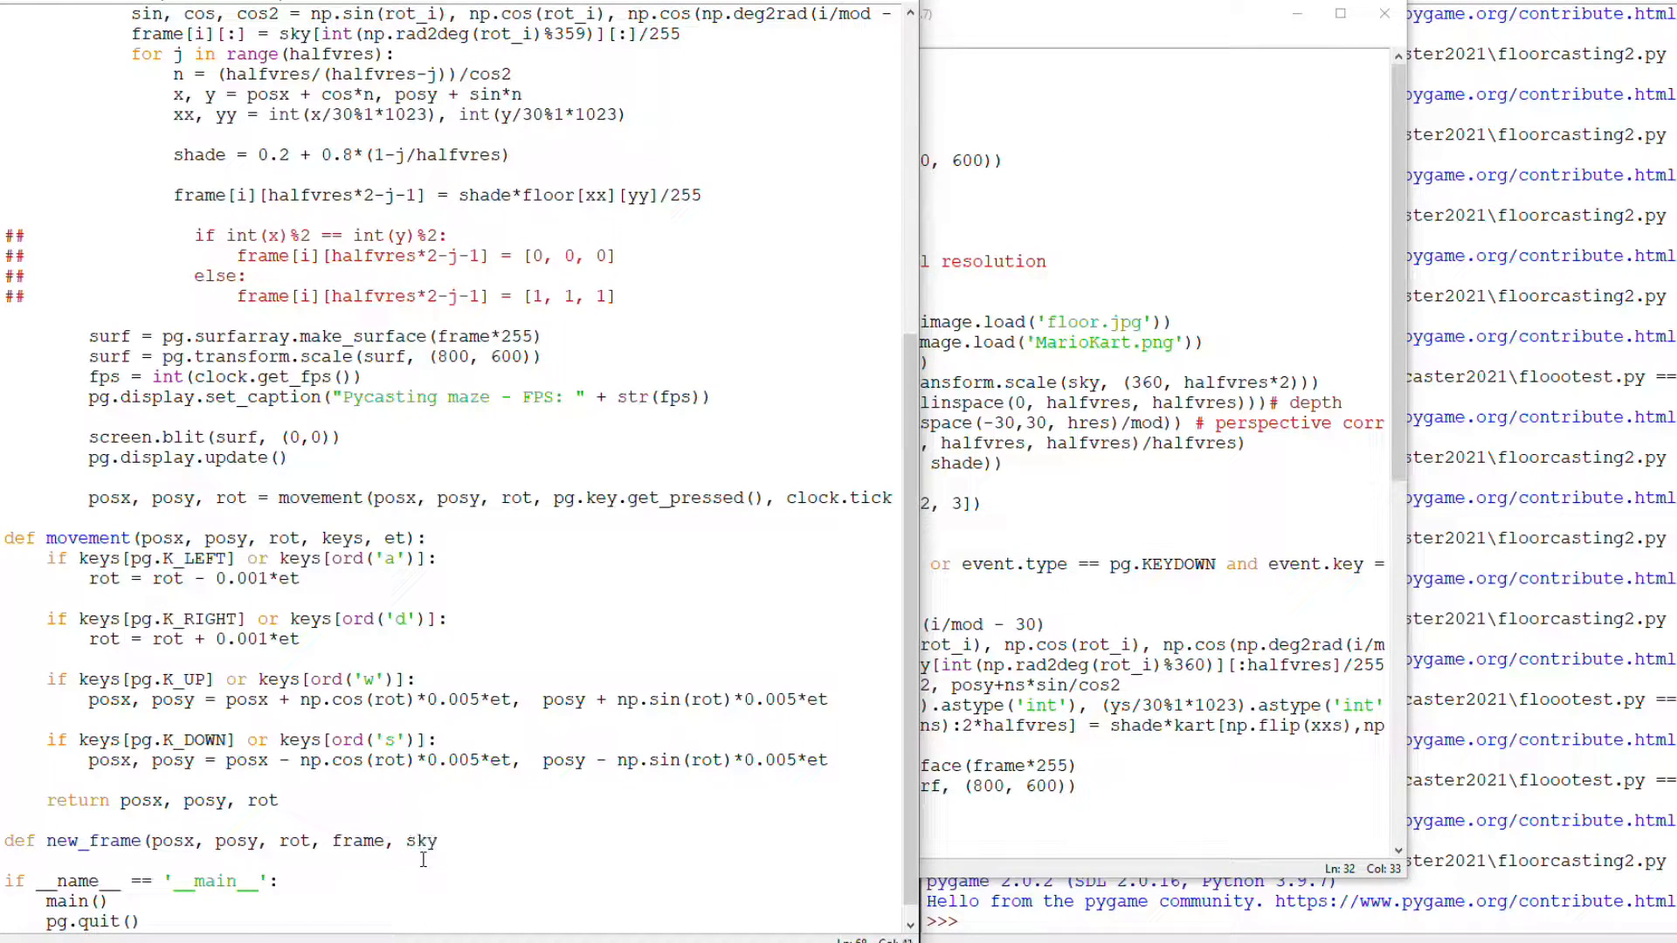
pyautogui.scroll(3)
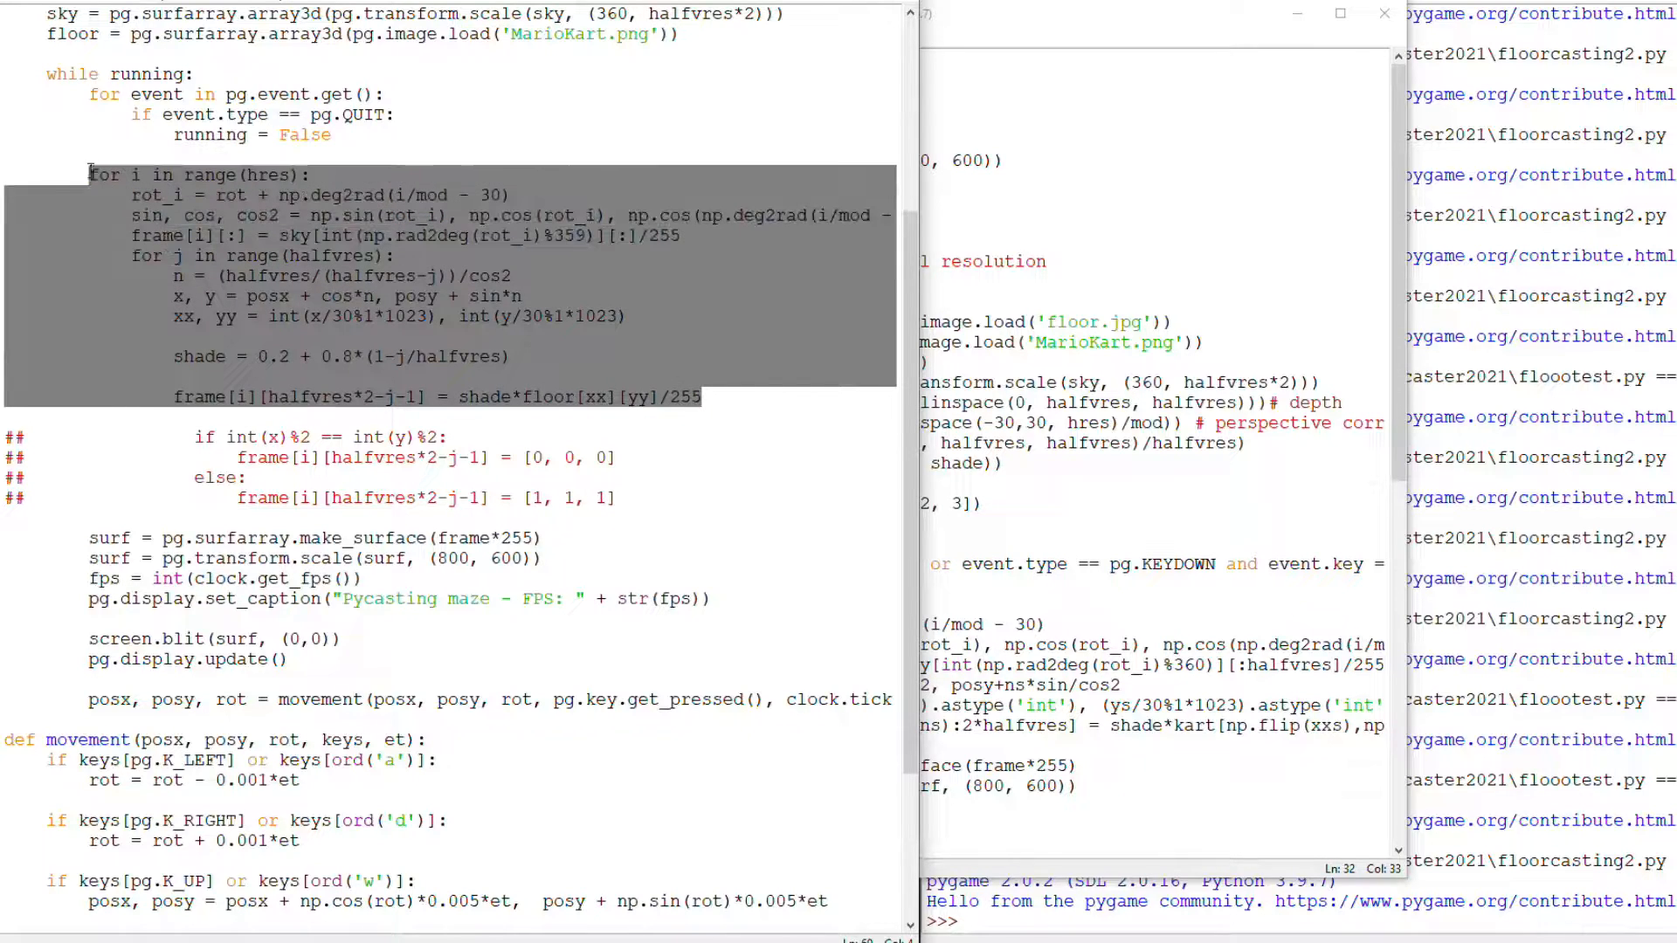
pyautogui.scroll(-3)
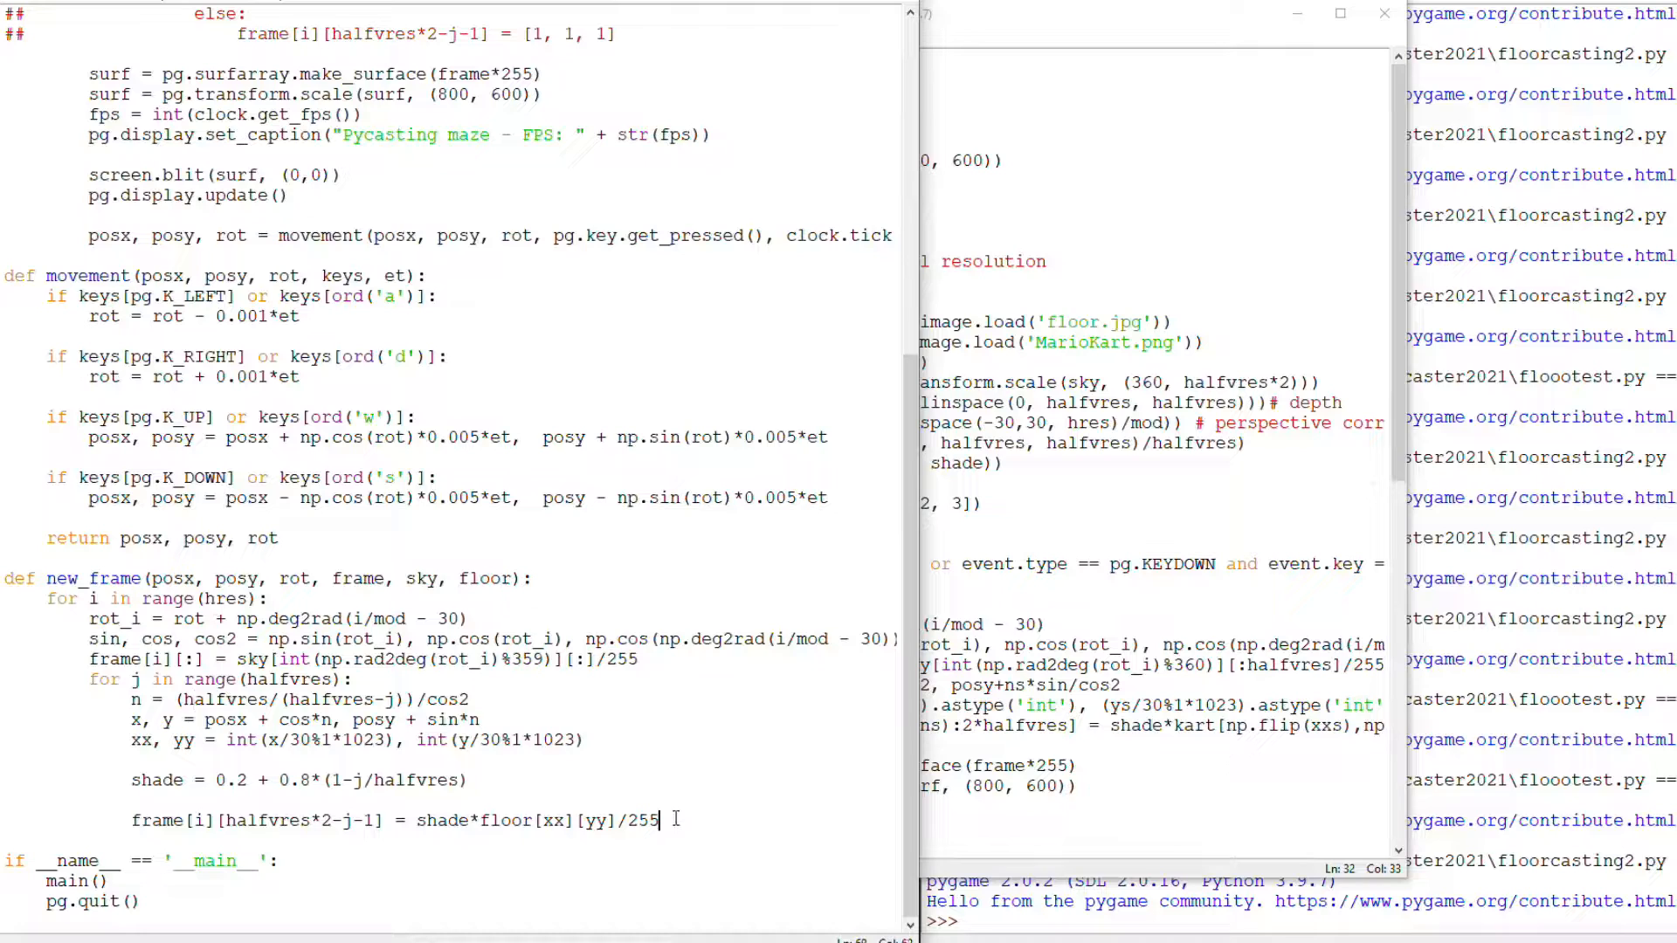
pyautogui.write('return frame')
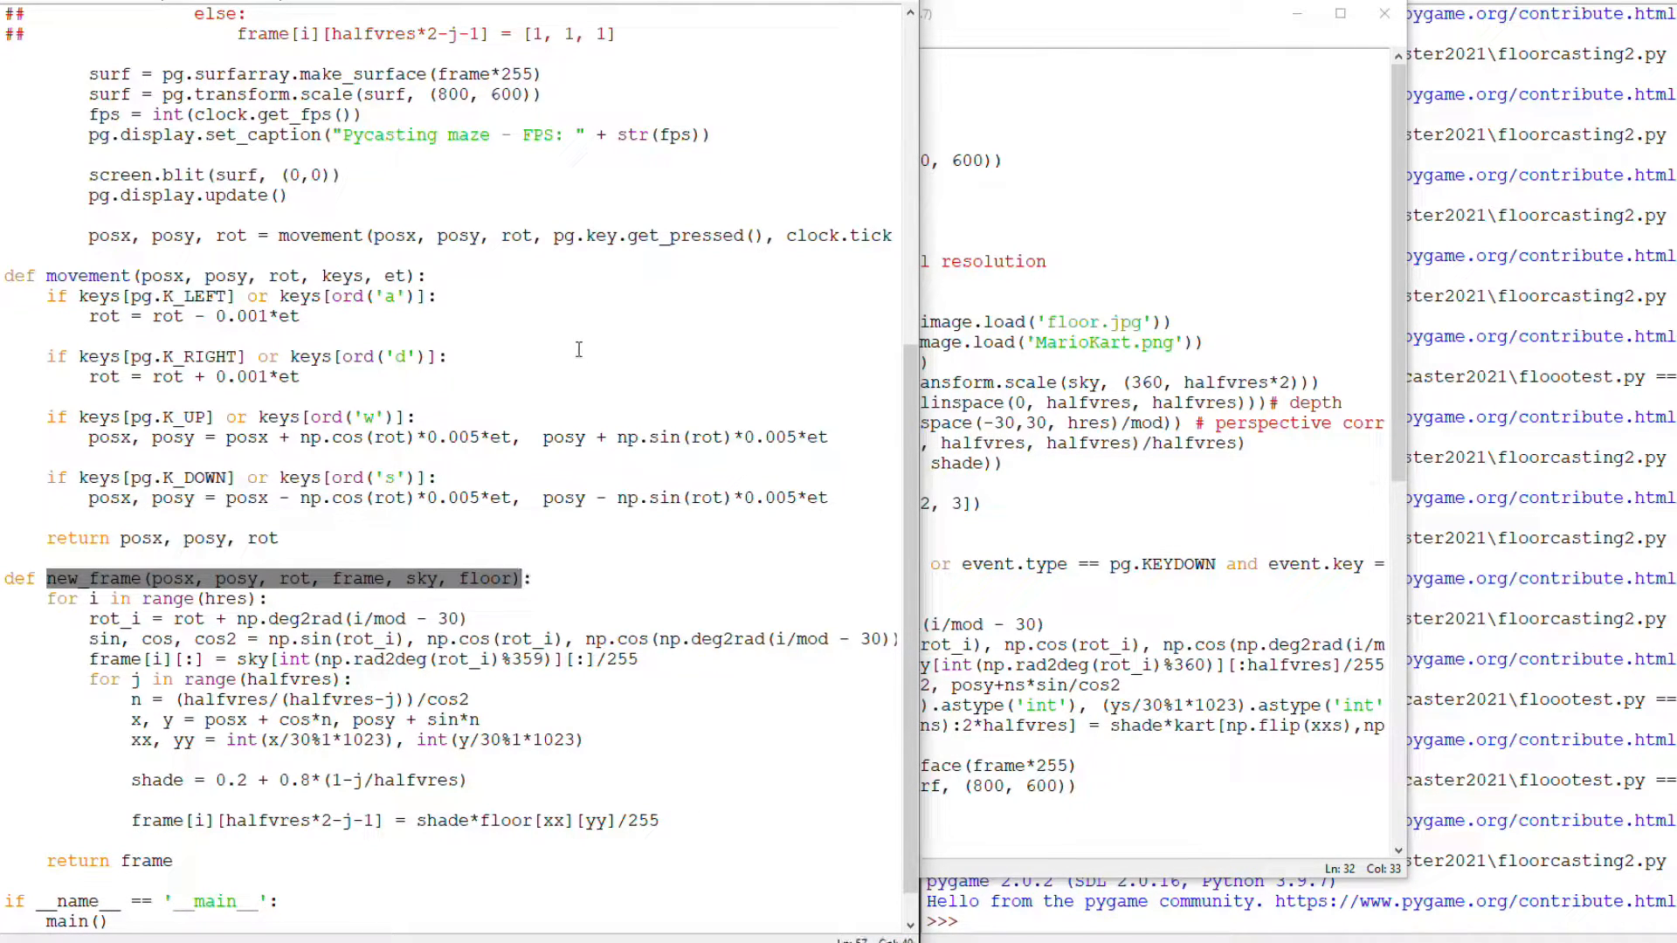
pyautogui.scroll(3)
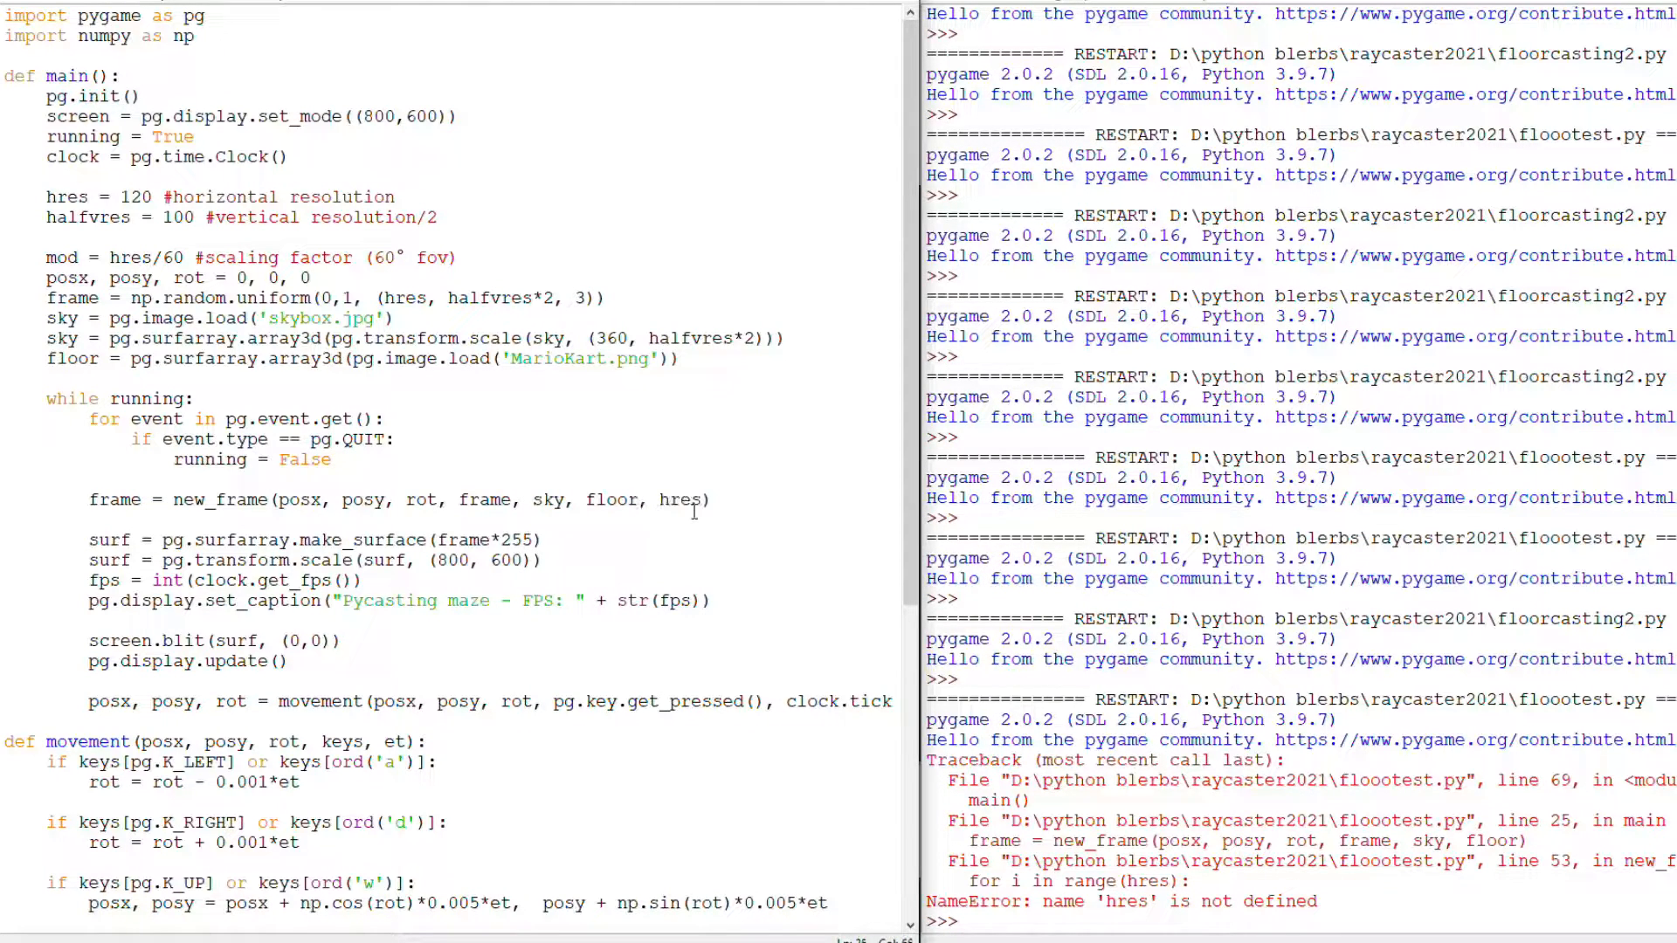
# Pass hres, halfvres and mod into new_frame so the game runs again at 12 FPS
pyautogui.write(', halfvres, mod')
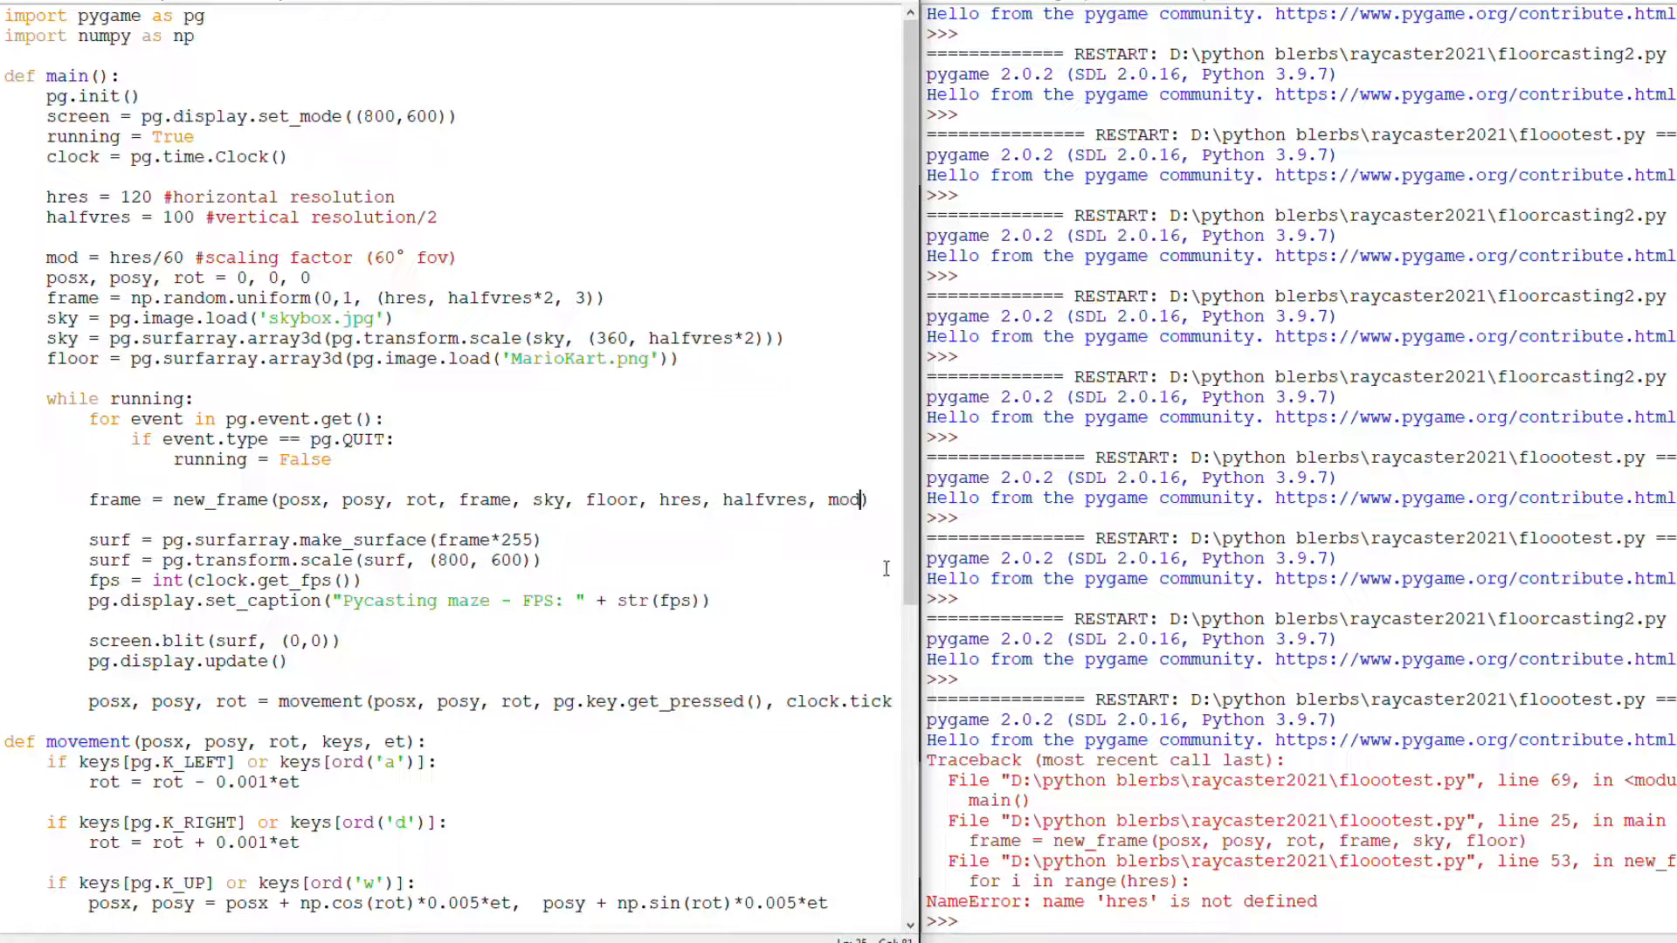
pyautogui.scroll(-3)
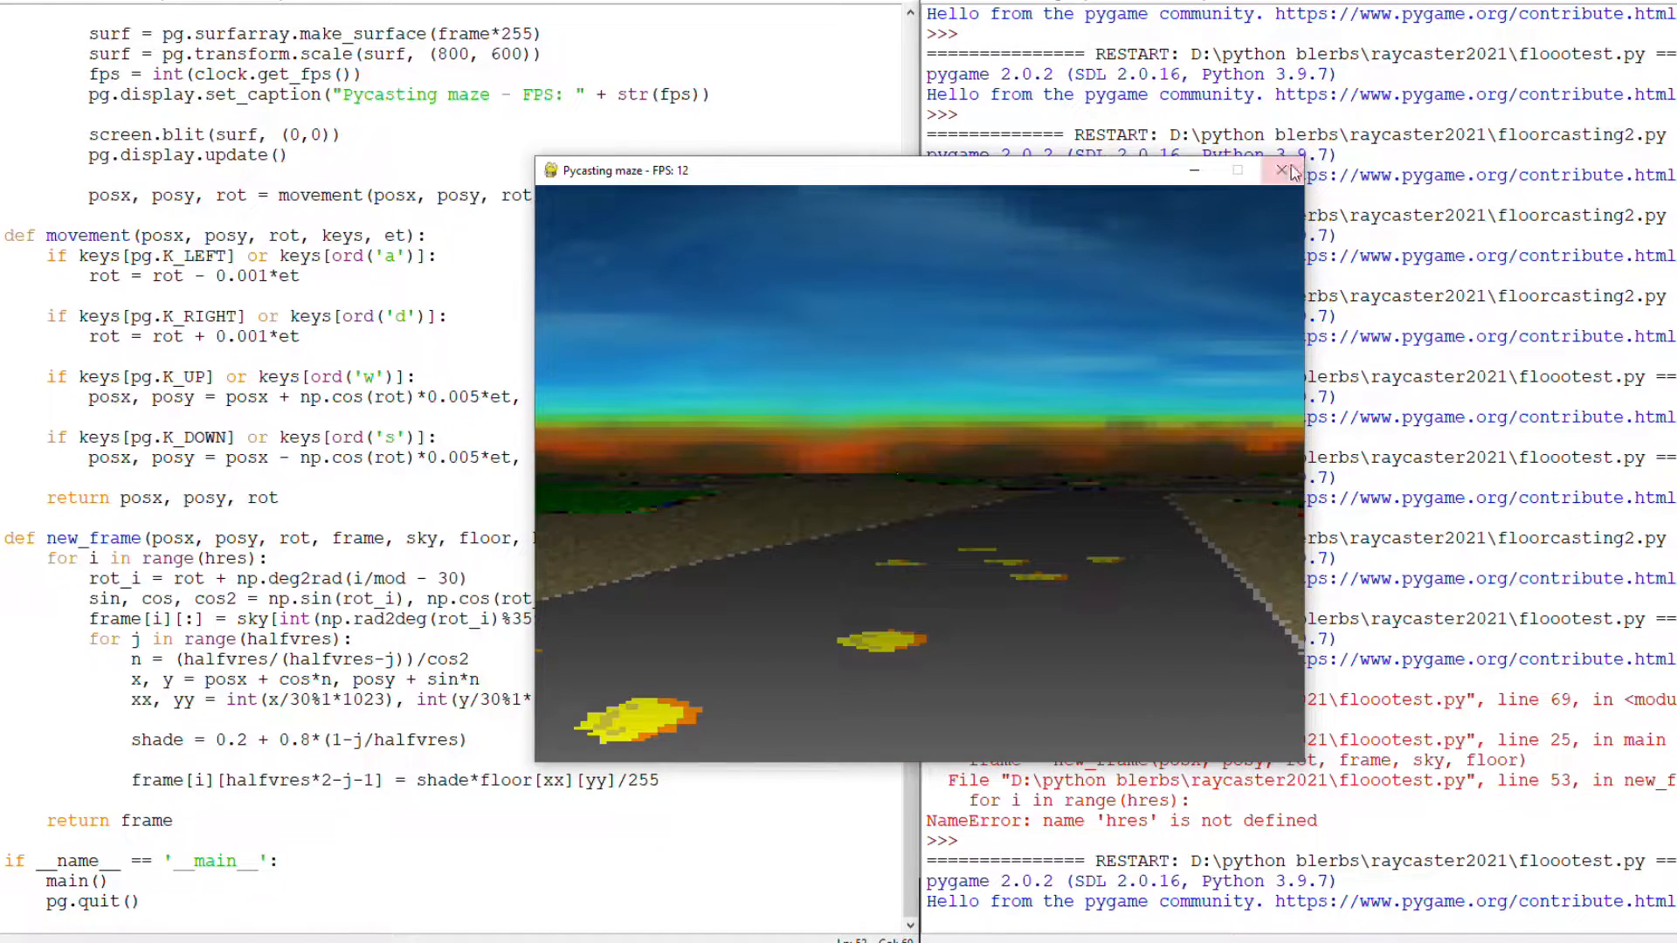
# Close the running floor-caster game window, scroll down the script, and switch to another window
pyautogui.click(1280, 171)
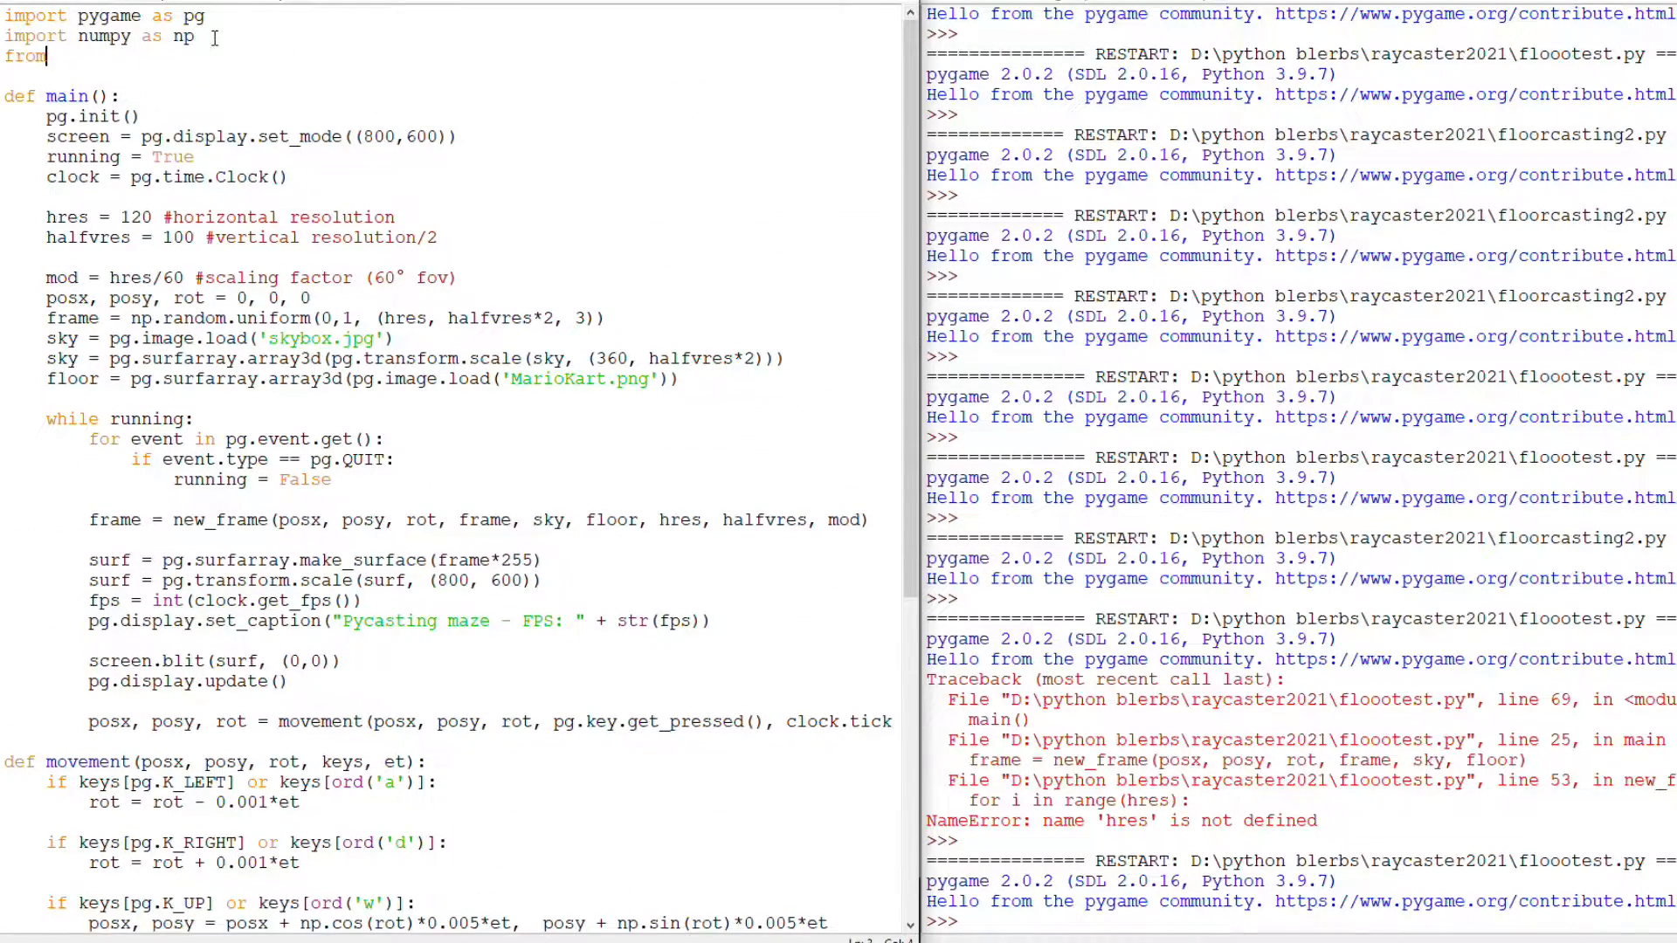
pyautogui.scroll(-3)
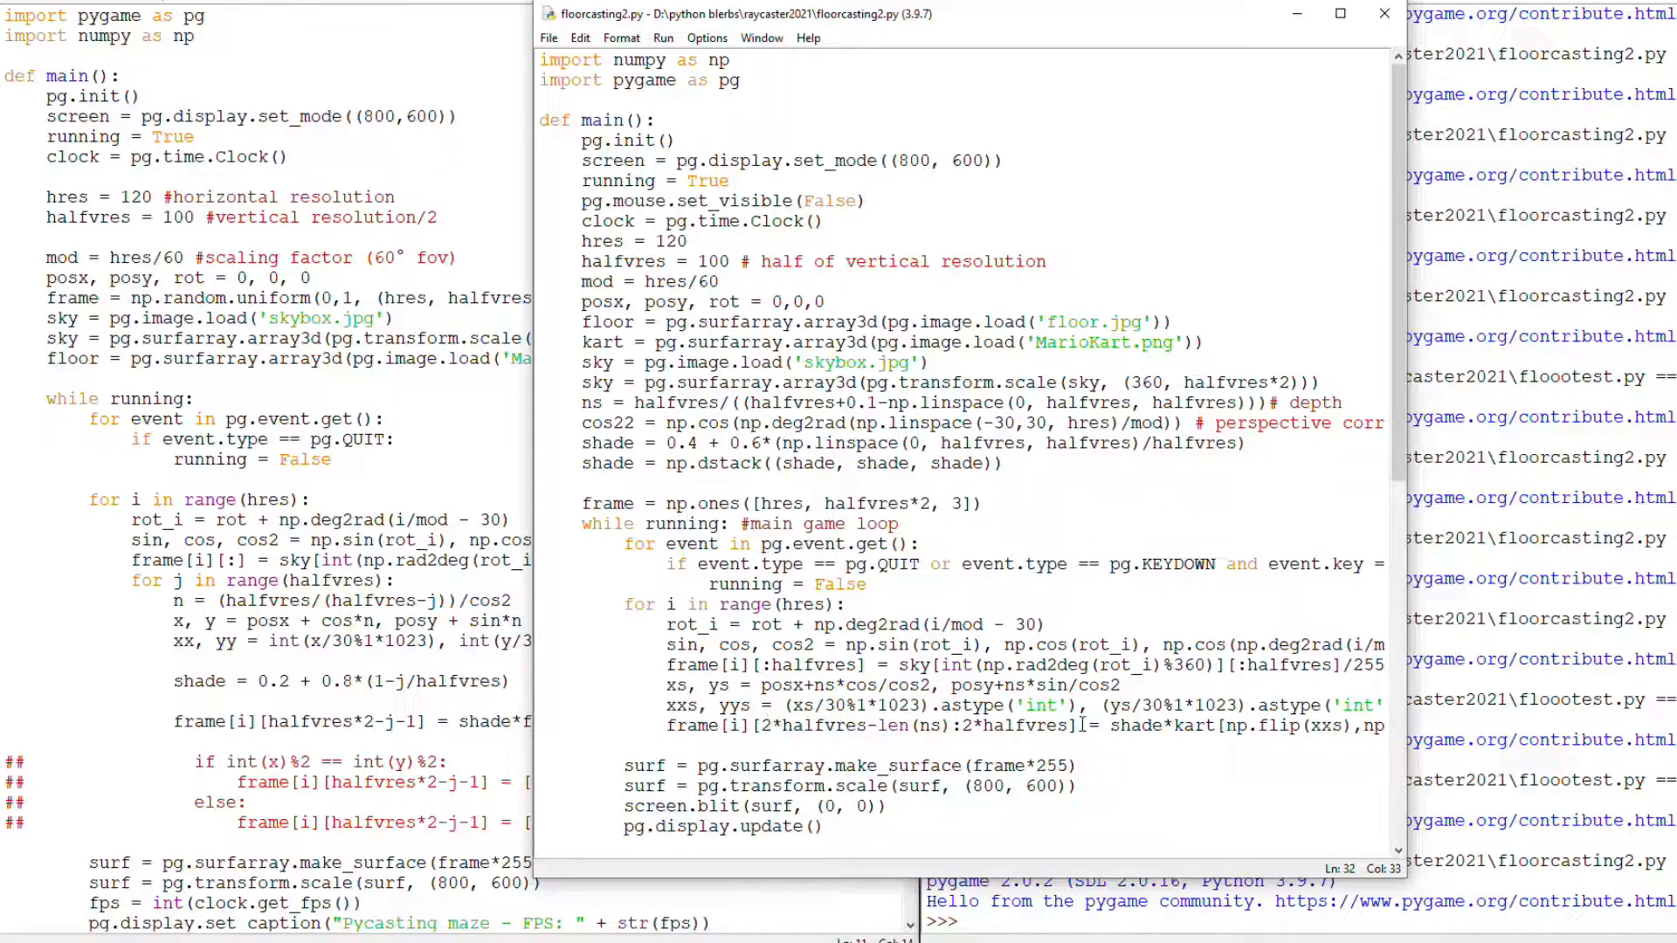
pyautogui.press('alt+tab')
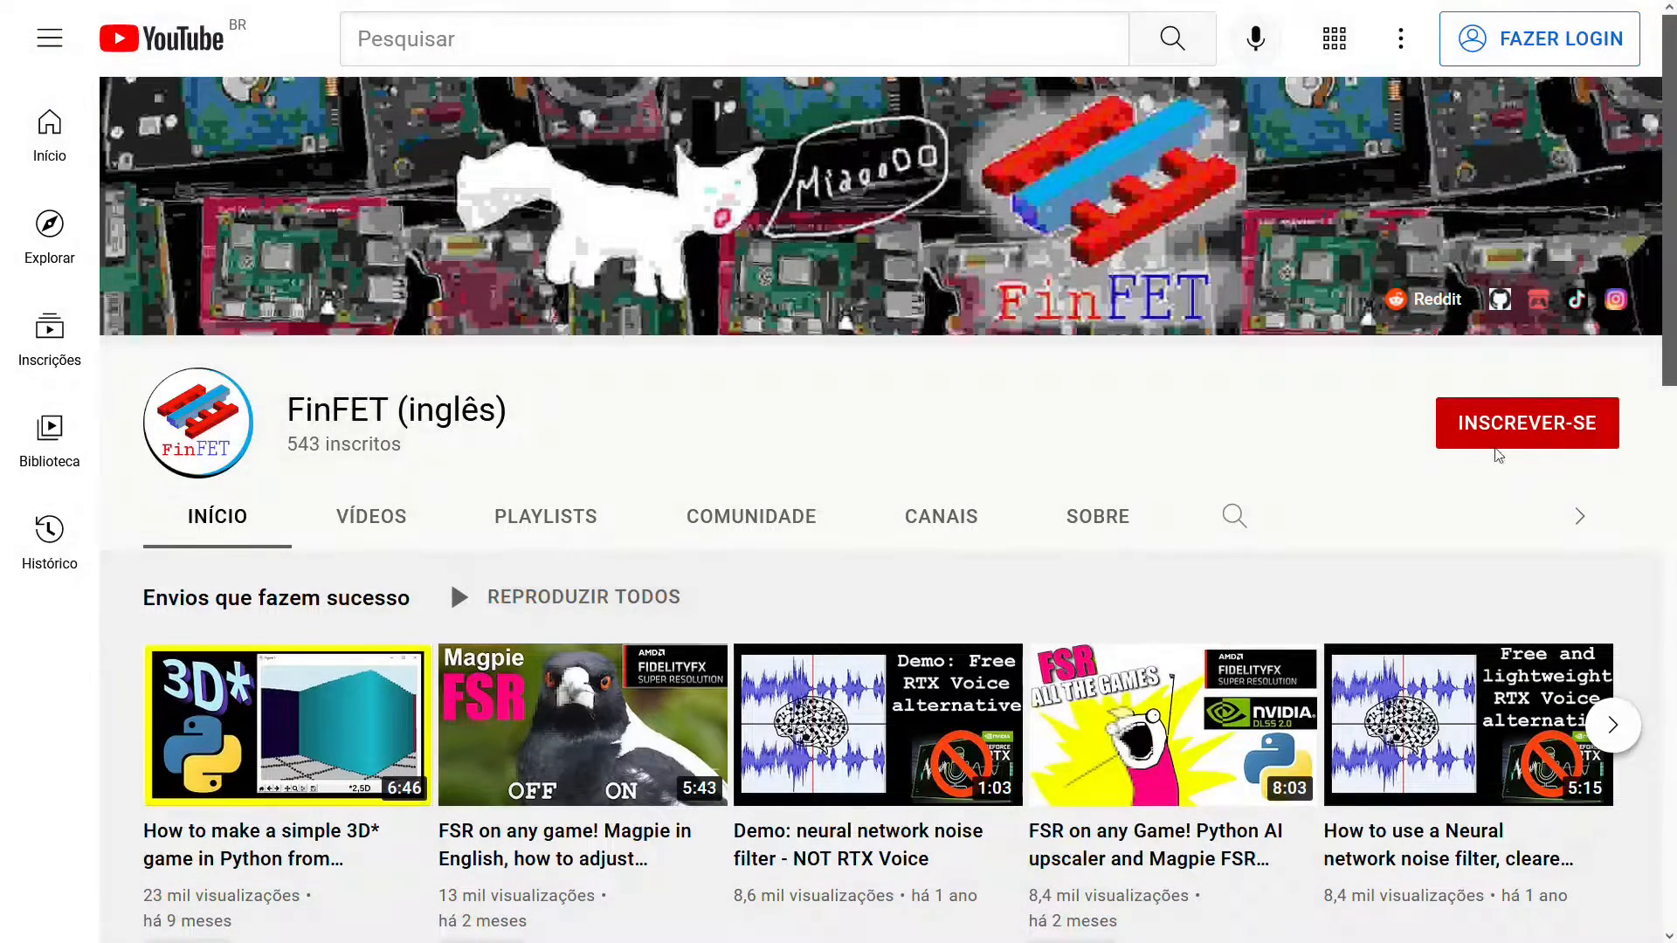